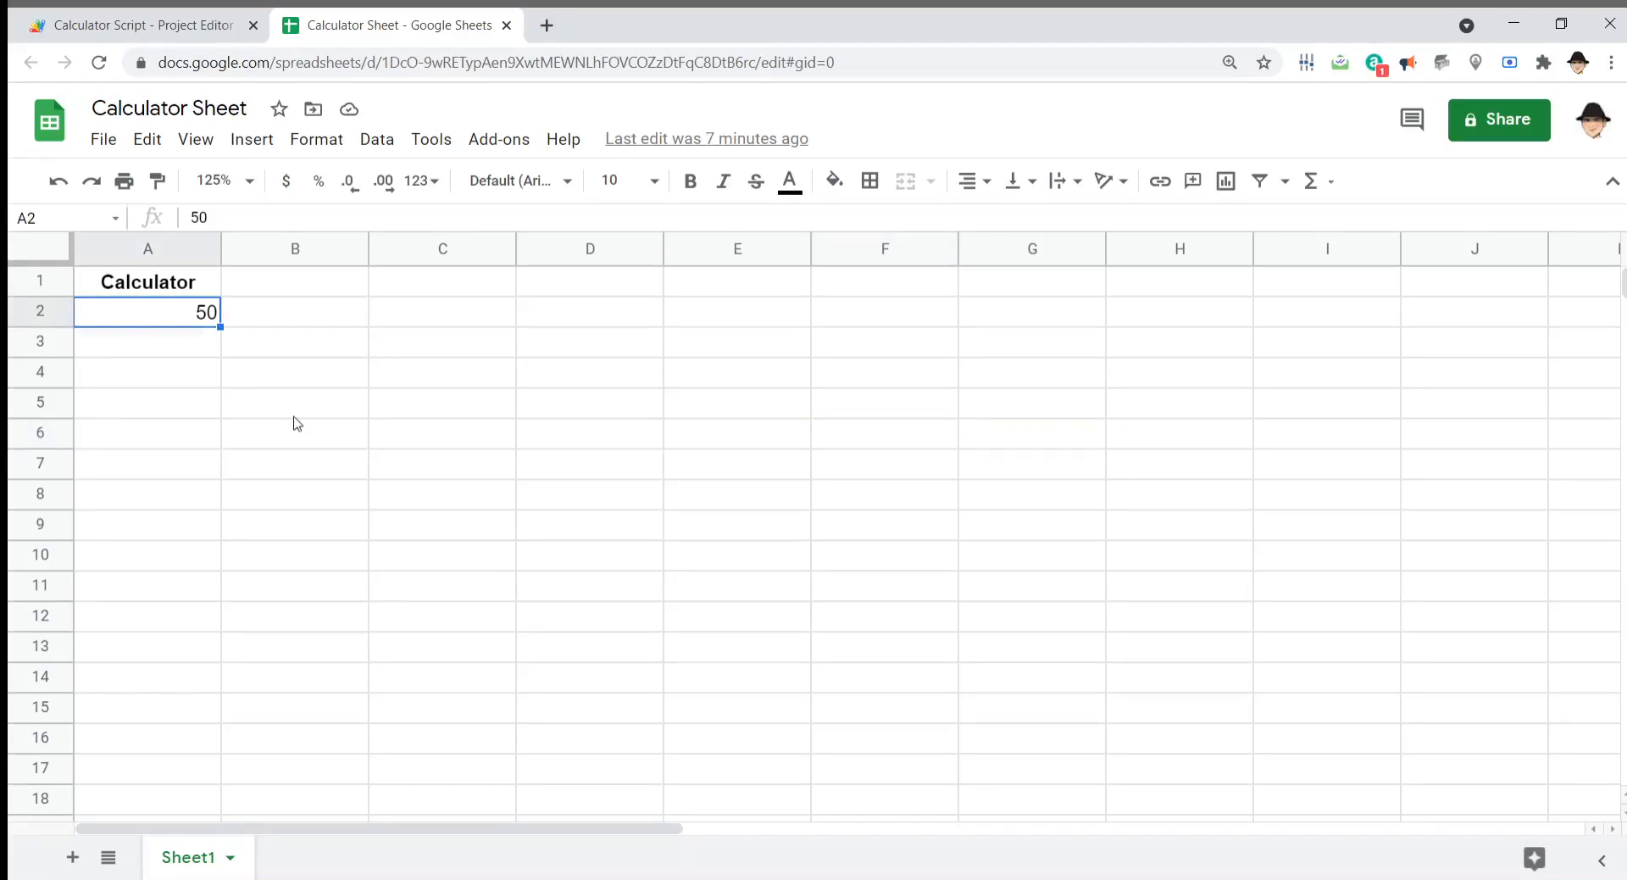
# Step: Write e.range.offset(0,1).setValue(e.value); inside onEdit(e) in testing.gs
pyautogui.write('-20')
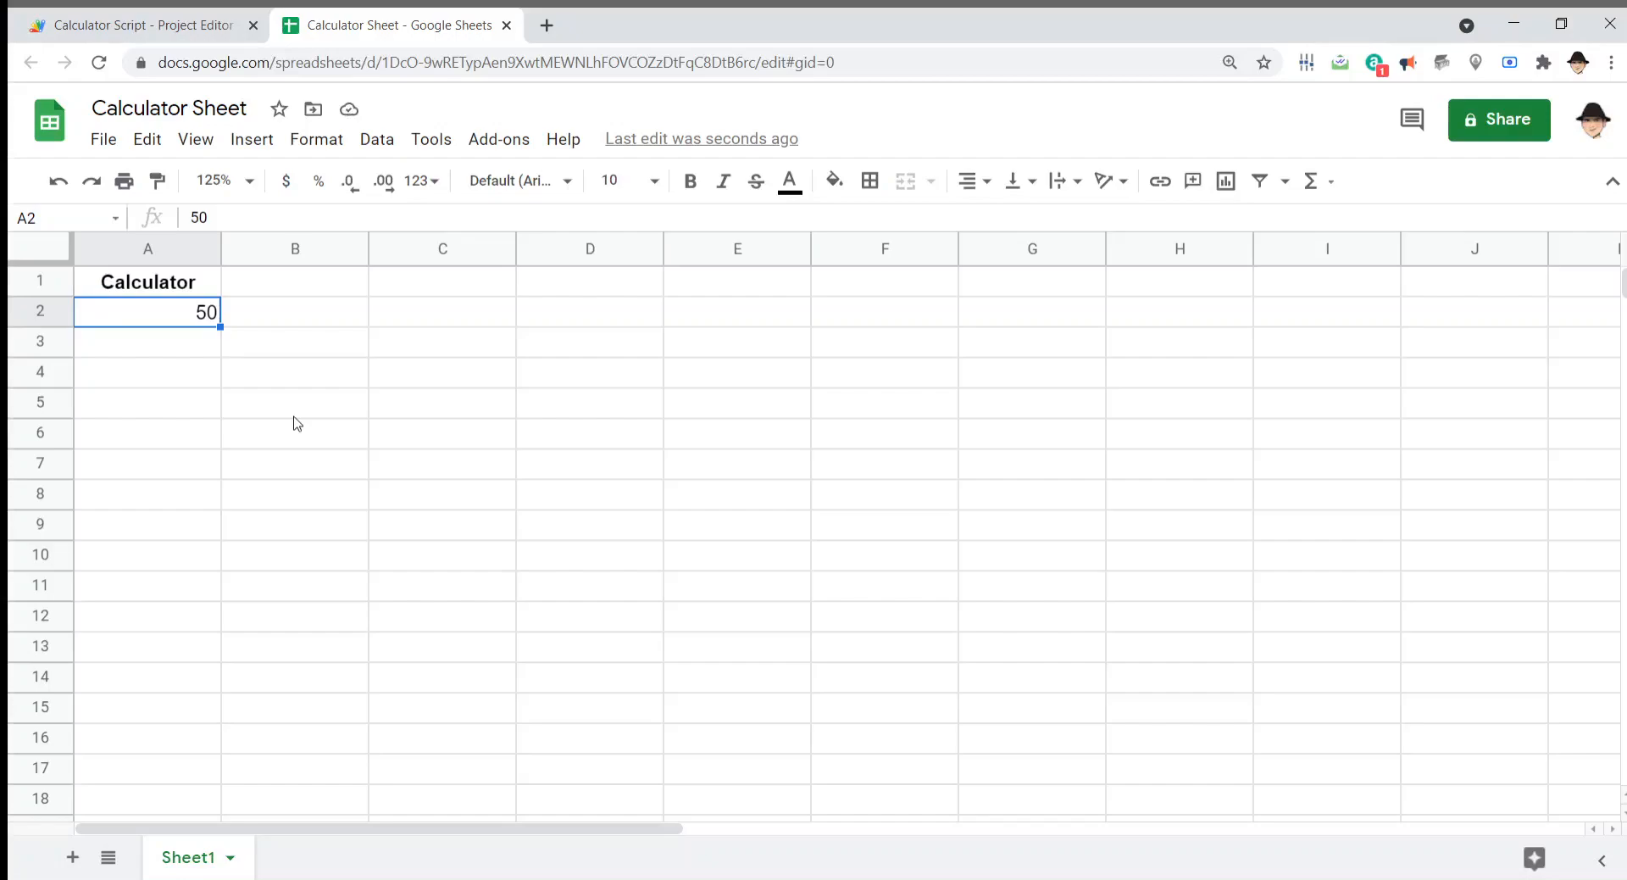
pyautogui.click(140, 24)
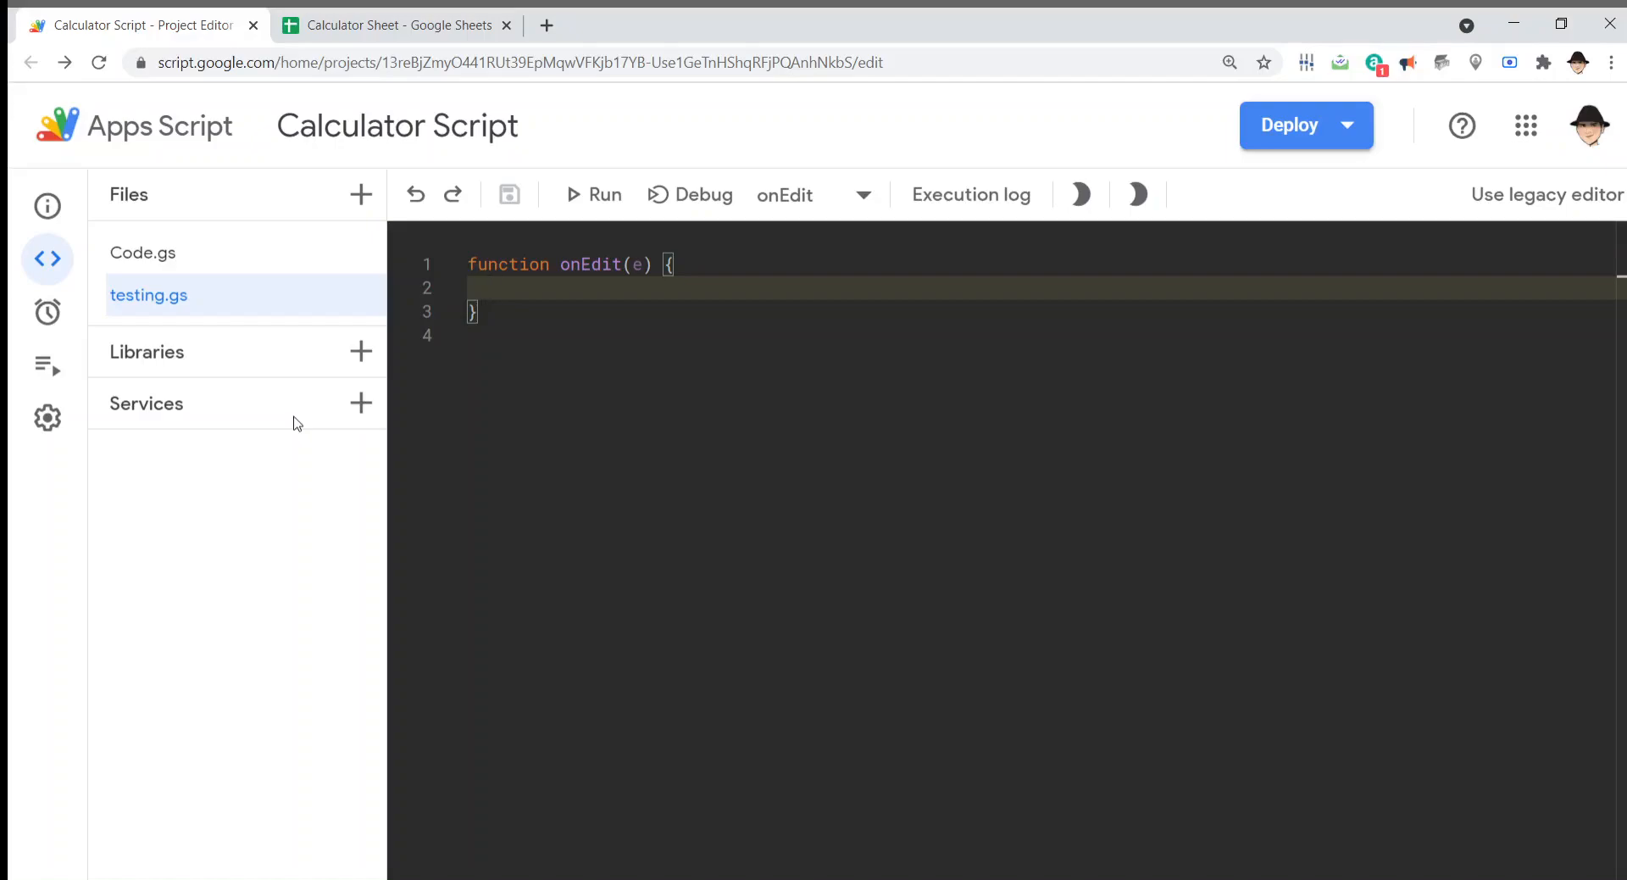
pyautogui.write('e.range.off')
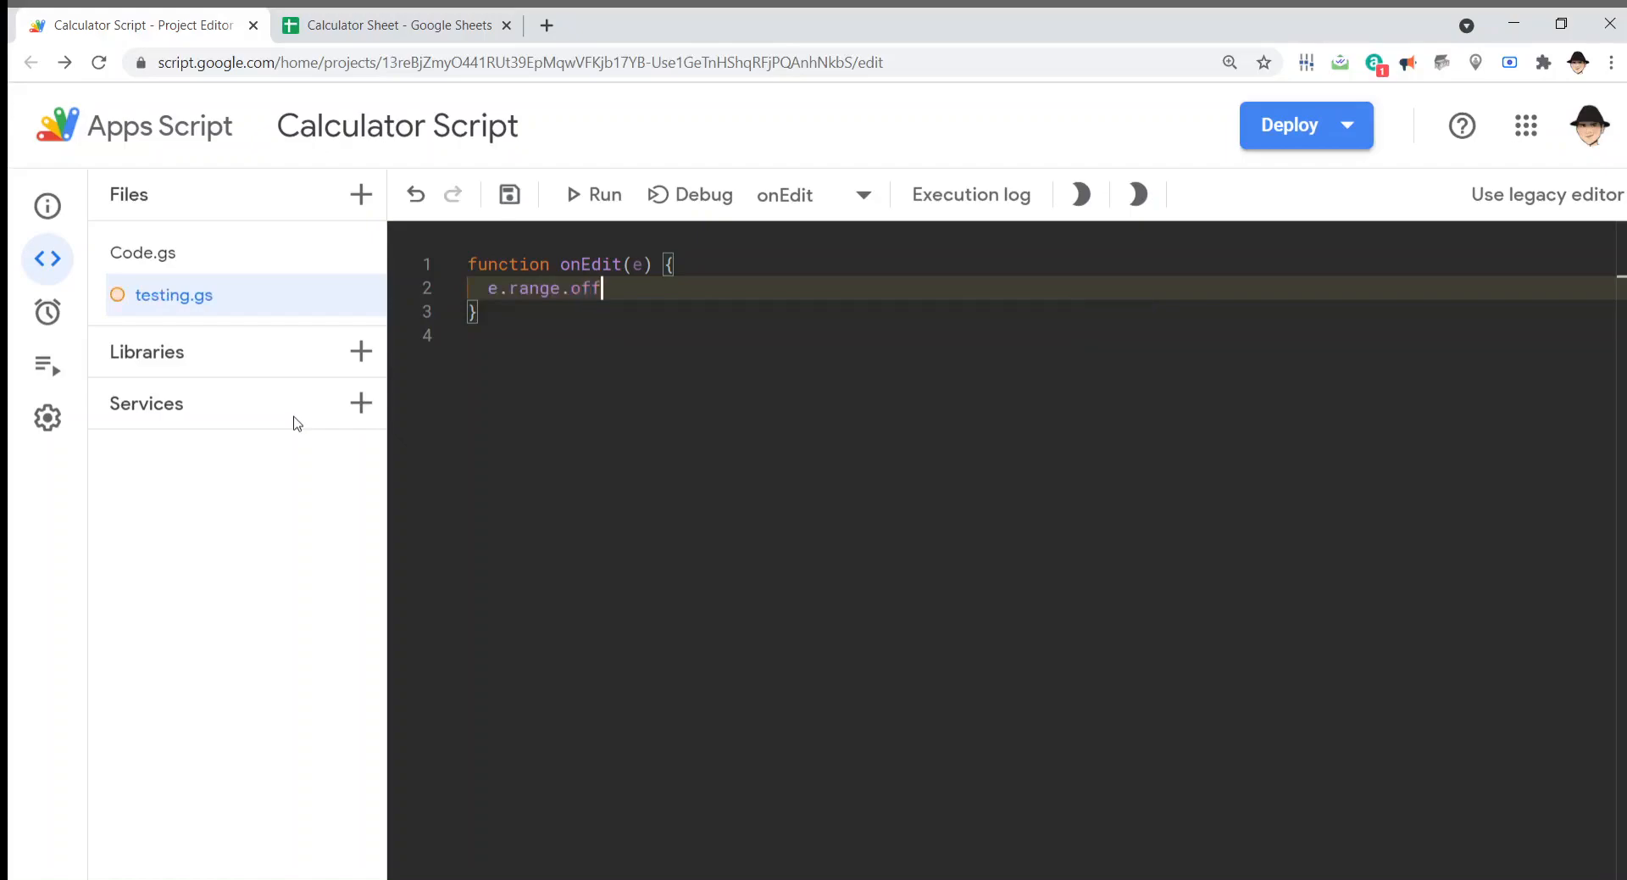
pyautogui.write('set(')
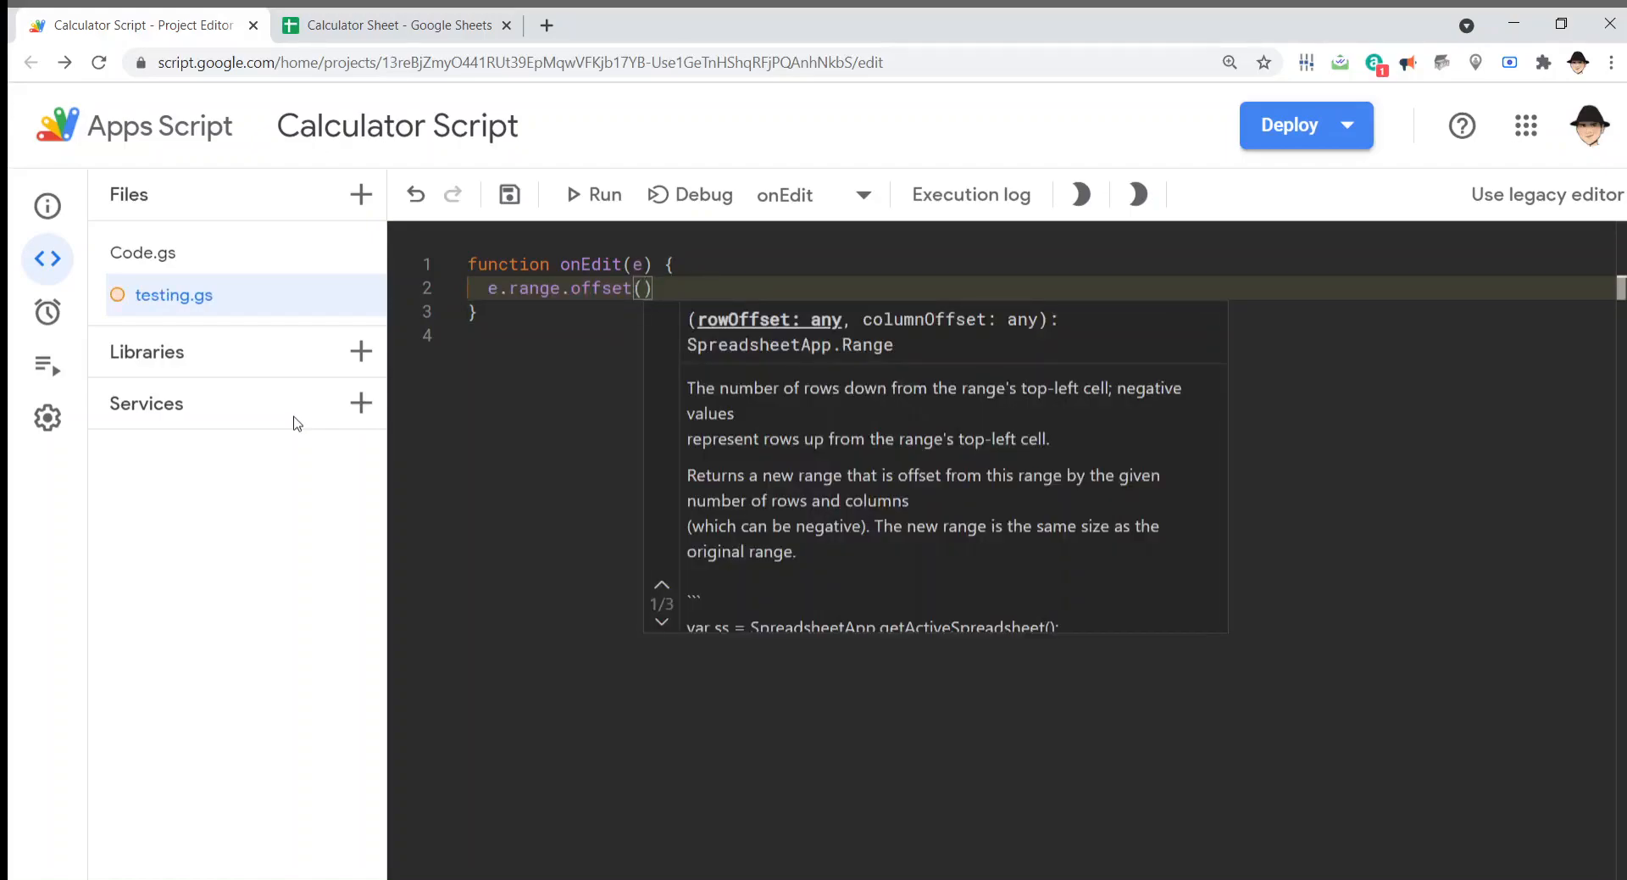
pyautogui.write('0')
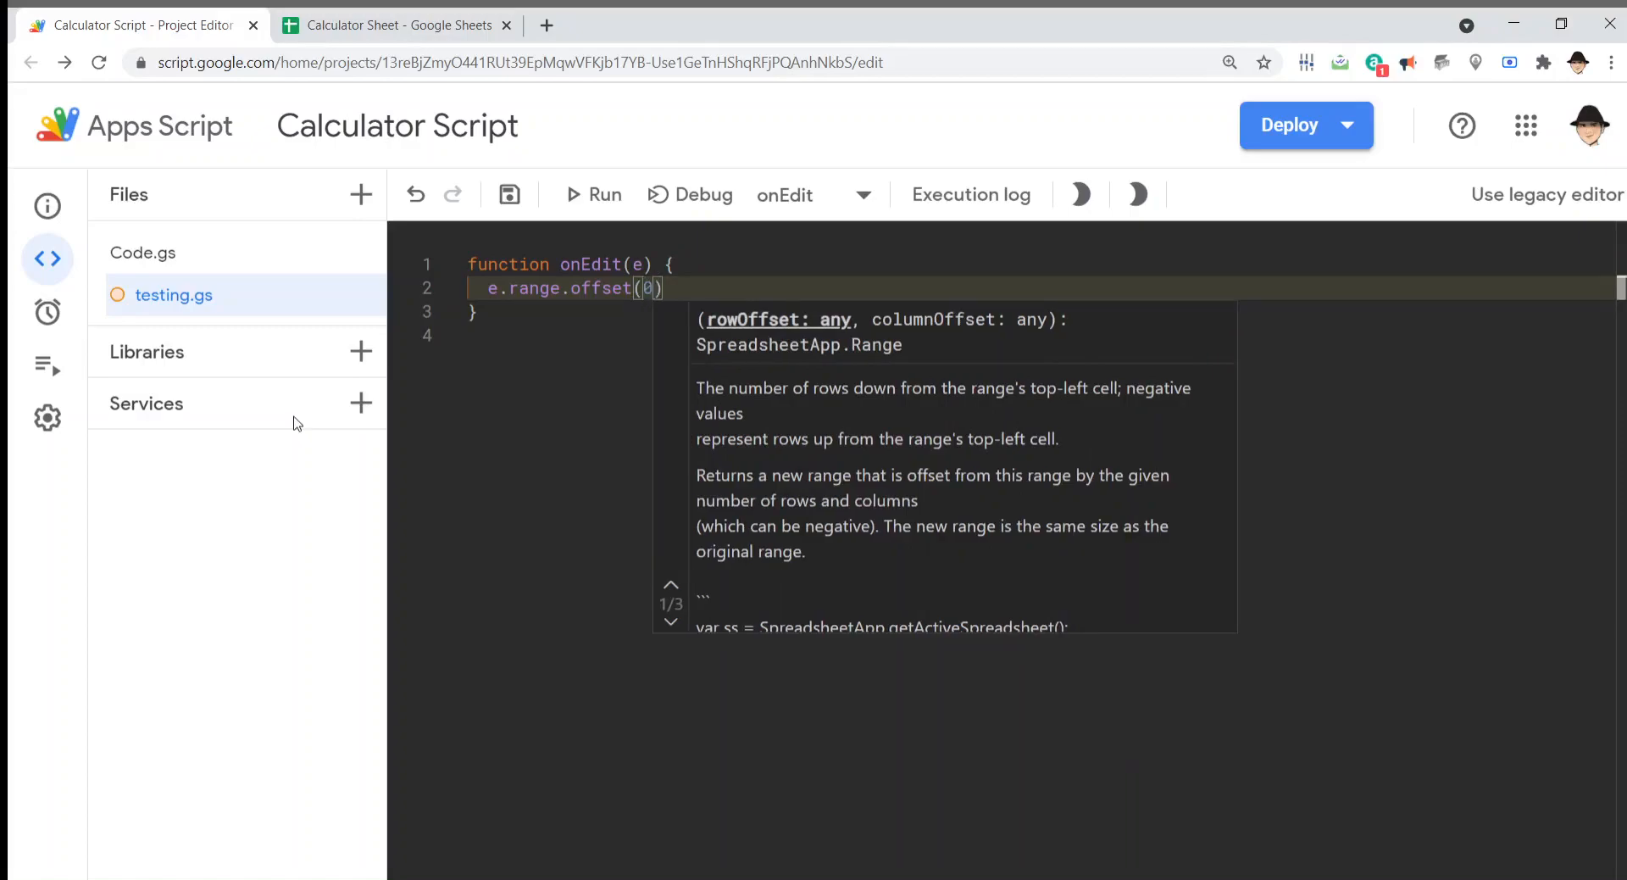
pyautogui.write(',1')
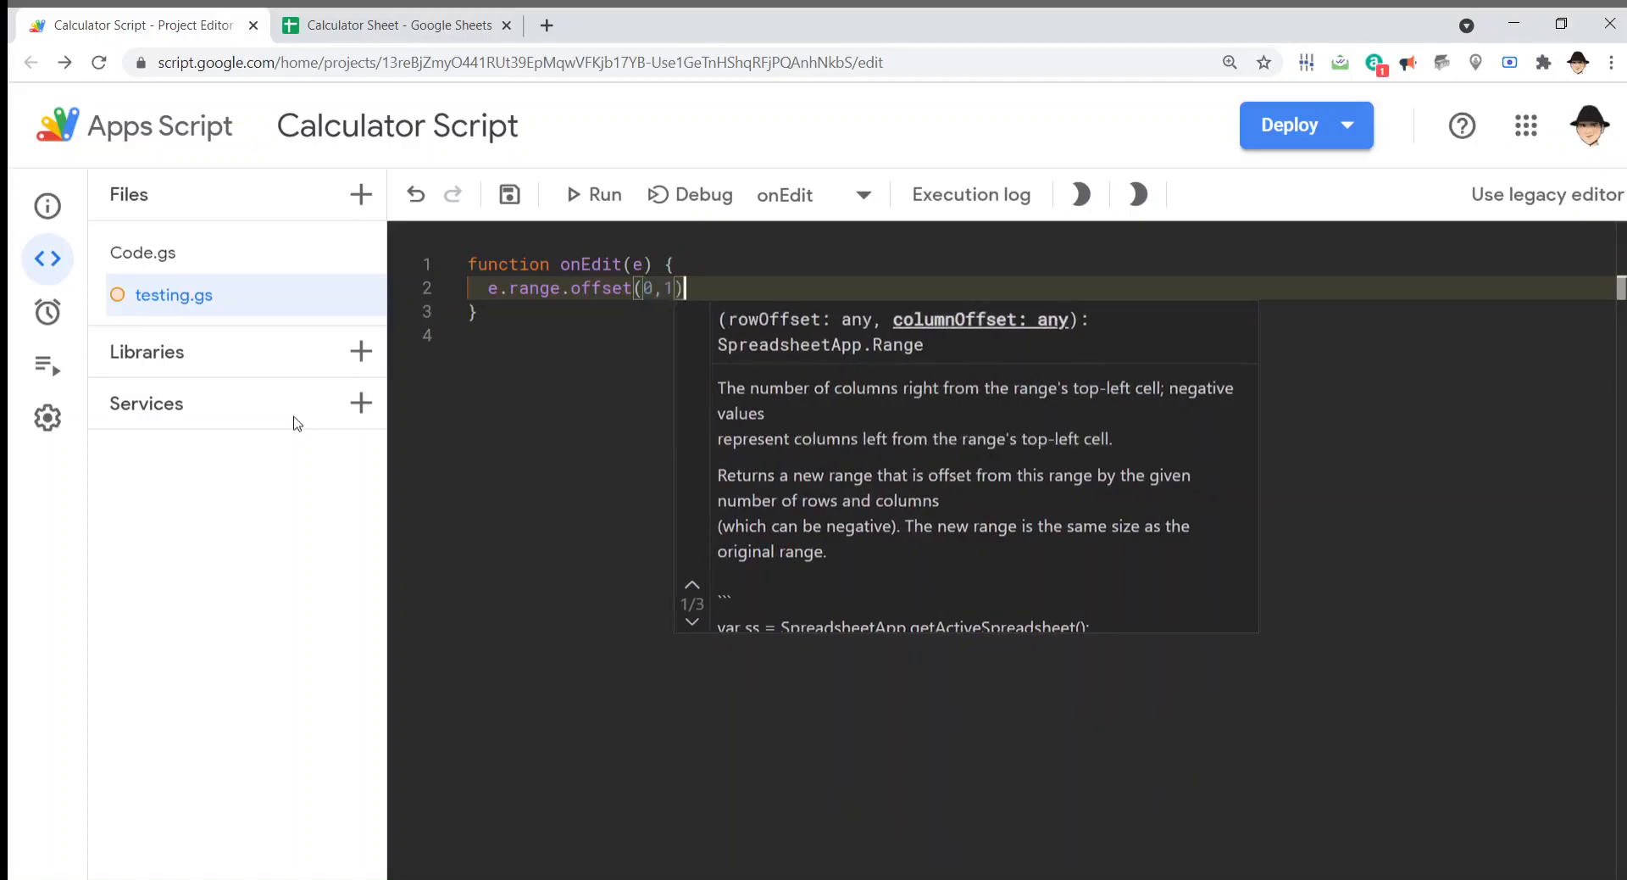
pyautogui.click(398, 24)
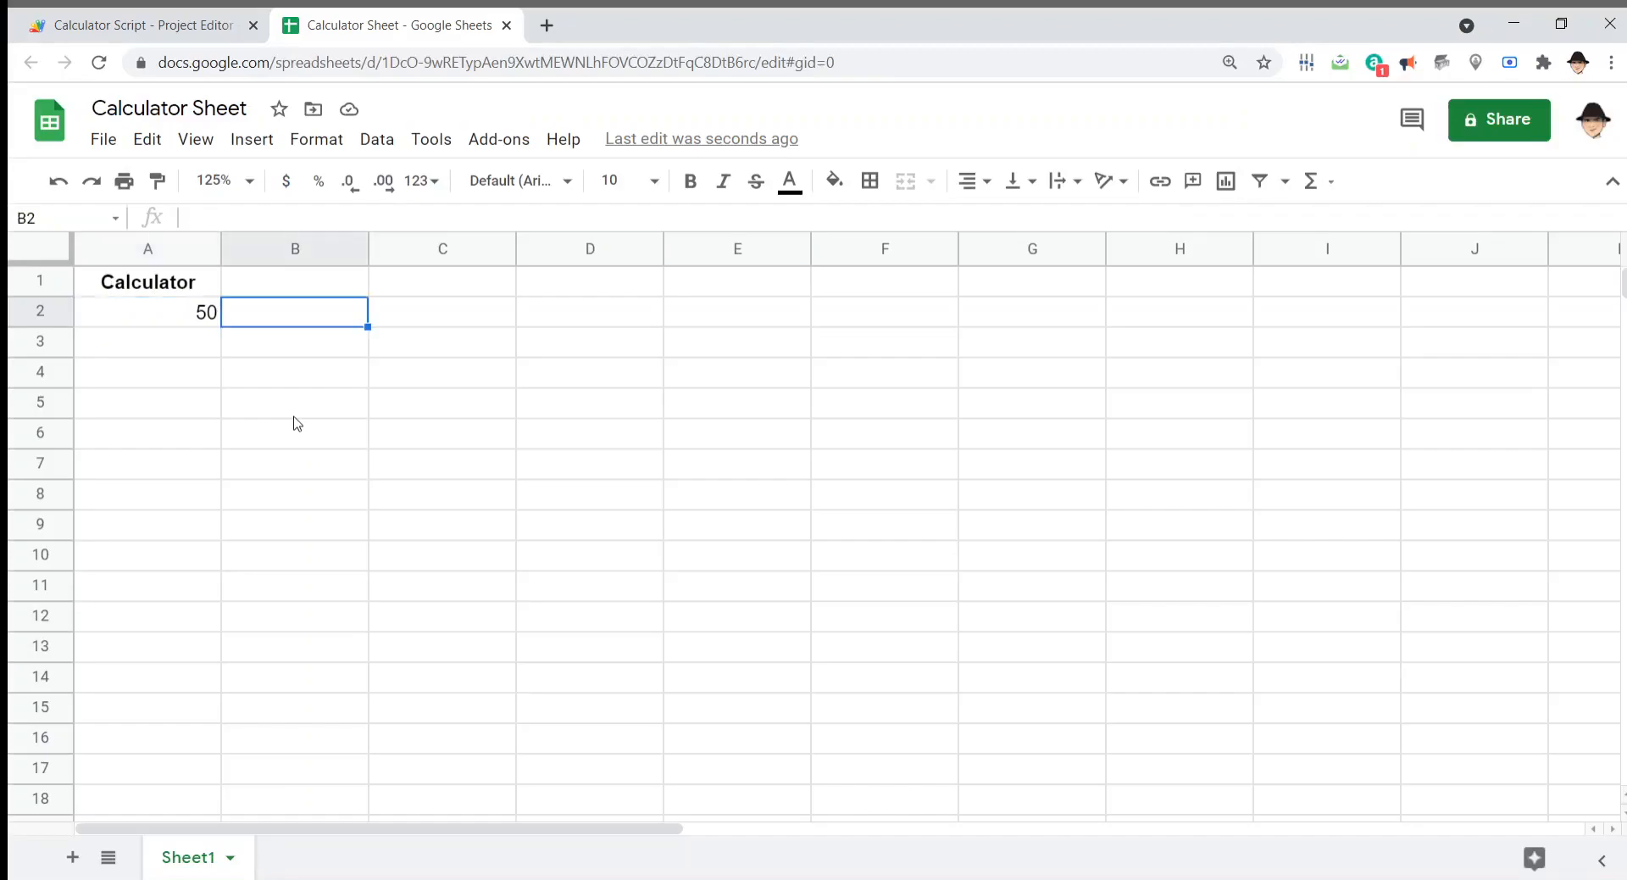
pyautogui.click(139, 24)
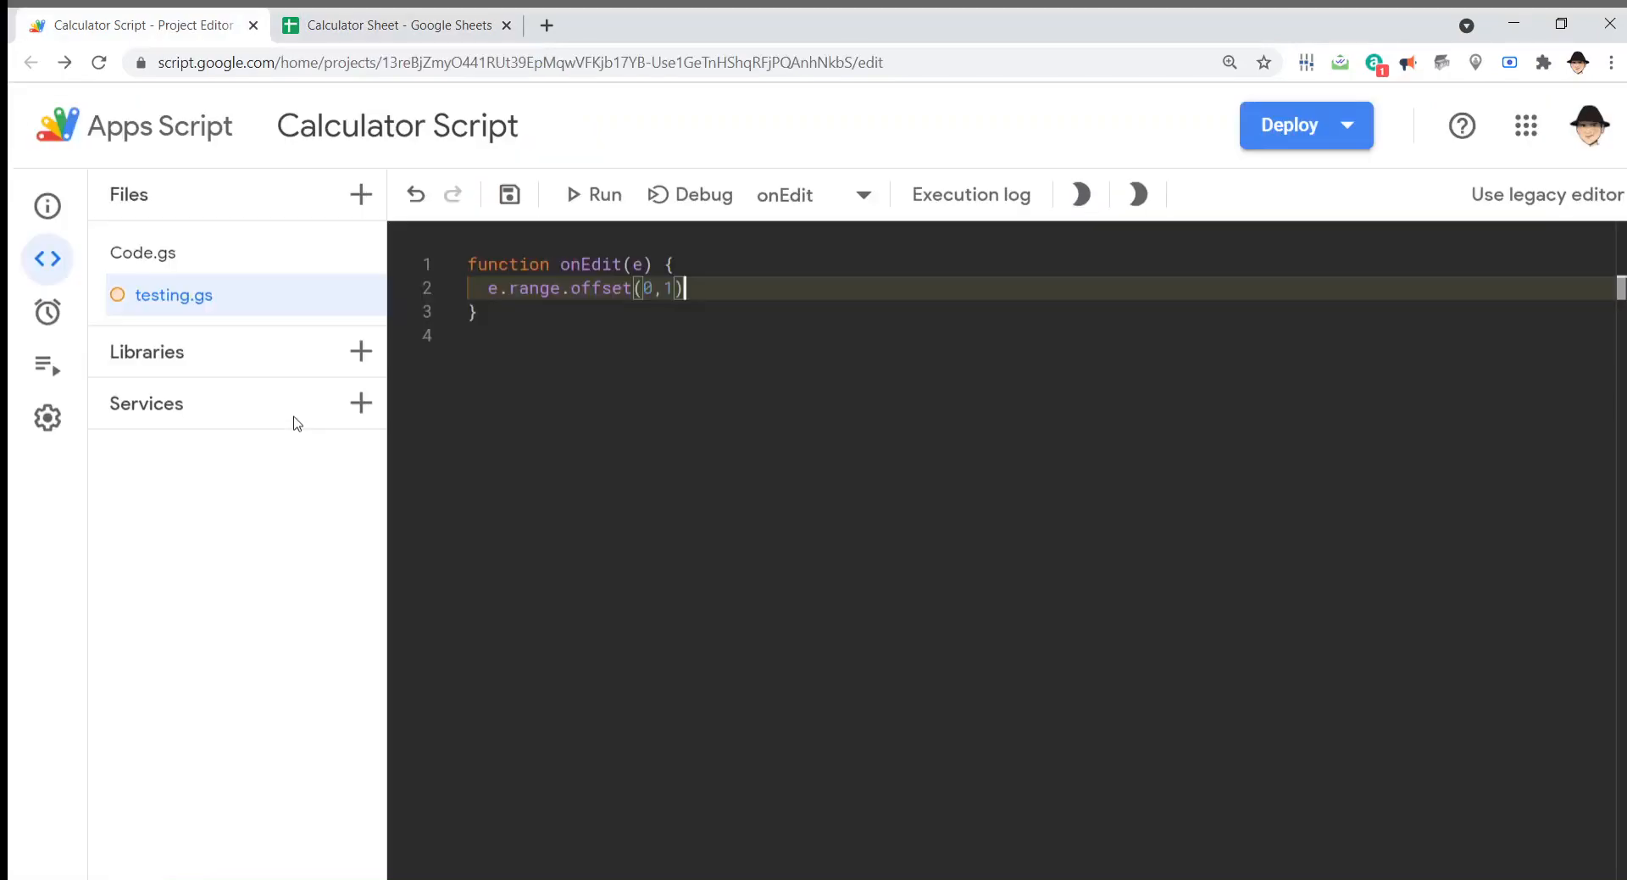
pyautogui.write('.')
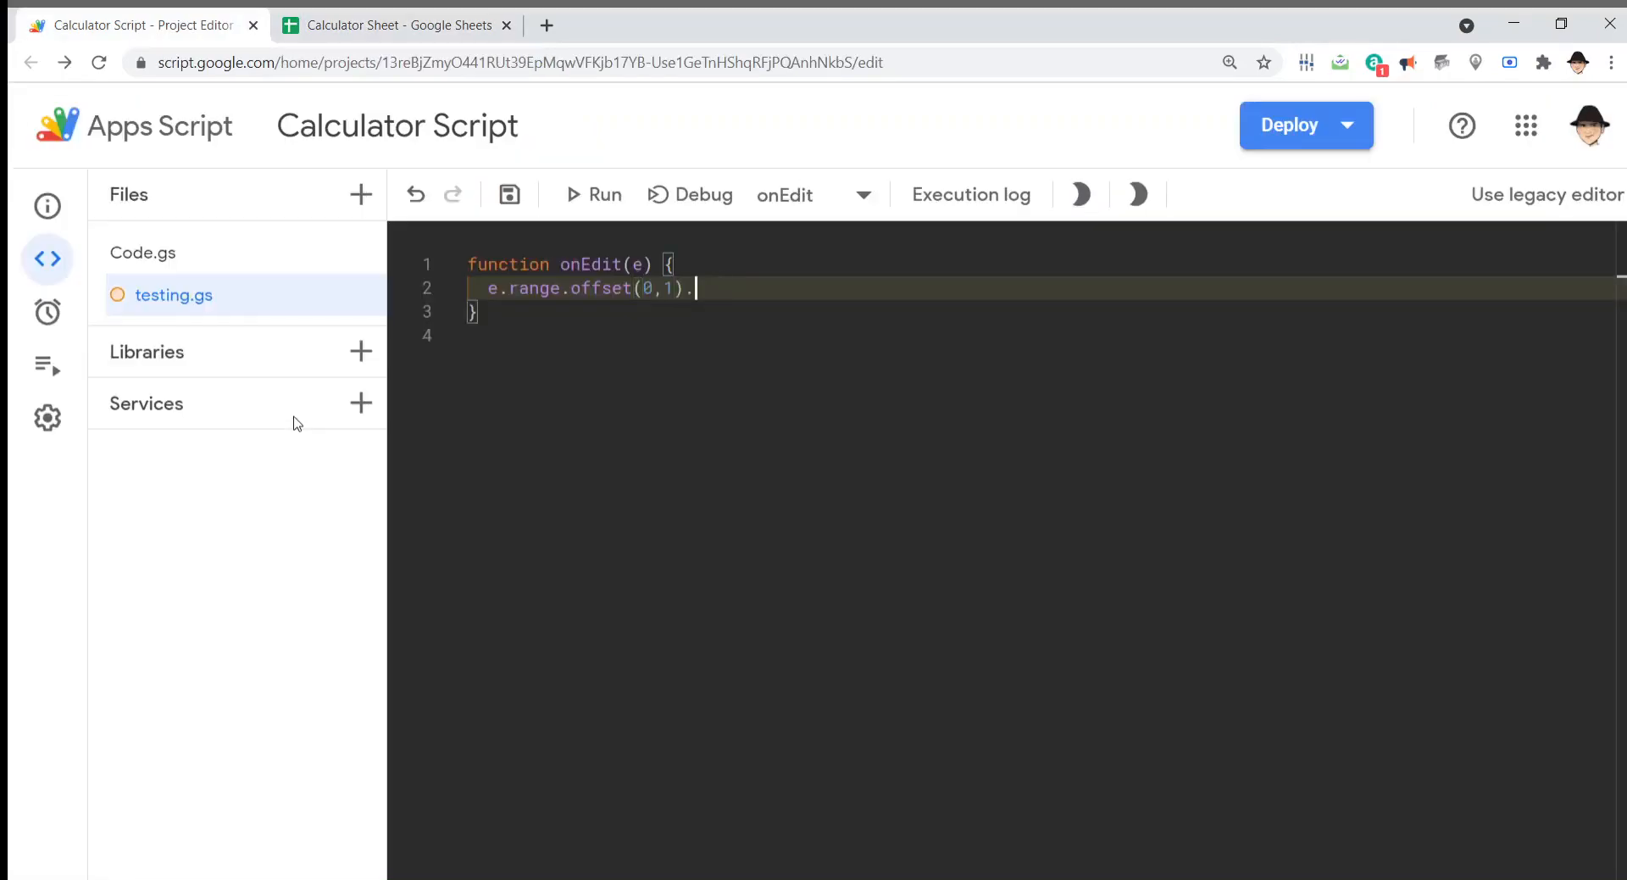
pyautogui.write('setValue(')
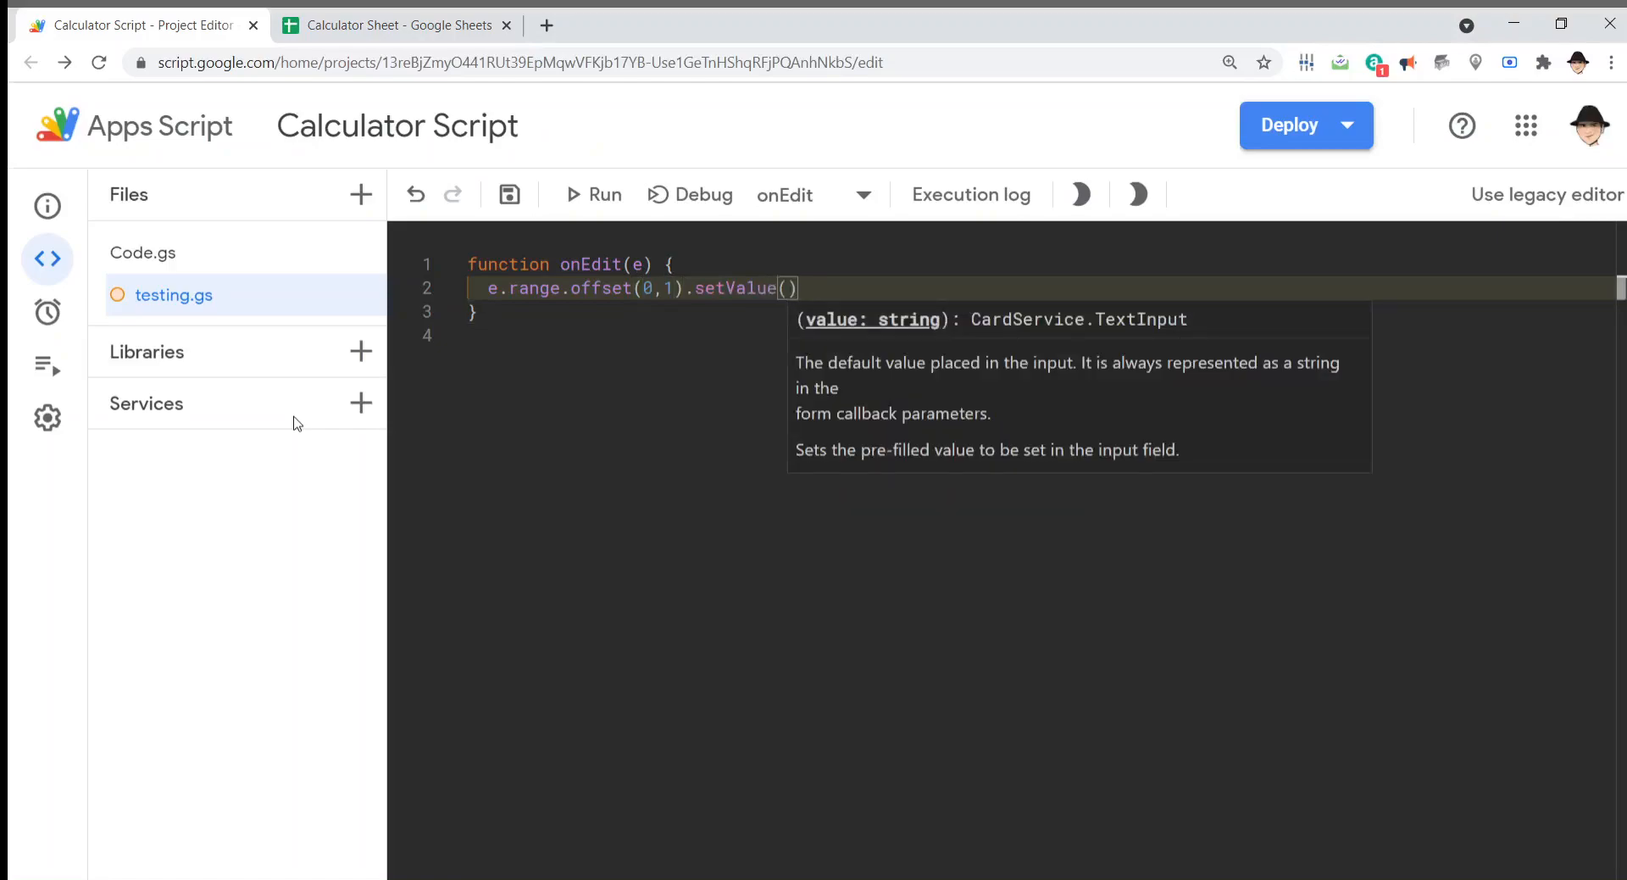
pyautogui.write('e.value')
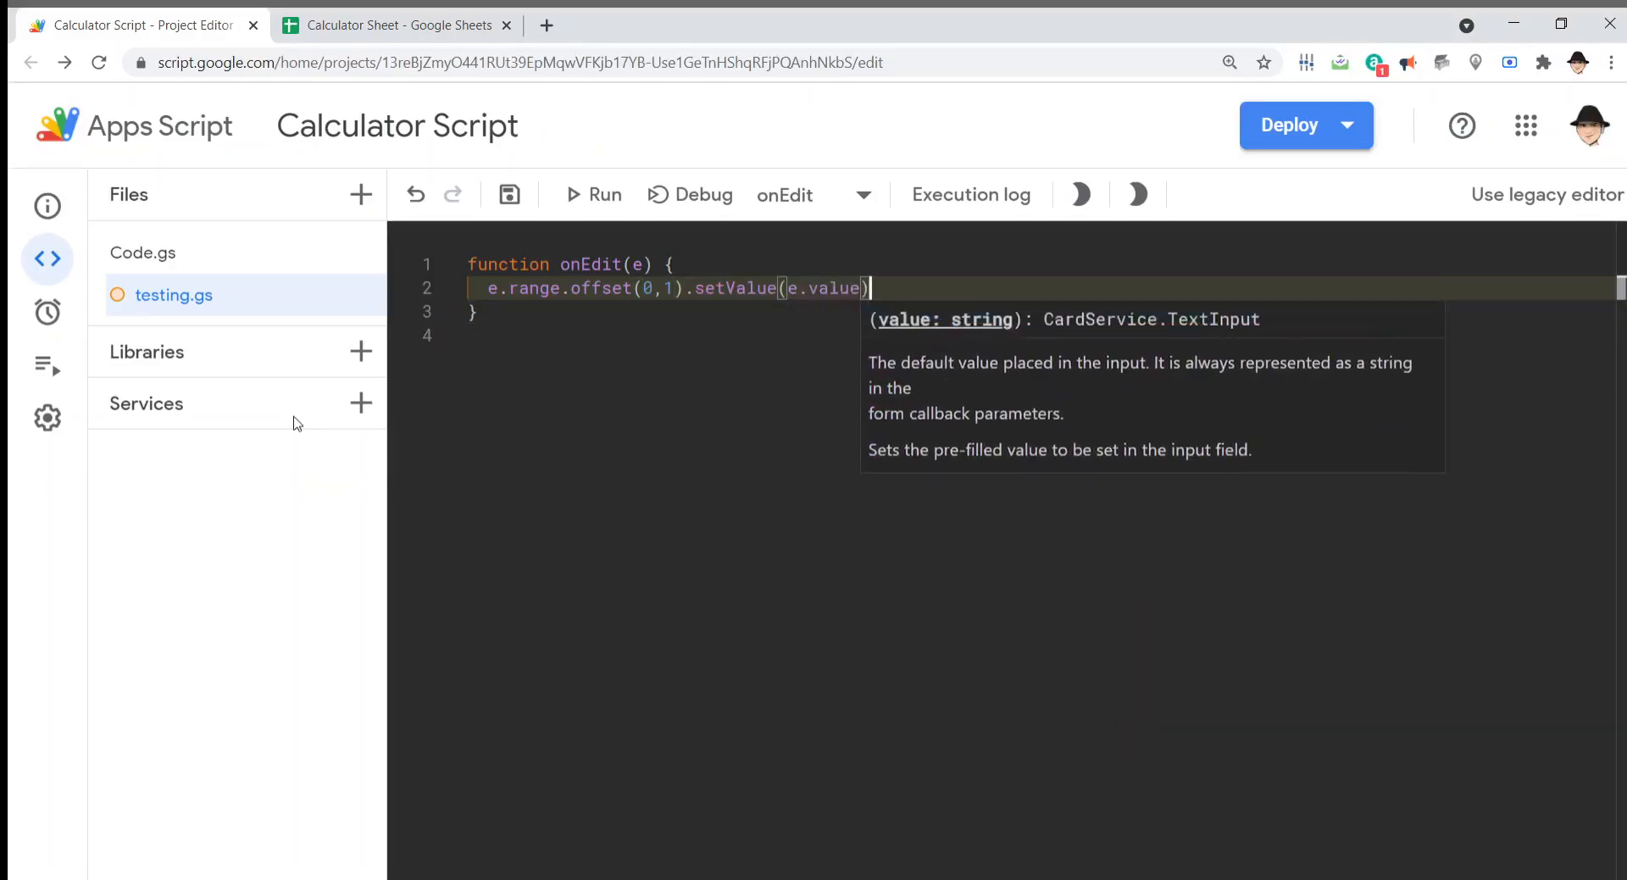
pyautogui.write(';')
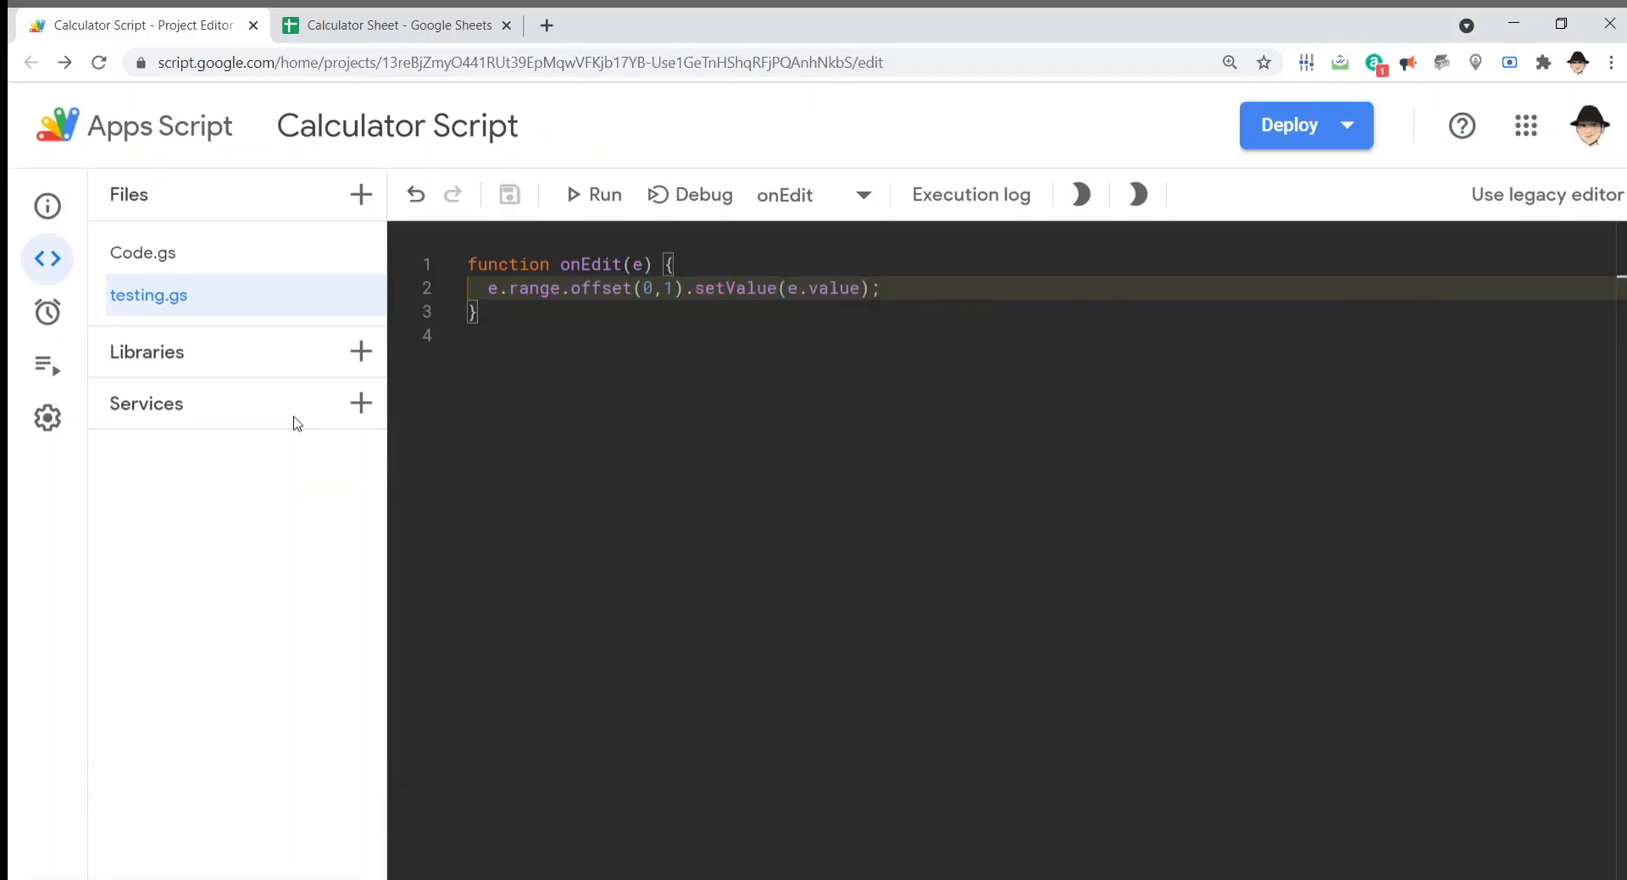
# Step: Enter /5 and then 10 in A2, and confirm B2 also shows 10
pyautogui.click(394, 25)
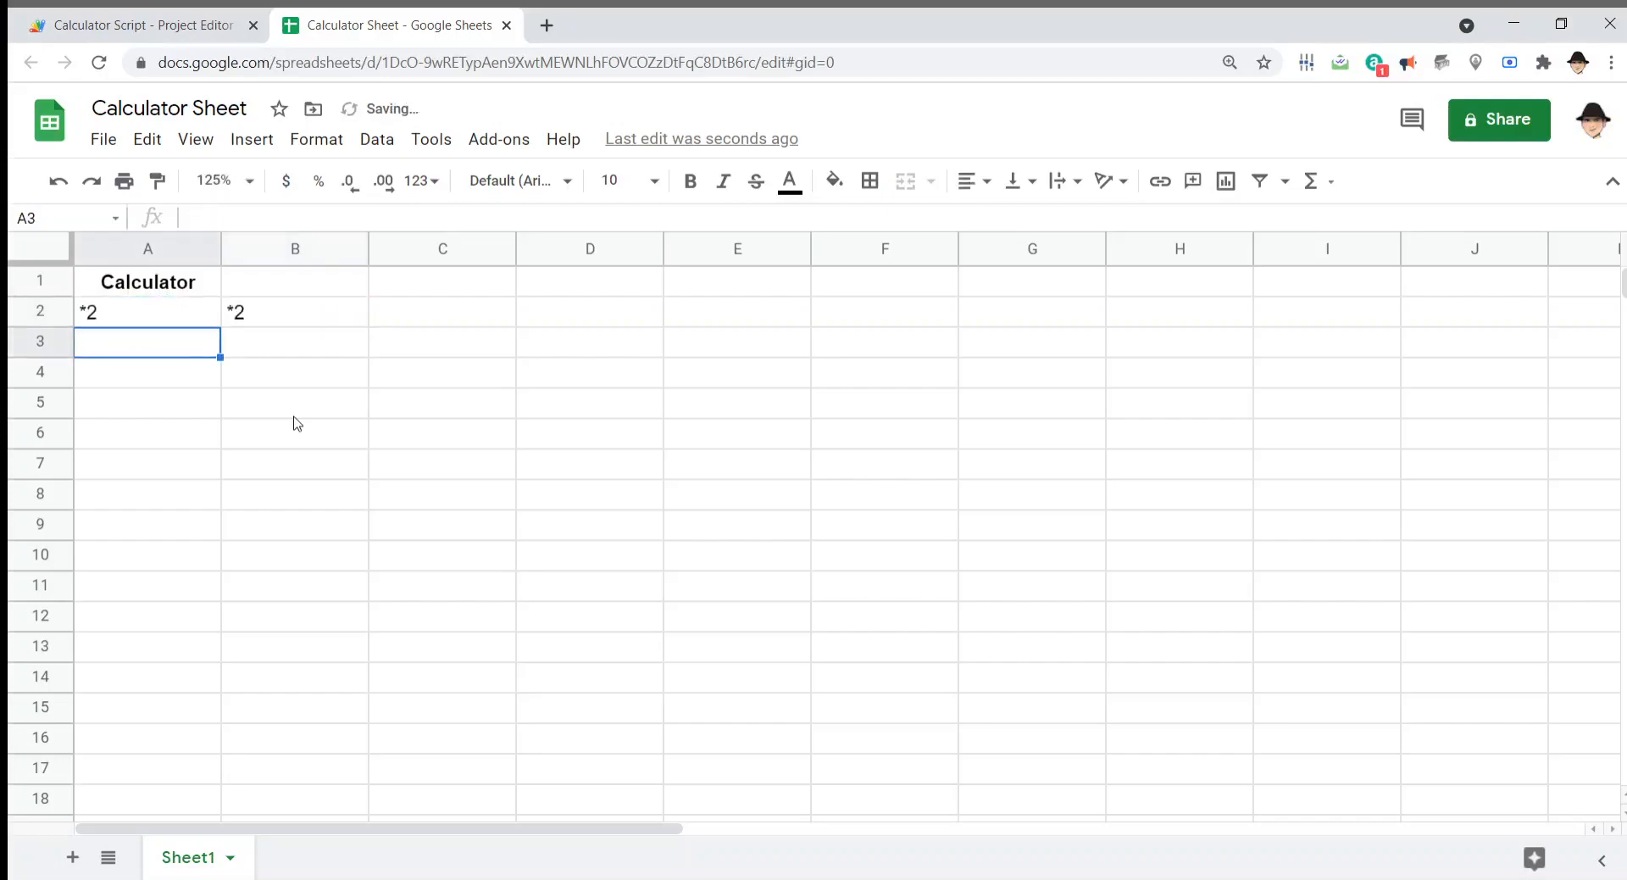
pyautogui.write('/5')
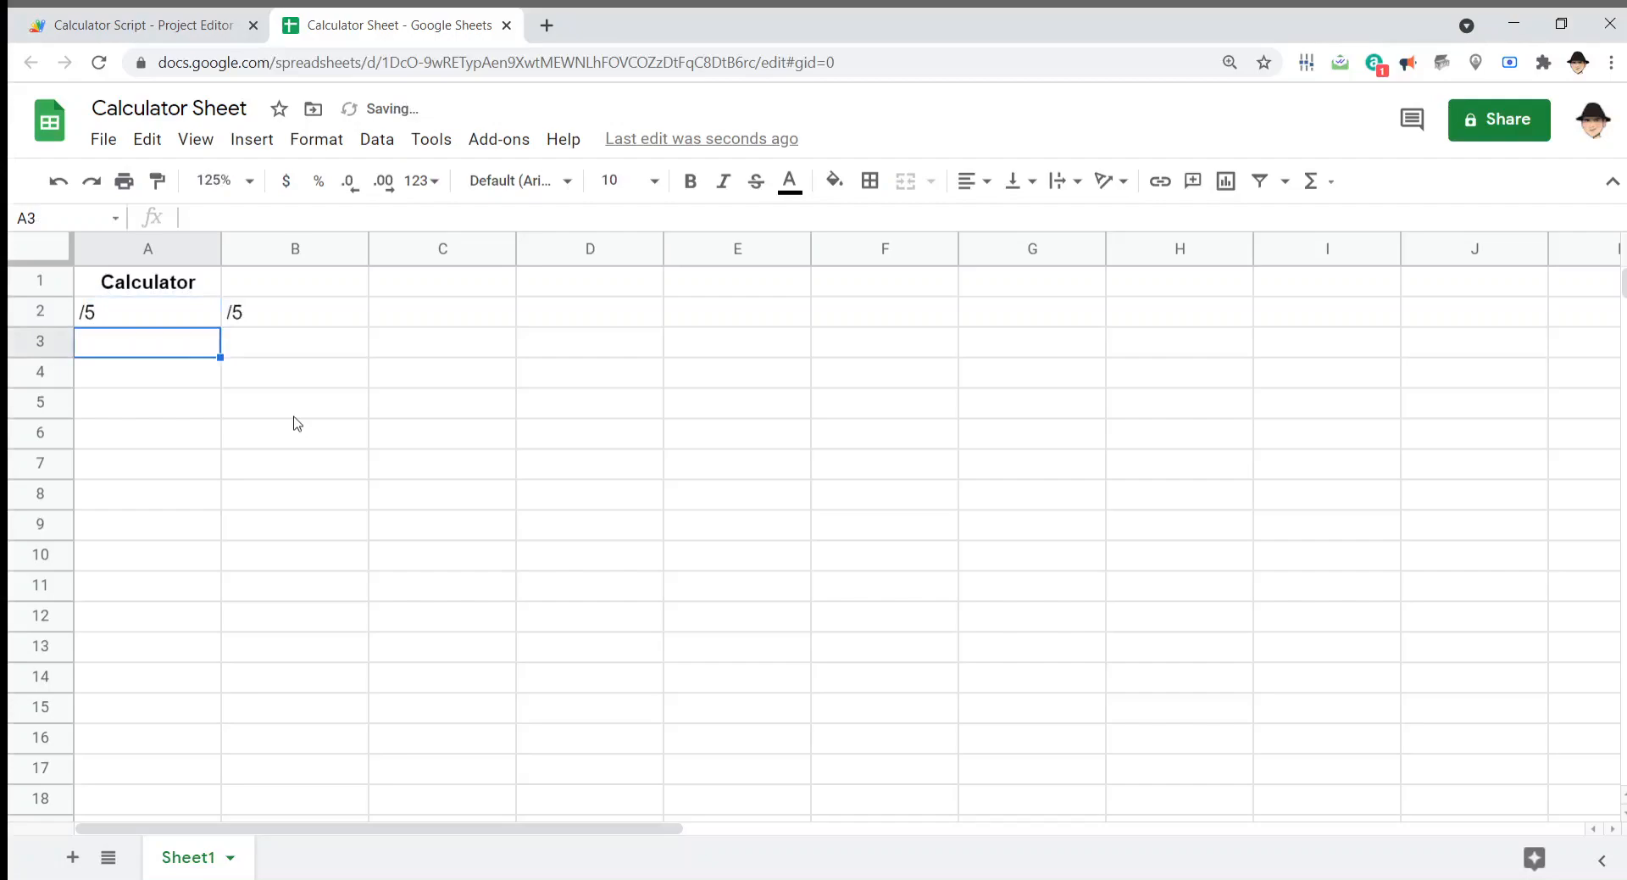
pyautogui.write('10')
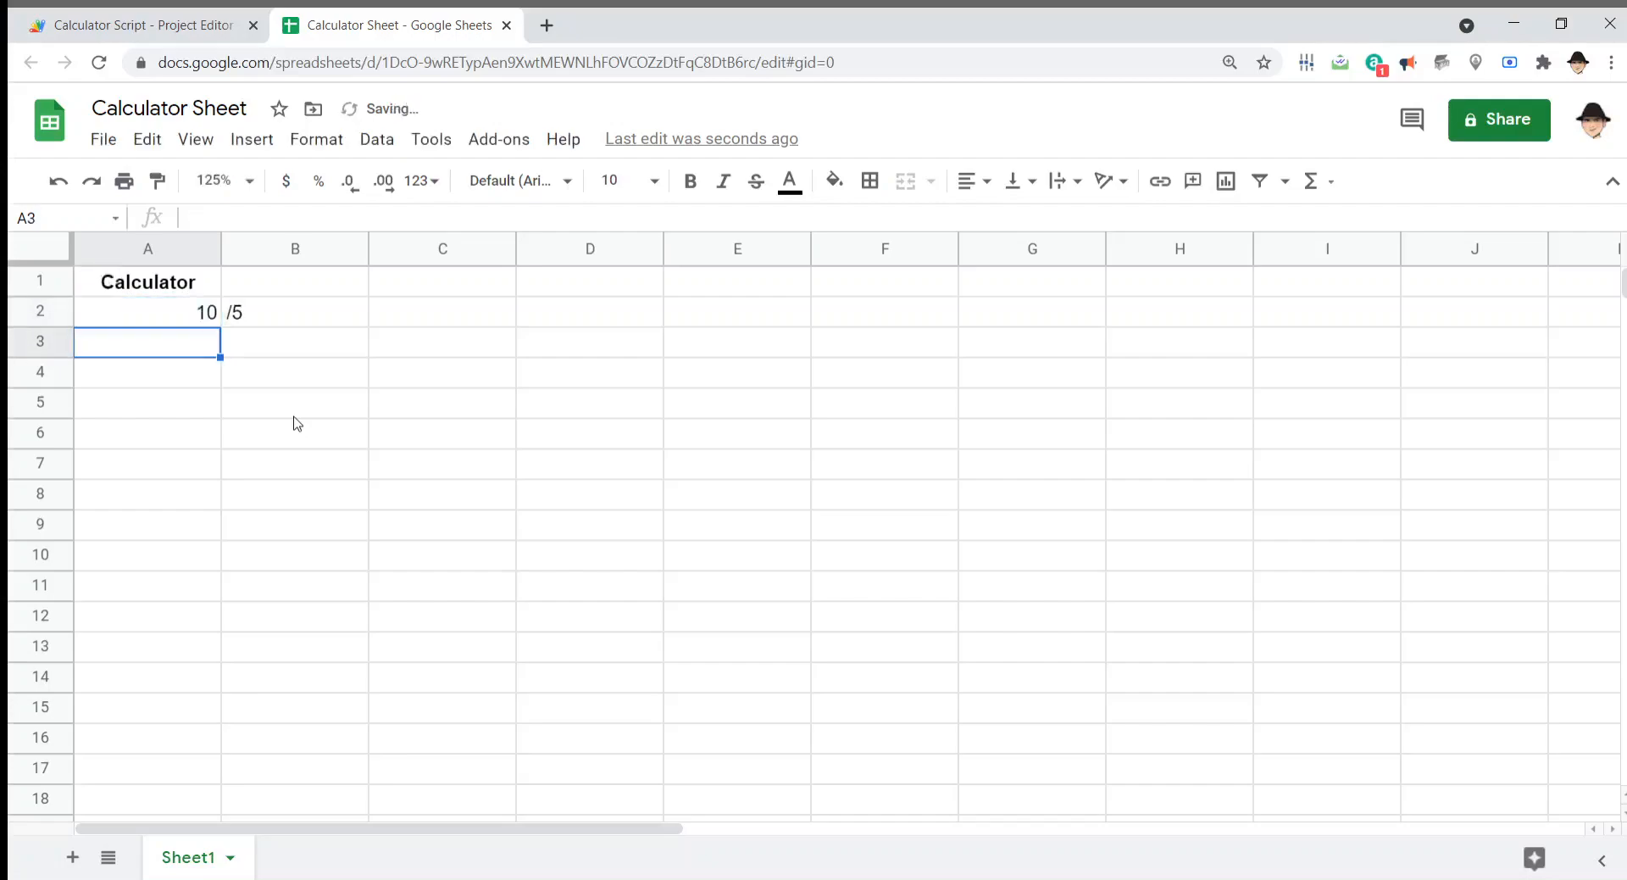
pyautogui.click(147, 311)
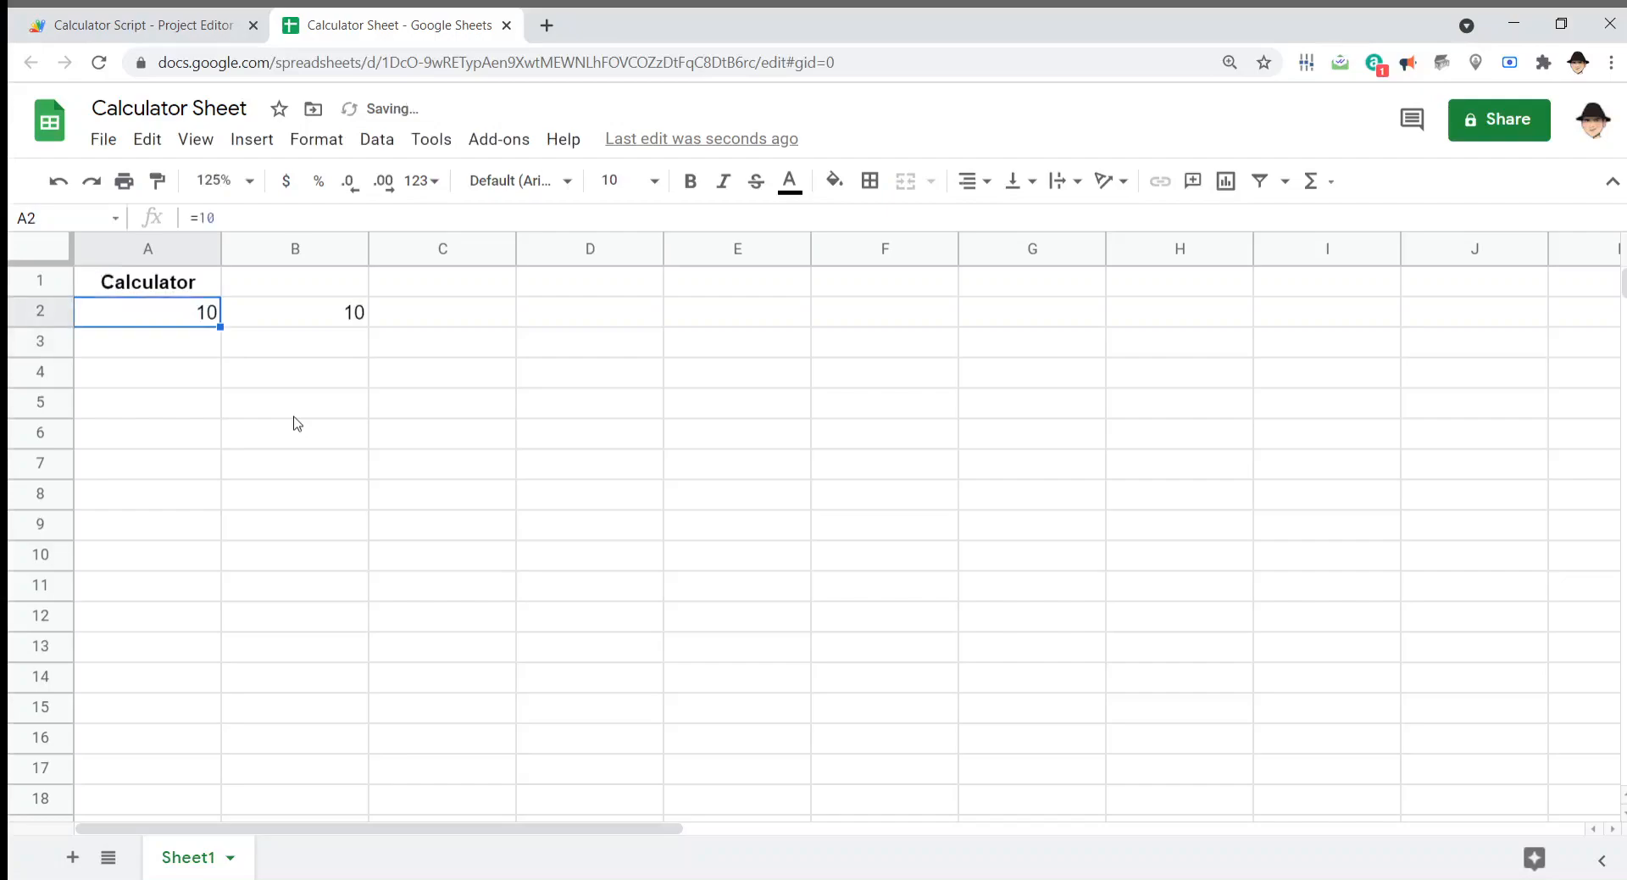
pyautogui.click(295, 311)
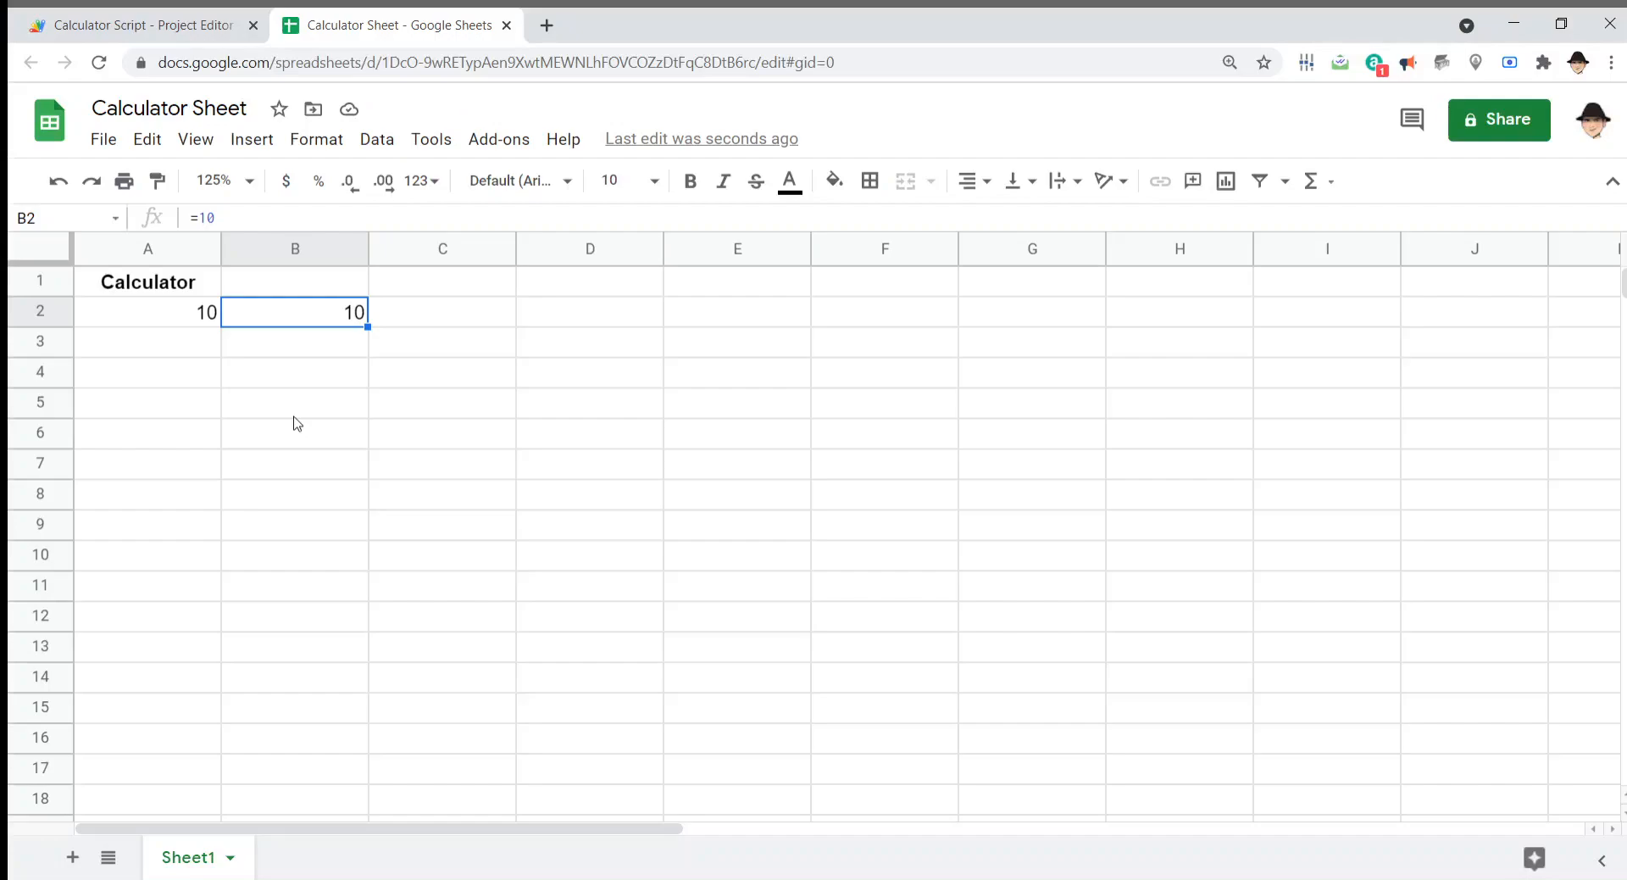
pyautogui.doubleClick(295, 311)
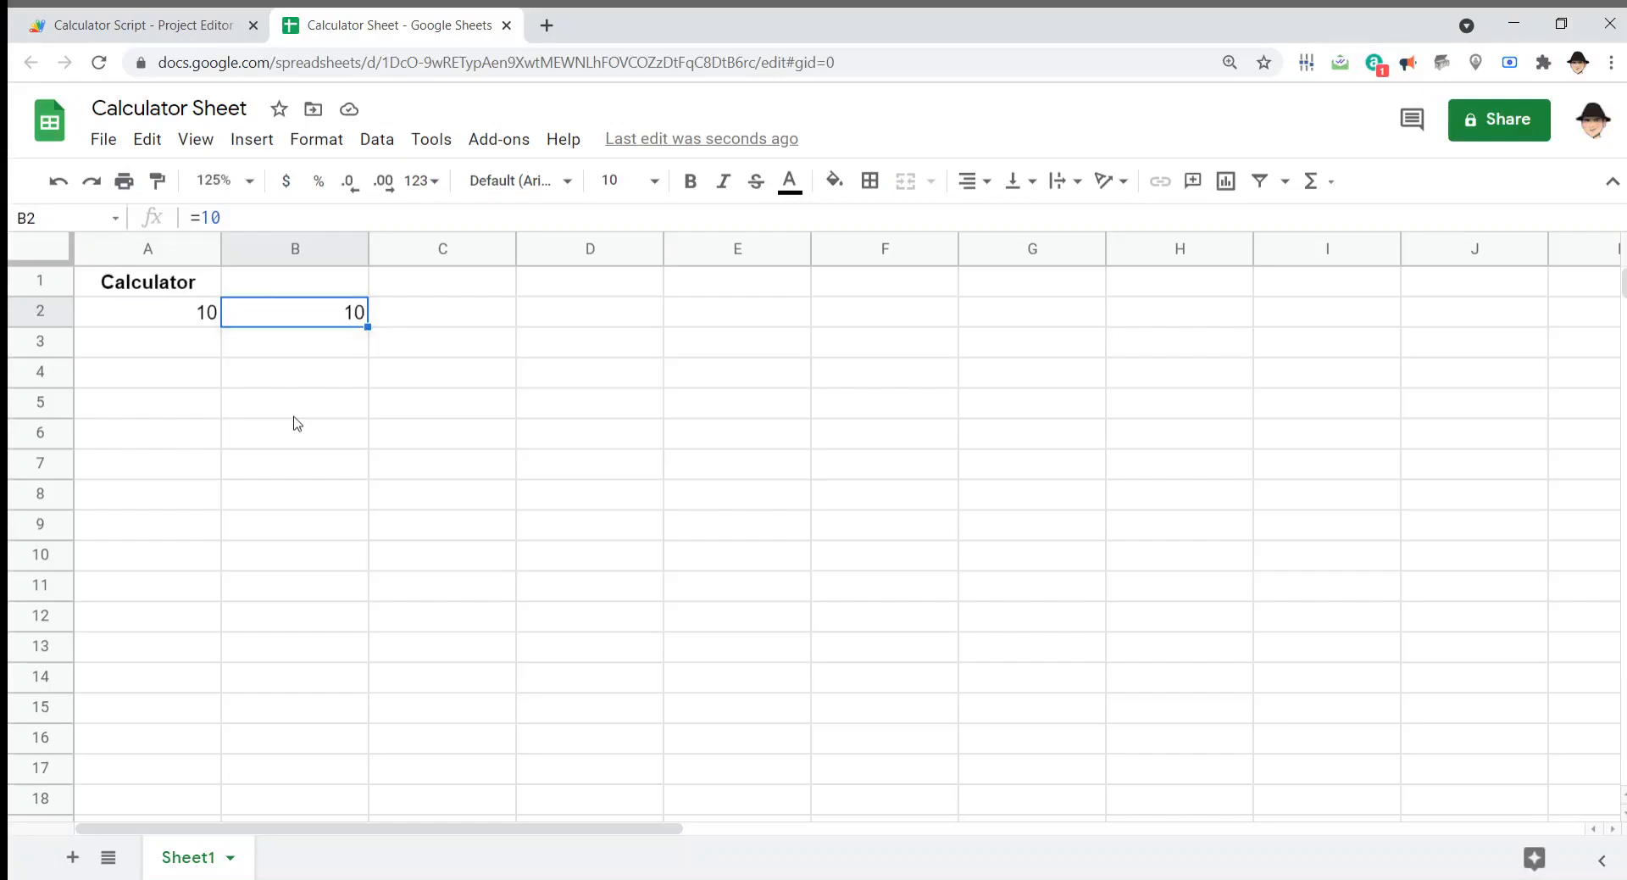
pyautogui.click(147, 311)
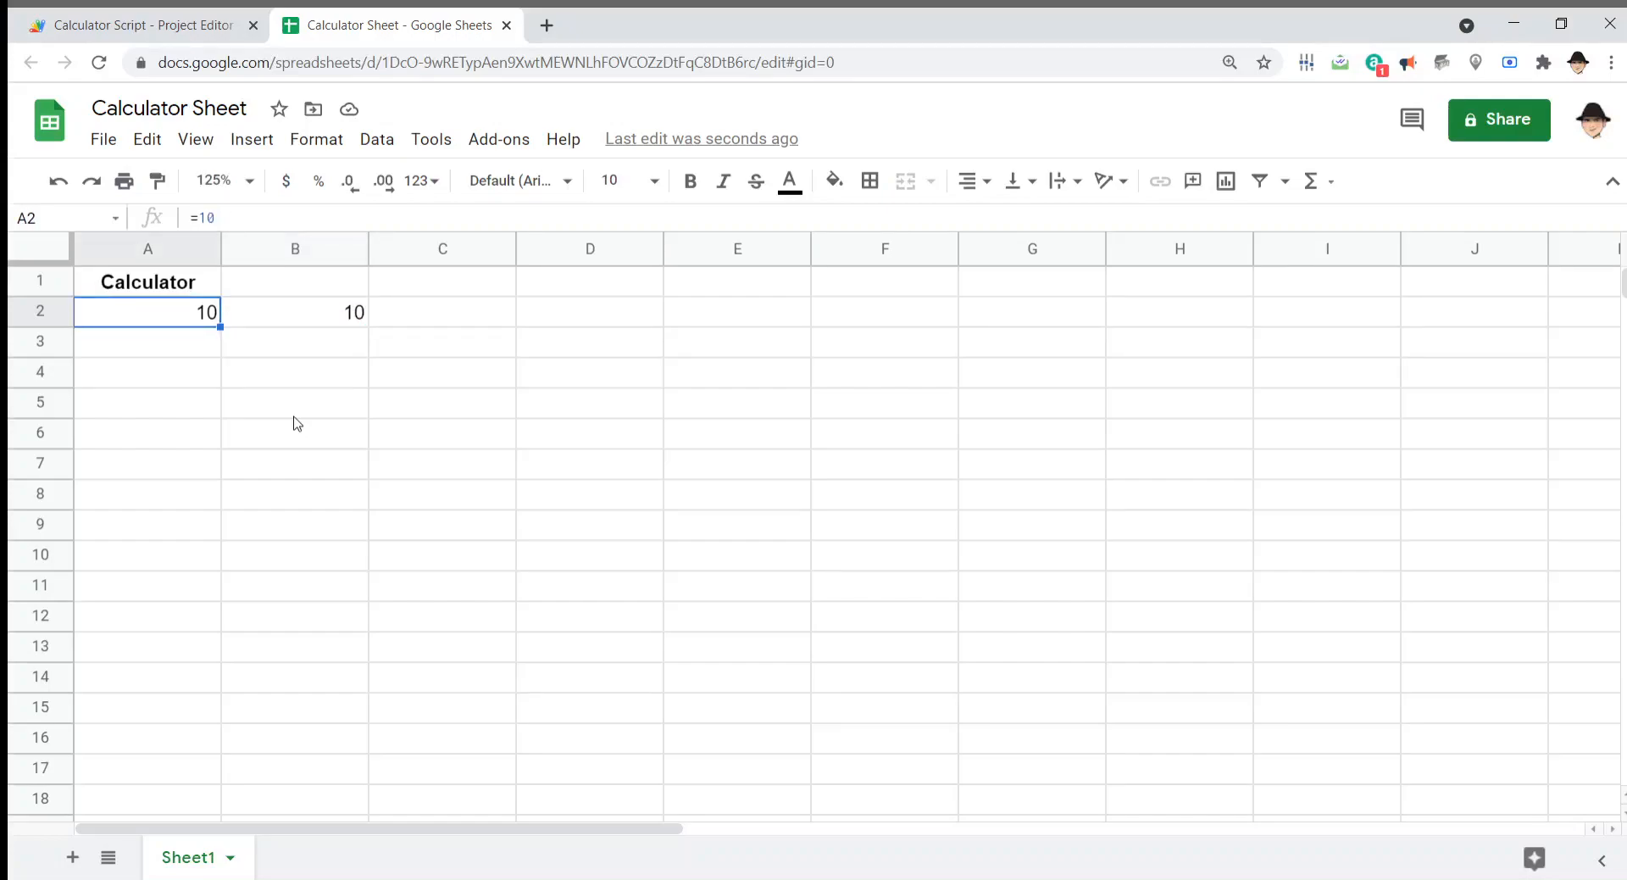
# Step: Enter a RAND() formula in B4, watch it copy to C4, then delete it
pyautogui.click(295, 311)
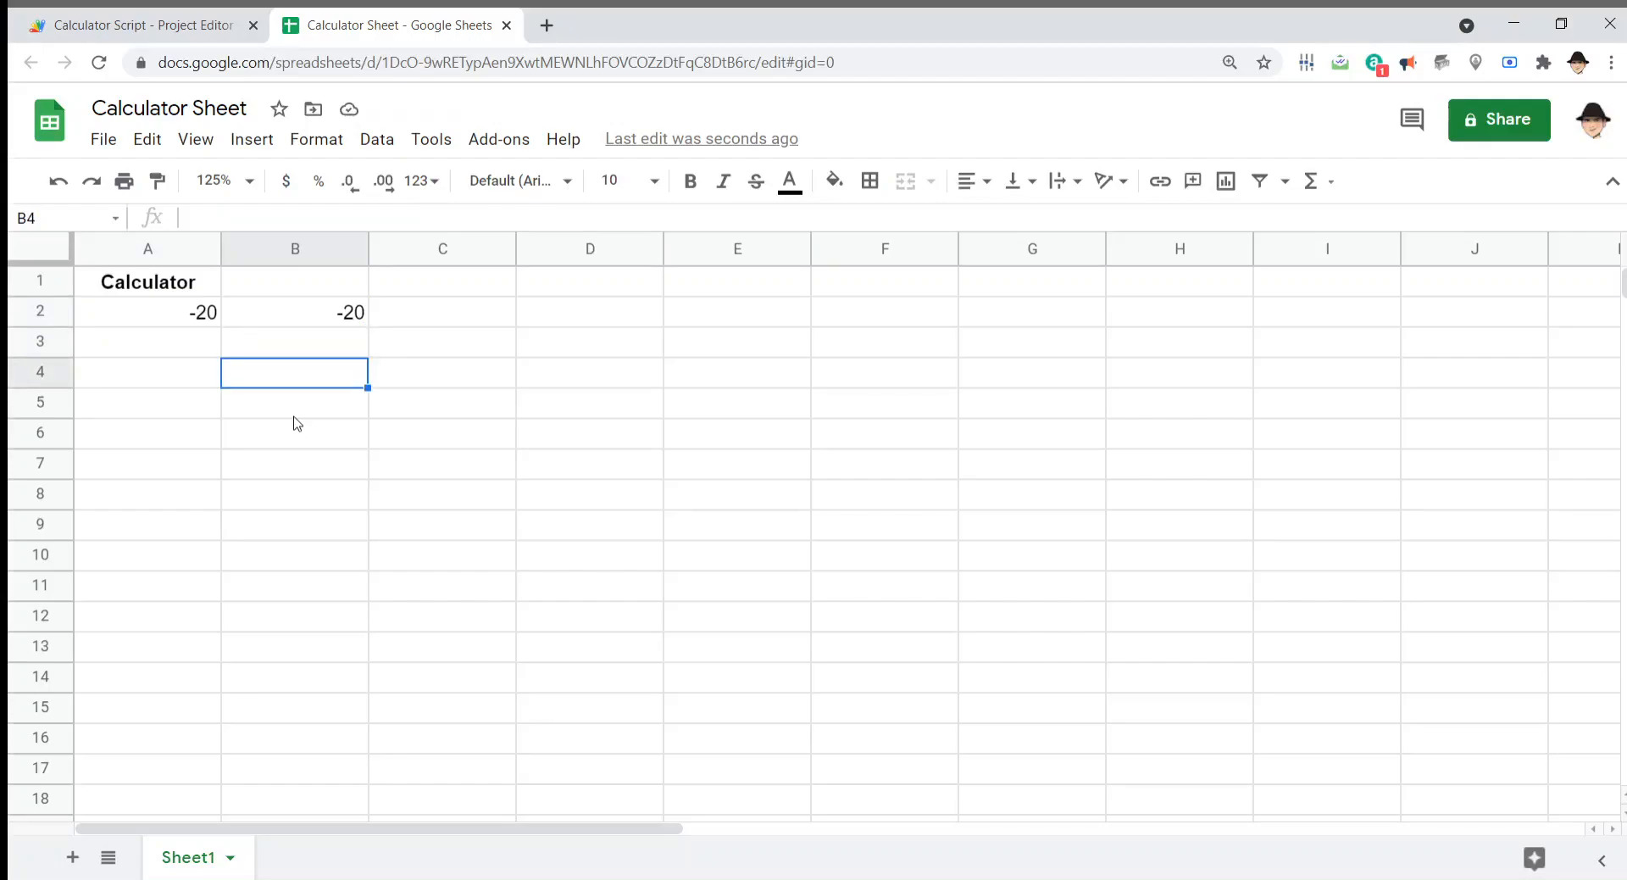
pyautogui.write('+')
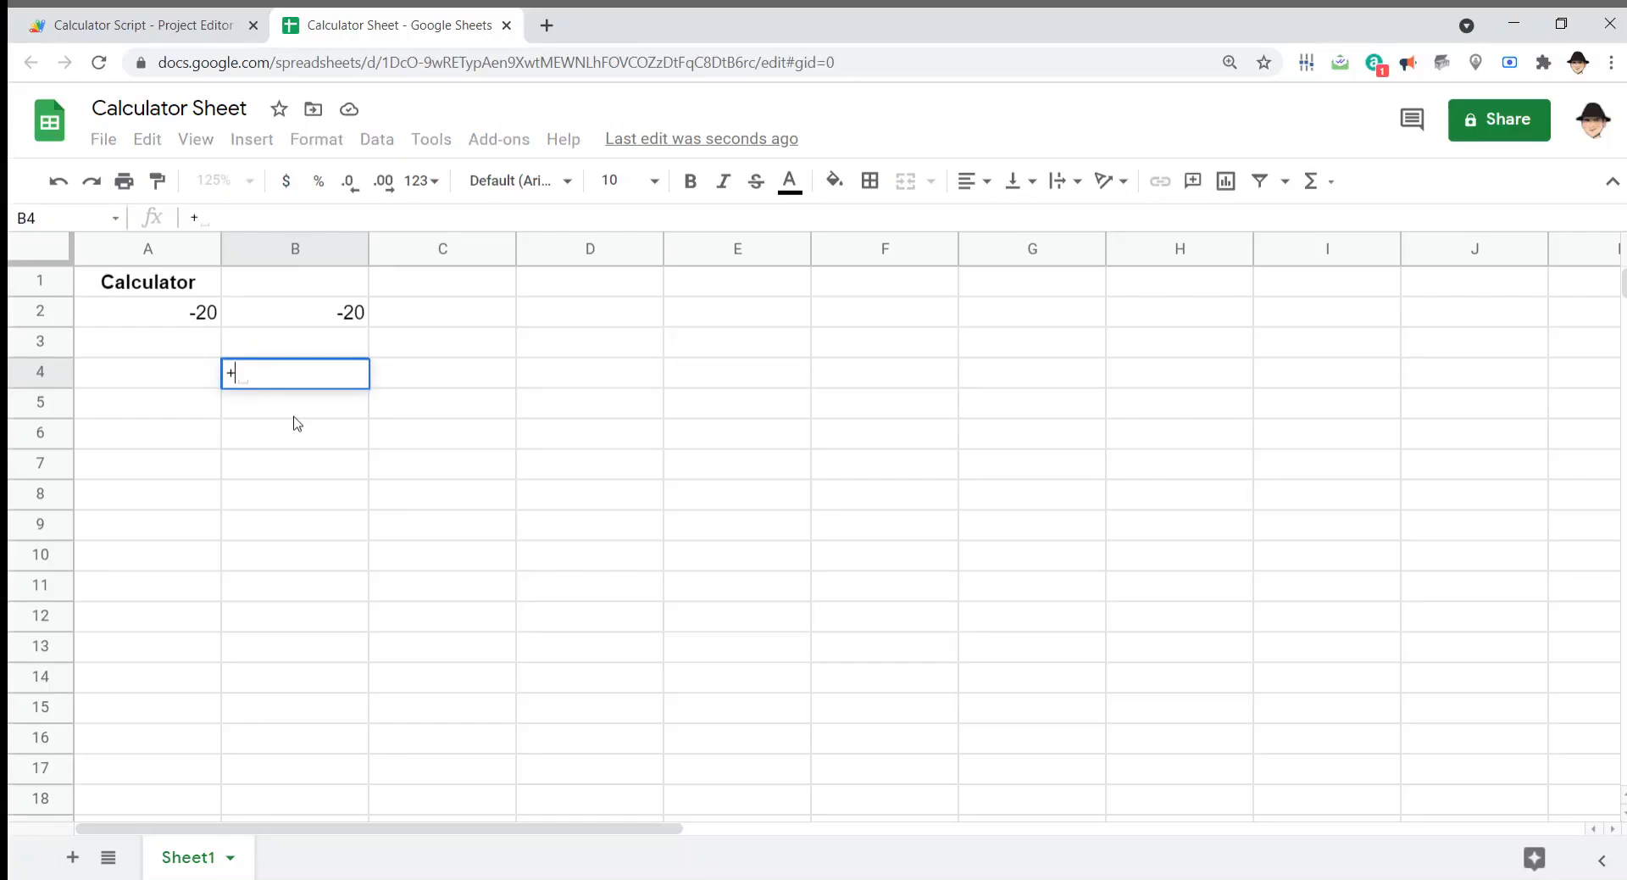
pyautogui.write('rand')
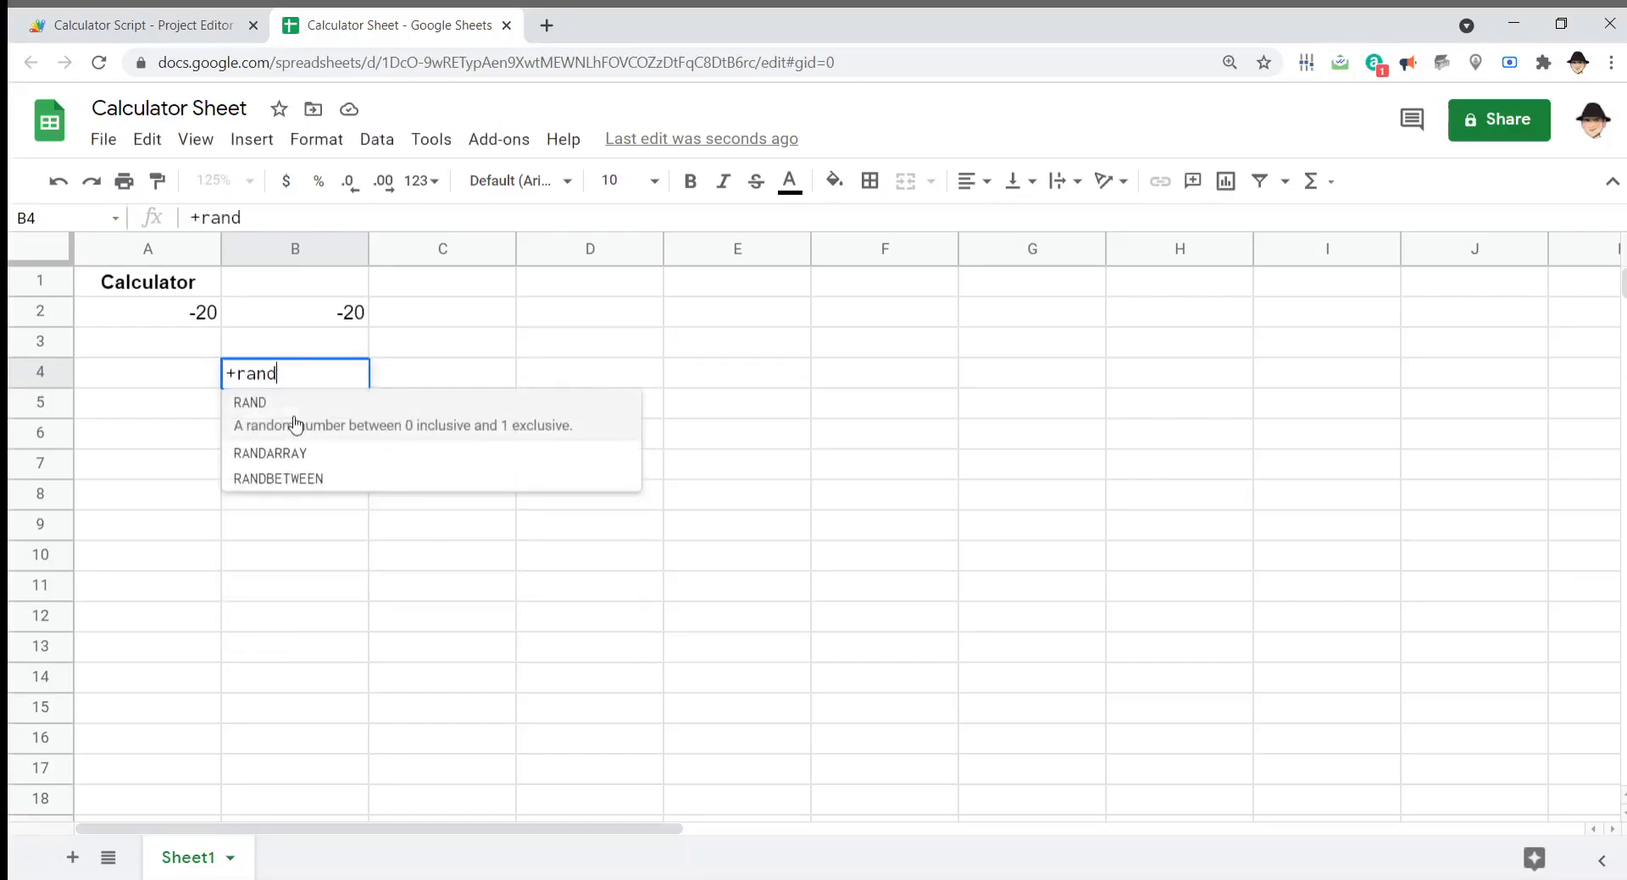
pyautogui.press('Enter')
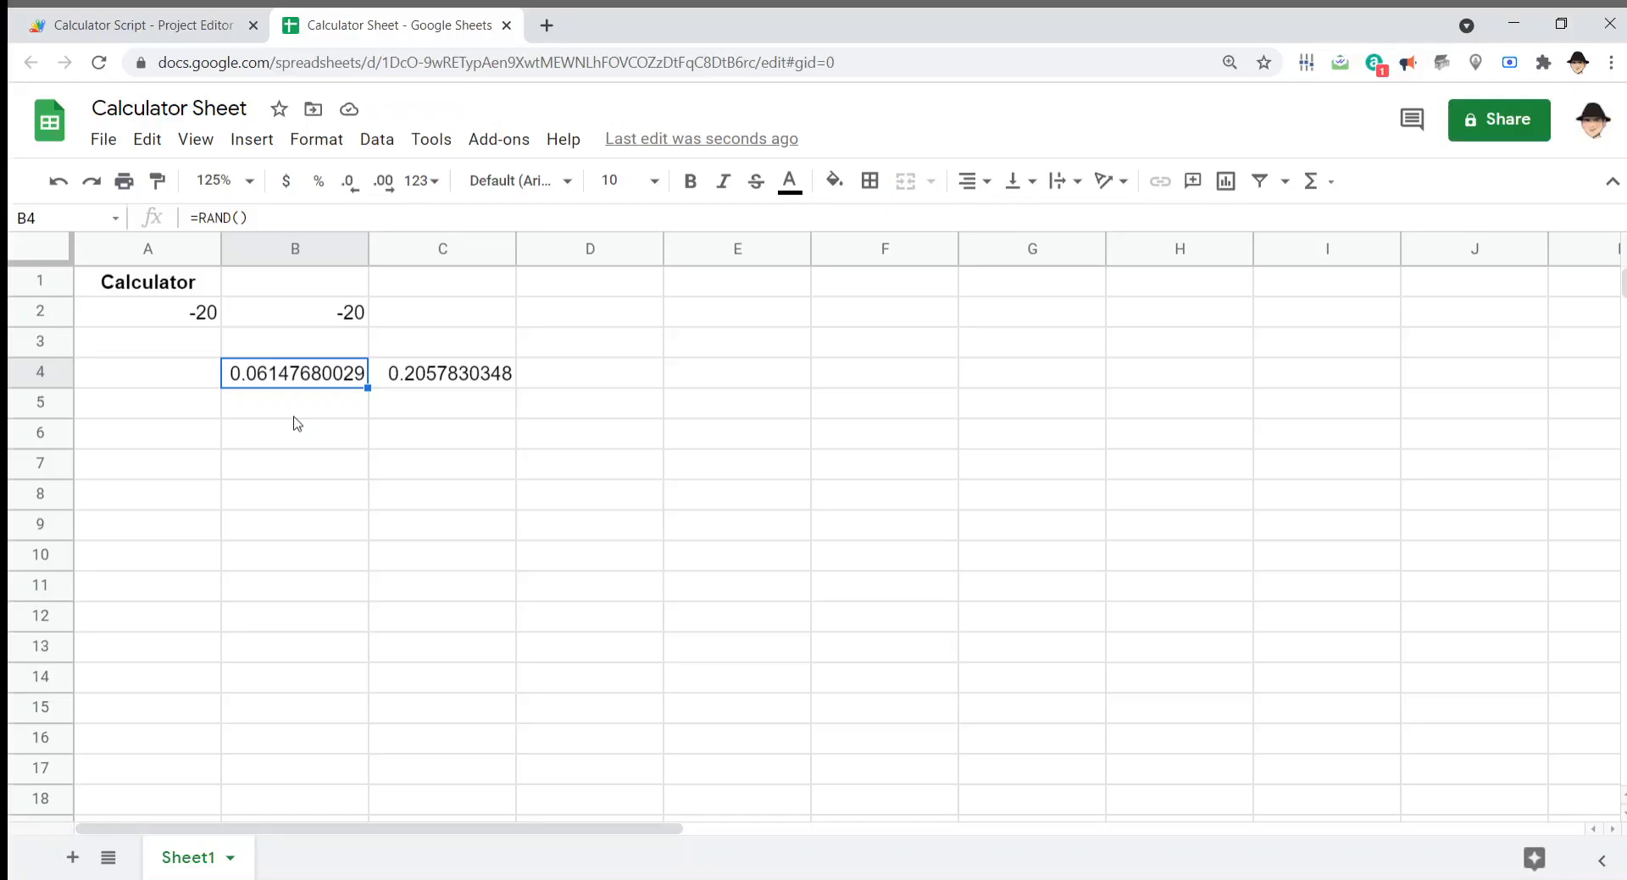
pyautogui.press('Delete')
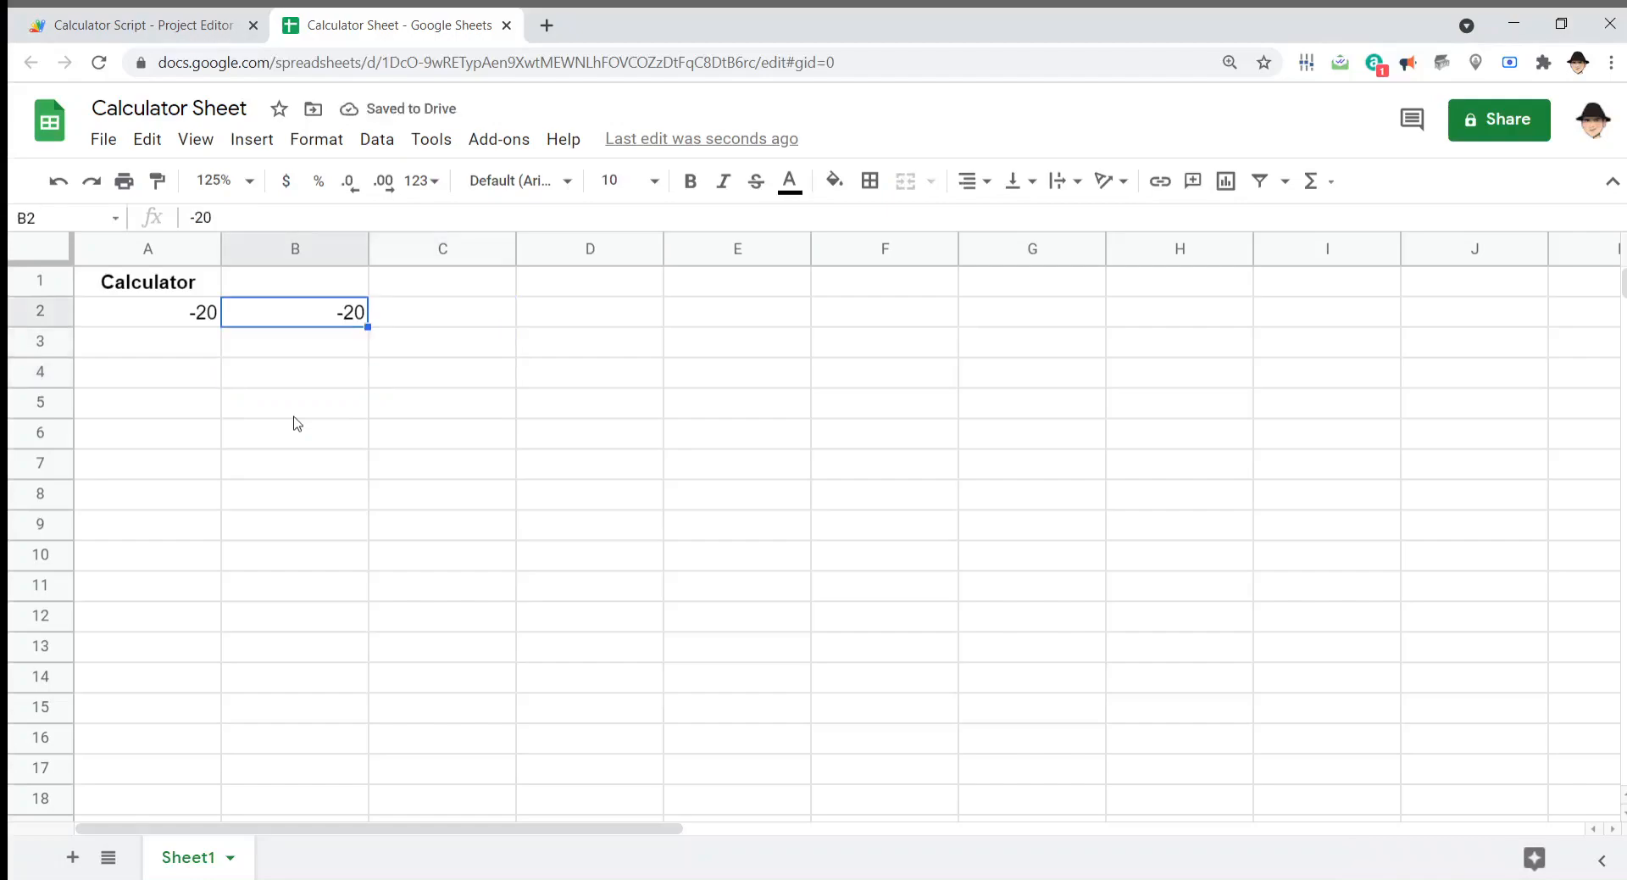
# Step: Change setValue(e.value) to setValue(e.value[0]) in testing.gs and save the project
pyautogui.click(140, 24)
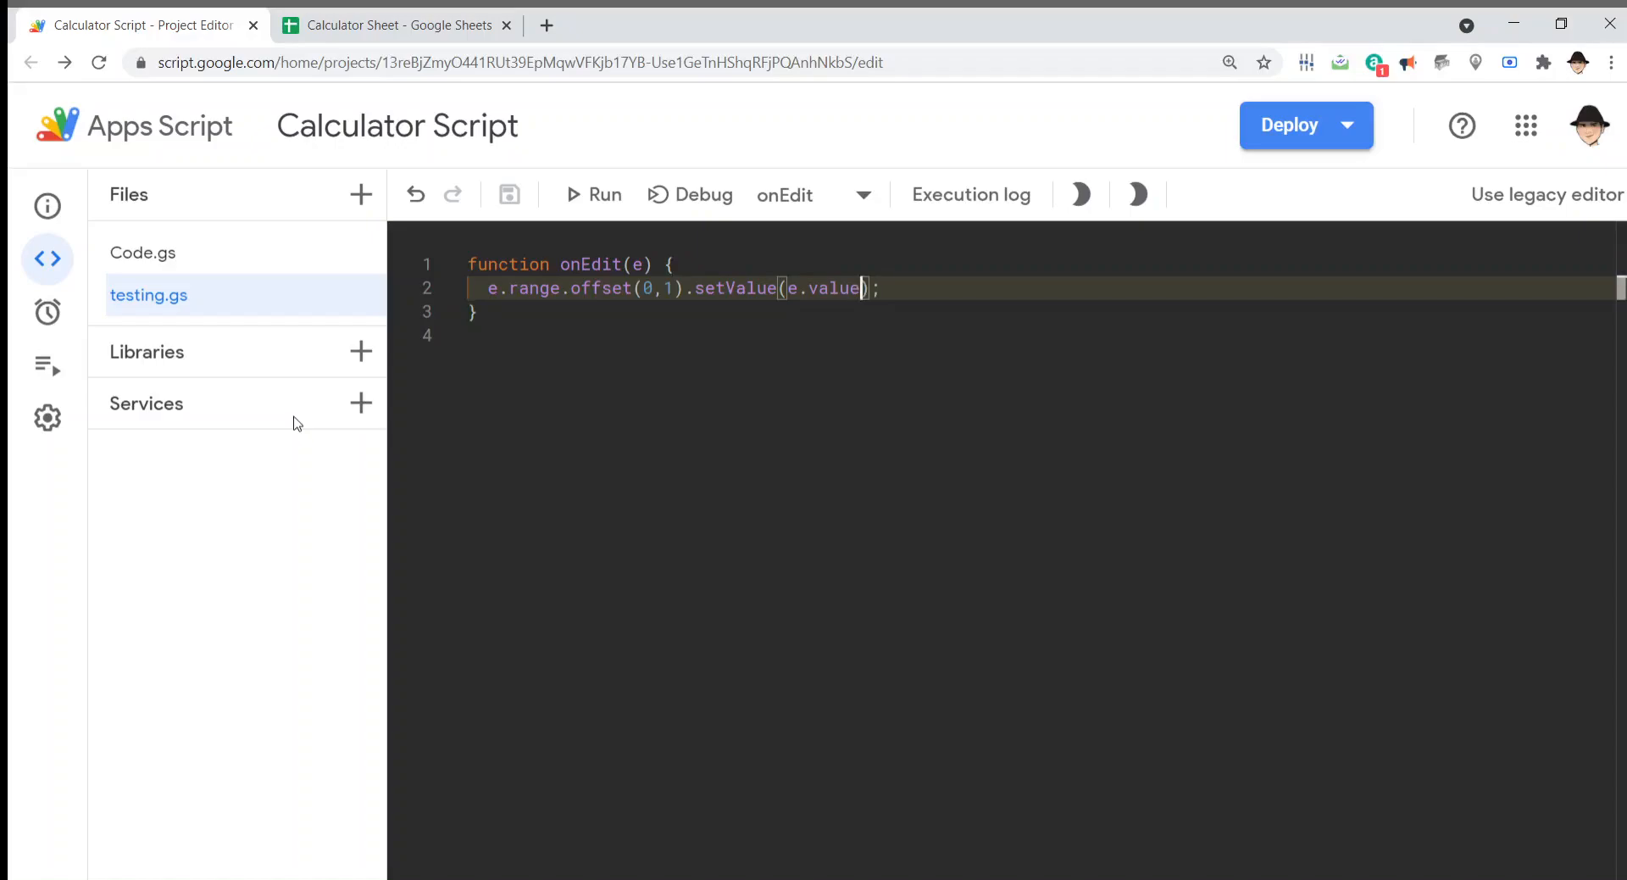
pyautogui.write('[0]')
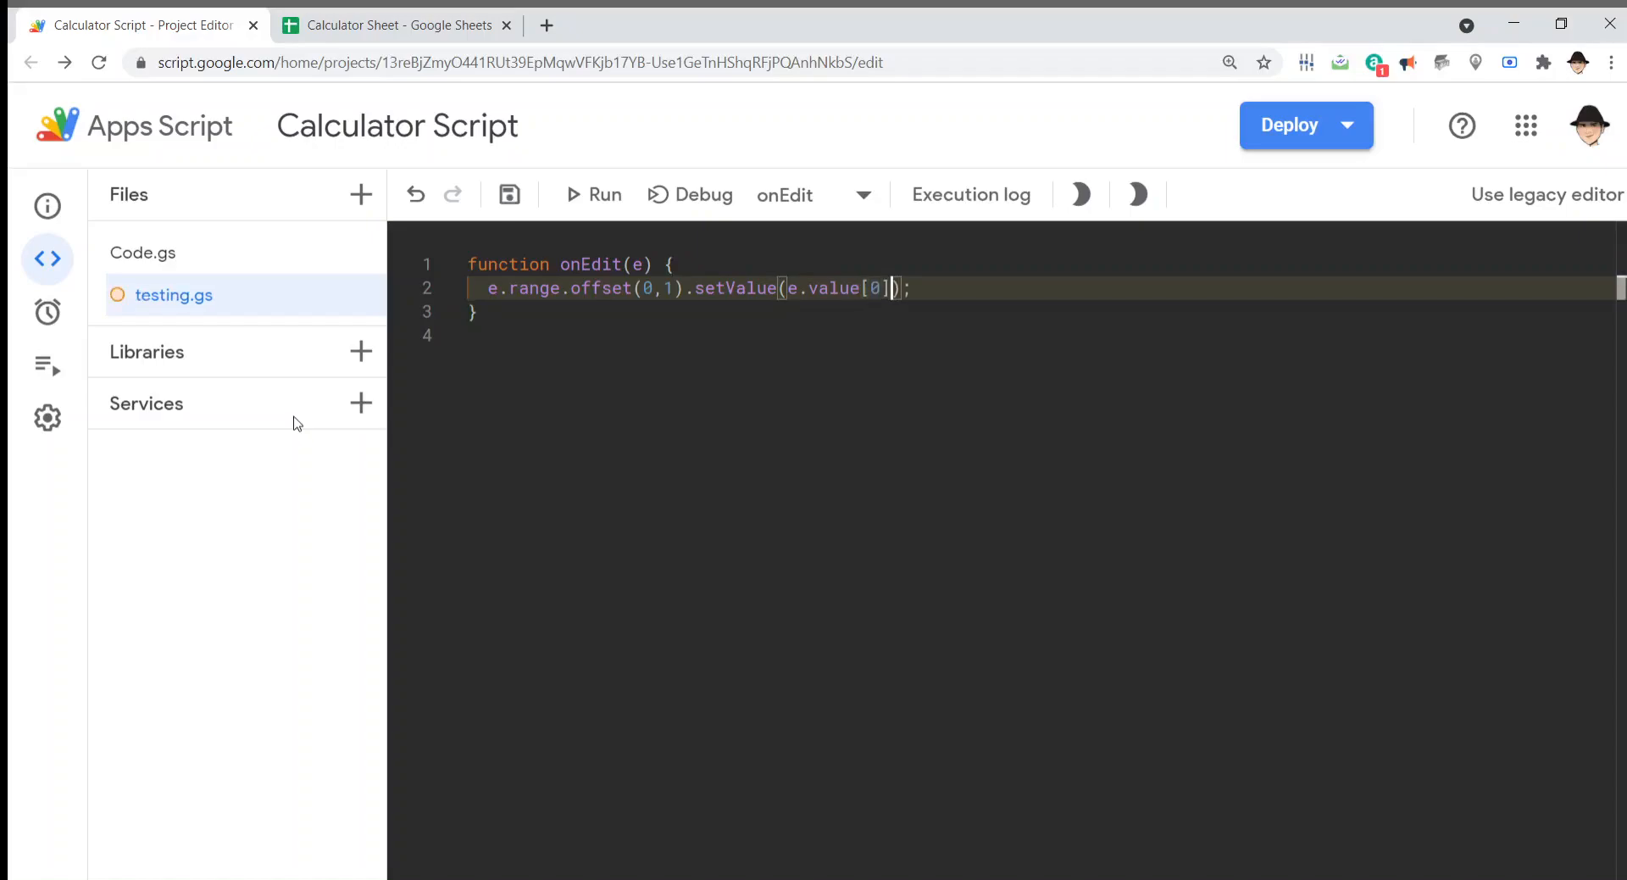
pyautogui.click(508, 194)
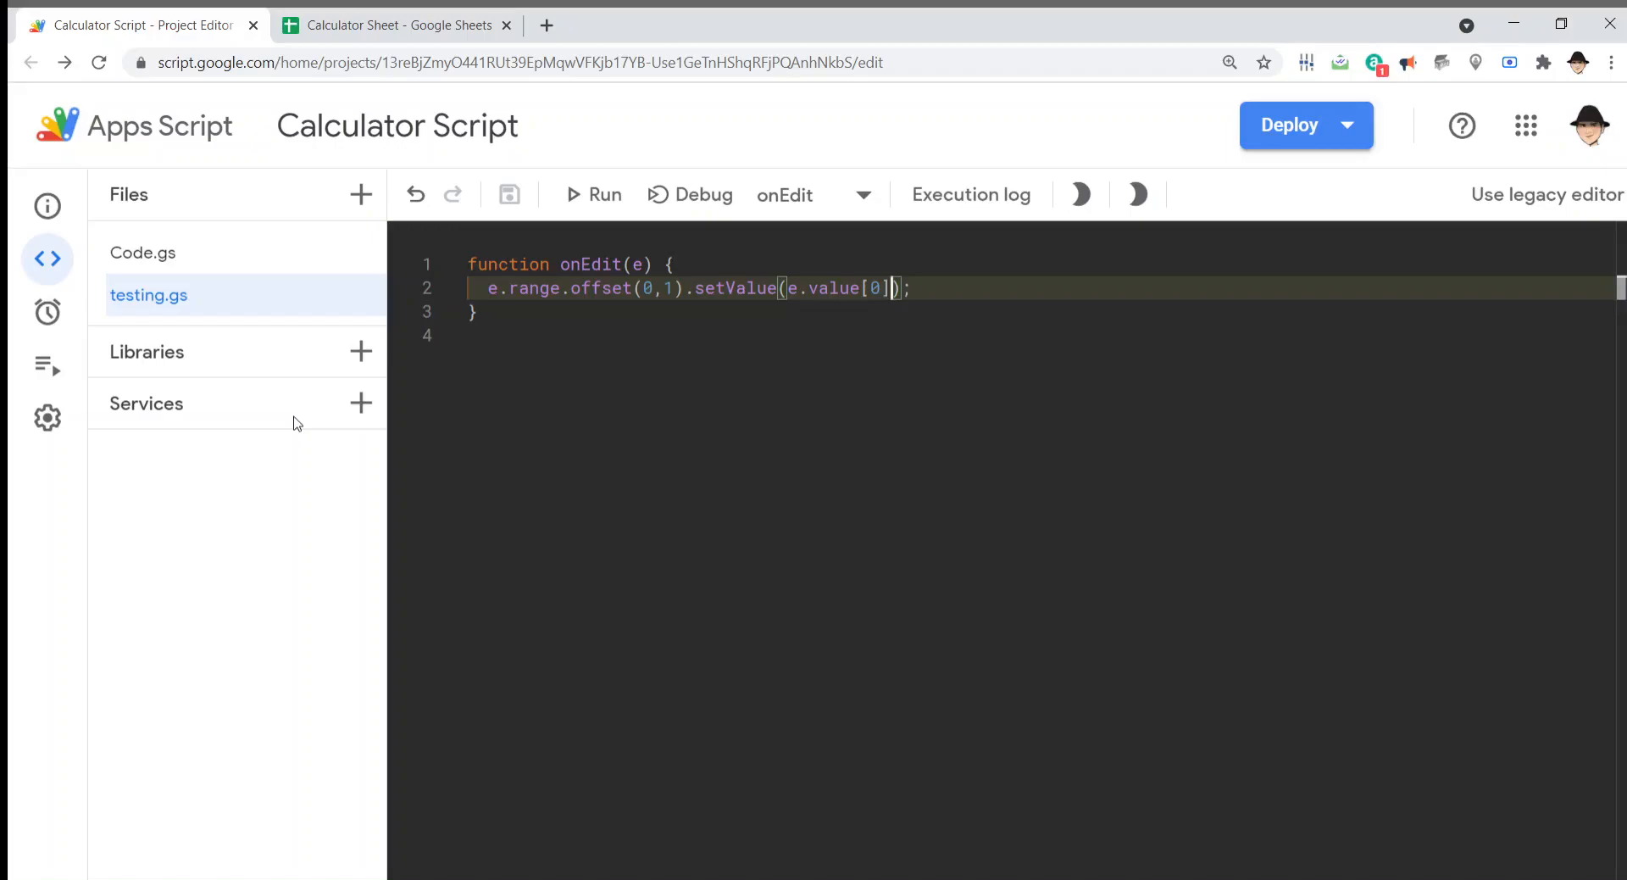
# Step: Enter a new value in A2 and inspect the #ERROR! parse error in B2
pyautogui.click(398, 24)
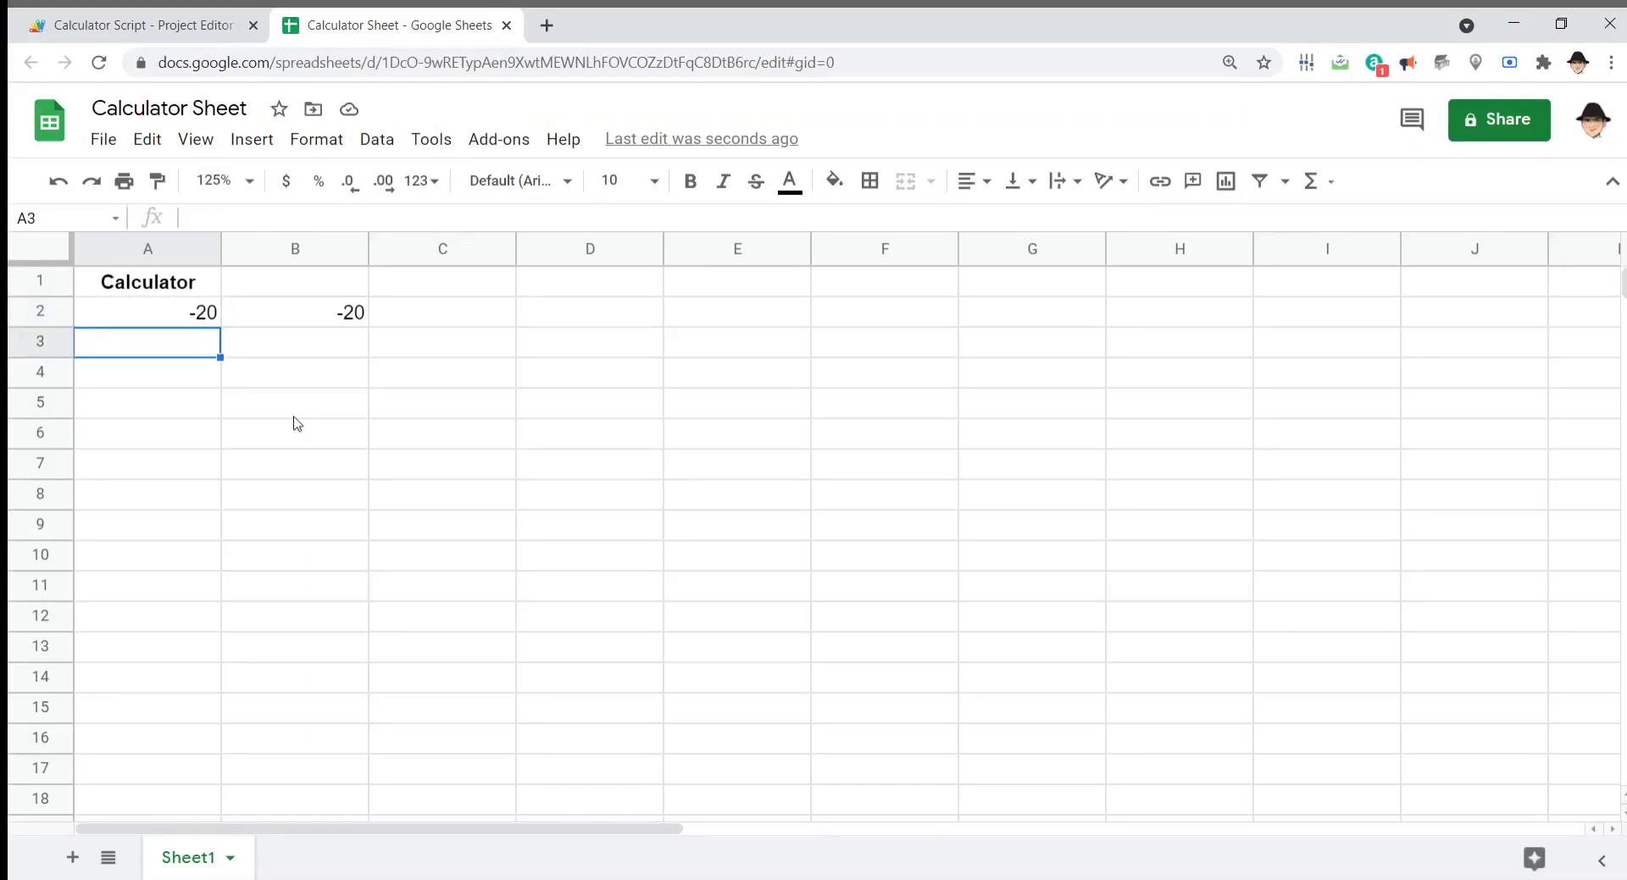
pyautogui.click(147, 311)
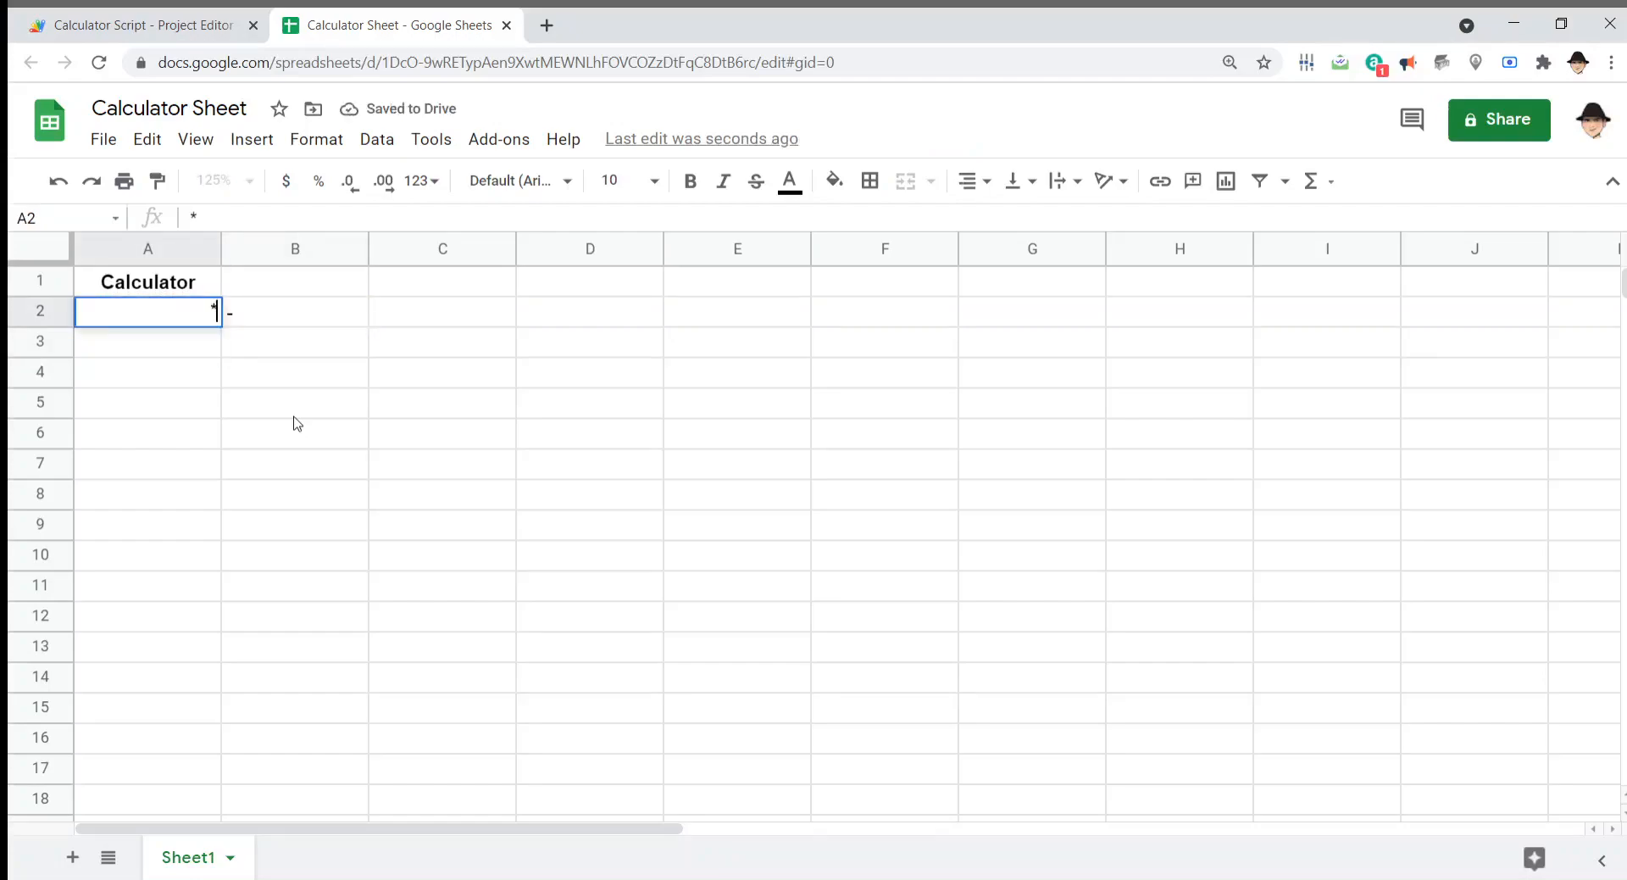
pyautogui.write('5')
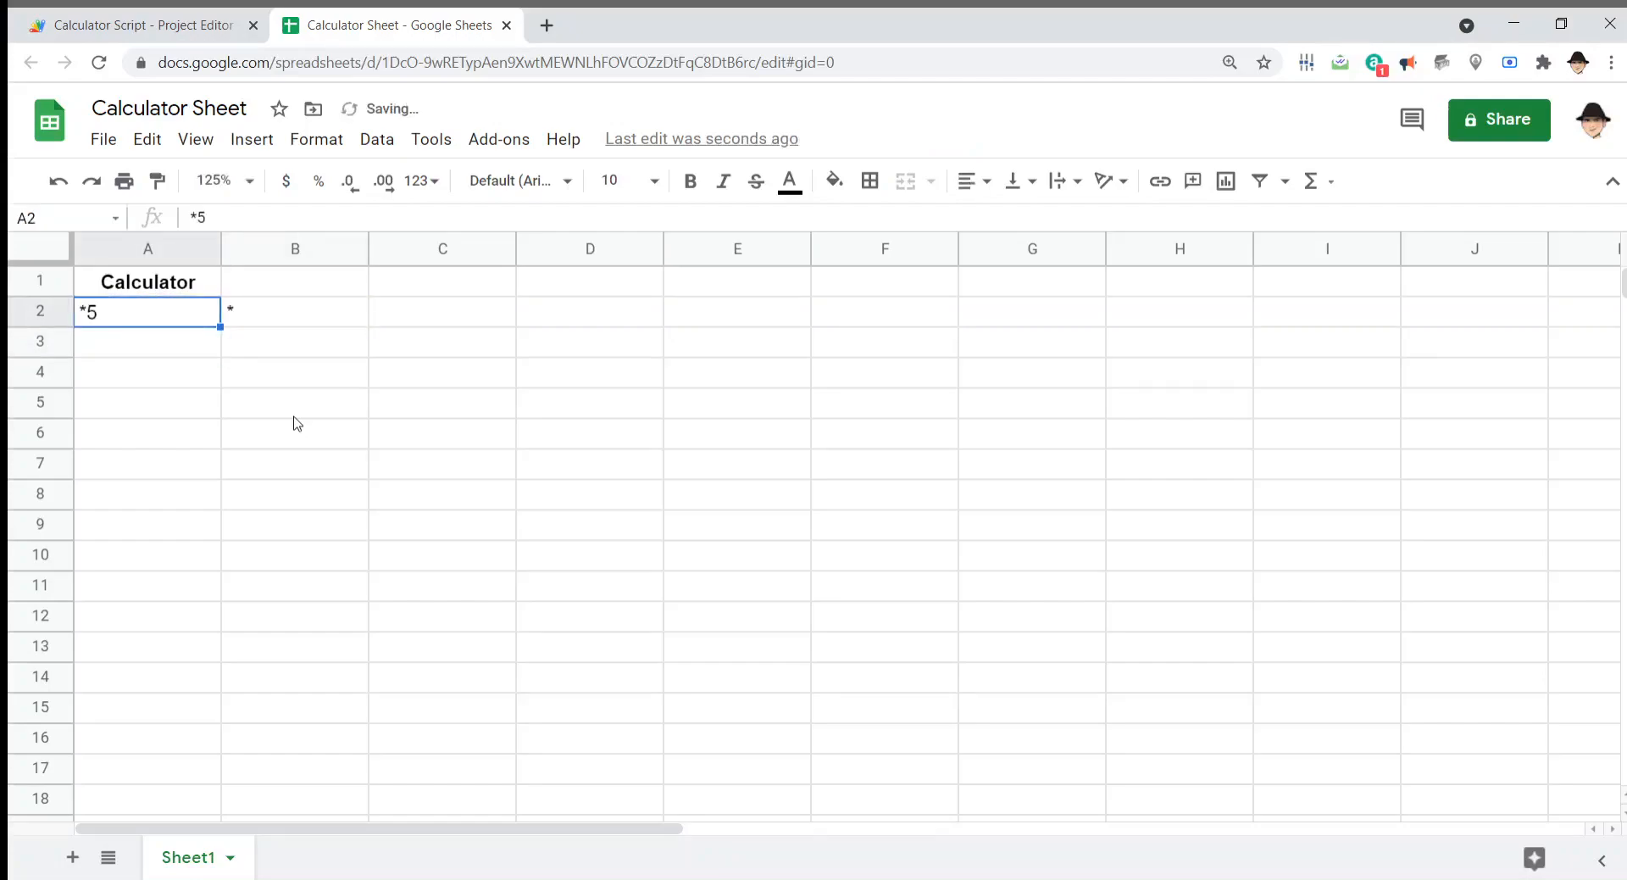
pyautogui.write('/8')
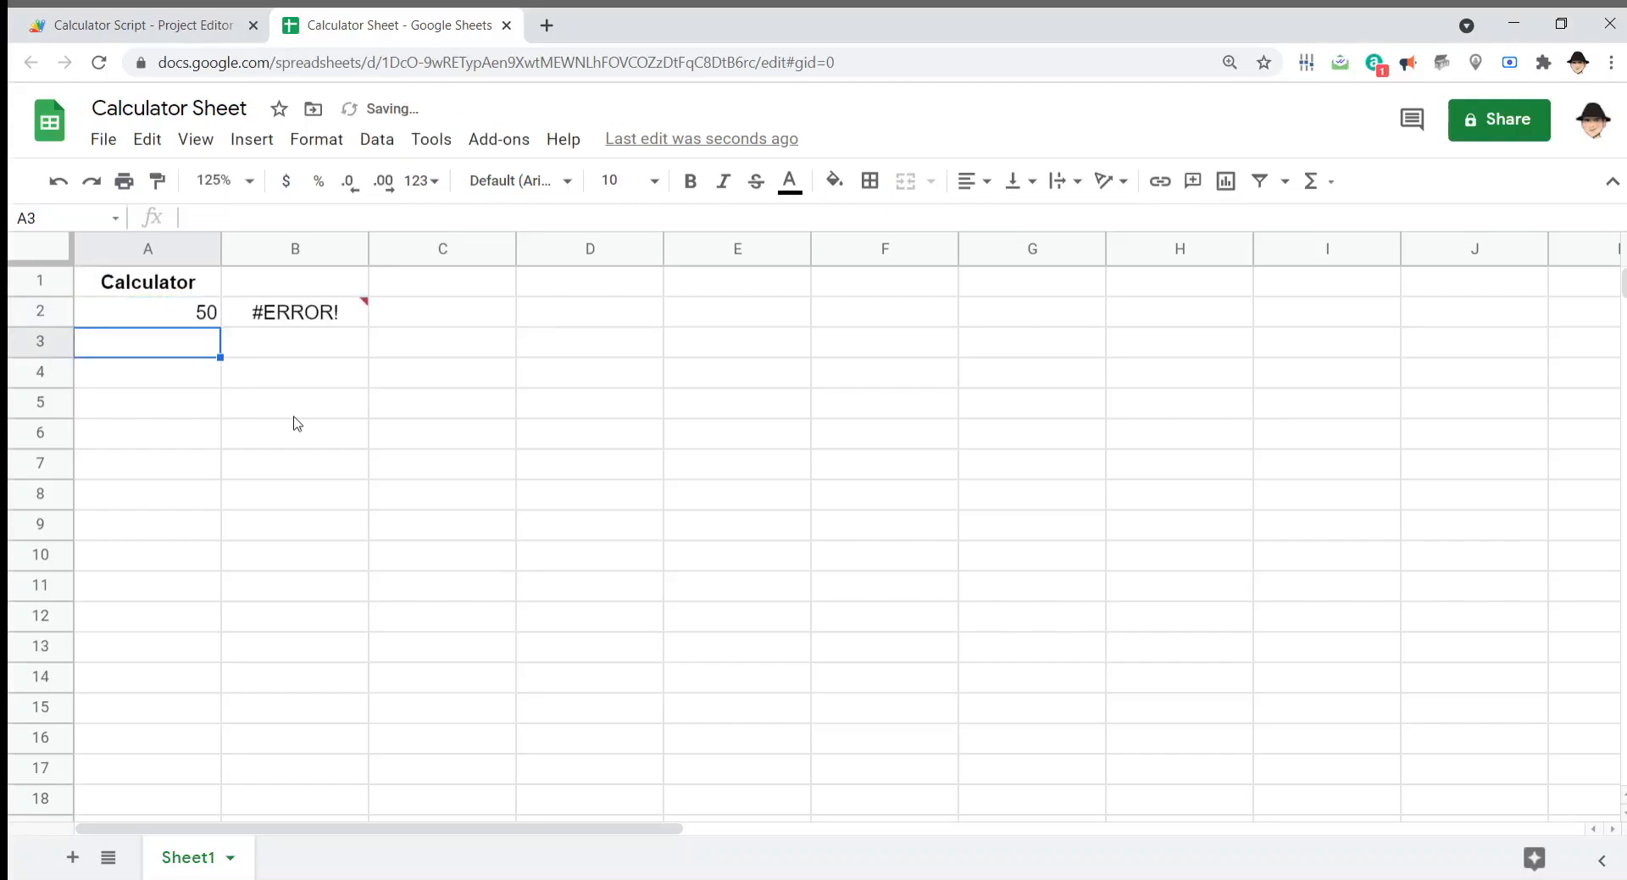
pyautogui.click(295, 311)
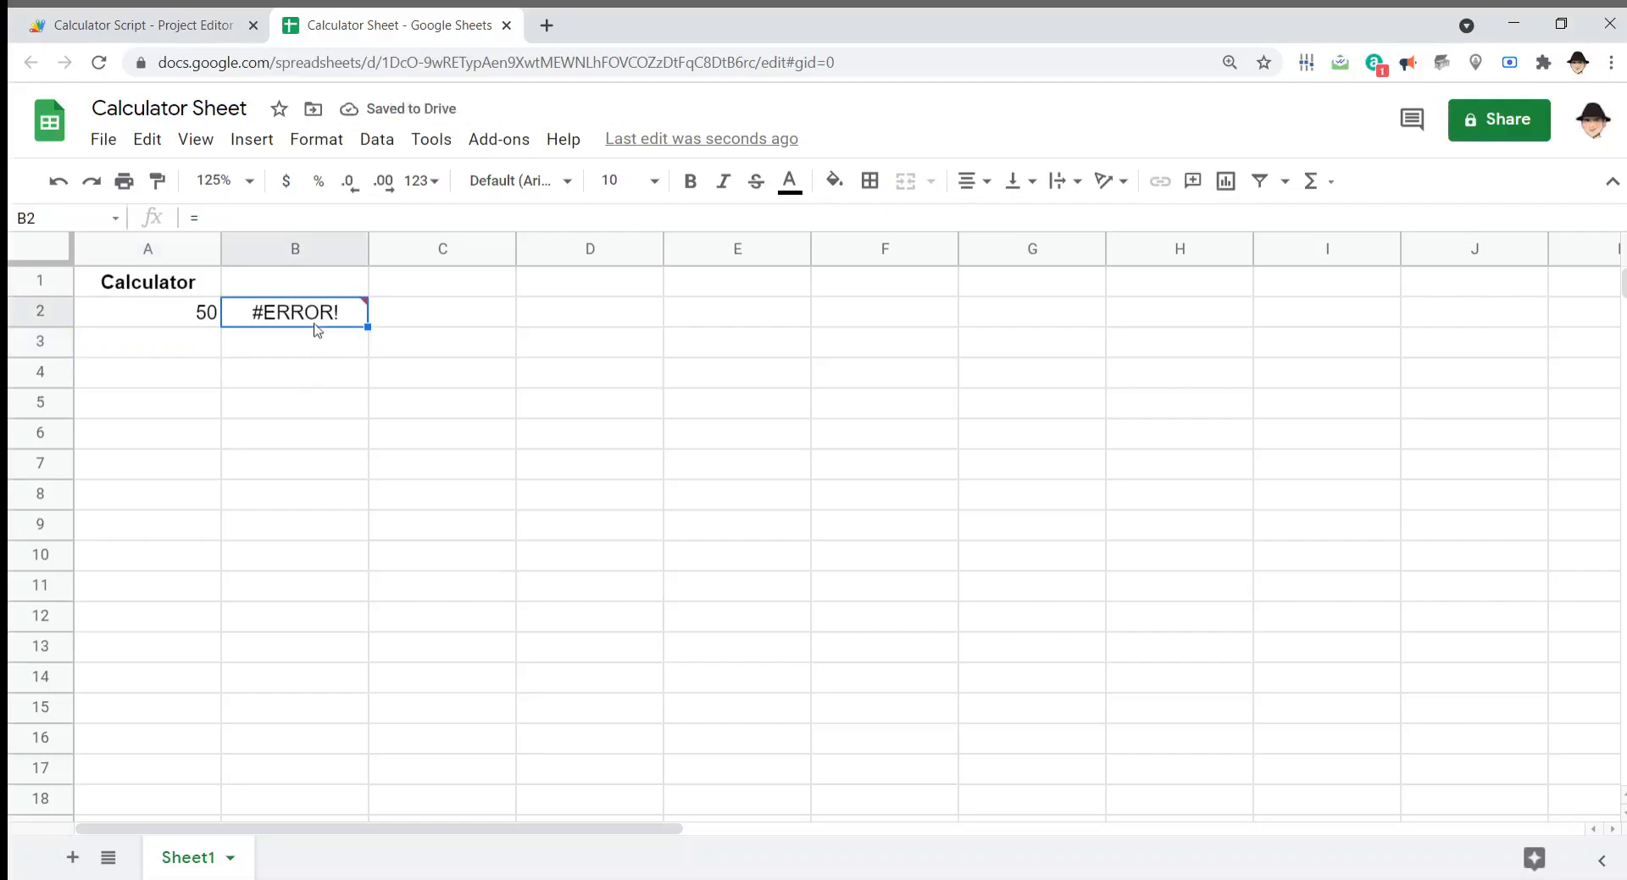
pyautogui.moveTo(317, 326)
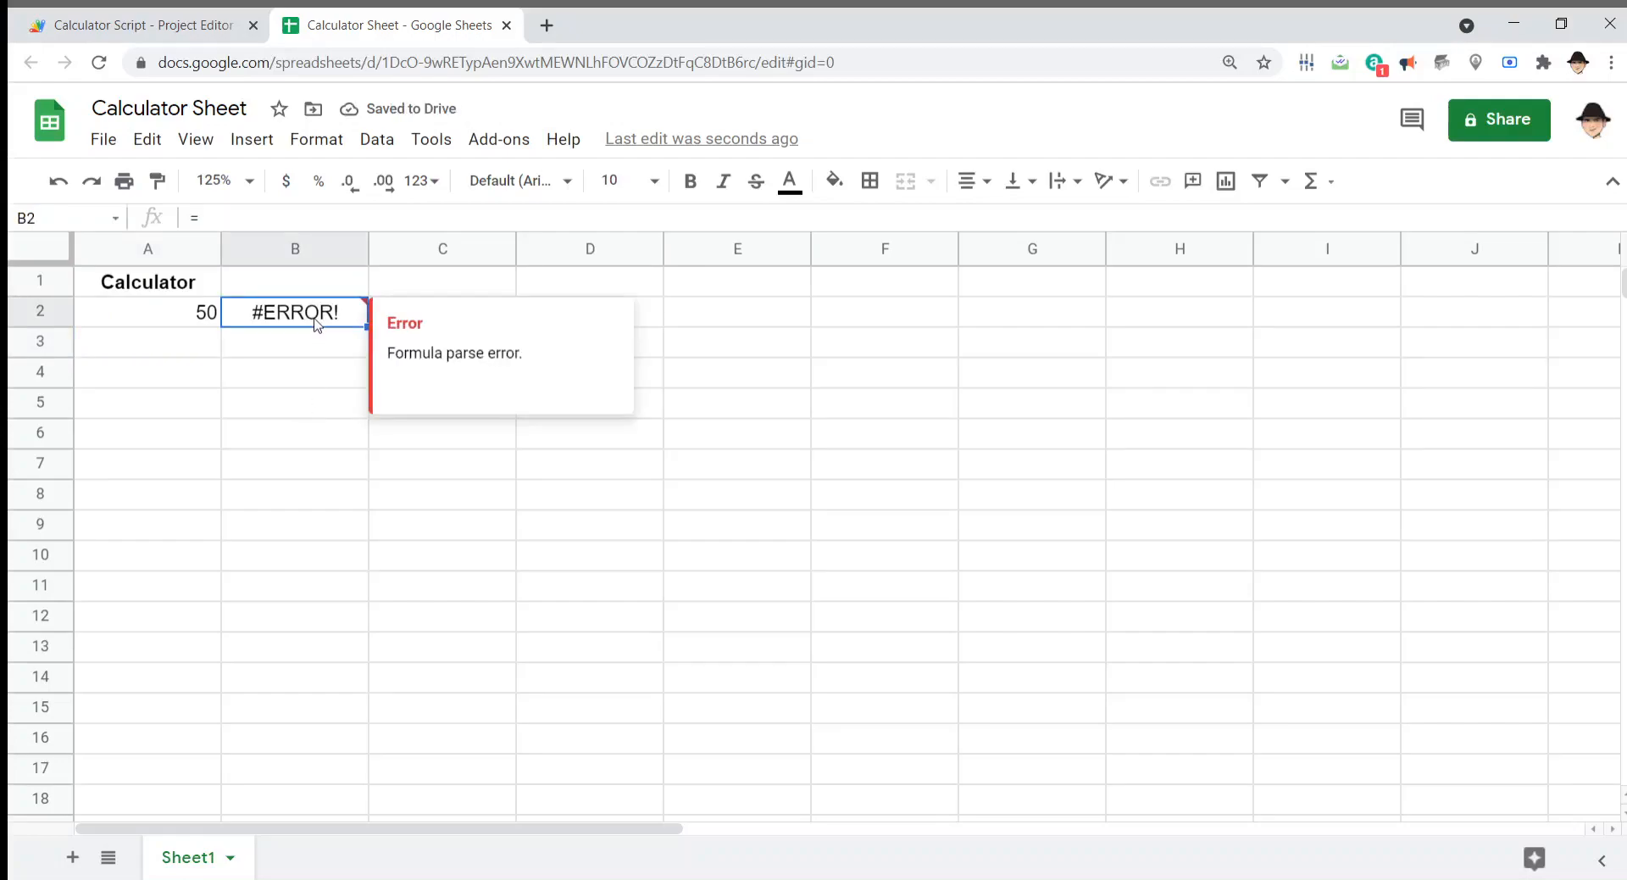
pyautogui.moveTo(319, 464)
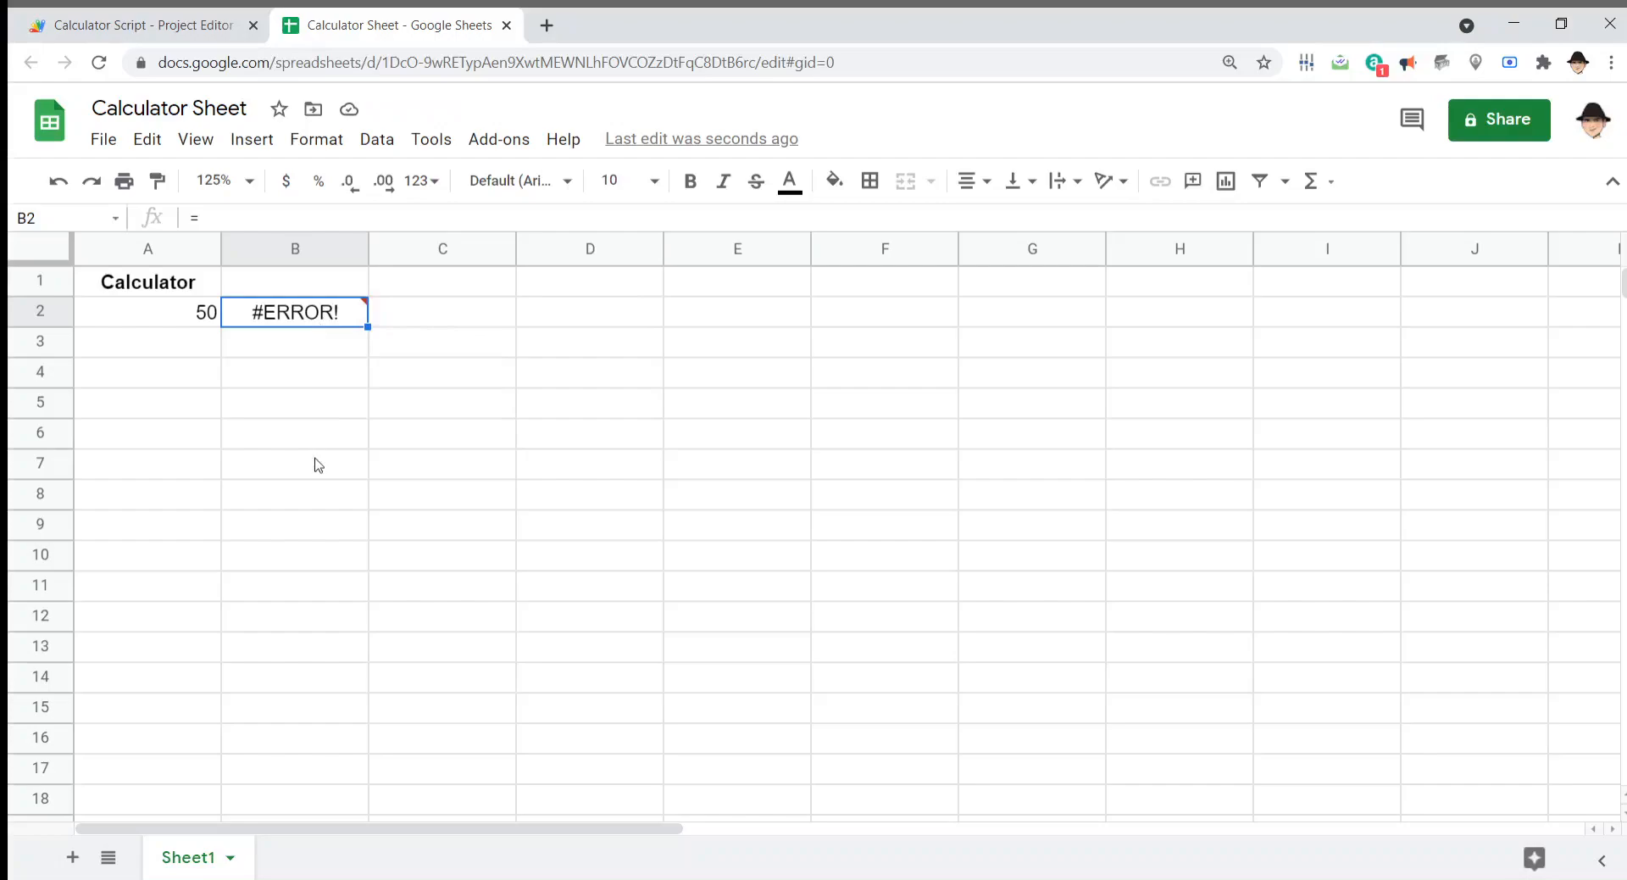
pyautogui.moveTo(343, 324)
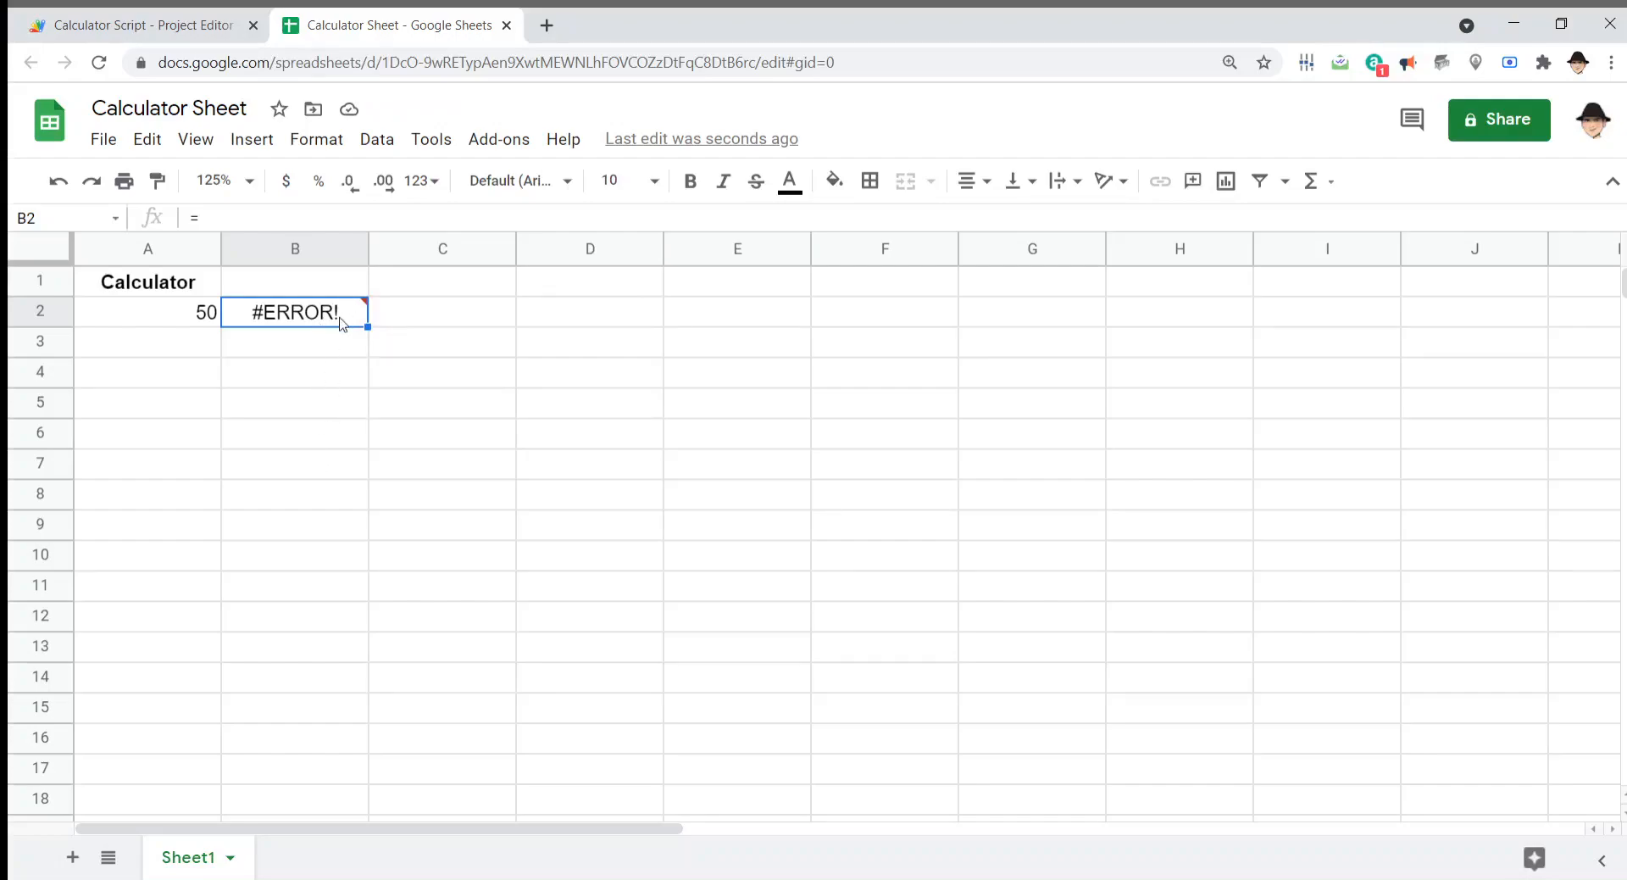
pyautogui.moveTo(311, 312)
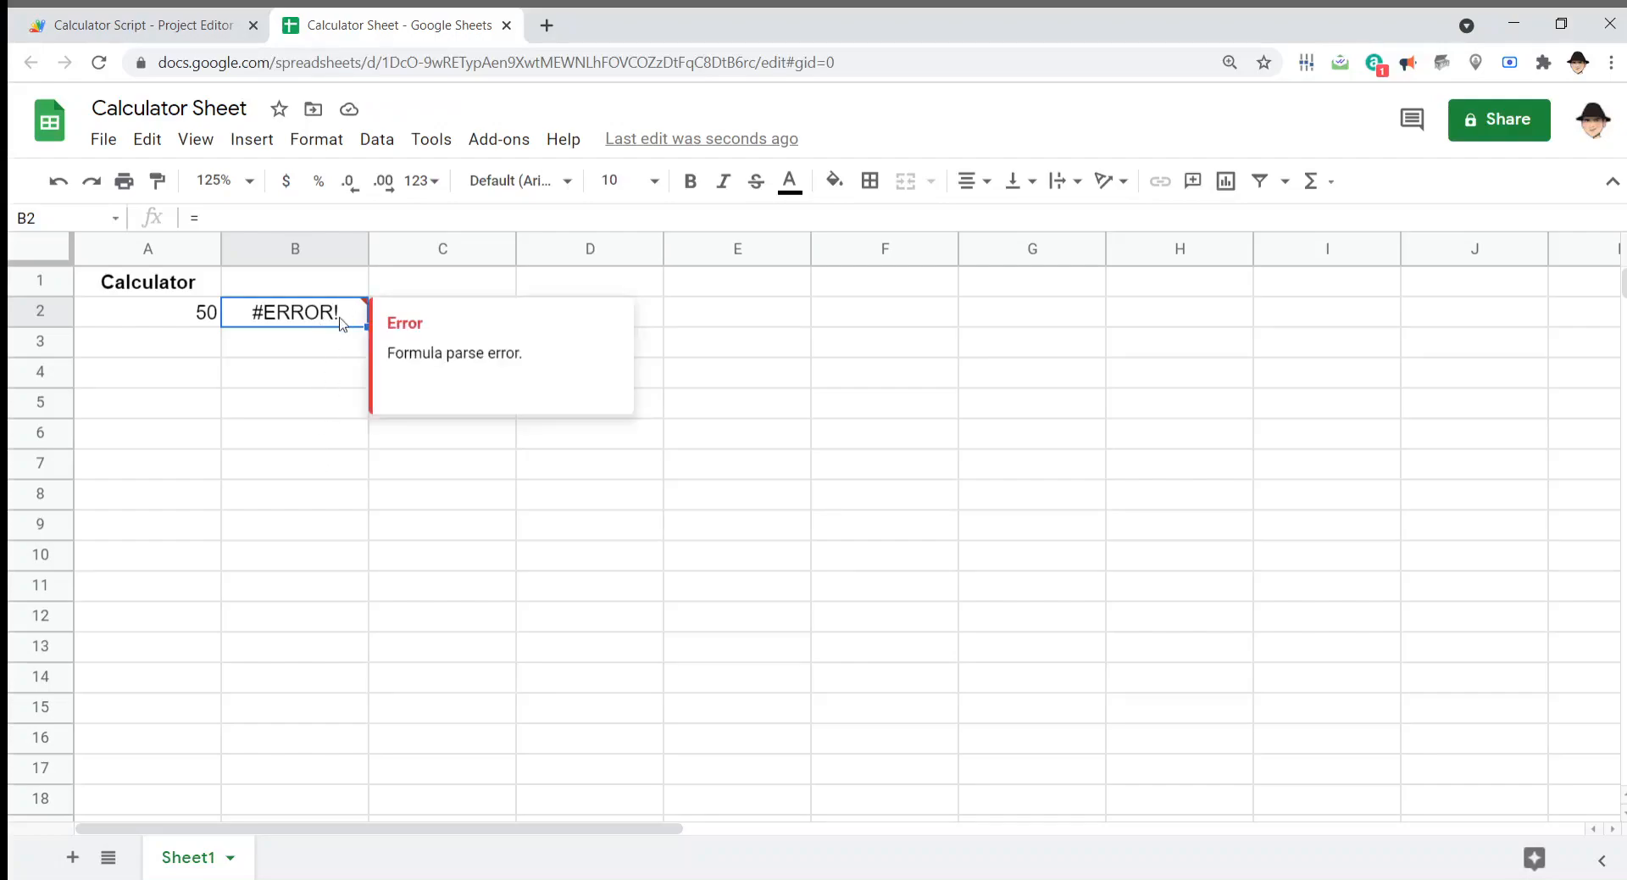
# Step: Try typing =, * and / operators in B3, then cancel the entry
pyautogui.click(295, 342)
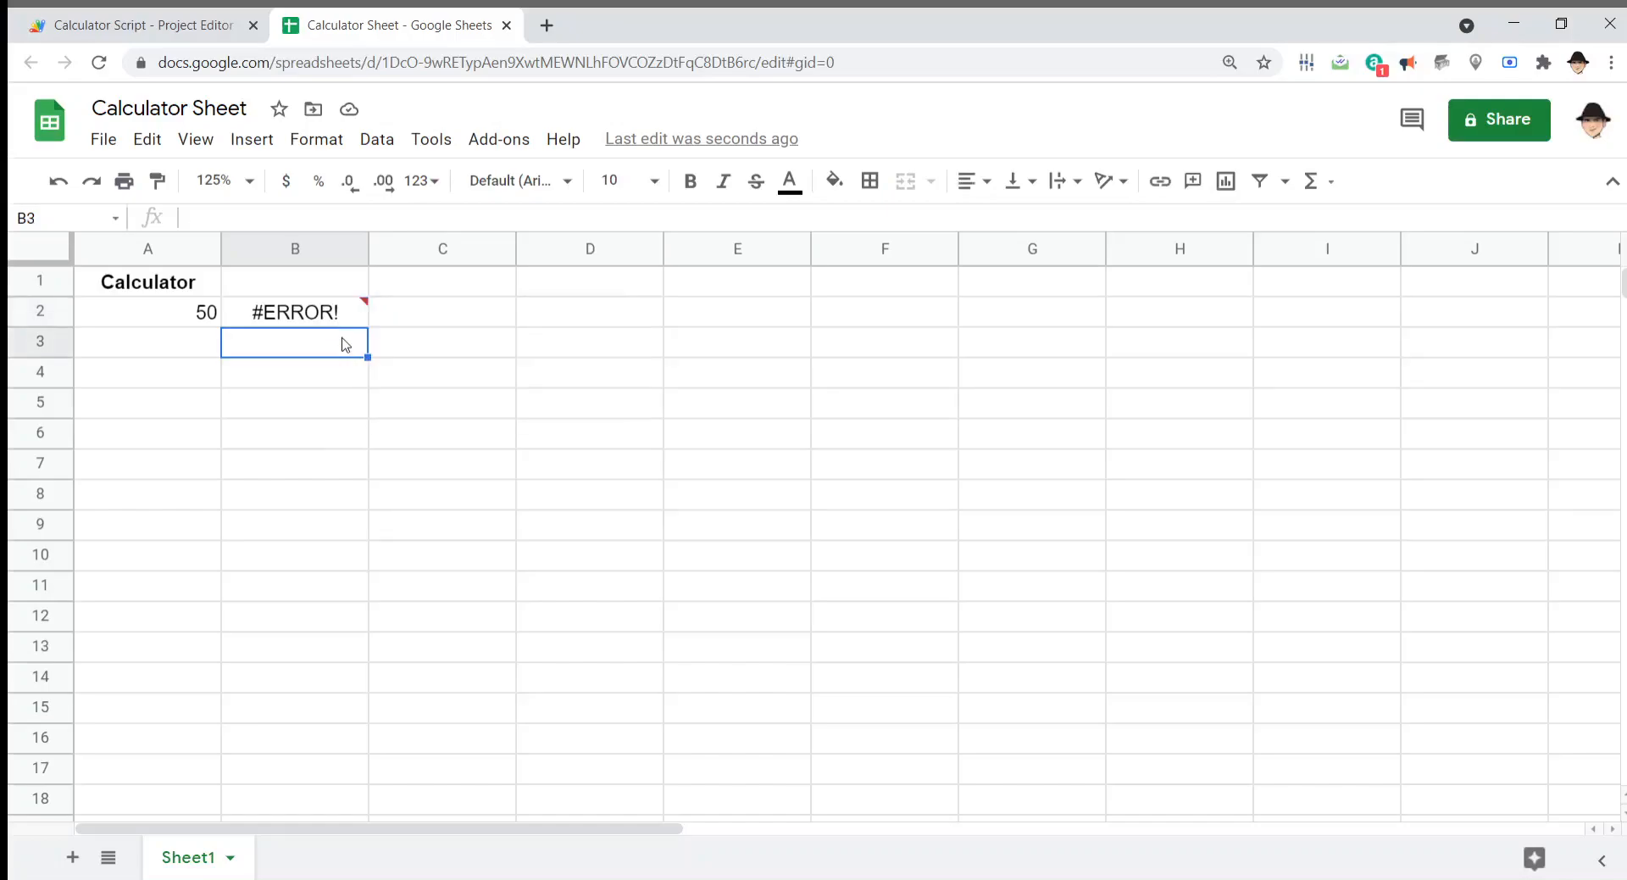
pyautogui.write('=')
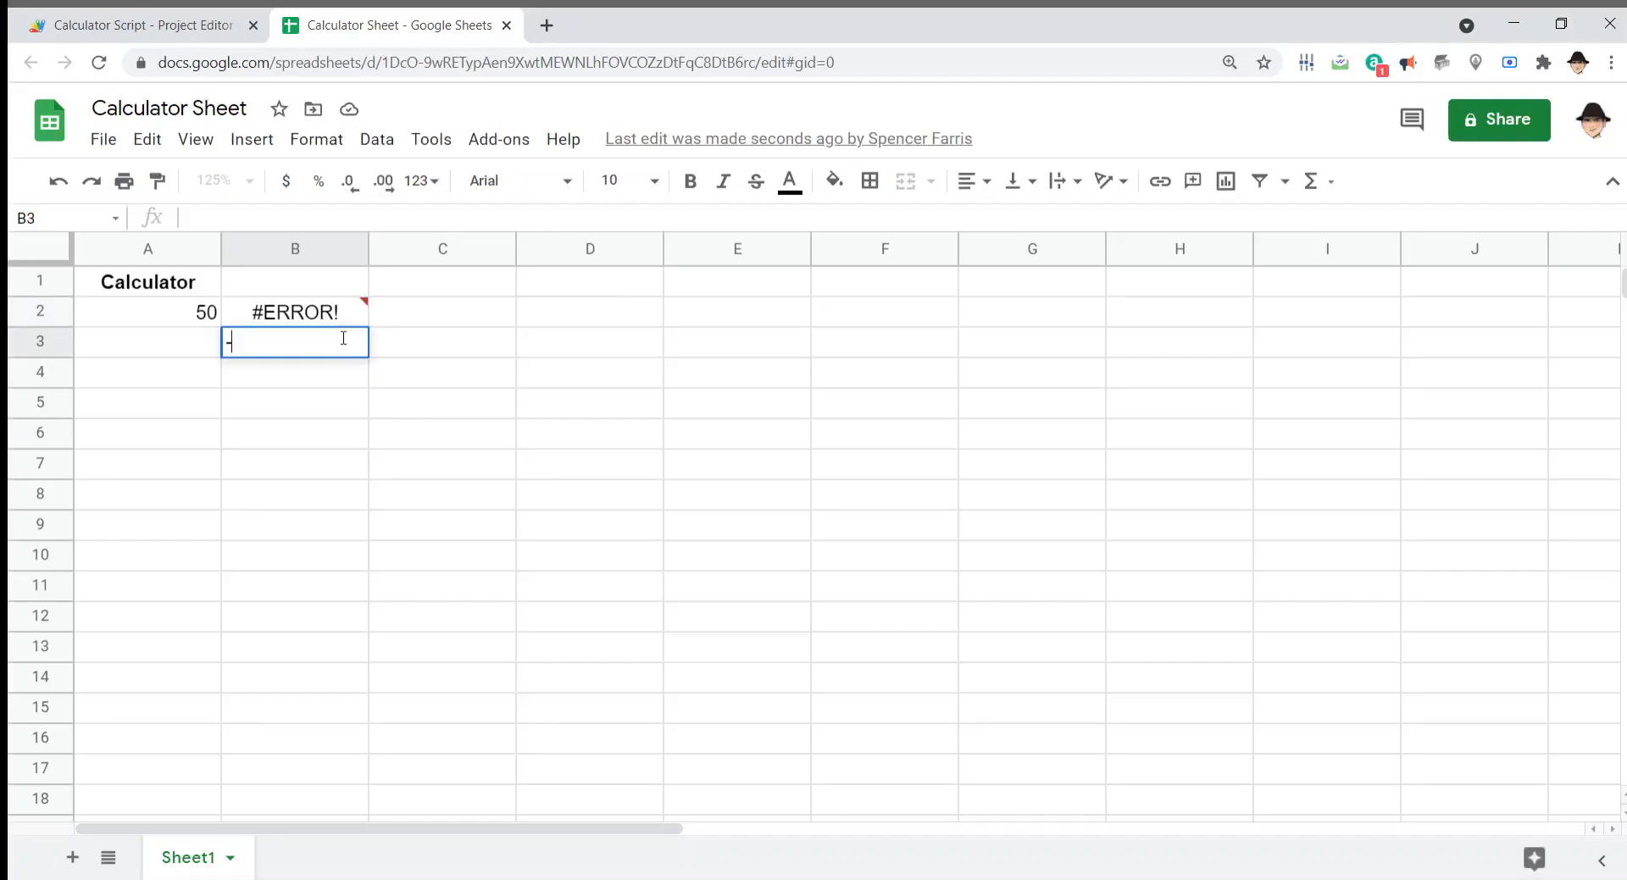
pyautogui.write('*')
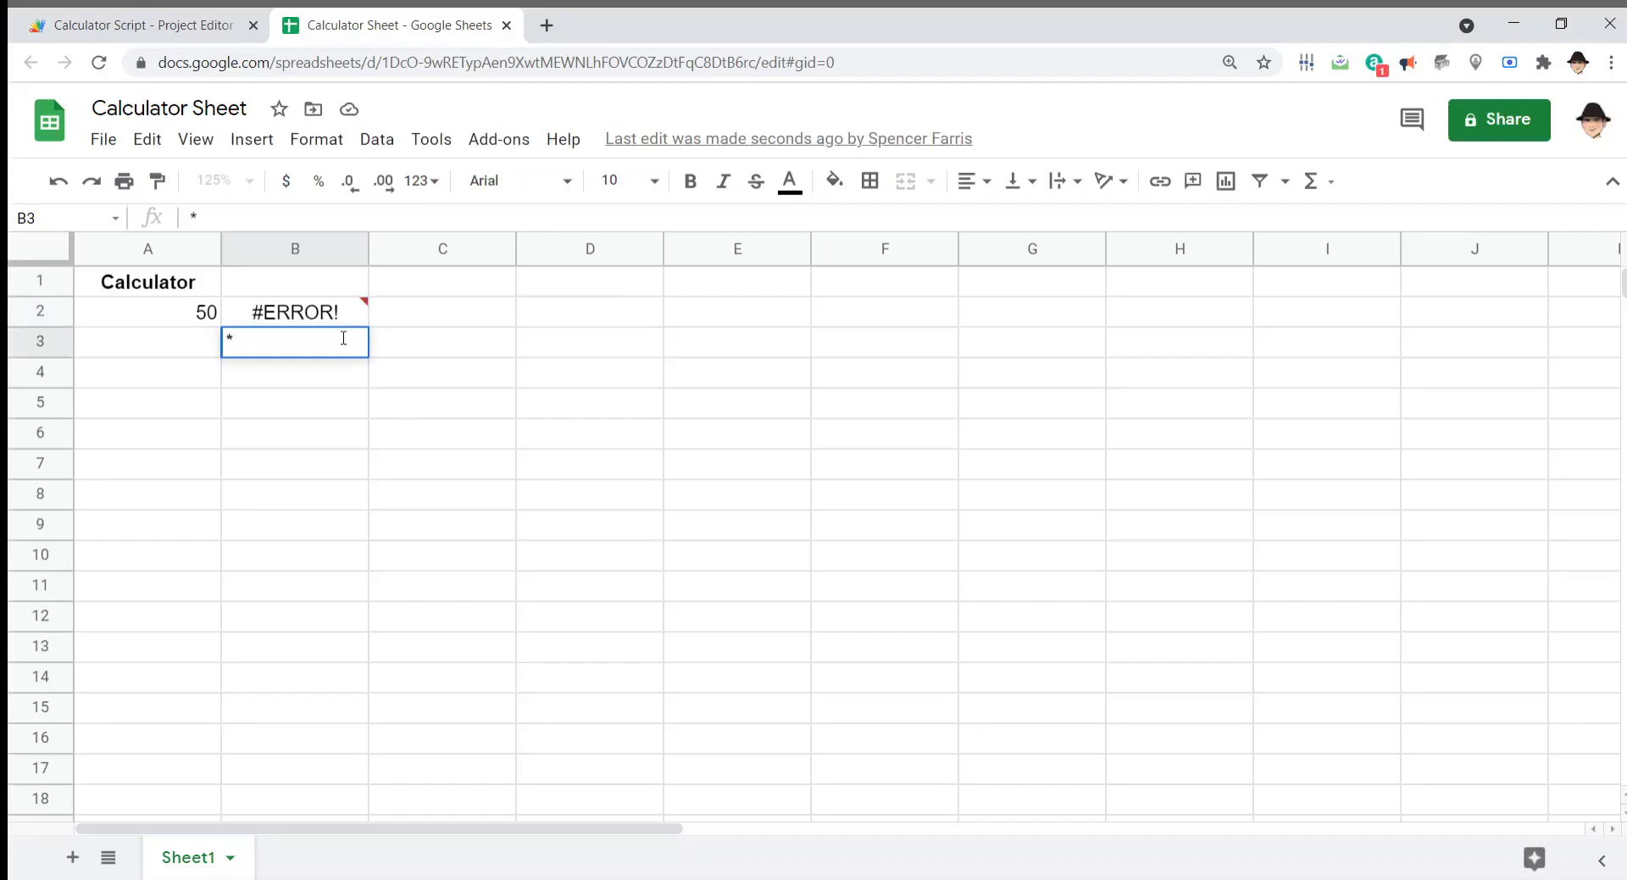
pyautogui.write('/')
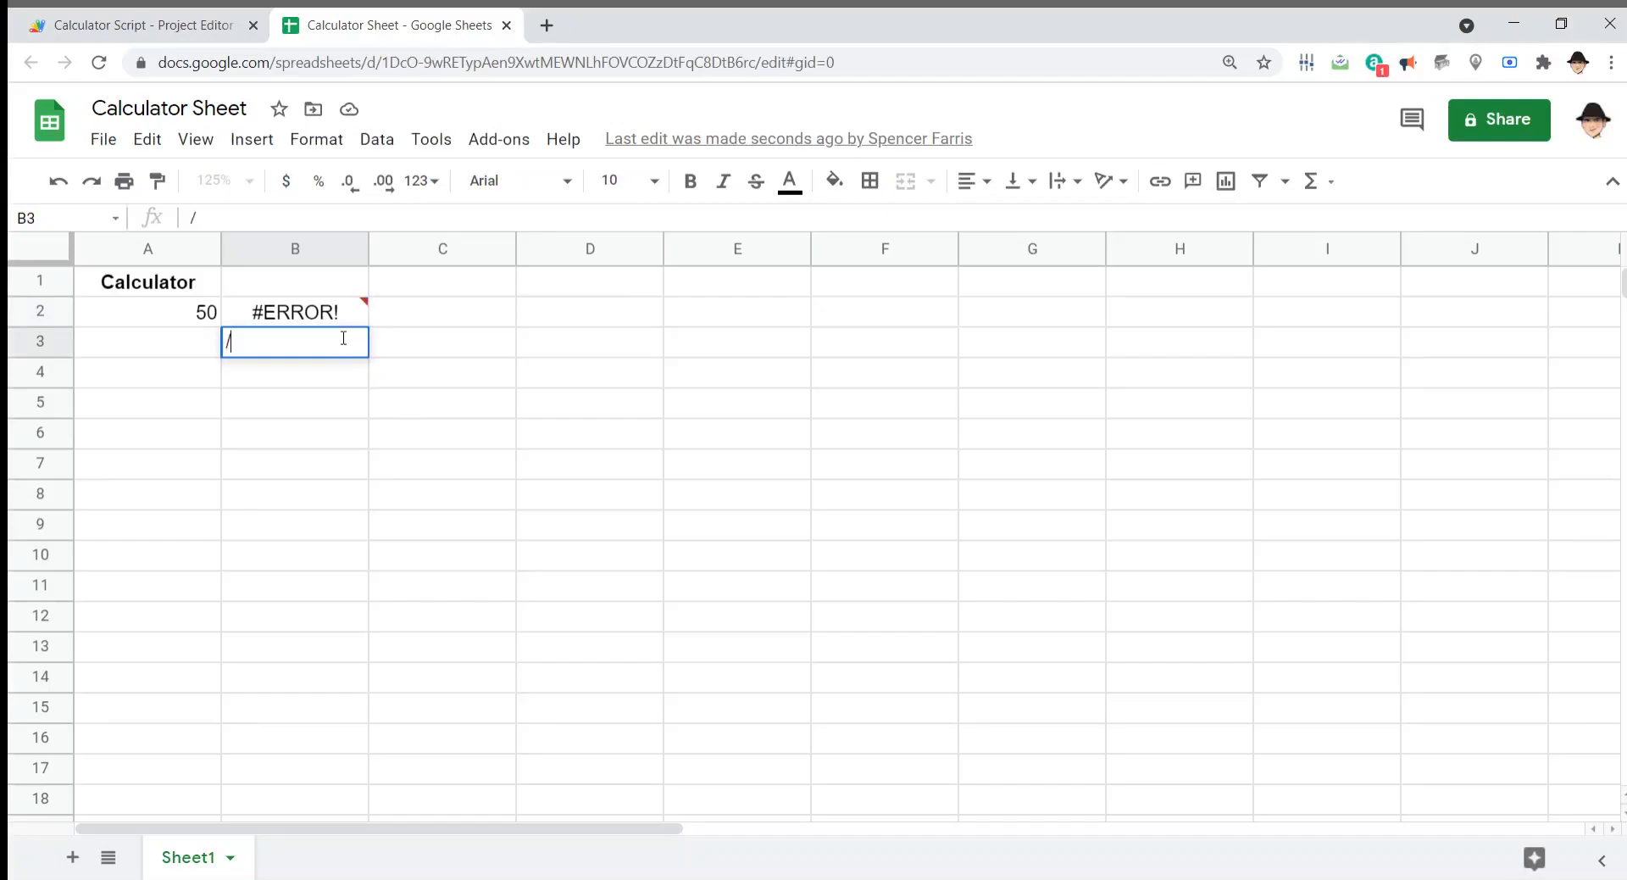
pyautogui.press('Escape')
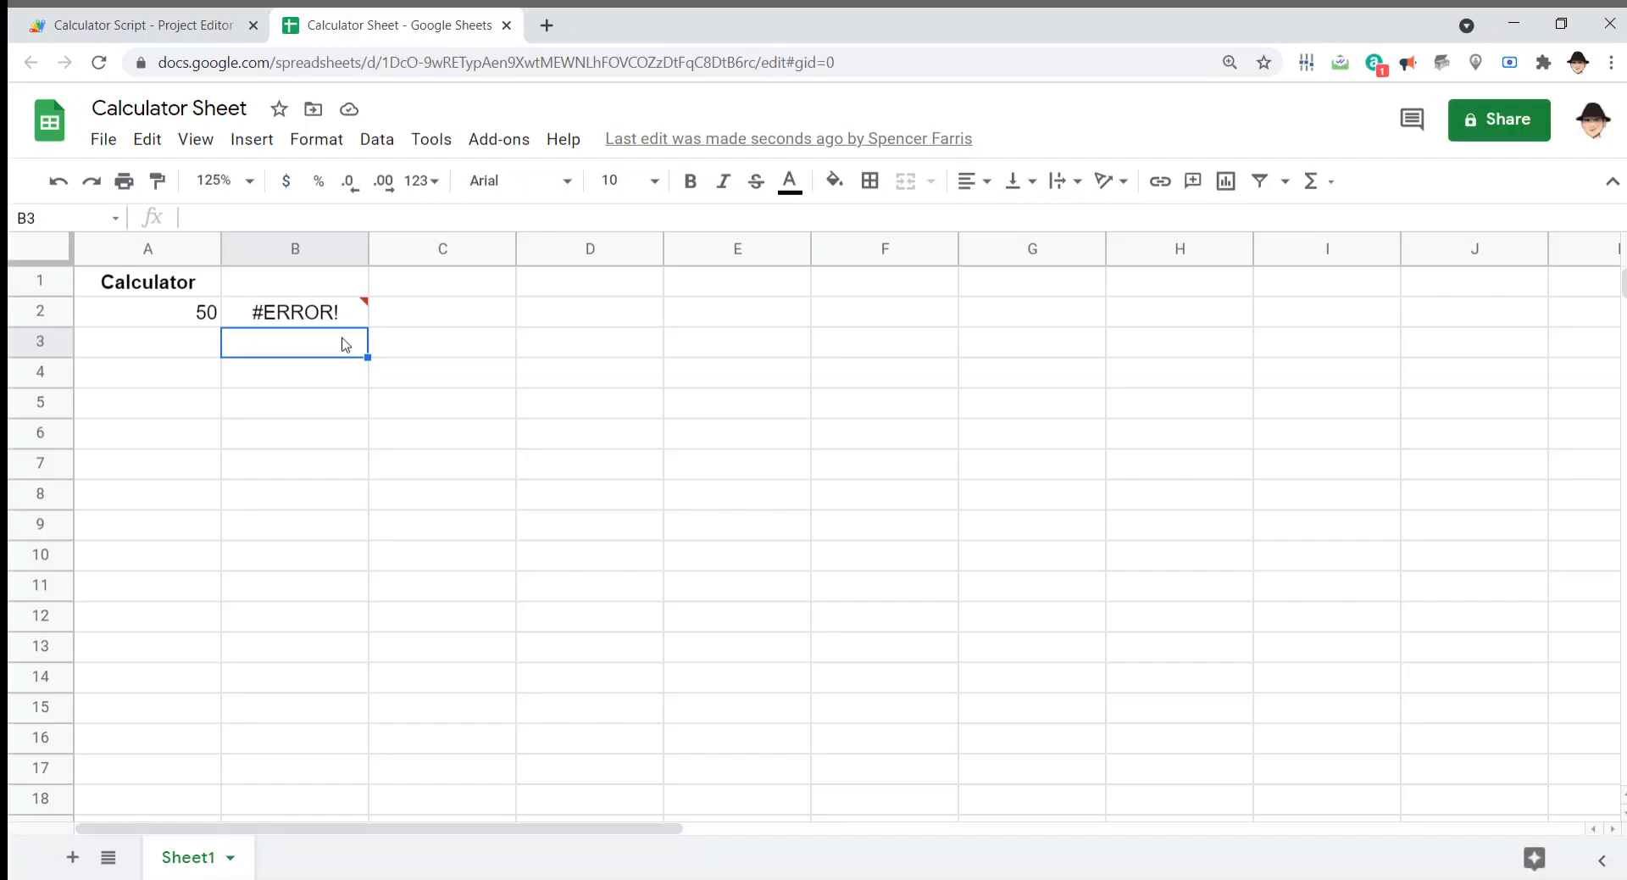
# Step: Add 'if (e.range.rowStart != 2 || e.range.columnStart != 1) return;' to onEdit and save
pyautogui.click(140, 25)
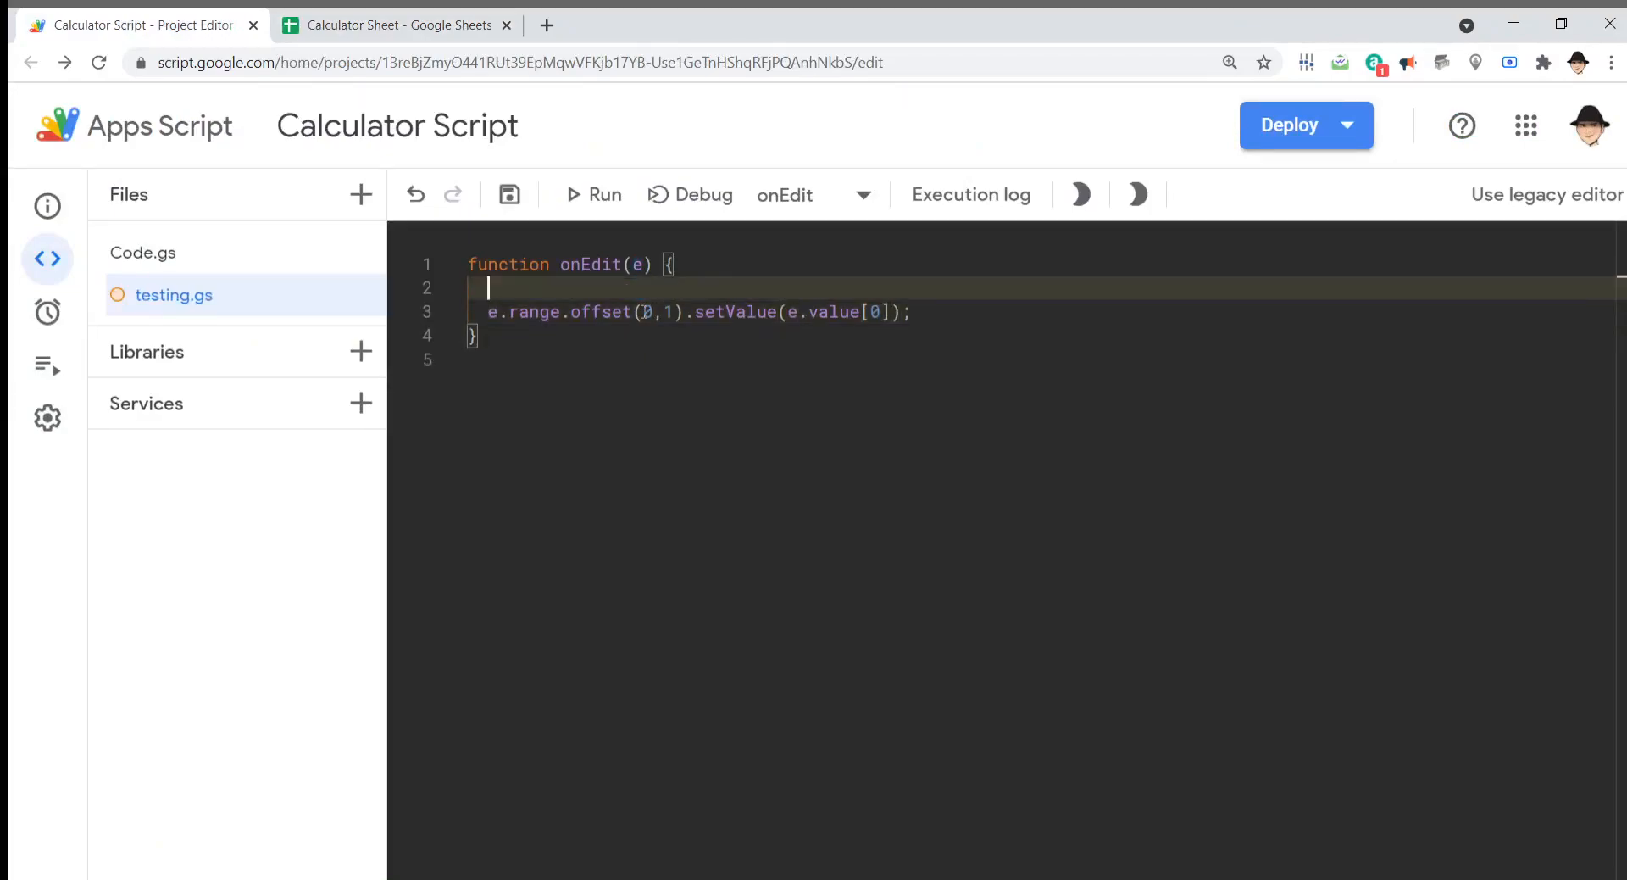
pyautogui.write('if (e.range.')
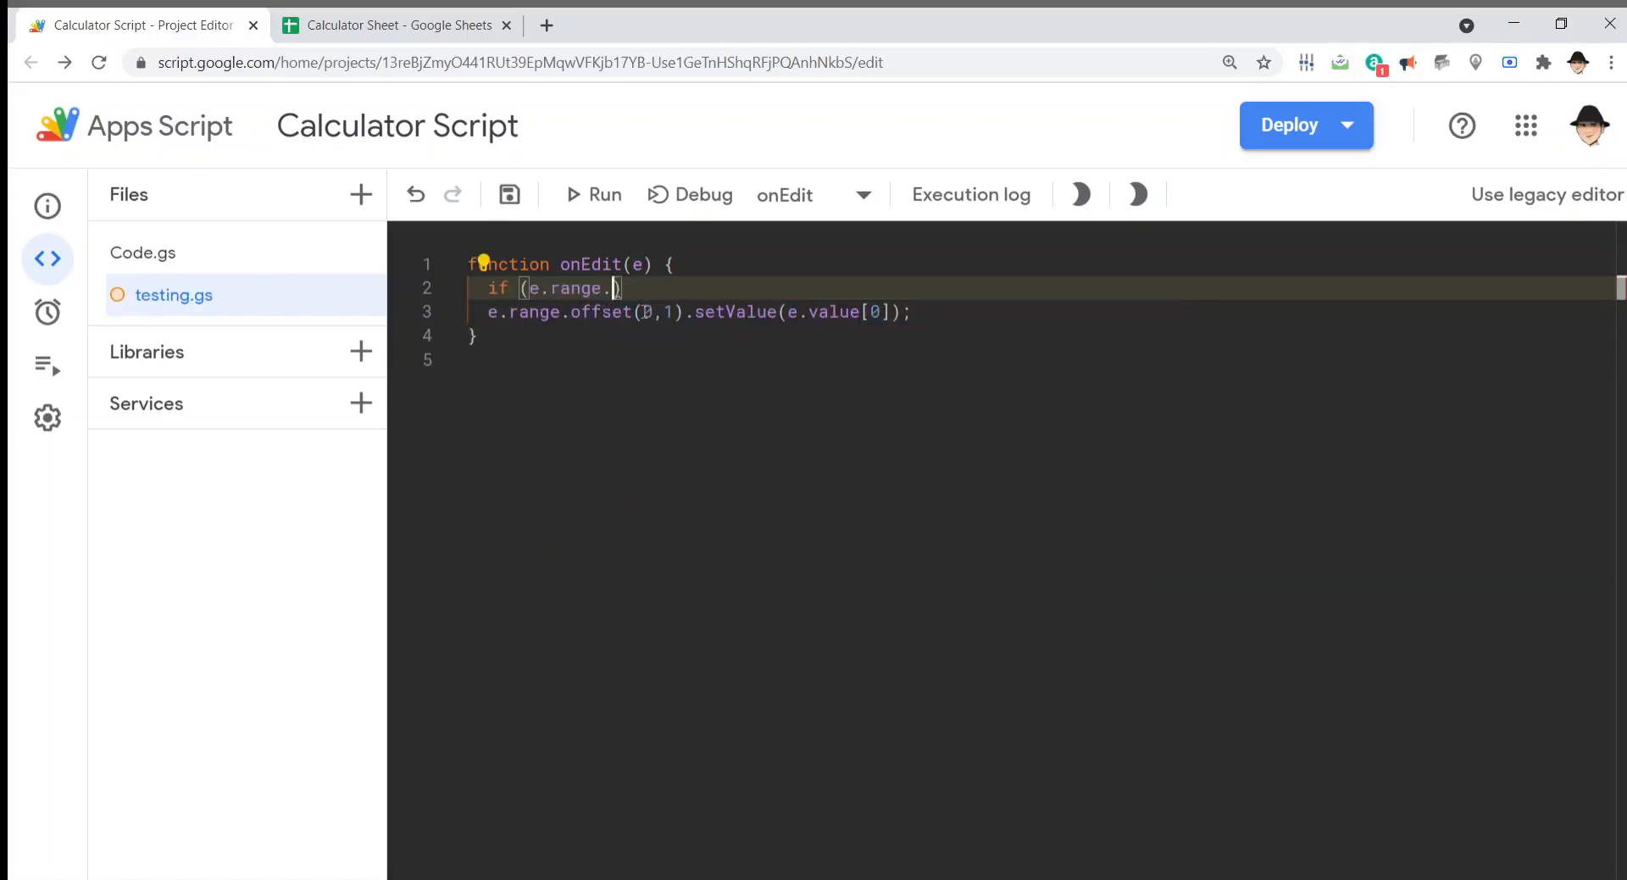
pyautogui.write('rowStart !=')
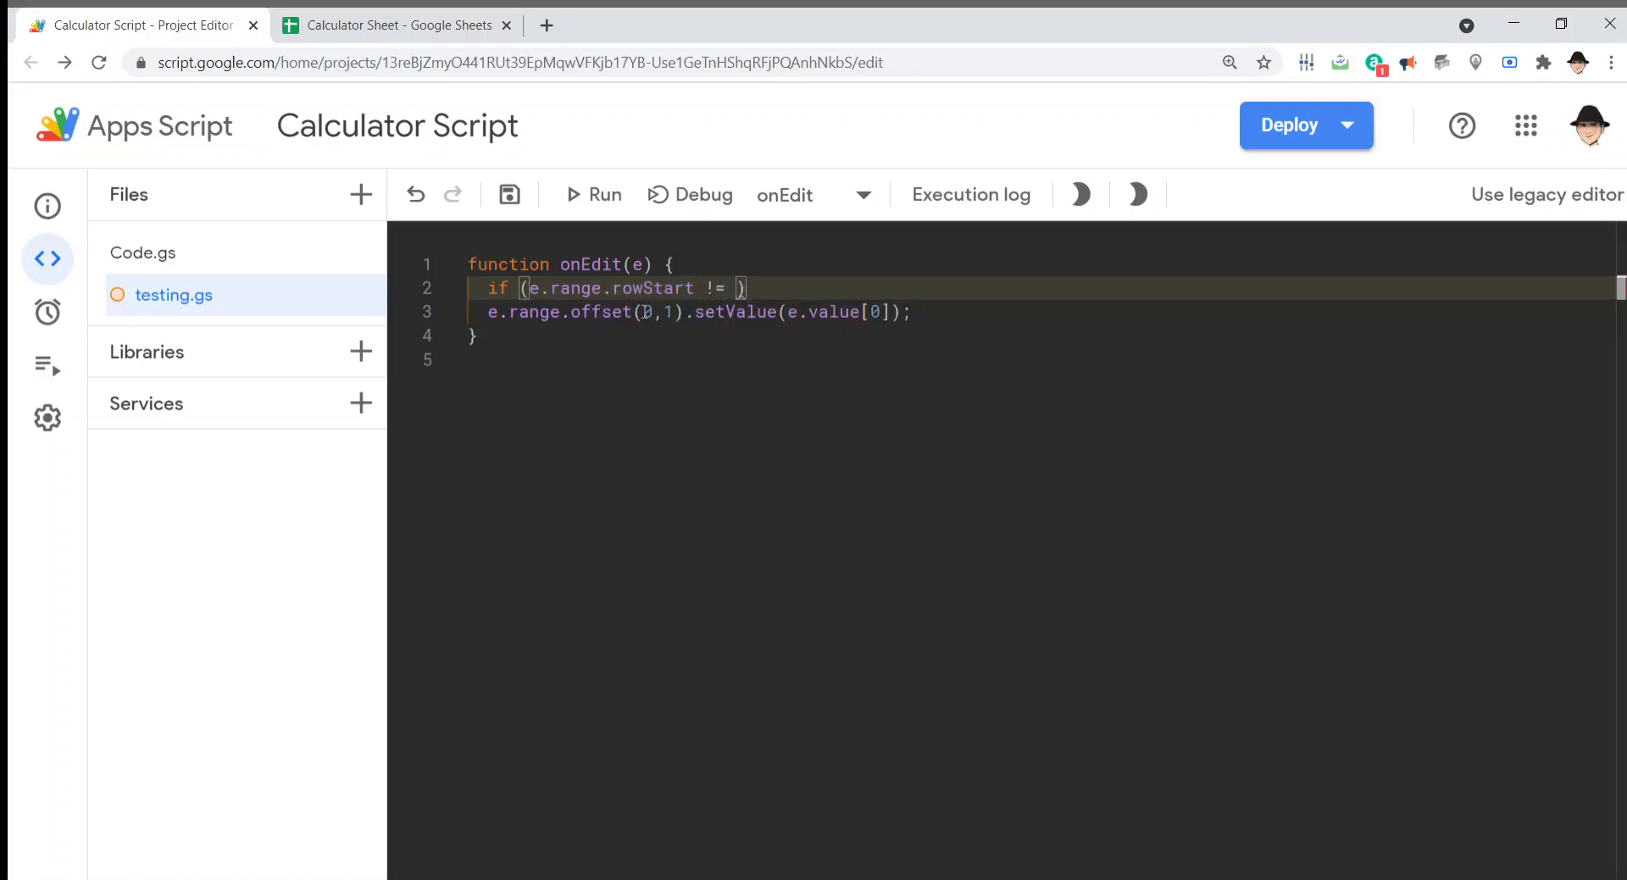
pyautogui.write('2')
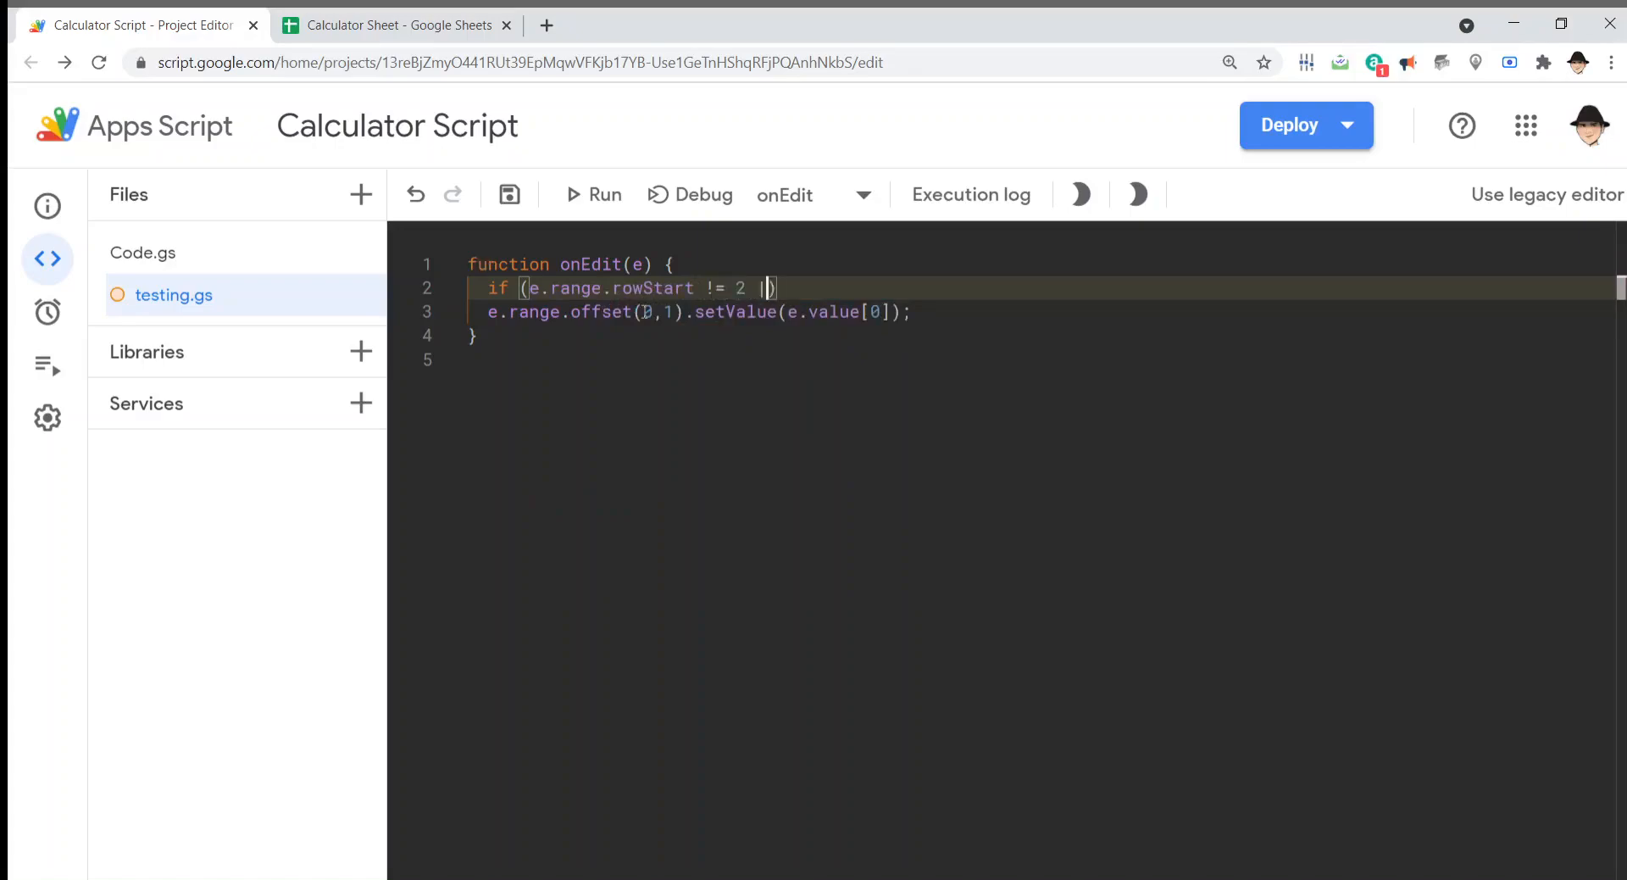
pyautogui.write('|| e.range.colu')
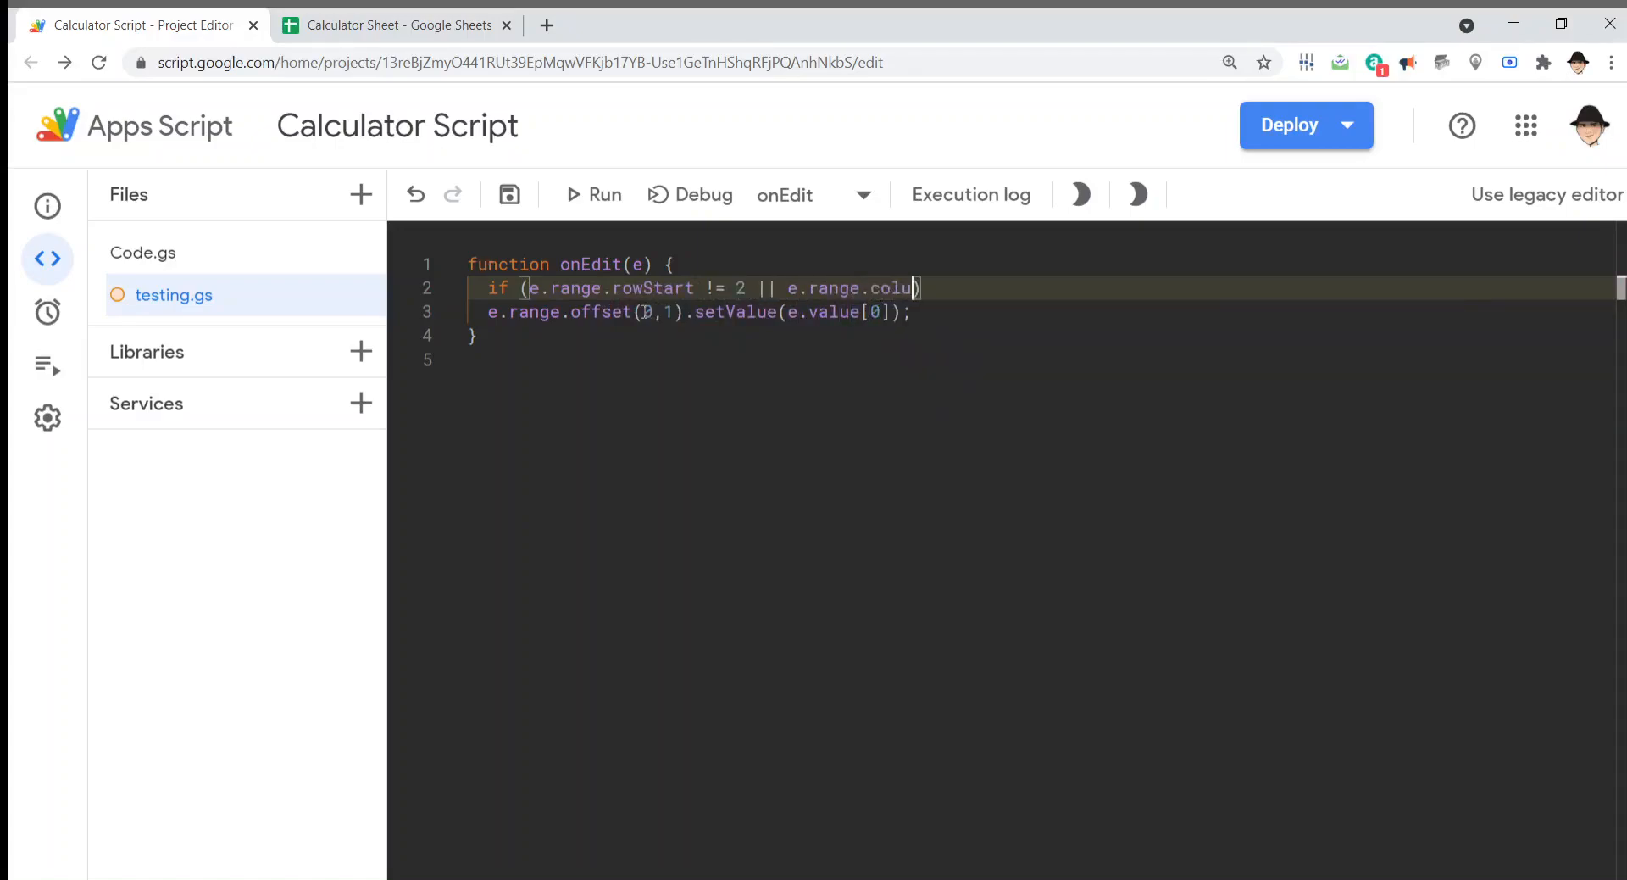
pyautogui.write('ns')
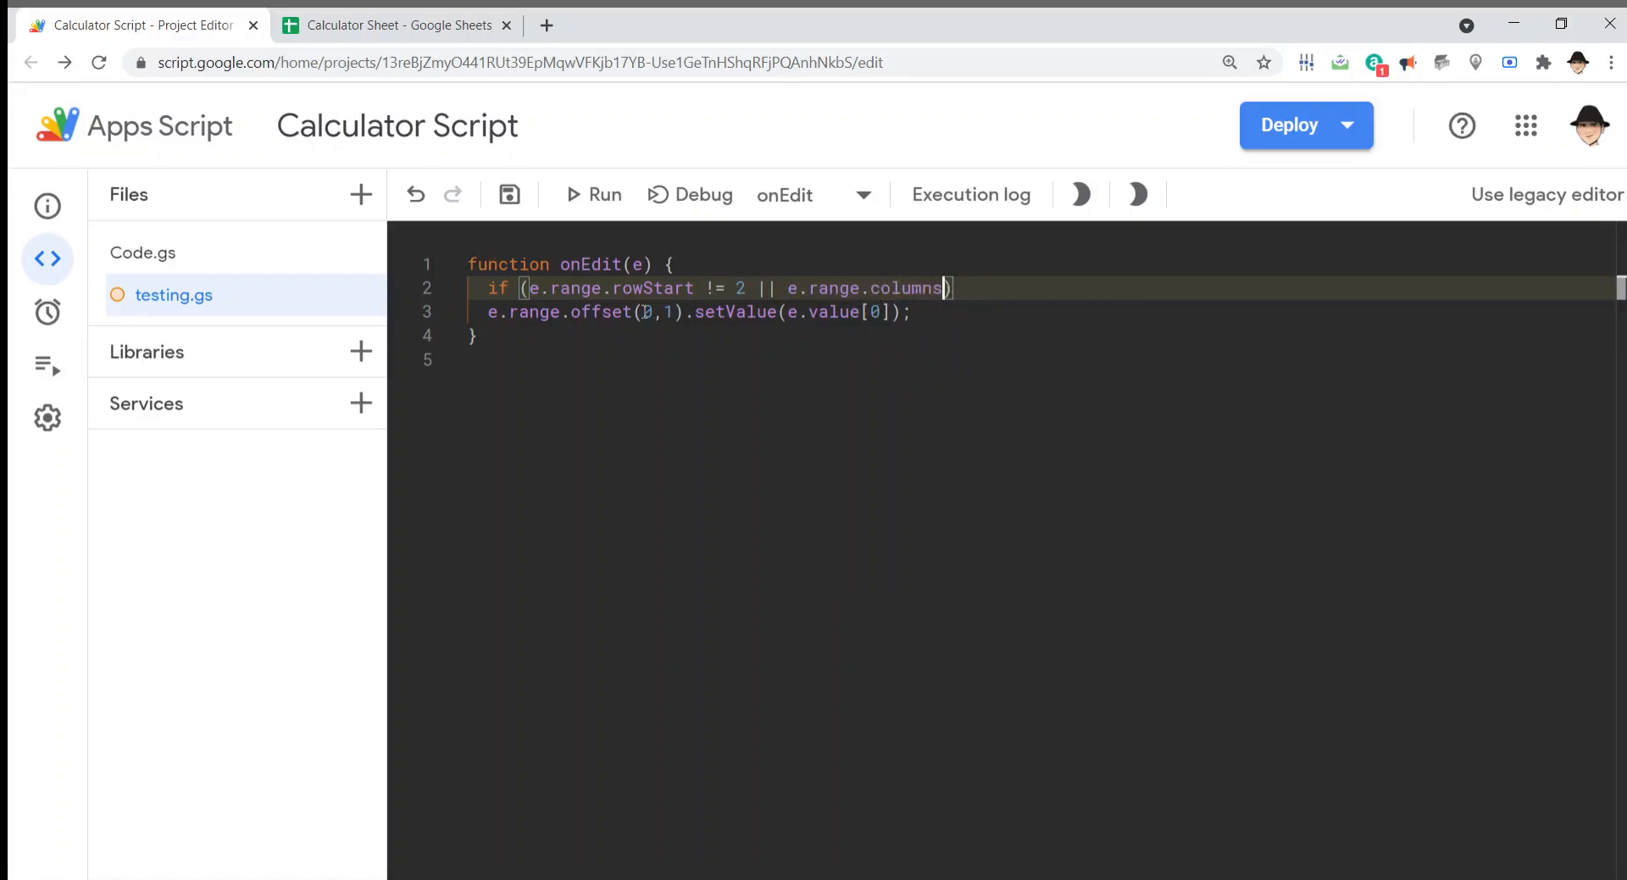
pyautogui.write('Start !=')
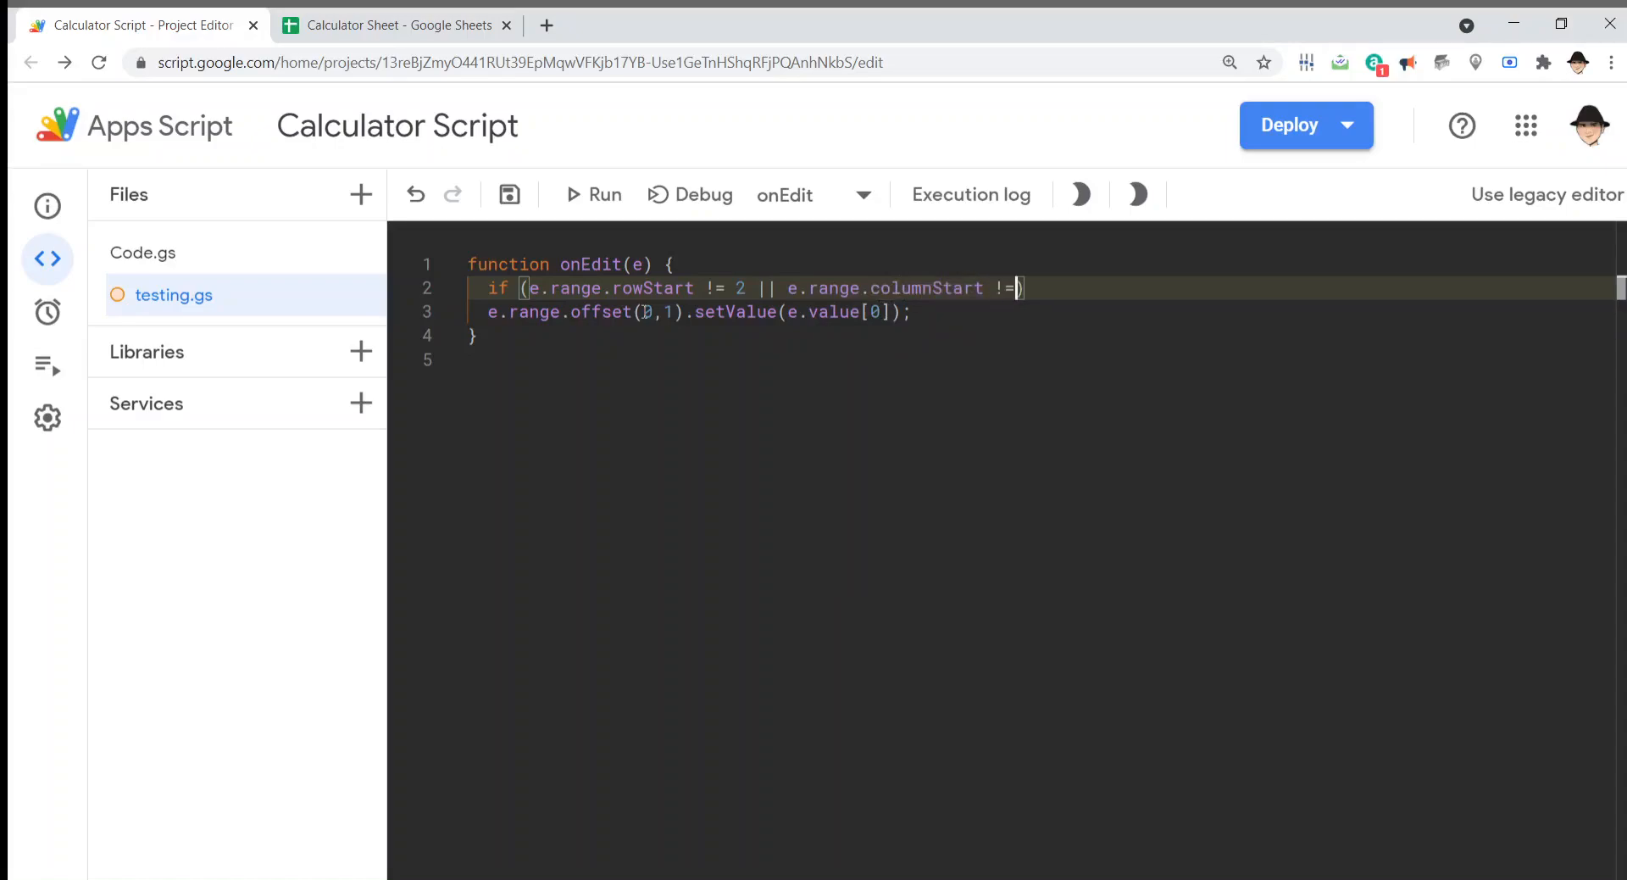
pyautogui.write('1) return;')
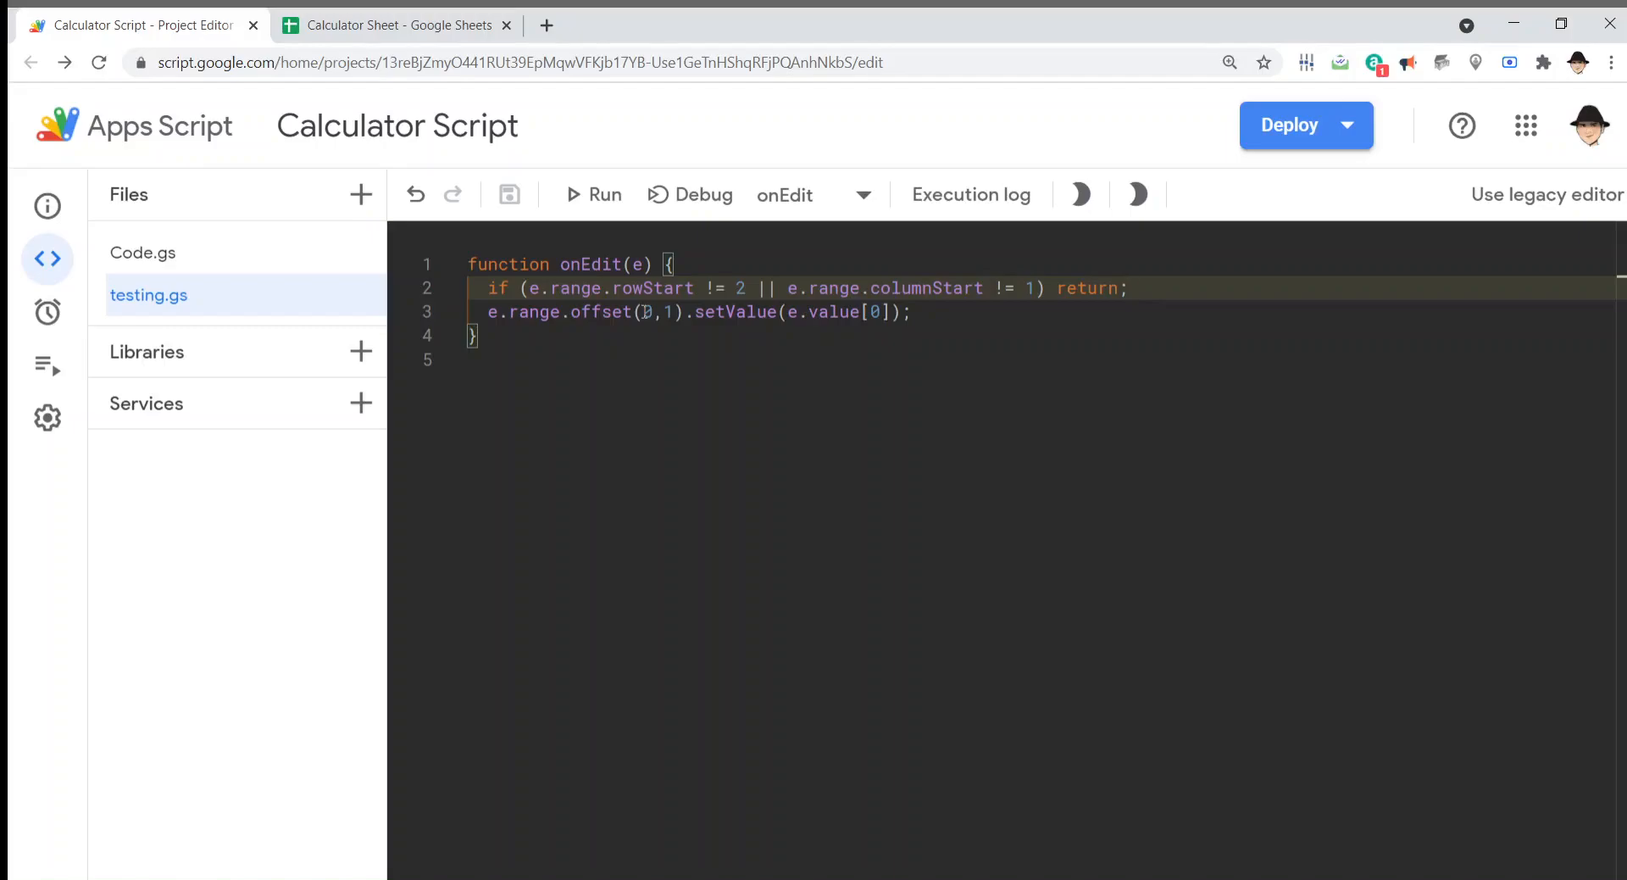
pyautogui.write('switch (')
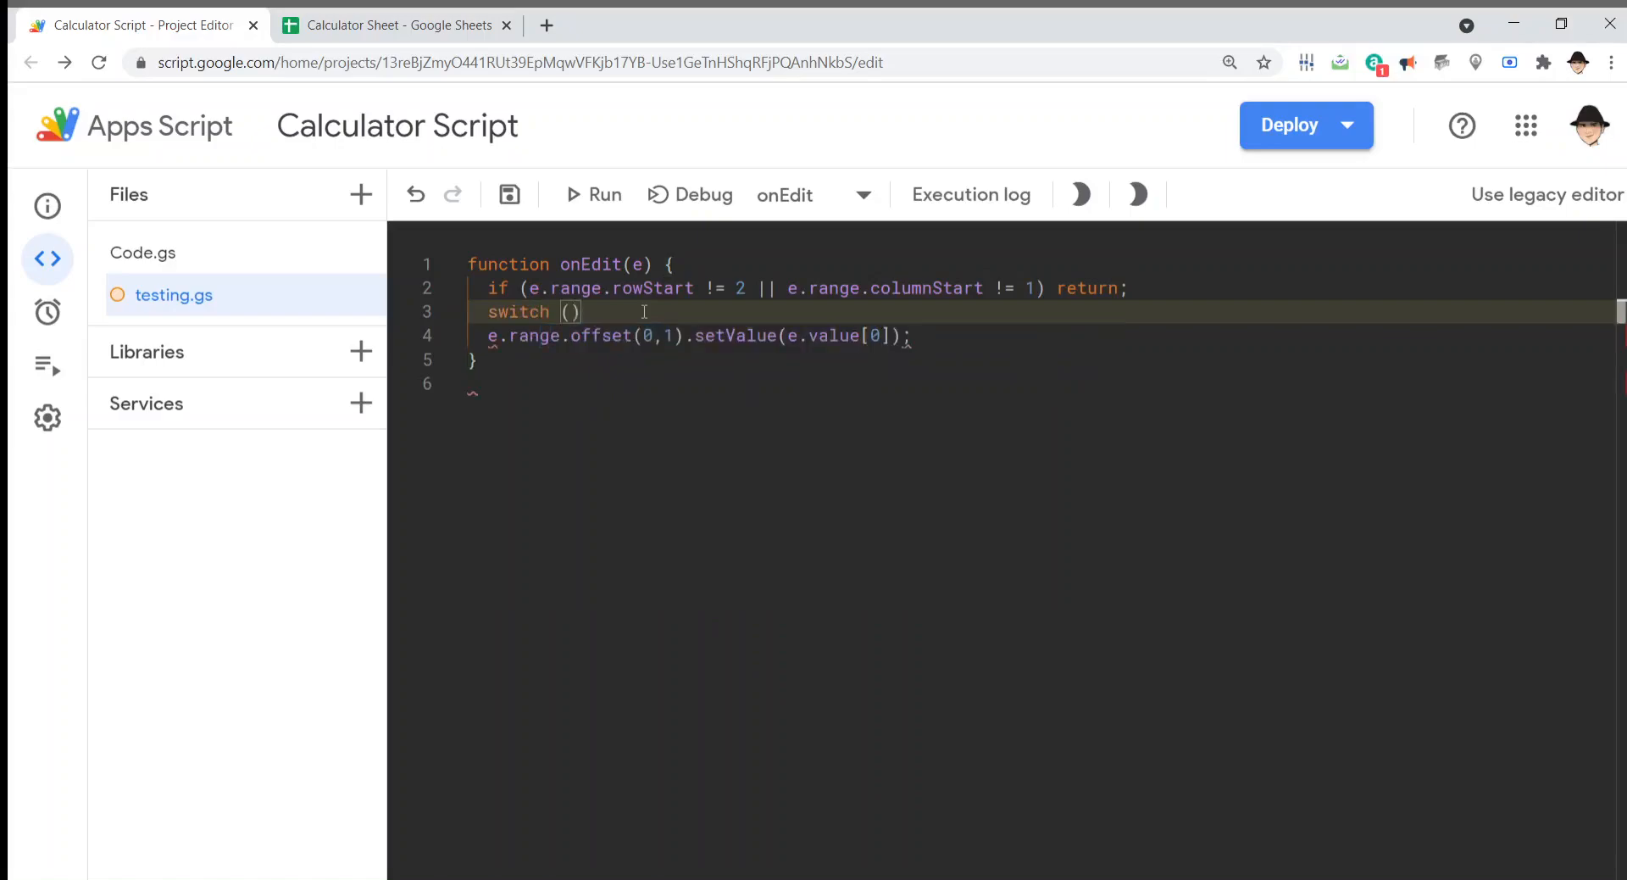
# Step: Add 'let operator = e.value[0];', switch on operator, and delete the setValue line
pyautogui.write('e.value[0')
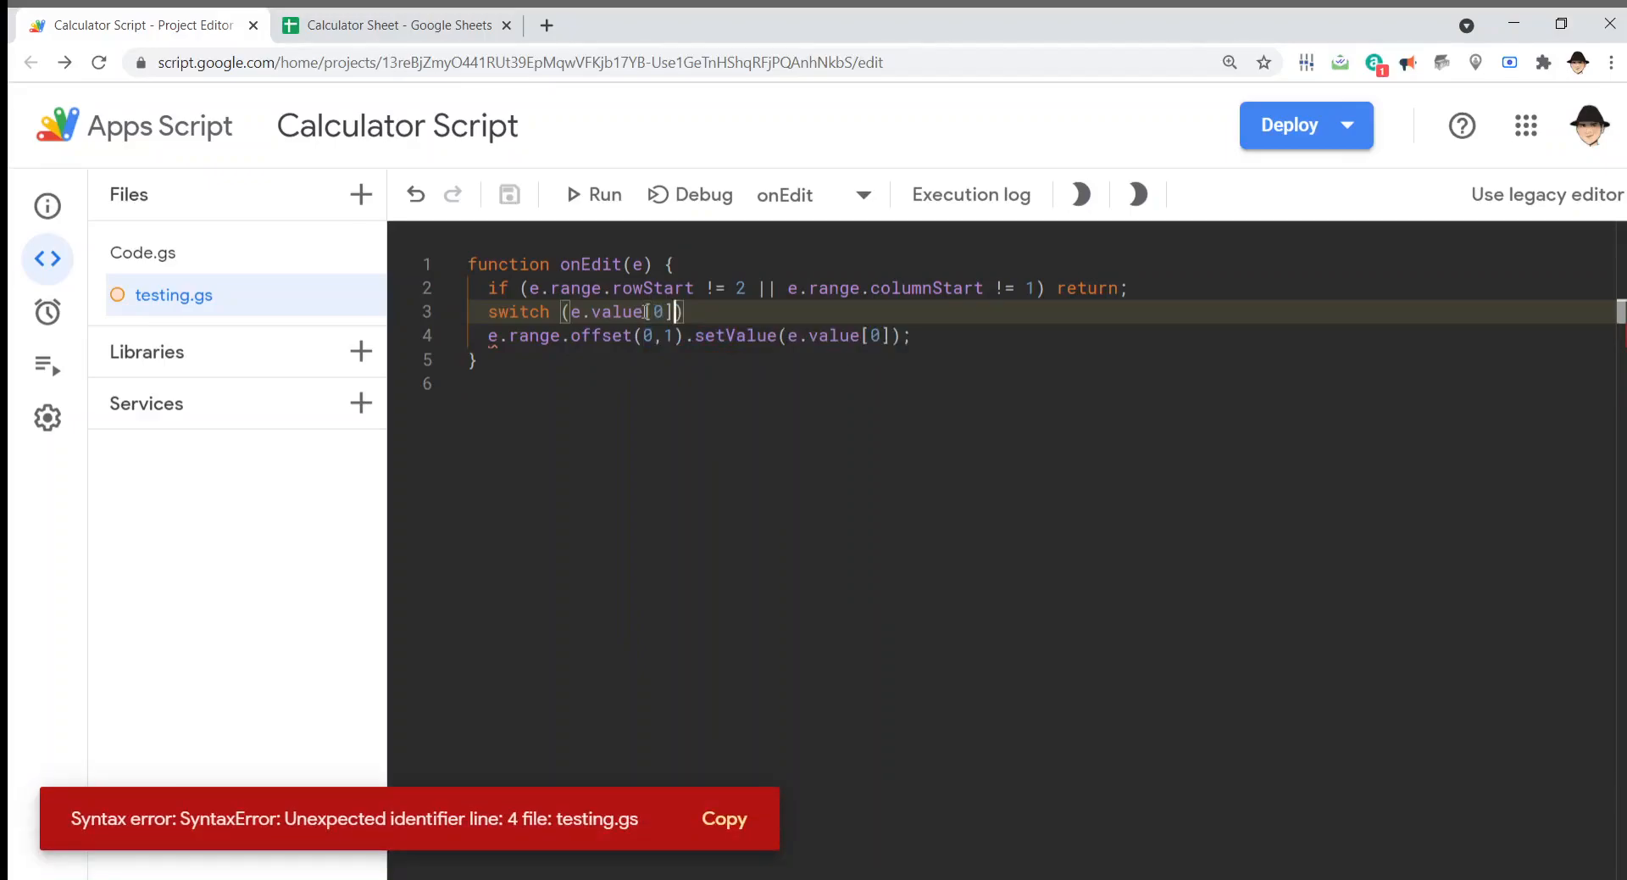
pyautogui.click(144, 252)
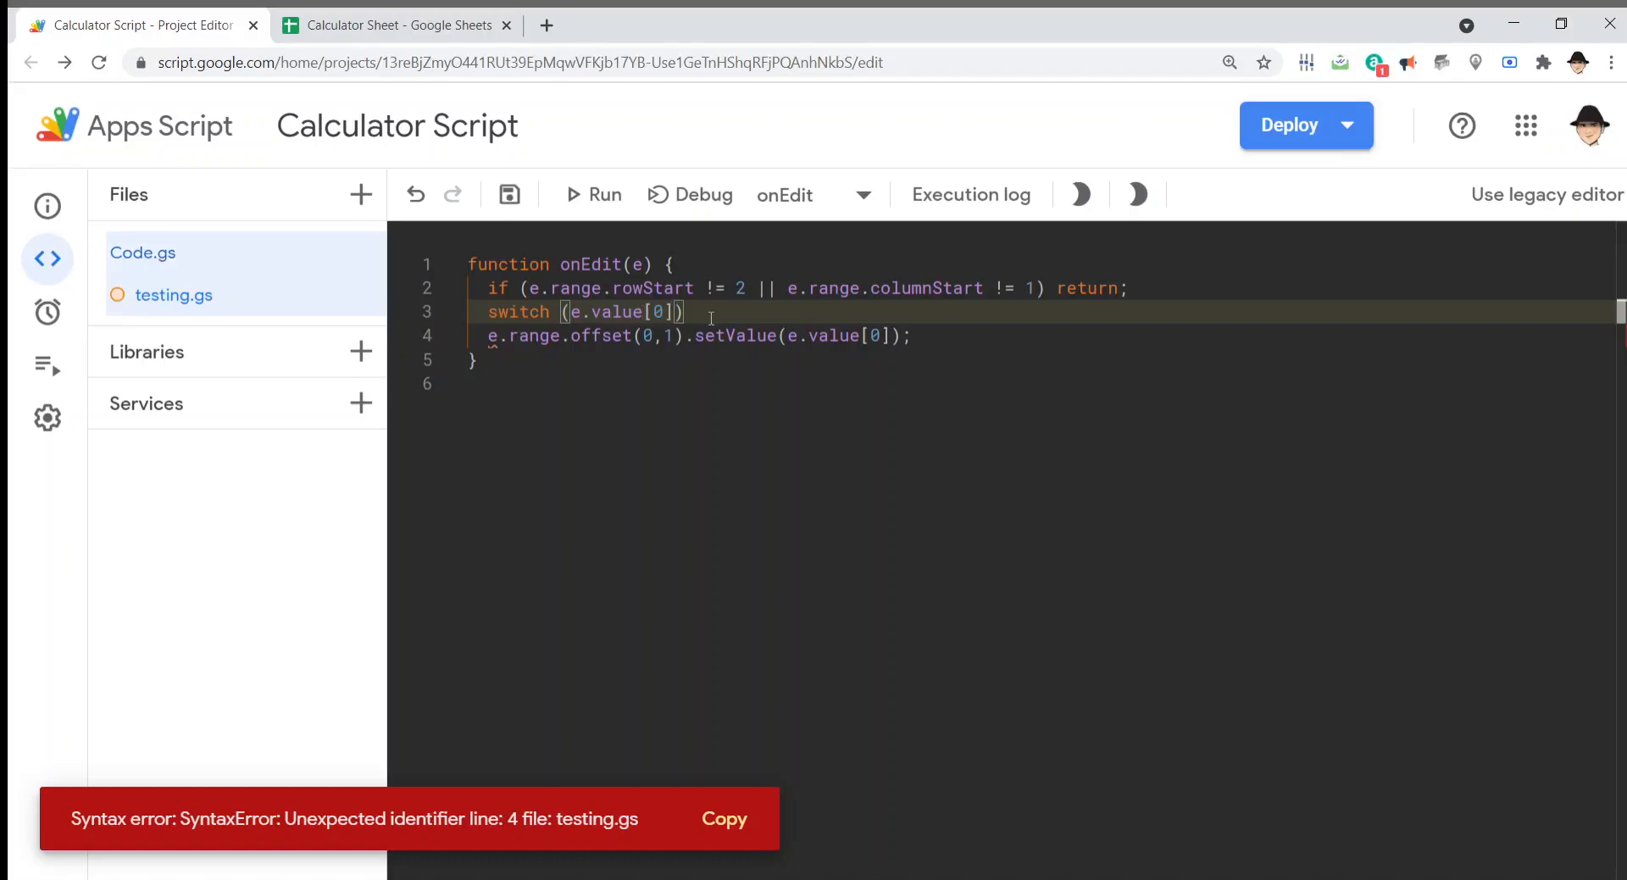
pyautogui.write('let')
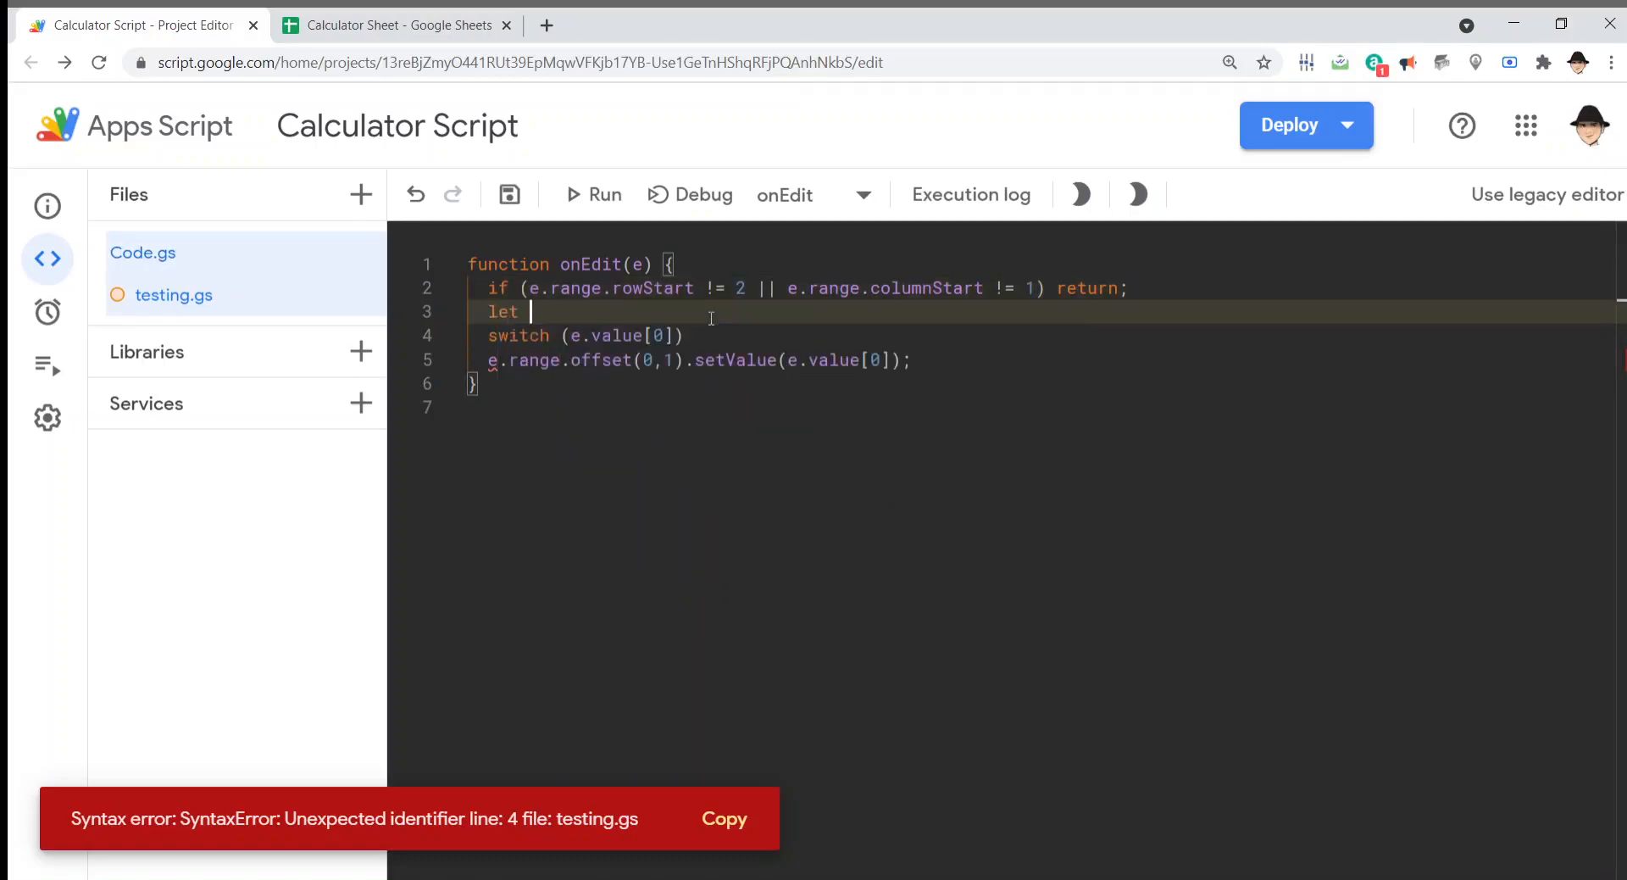
pyautogui.write('operator')
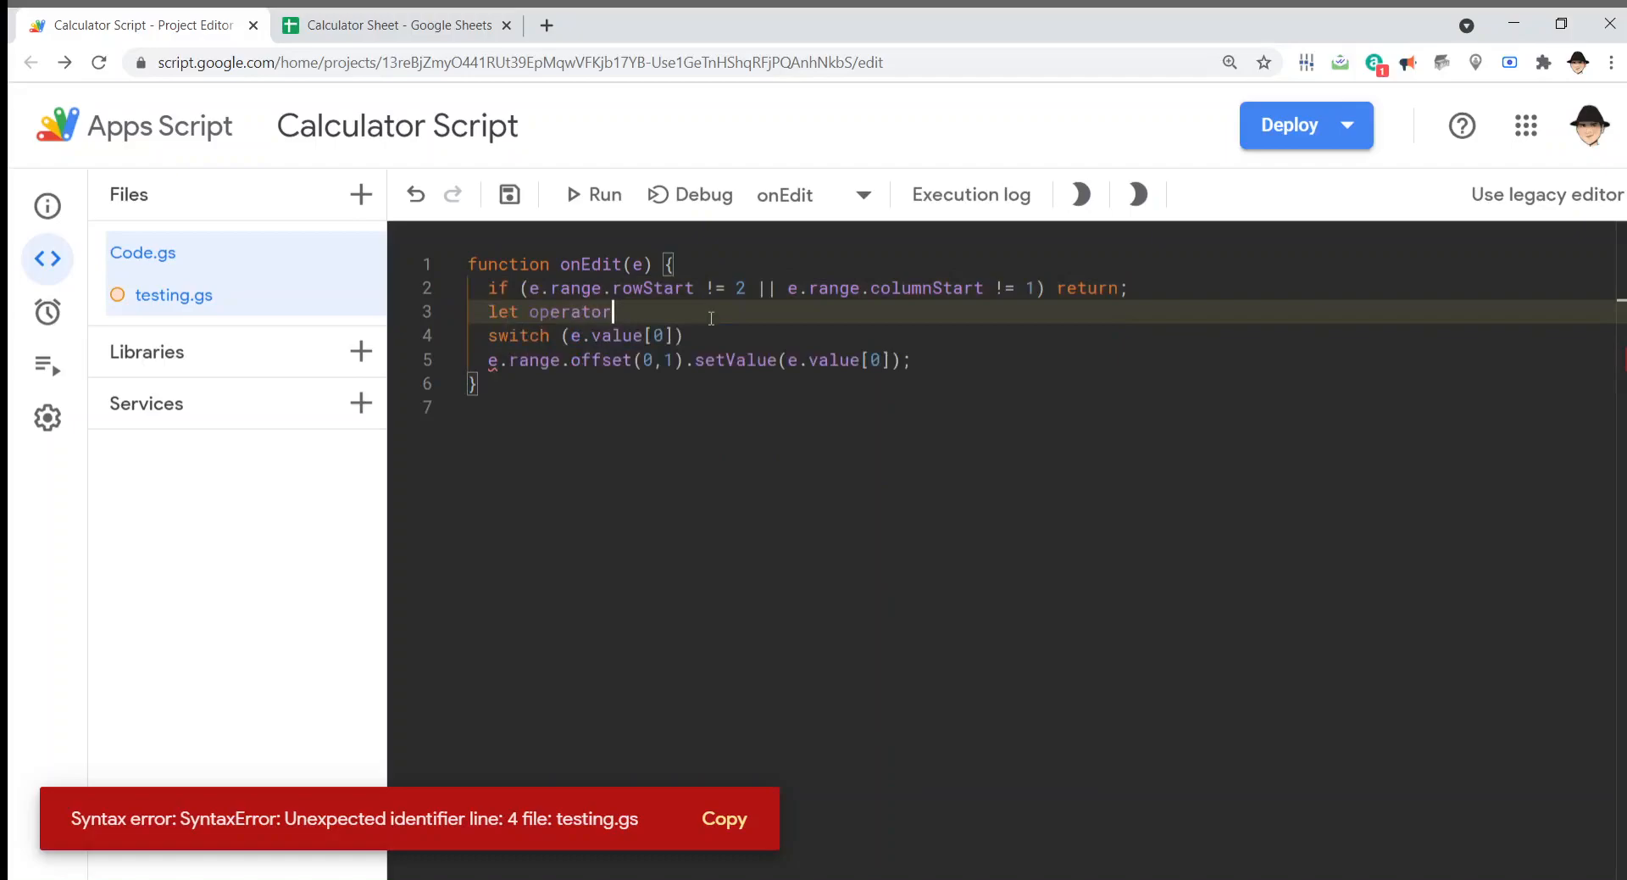
pyautogui.write('= e.value[0];')
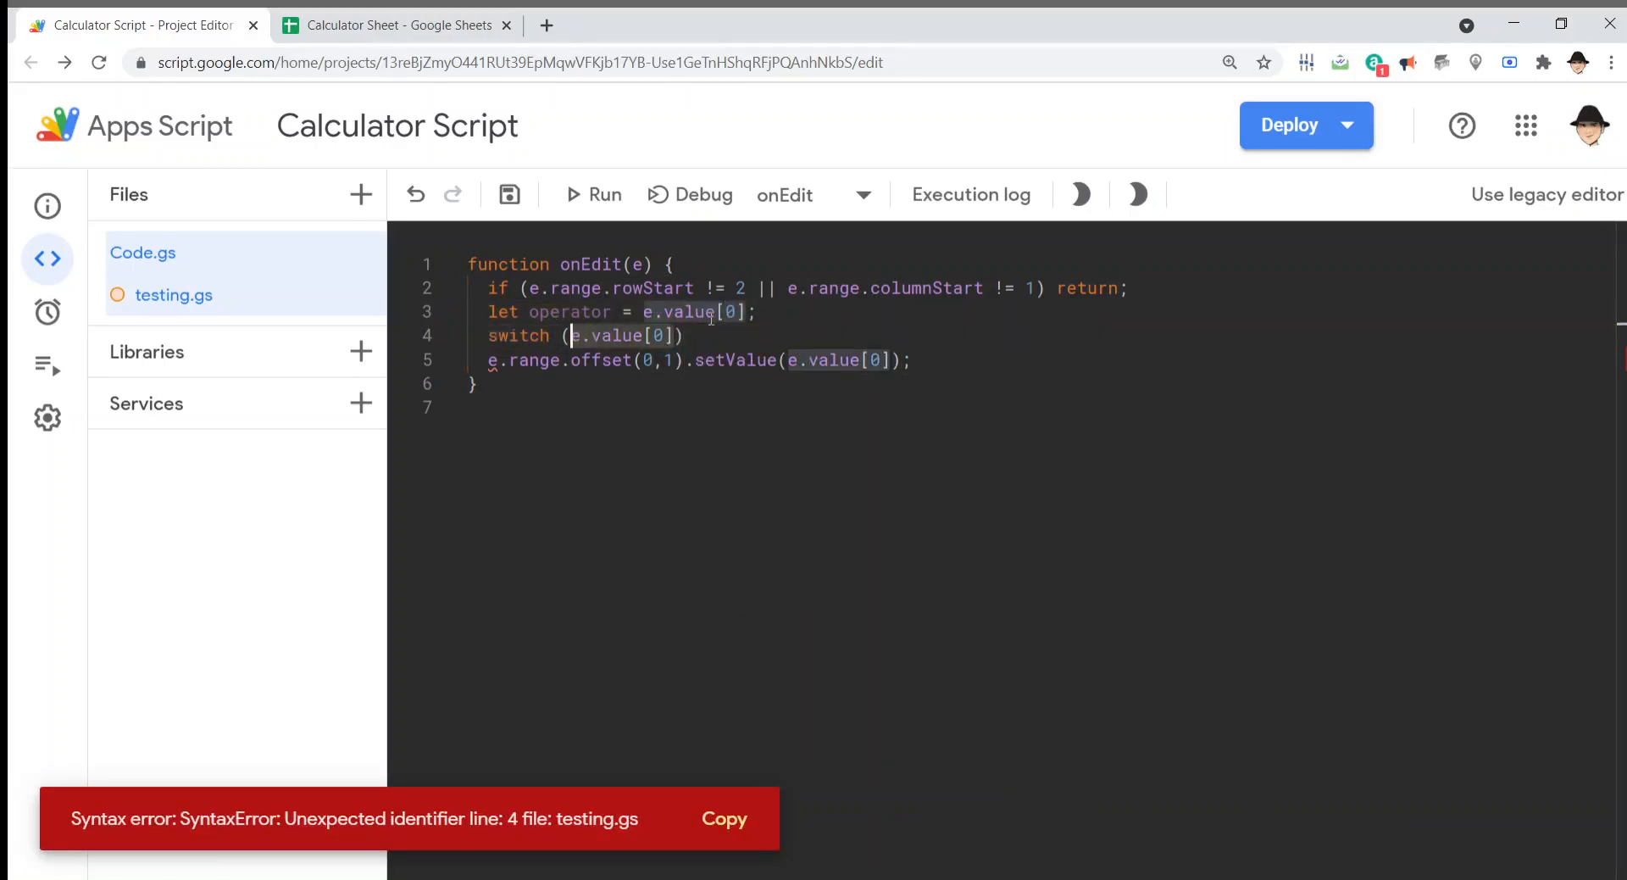
pyautogui.write('operator')
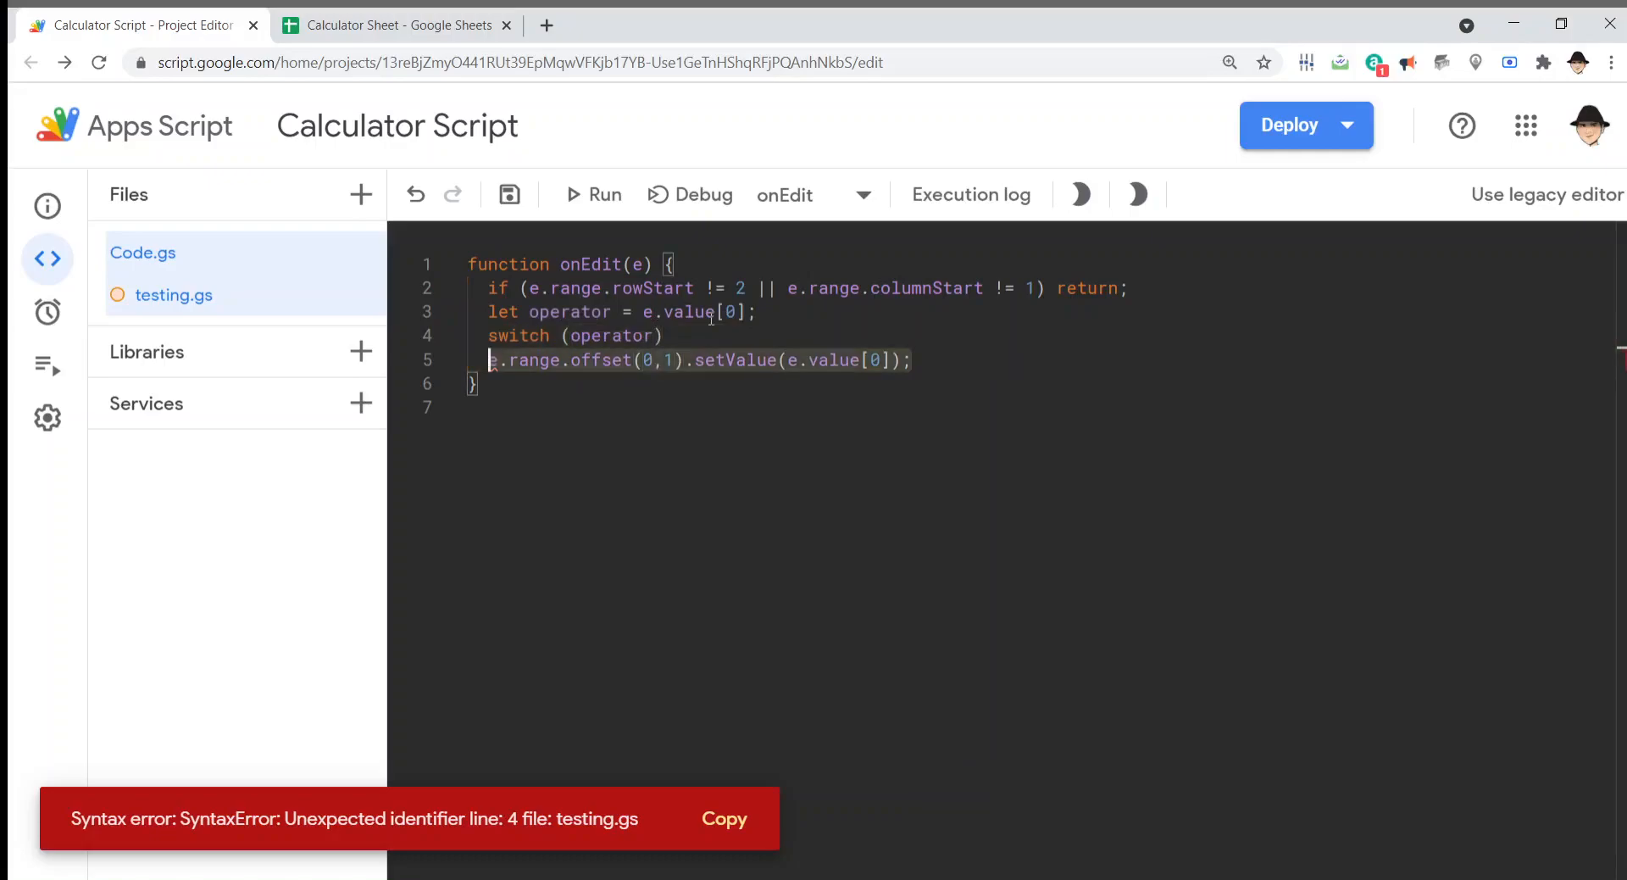
pyautogui.press('Delete')
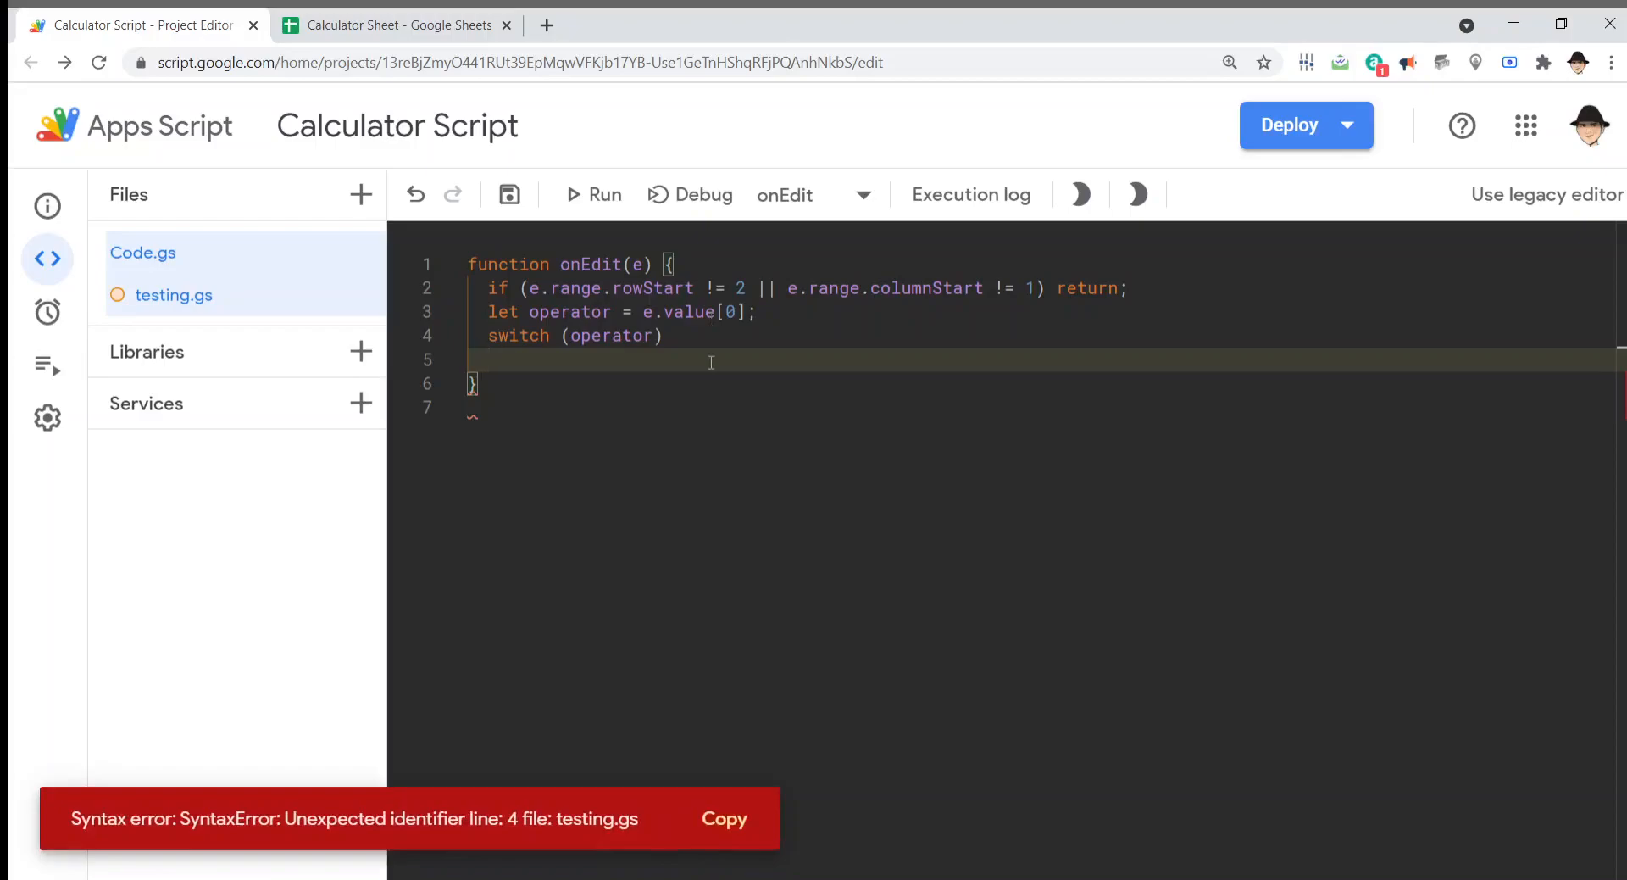
pyautogui.moveTo(538, 761)
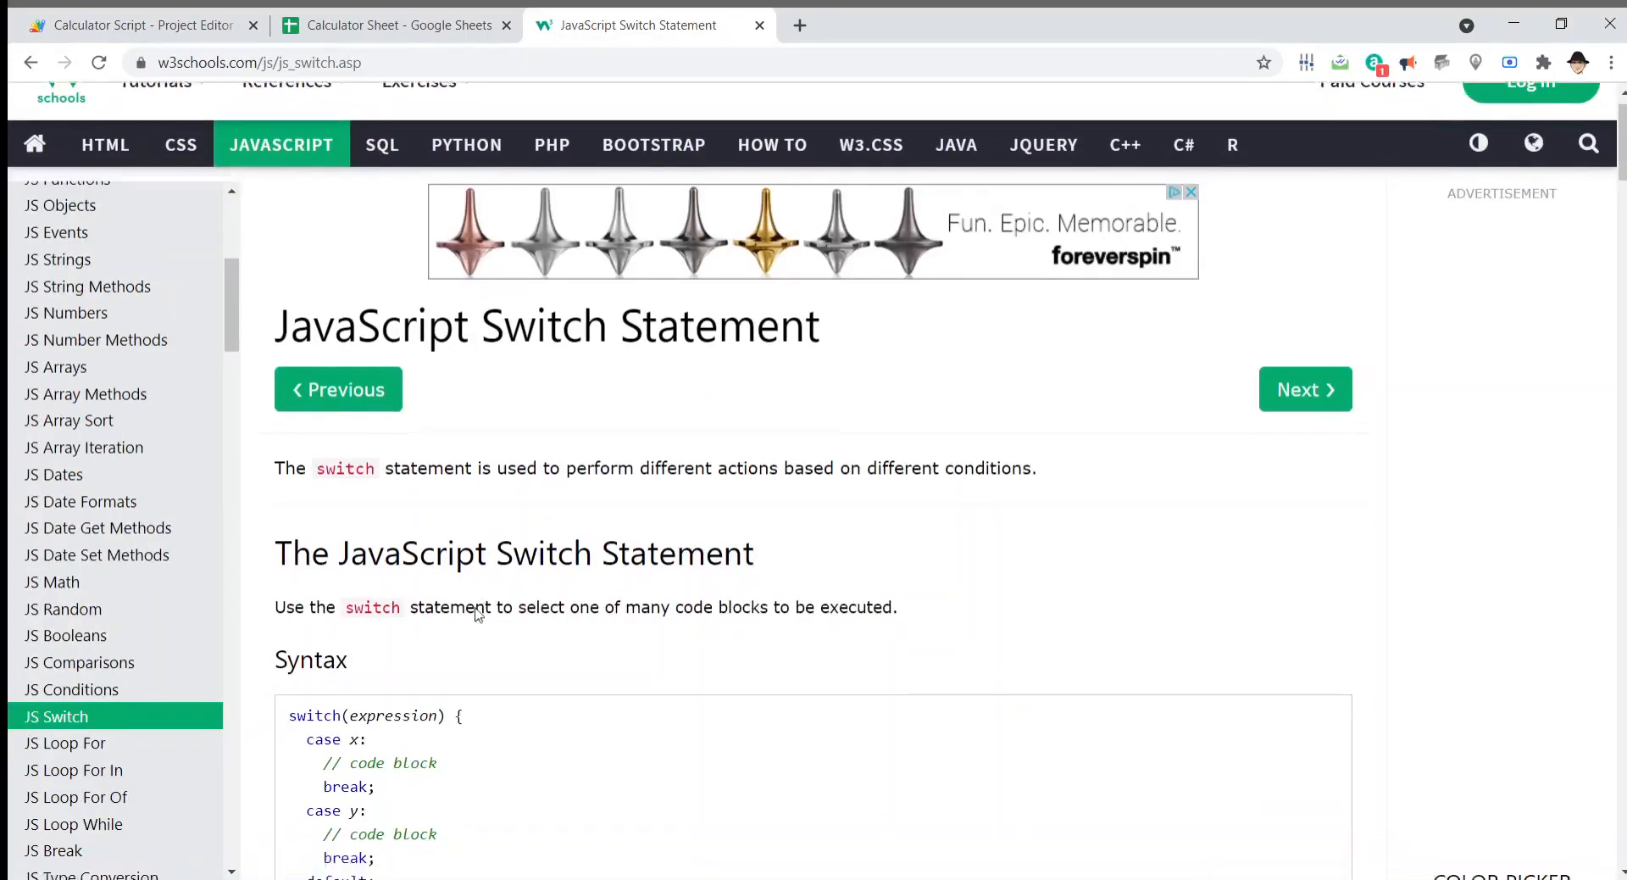
# Step: Scroll through the switch syntax and explanation on the w3schools JavaScript Switch page
pyautogui.scroll(-3)
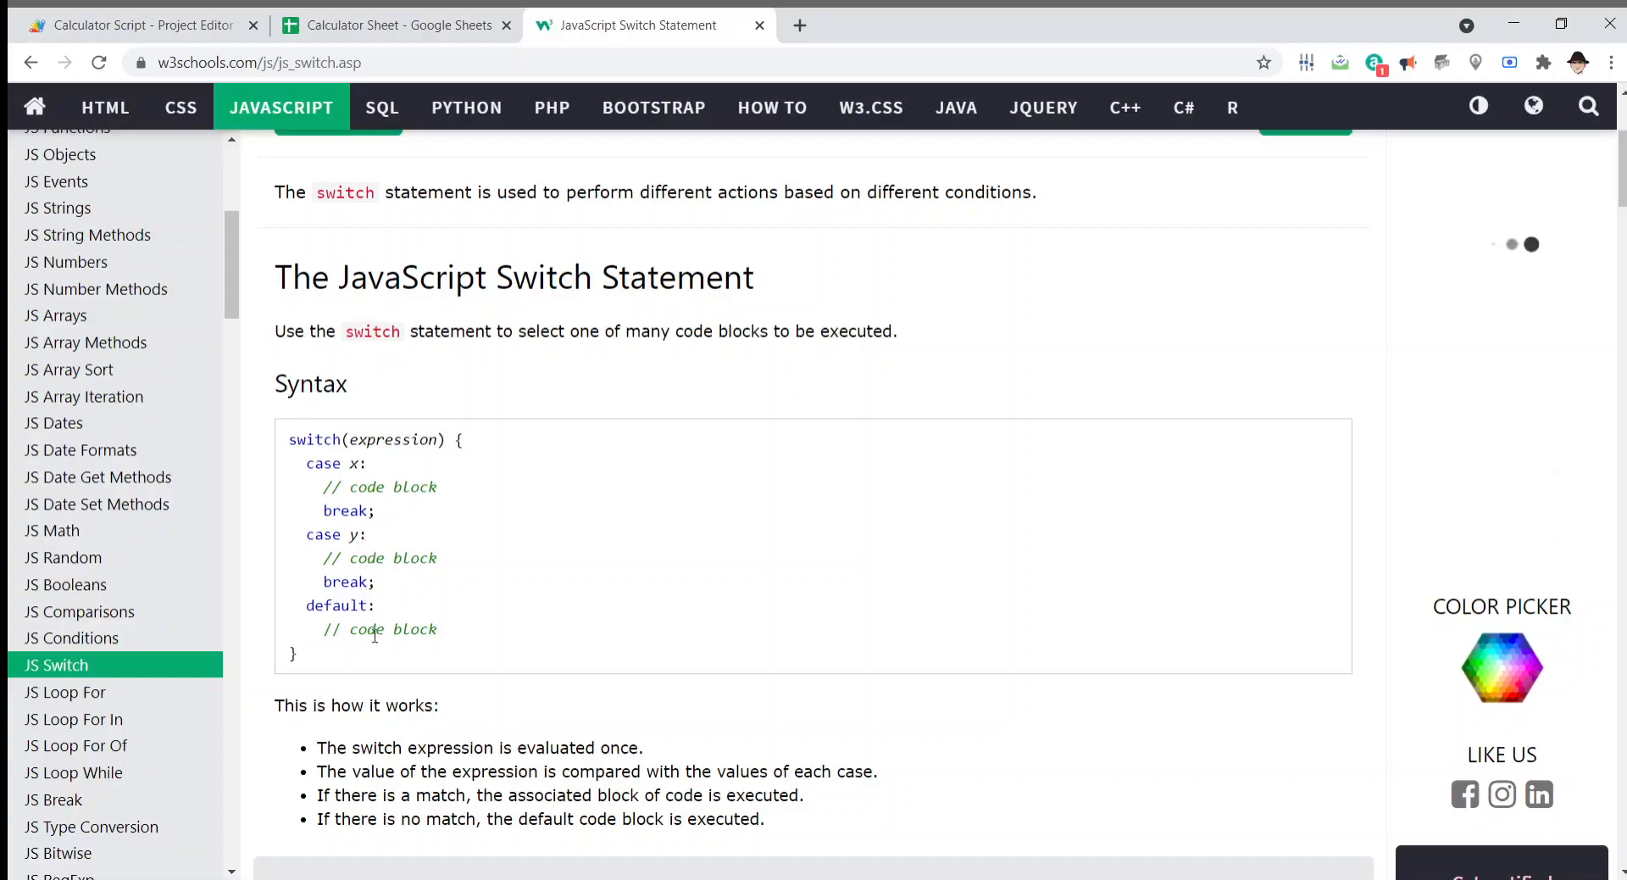
pyautogui.scroll(-3)
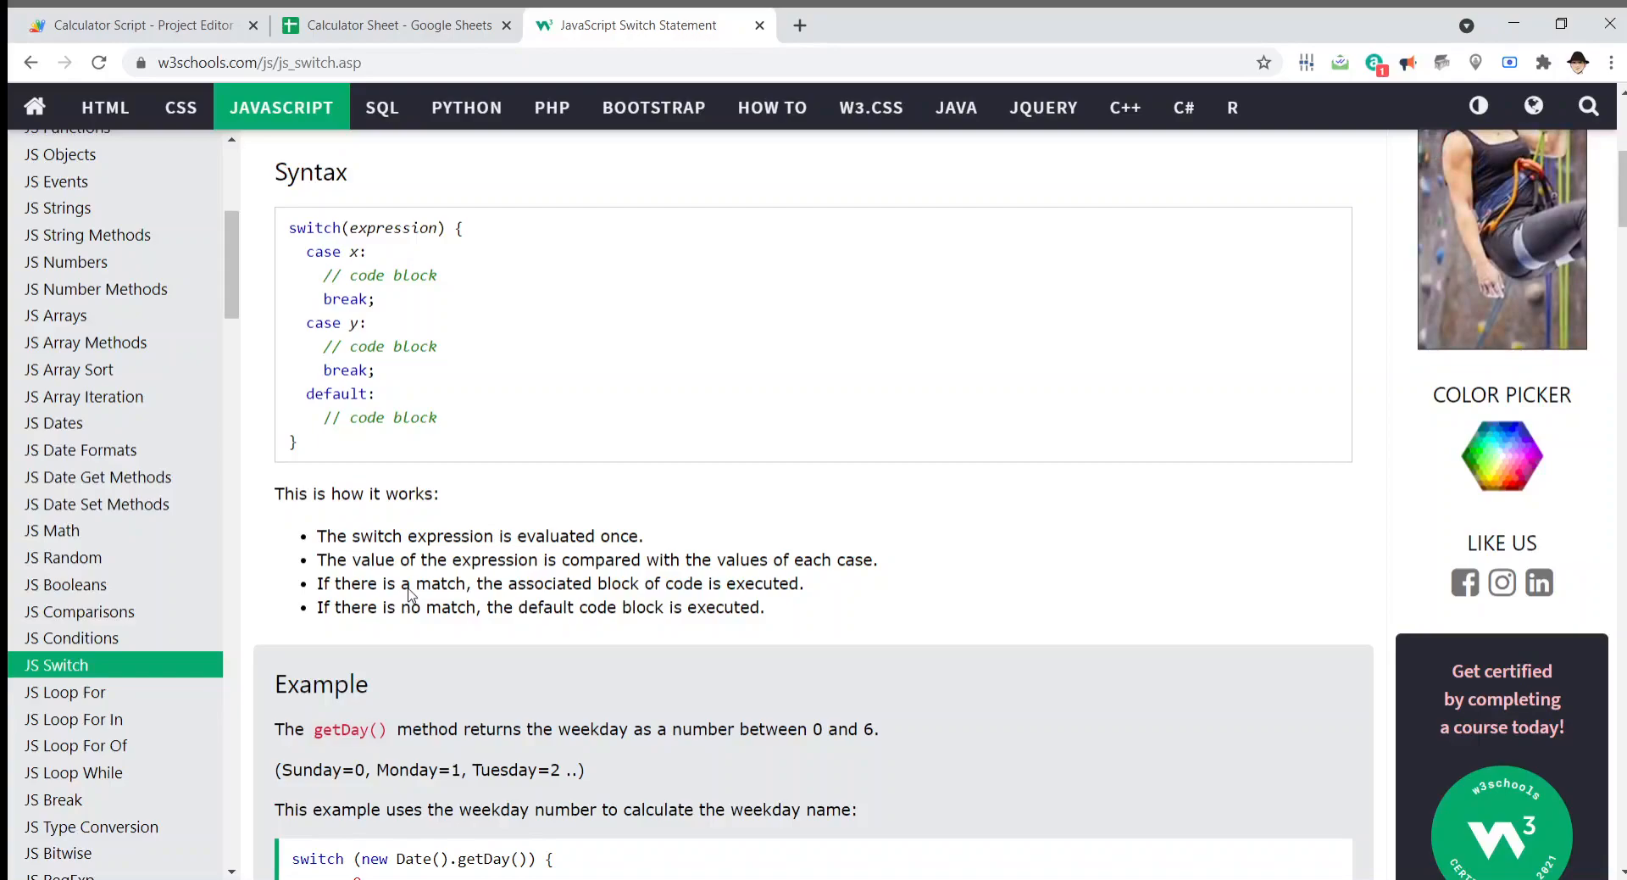
pyautogui.click(143, 24)
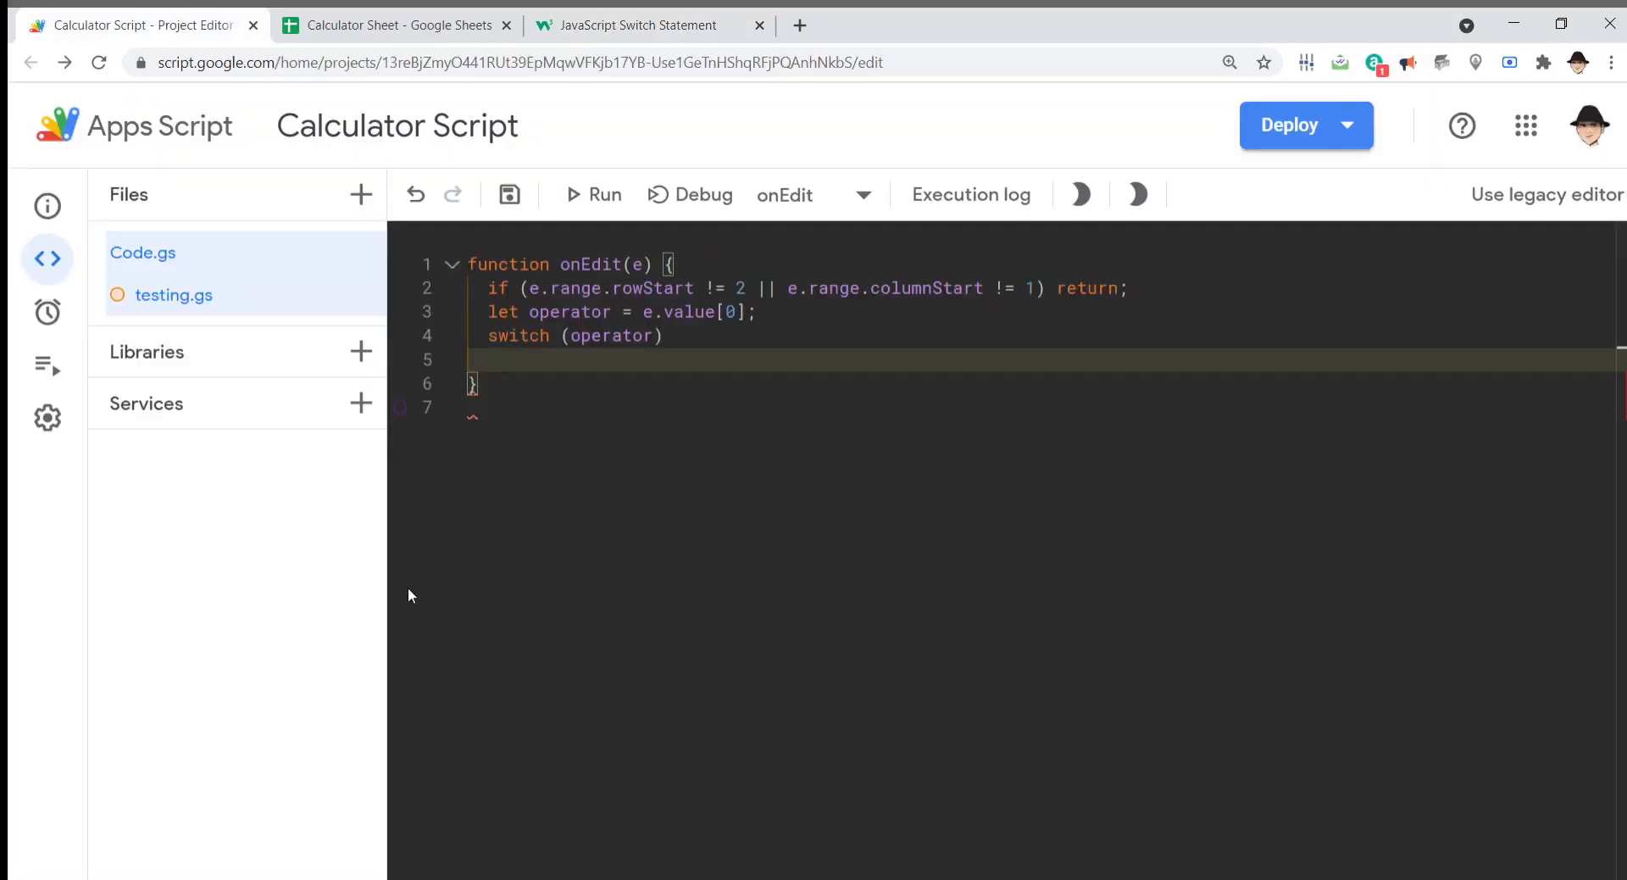
# Step: Open the switch body and write case '=': ending with break;
pyautogui.click(638, 25)
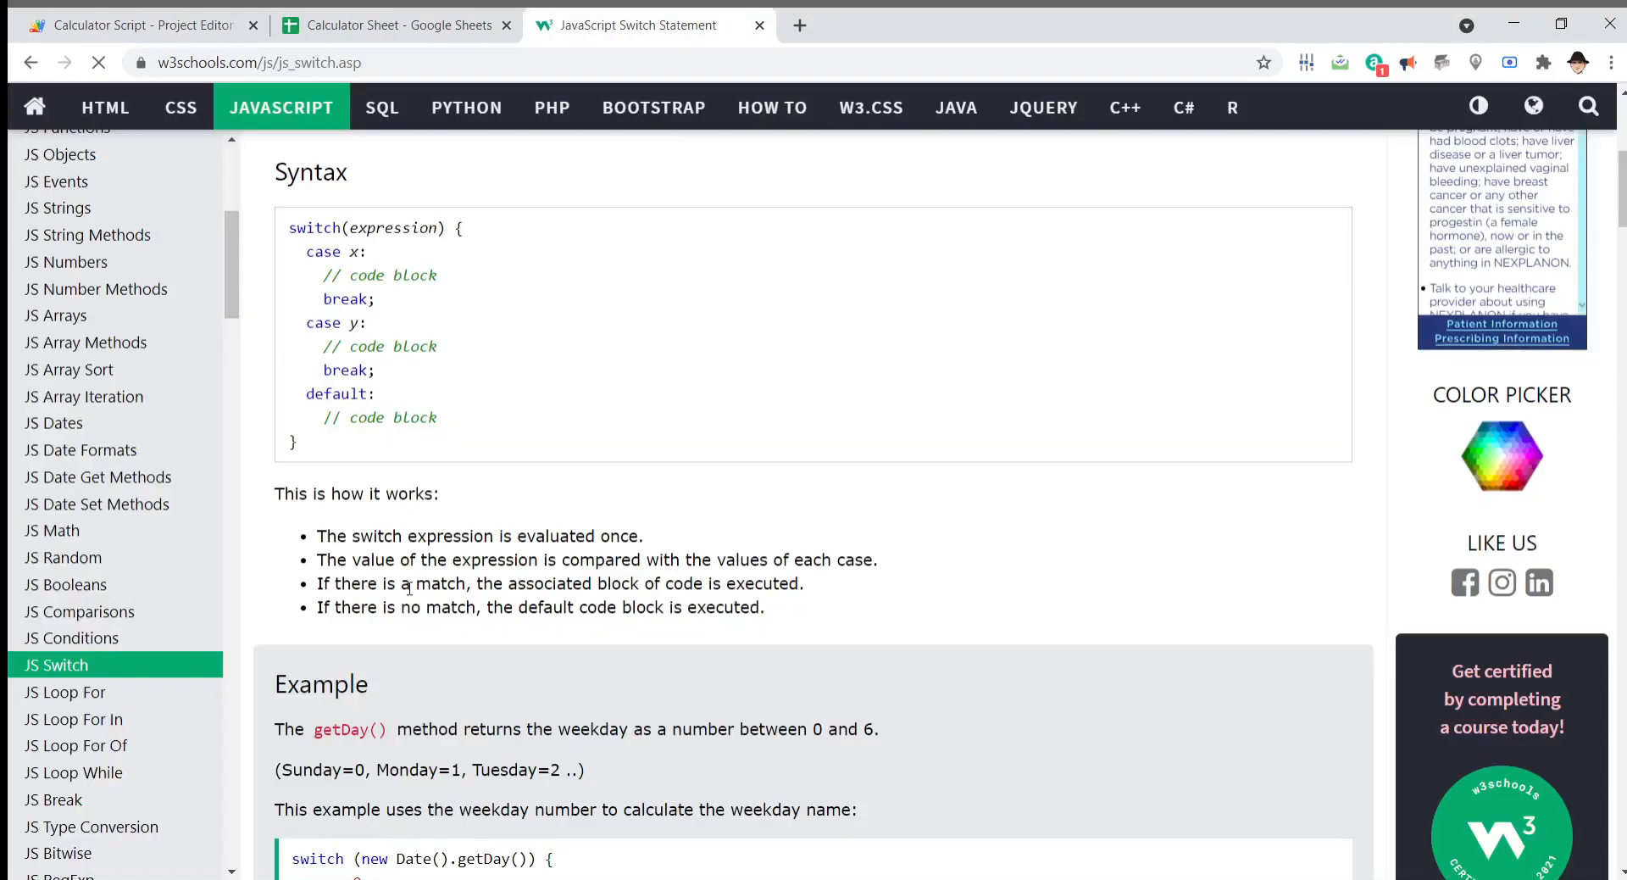
pyautogui.click(140, 25)
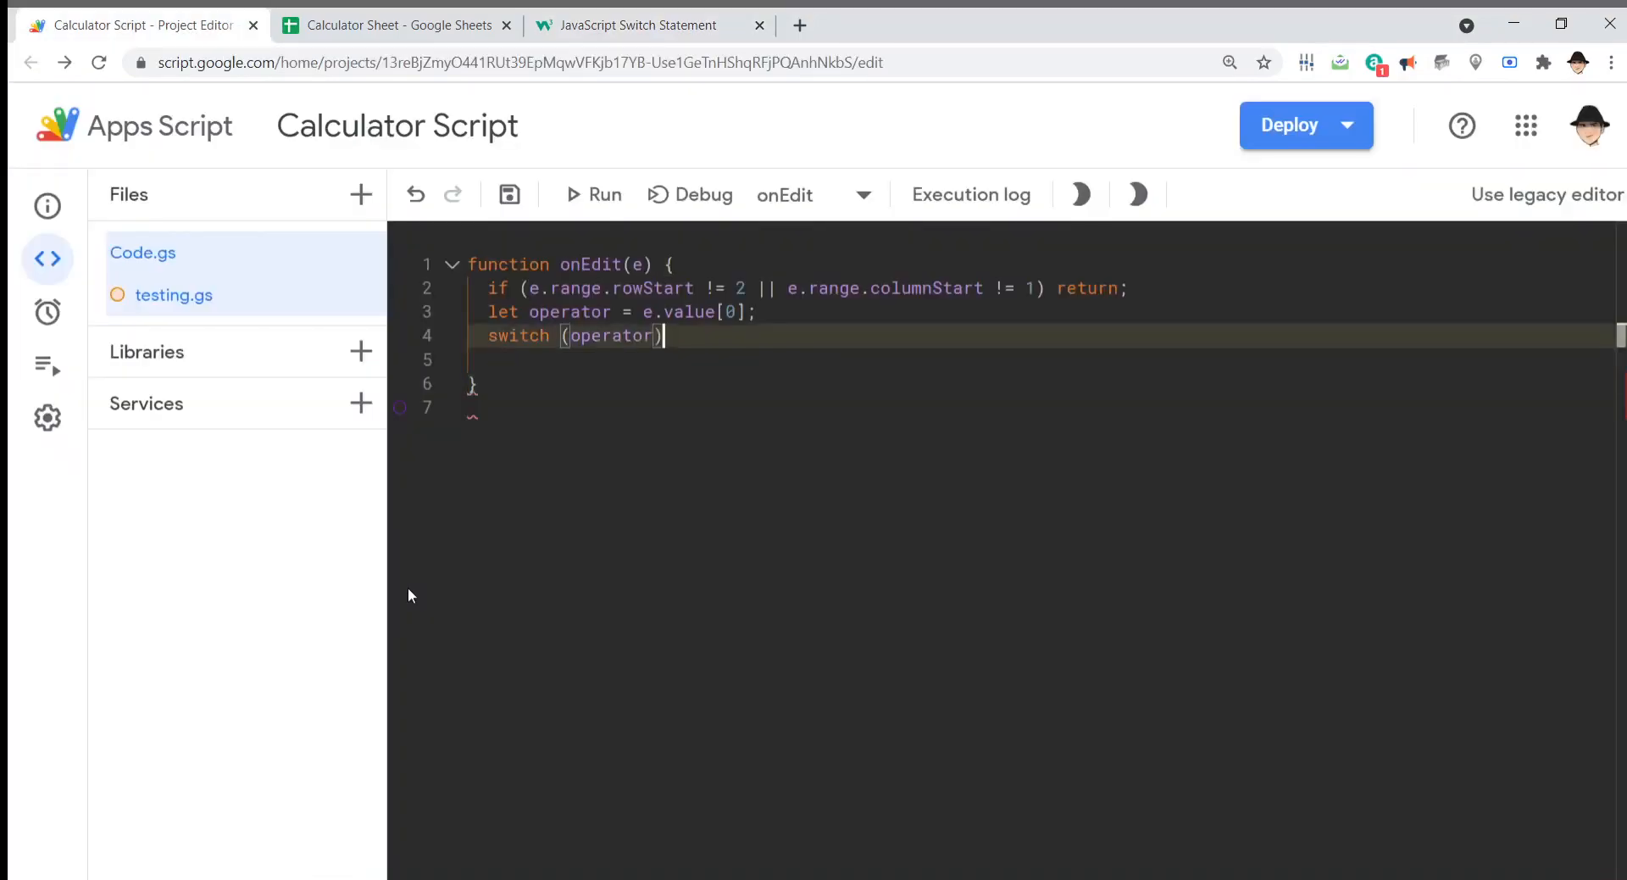
pyautogui.write('{')
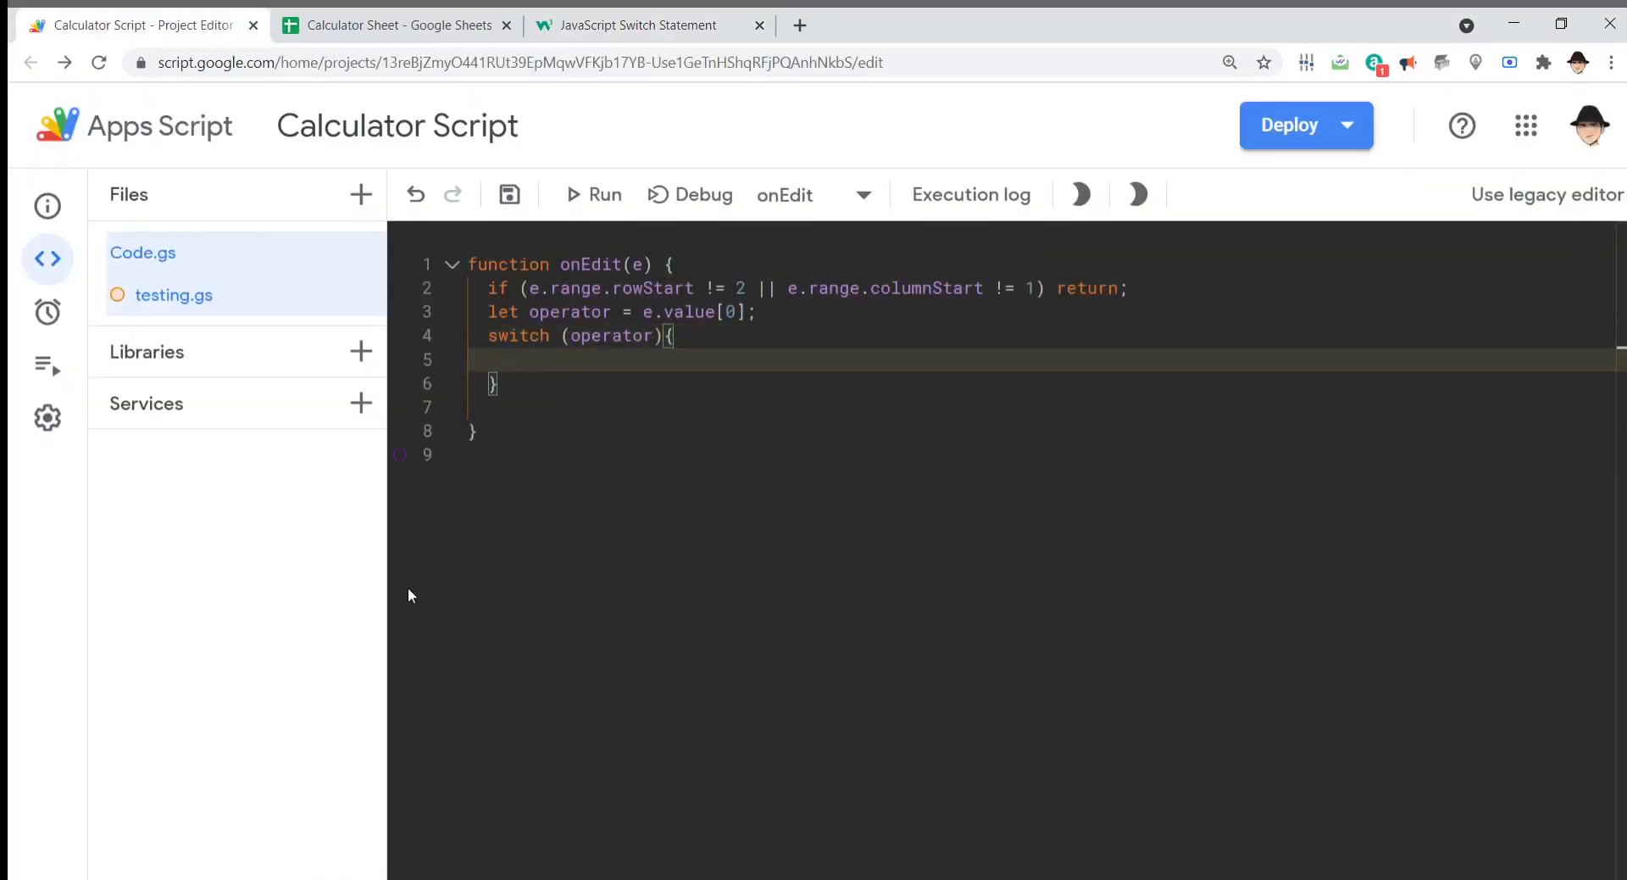
pyautogui.write('c')
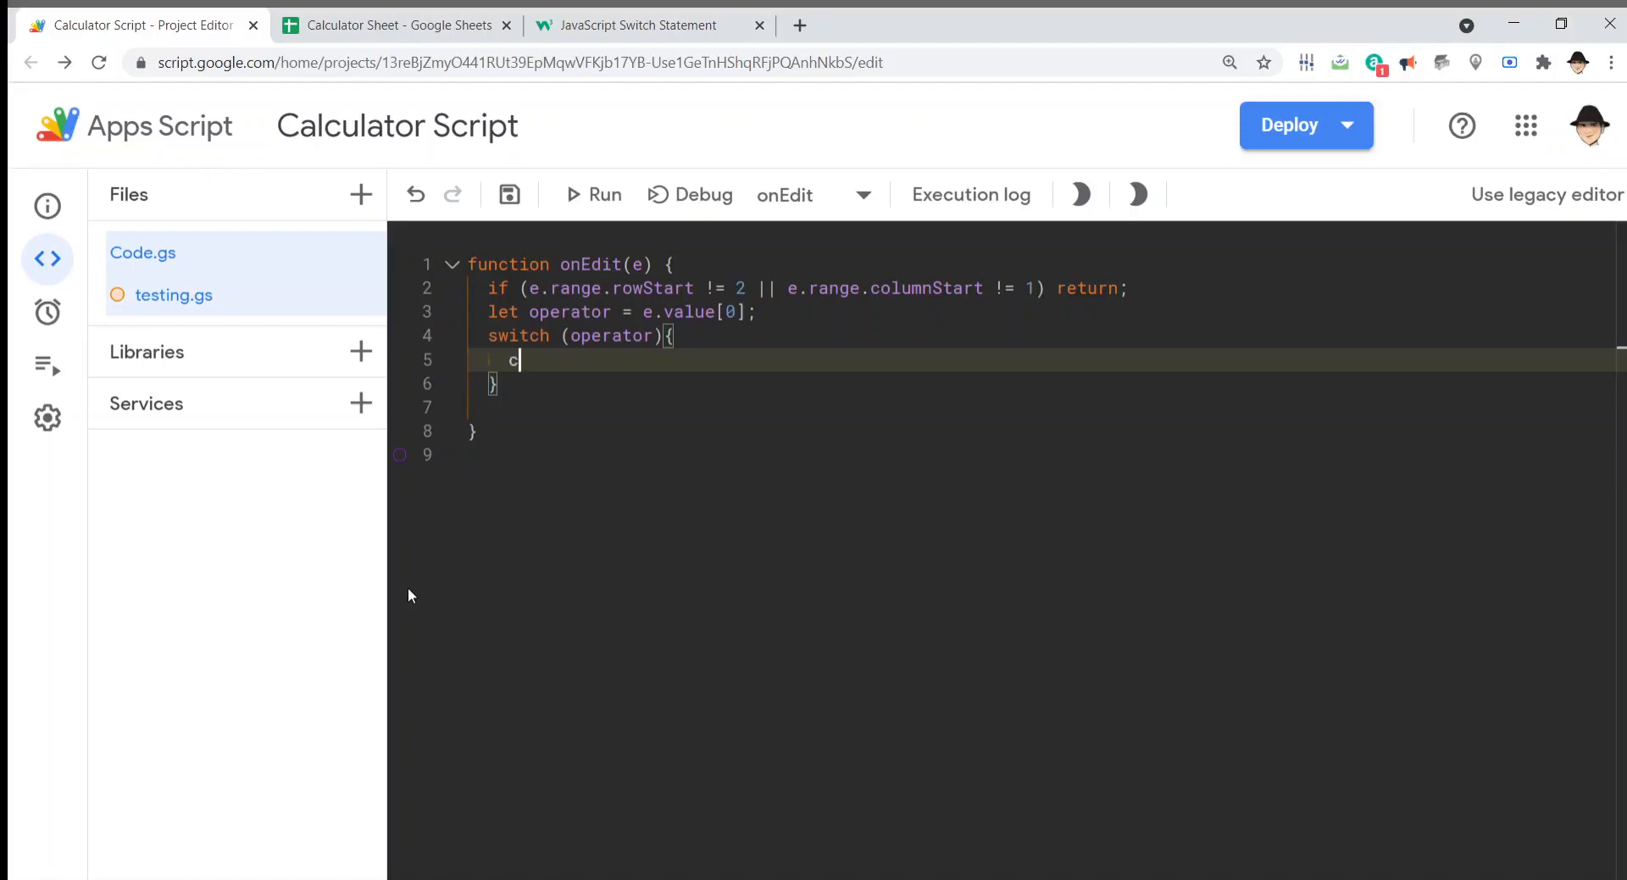
pyautogui.write('ase')
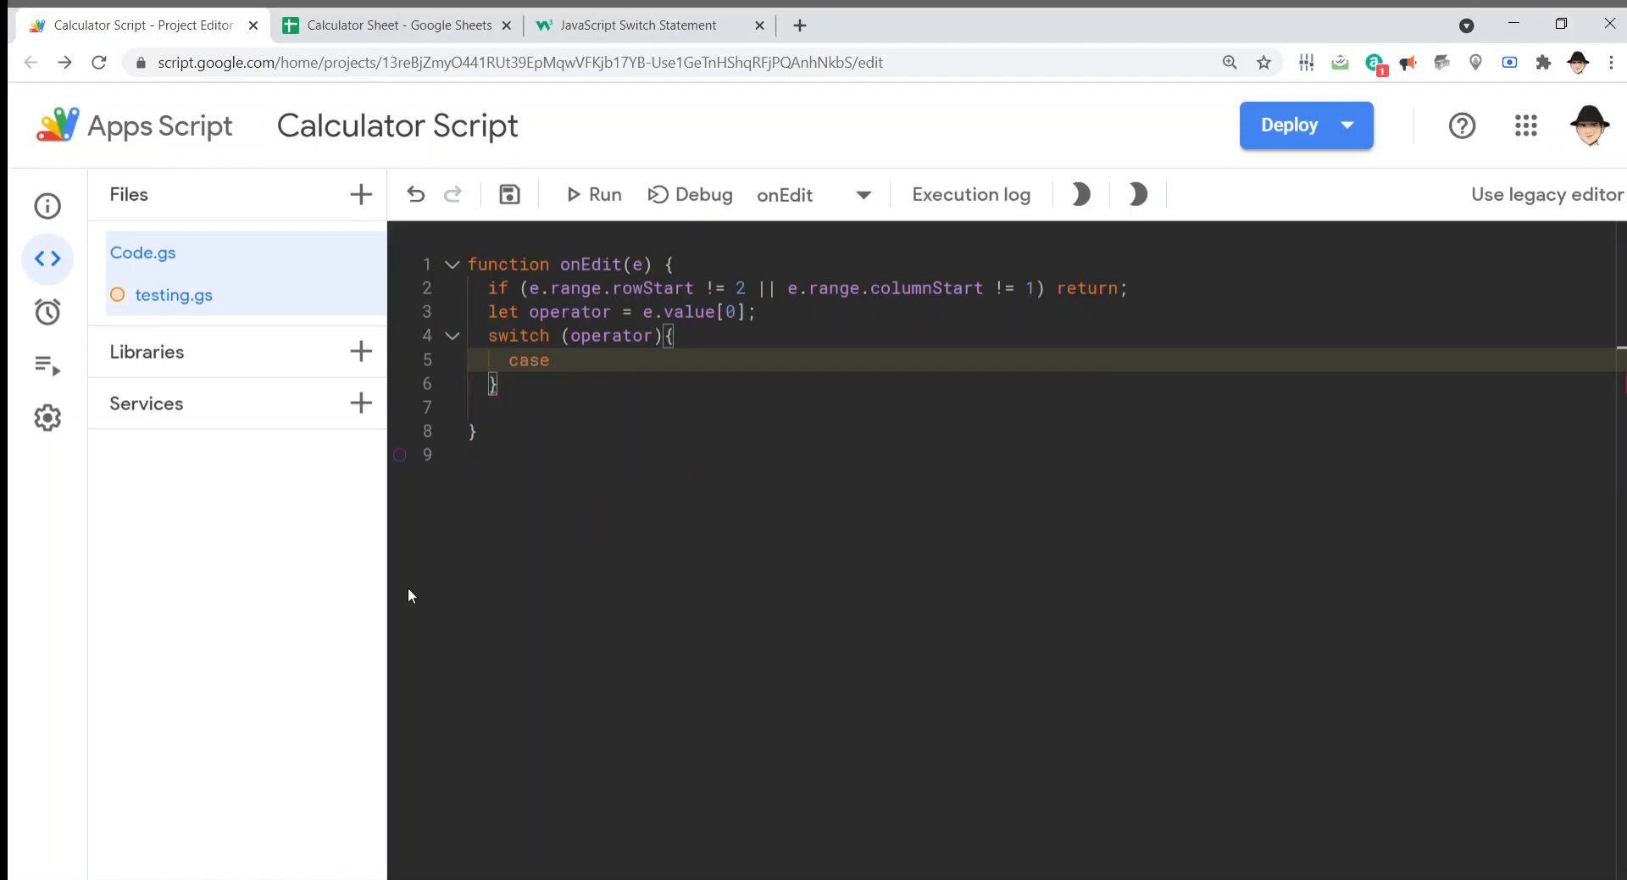
pyautogui.write("'=")
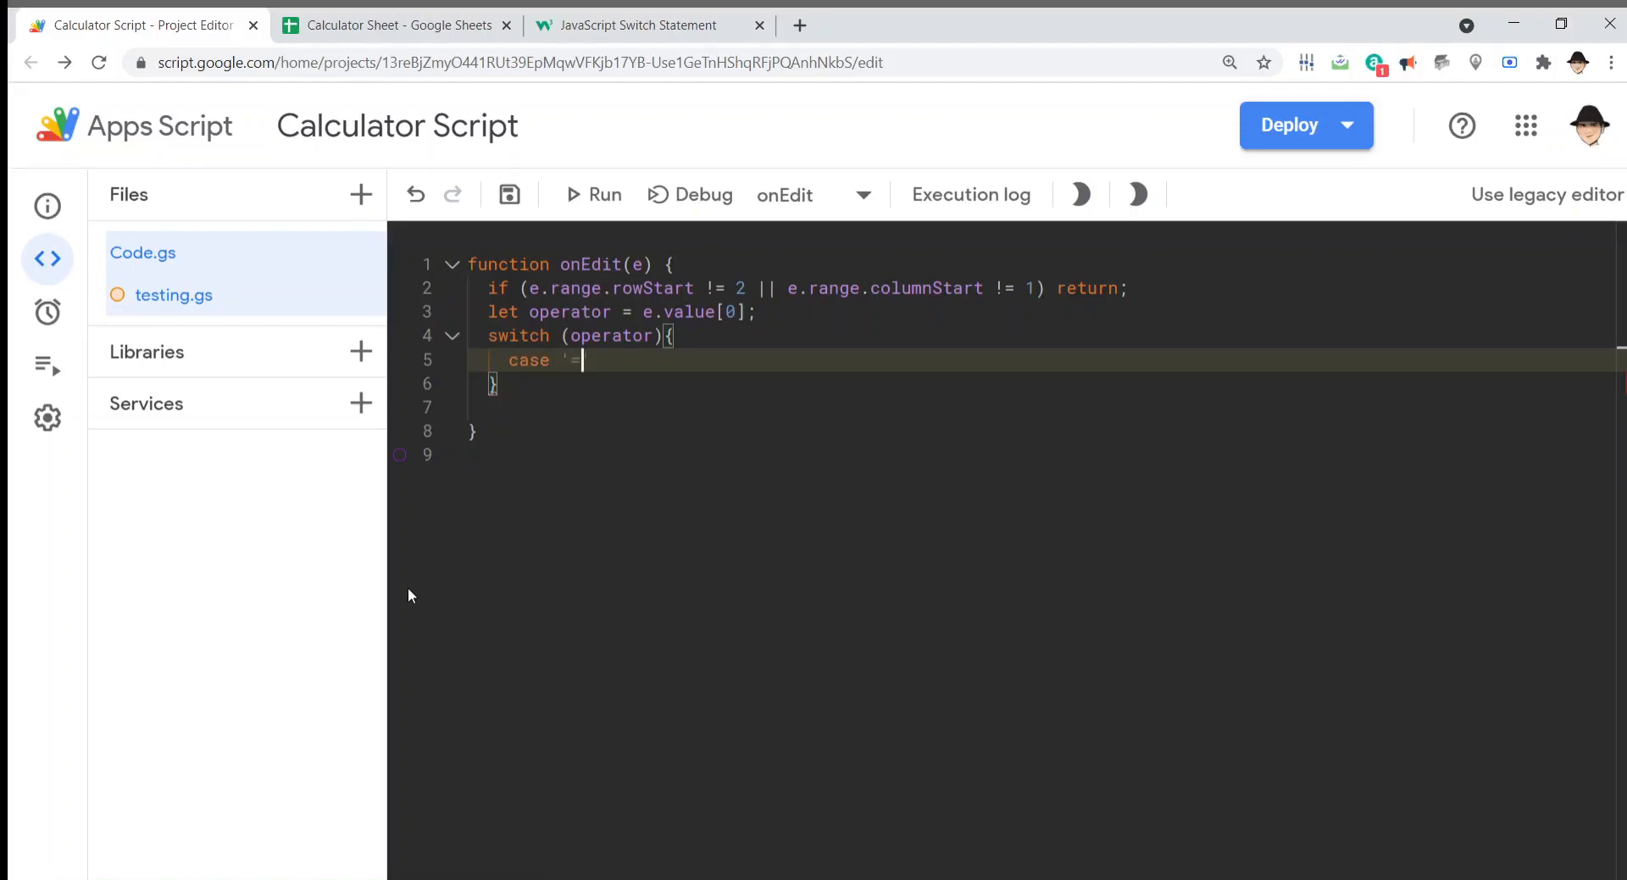
pyautogui.click(638, 25)
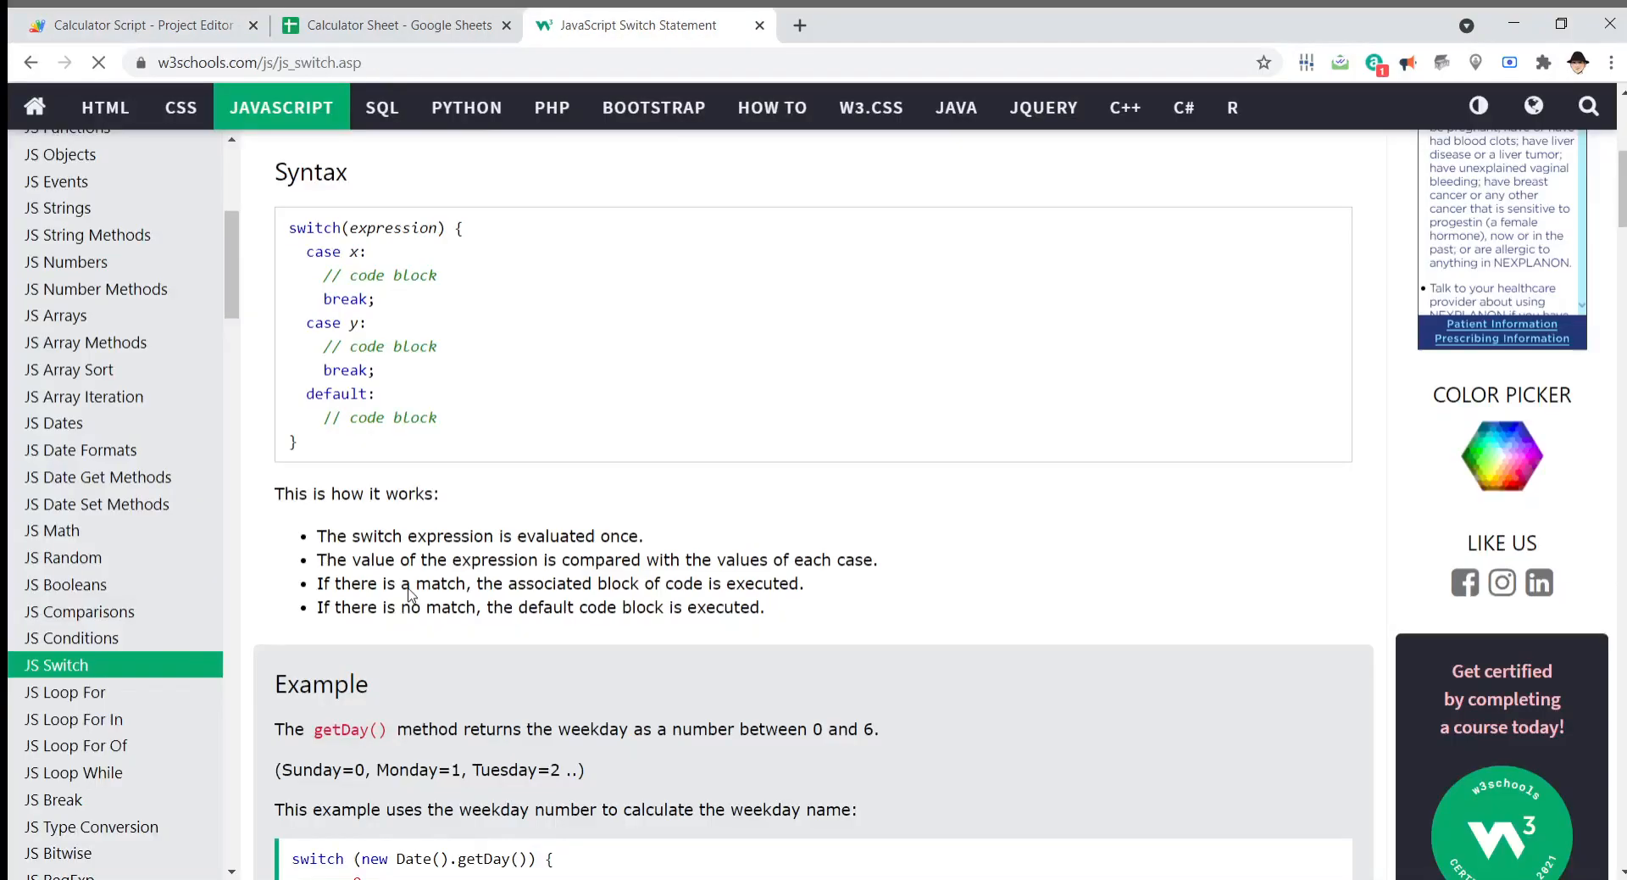
pyautogui.click(140, 25)
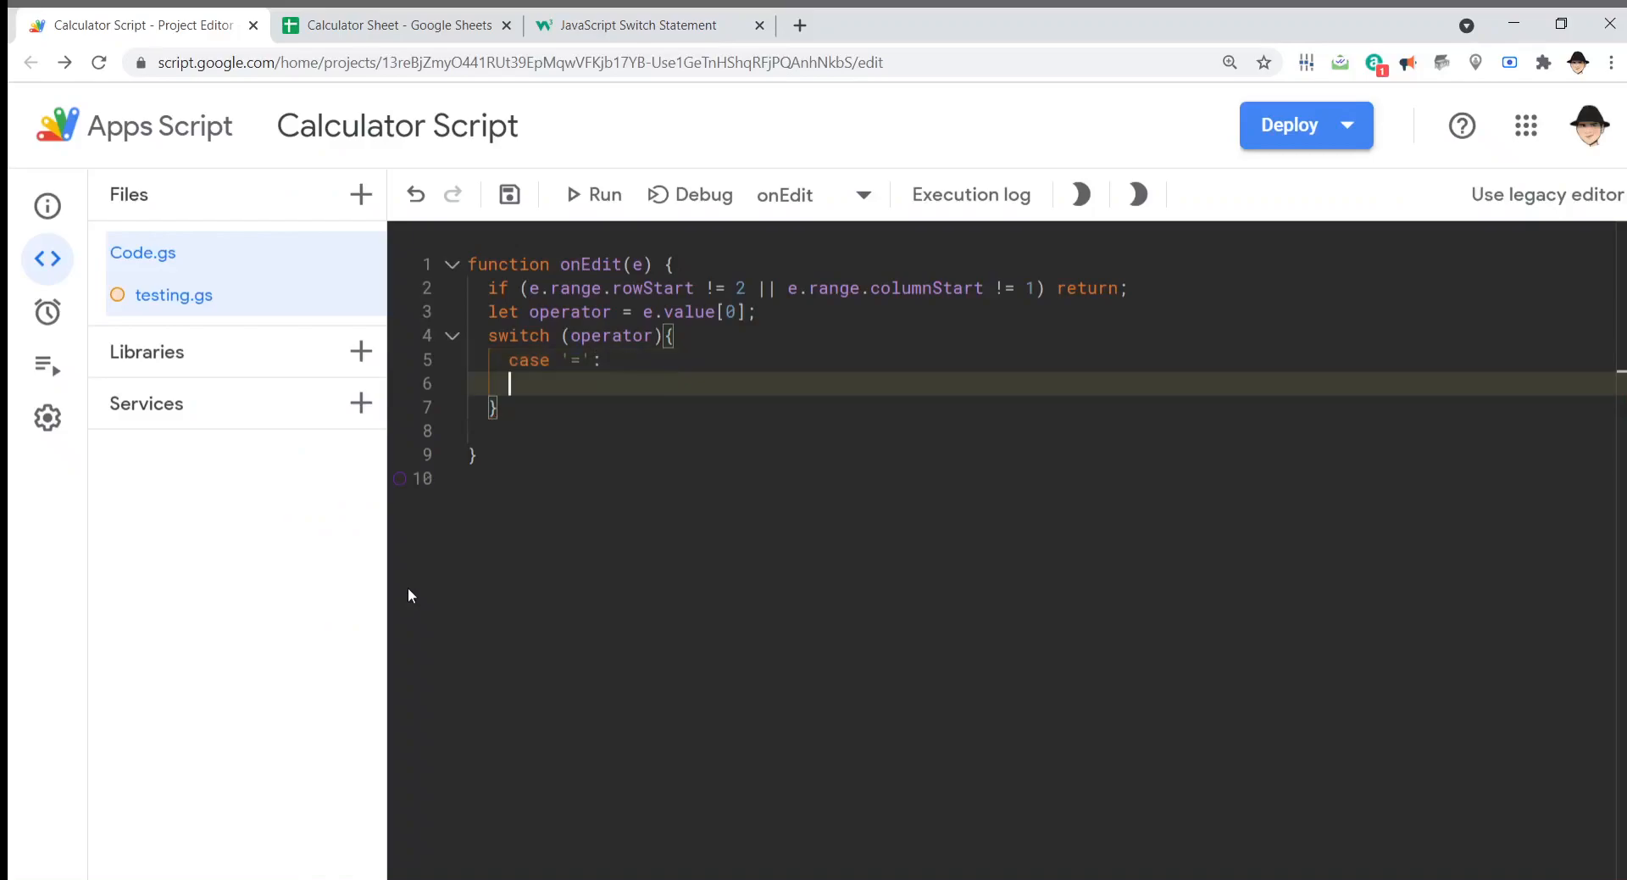
pyautogui.write('break;')
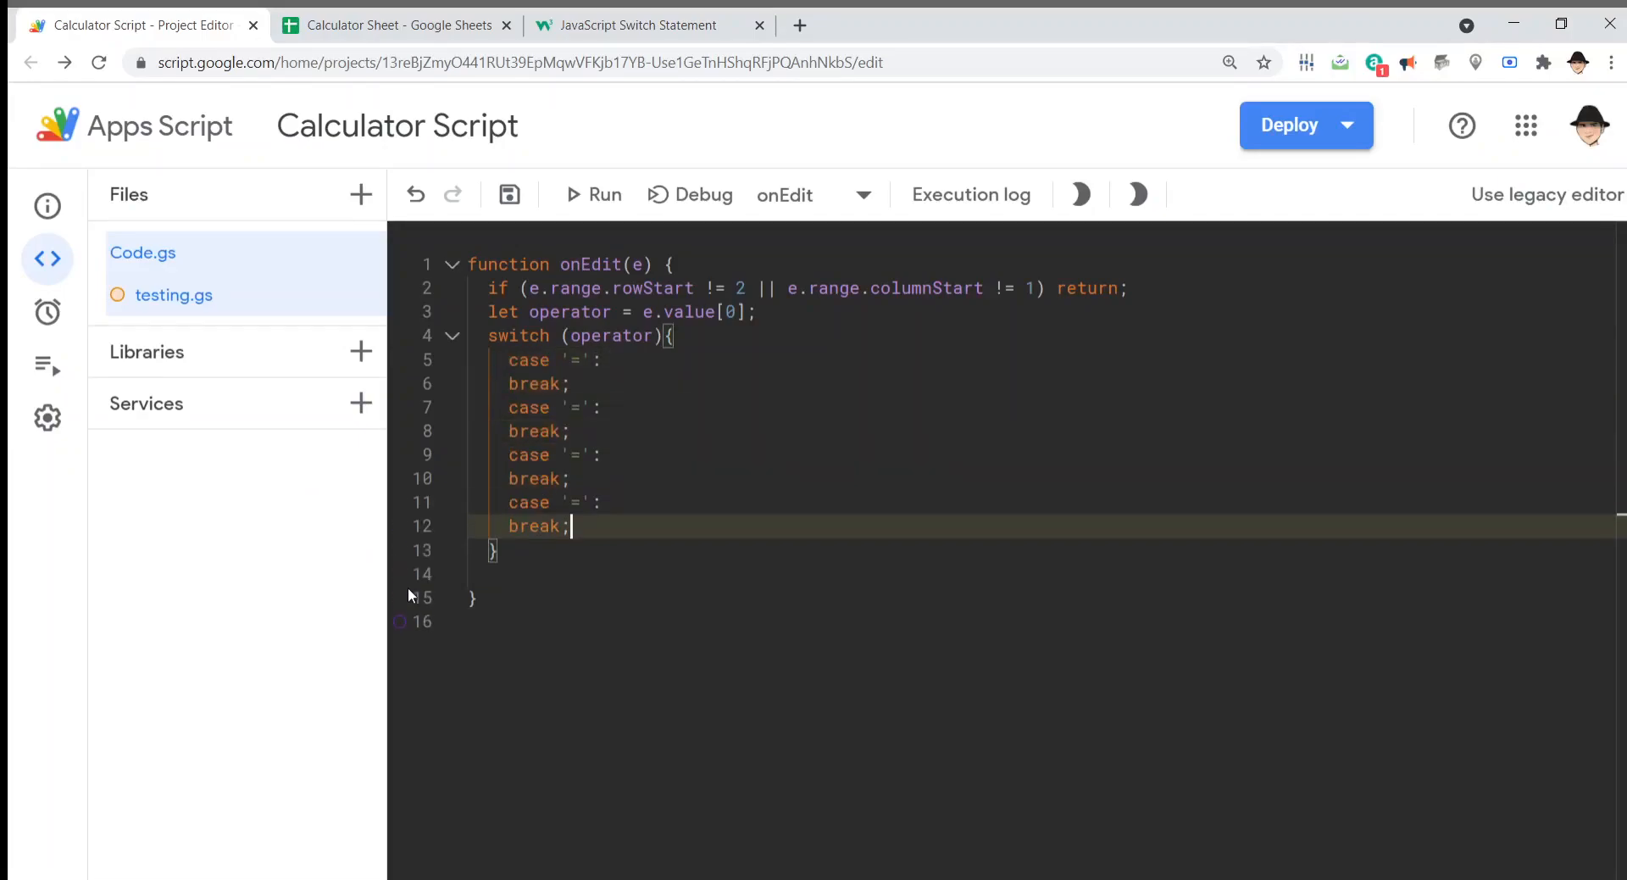
# Step: Set the remaining cases' operators to '-', '*' and '/', then save the script
pyautogui.click(572, 407)
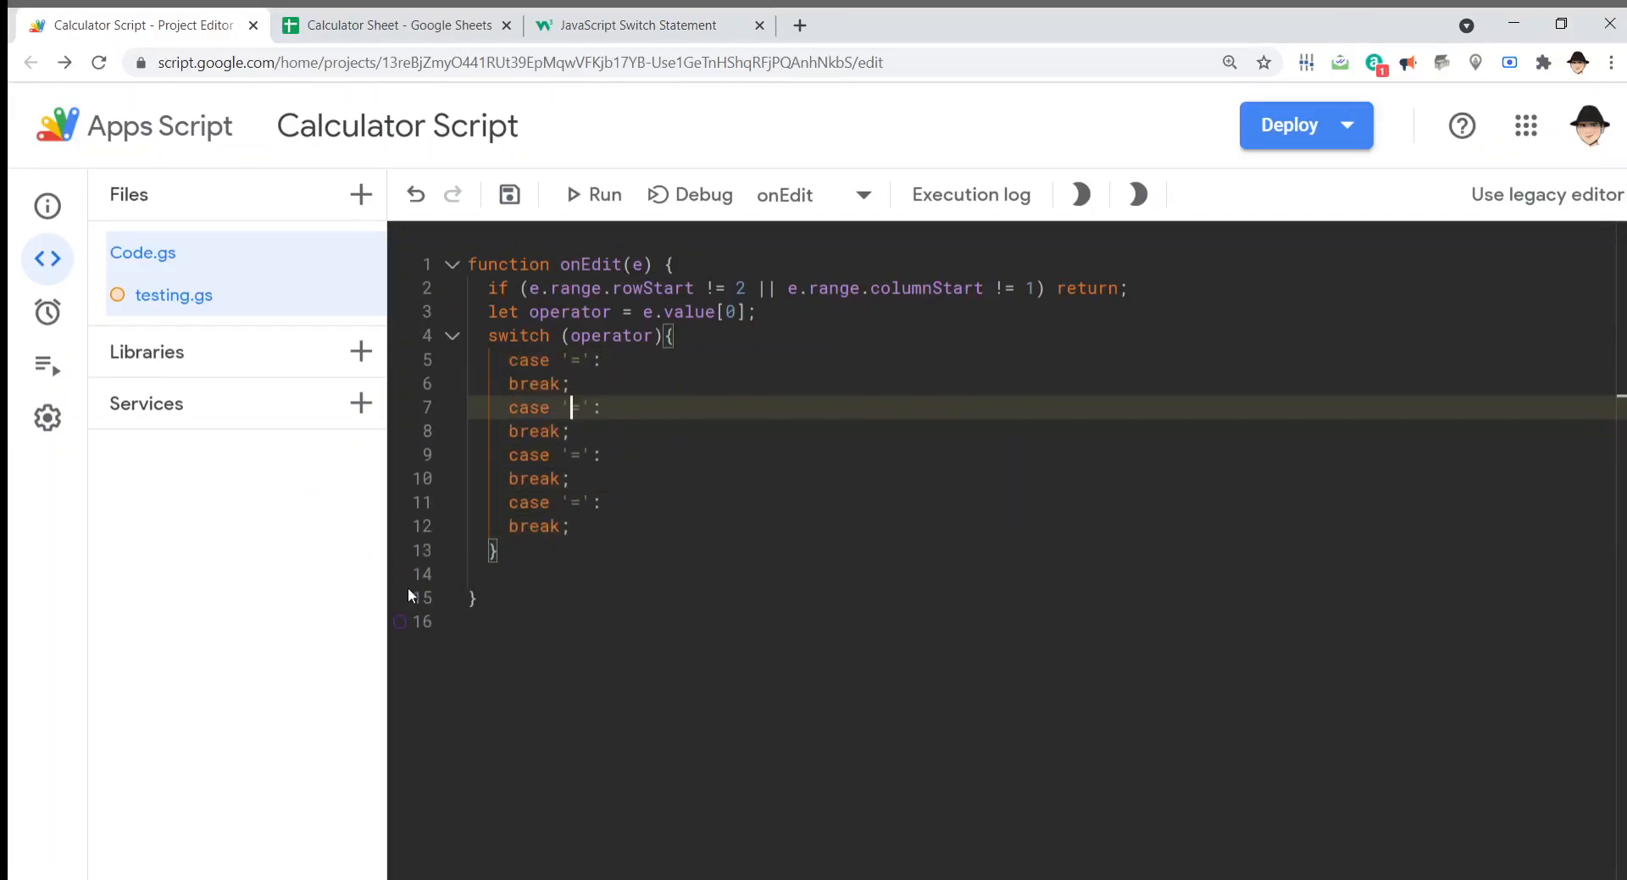
pyautogui.press('Backspace')
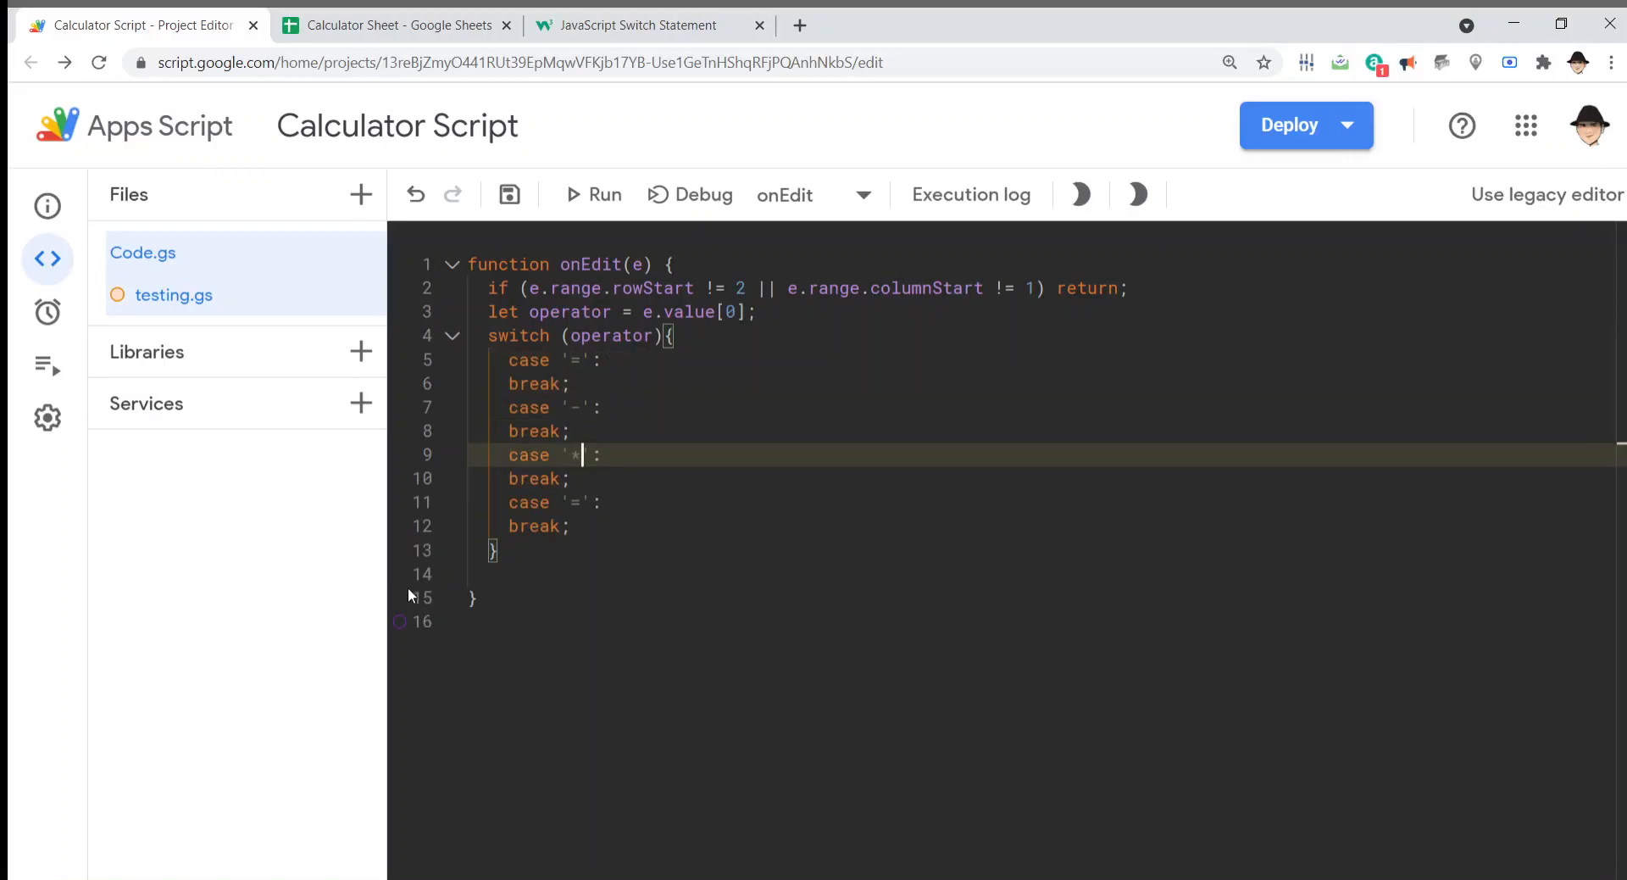
pyautogui.write('/')
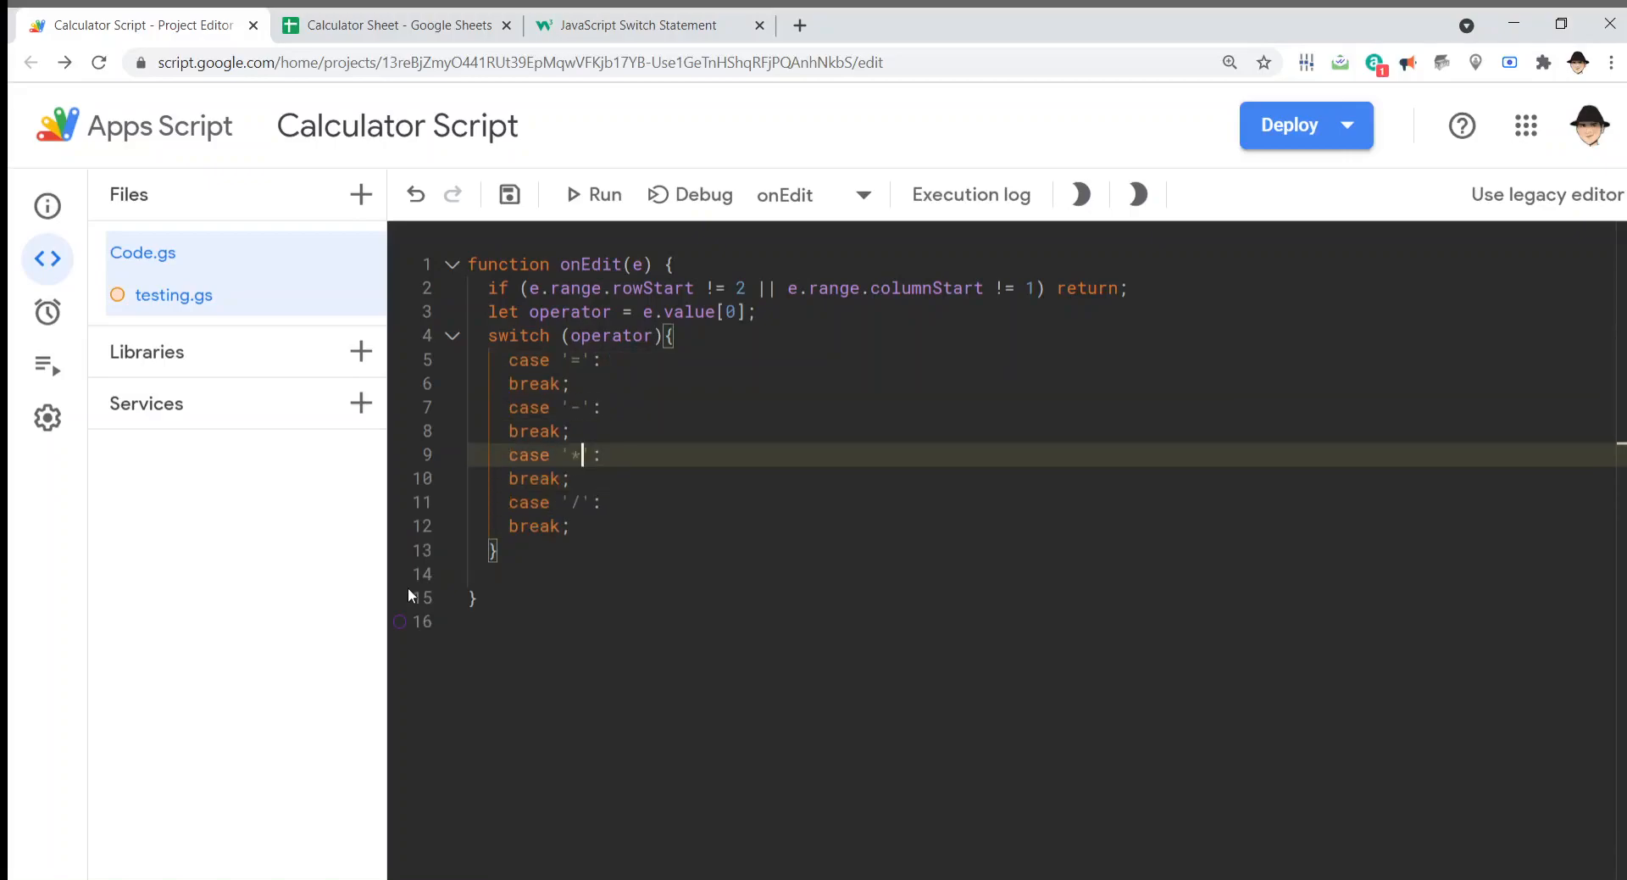
pyautogui.click(600, 360)
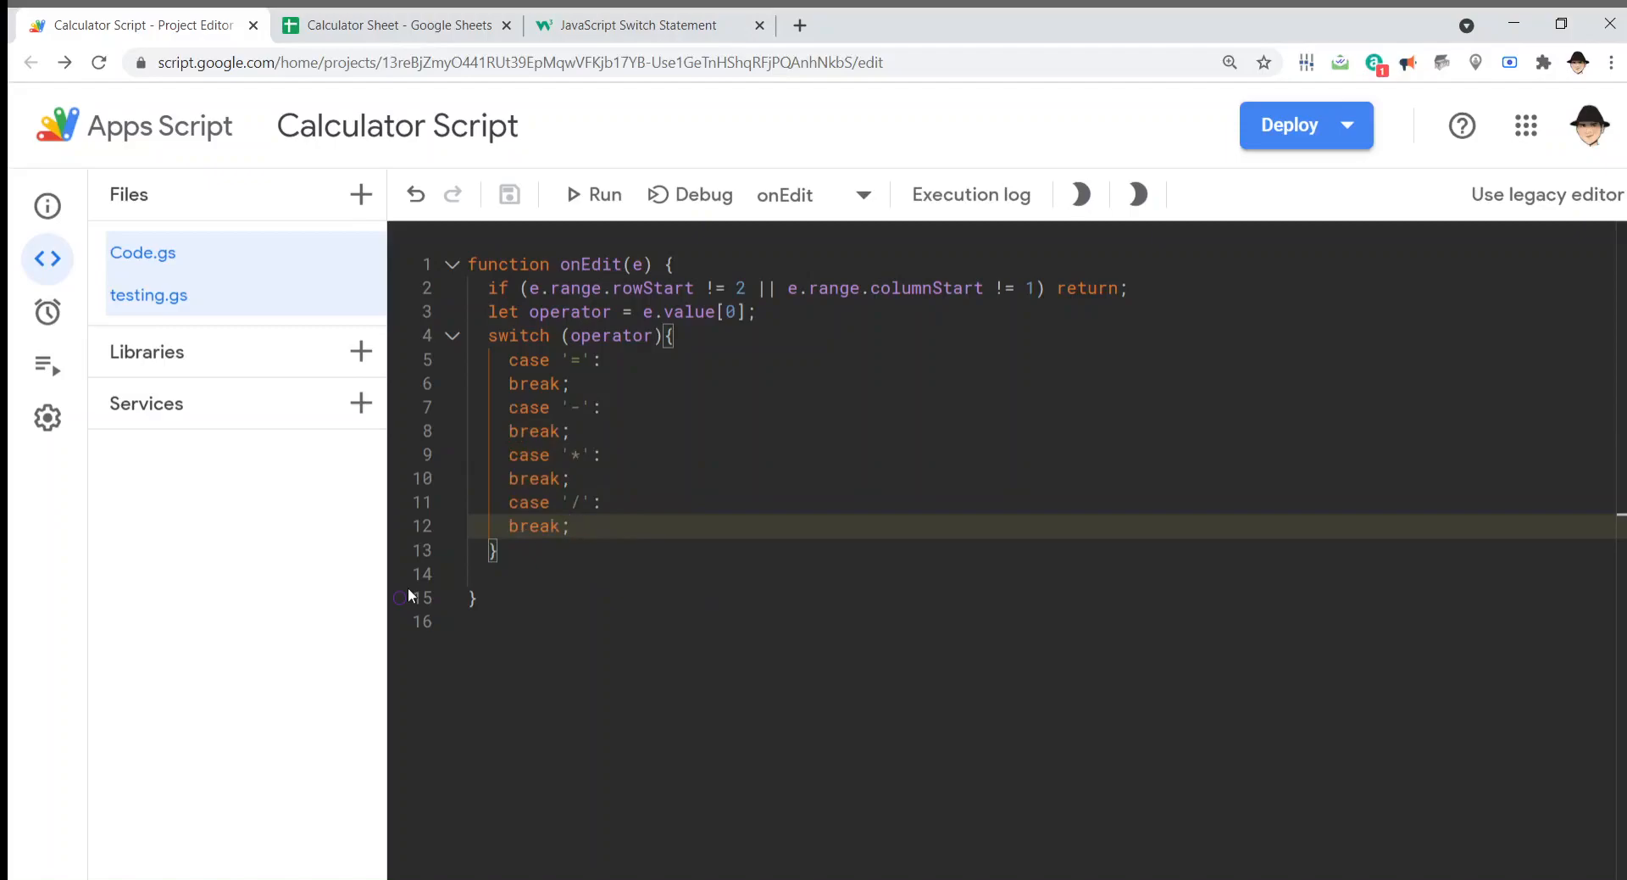
# Step: Add a default: case calling e.range.setValue(e.oldValue); in the switch
pyautogui.write('default')
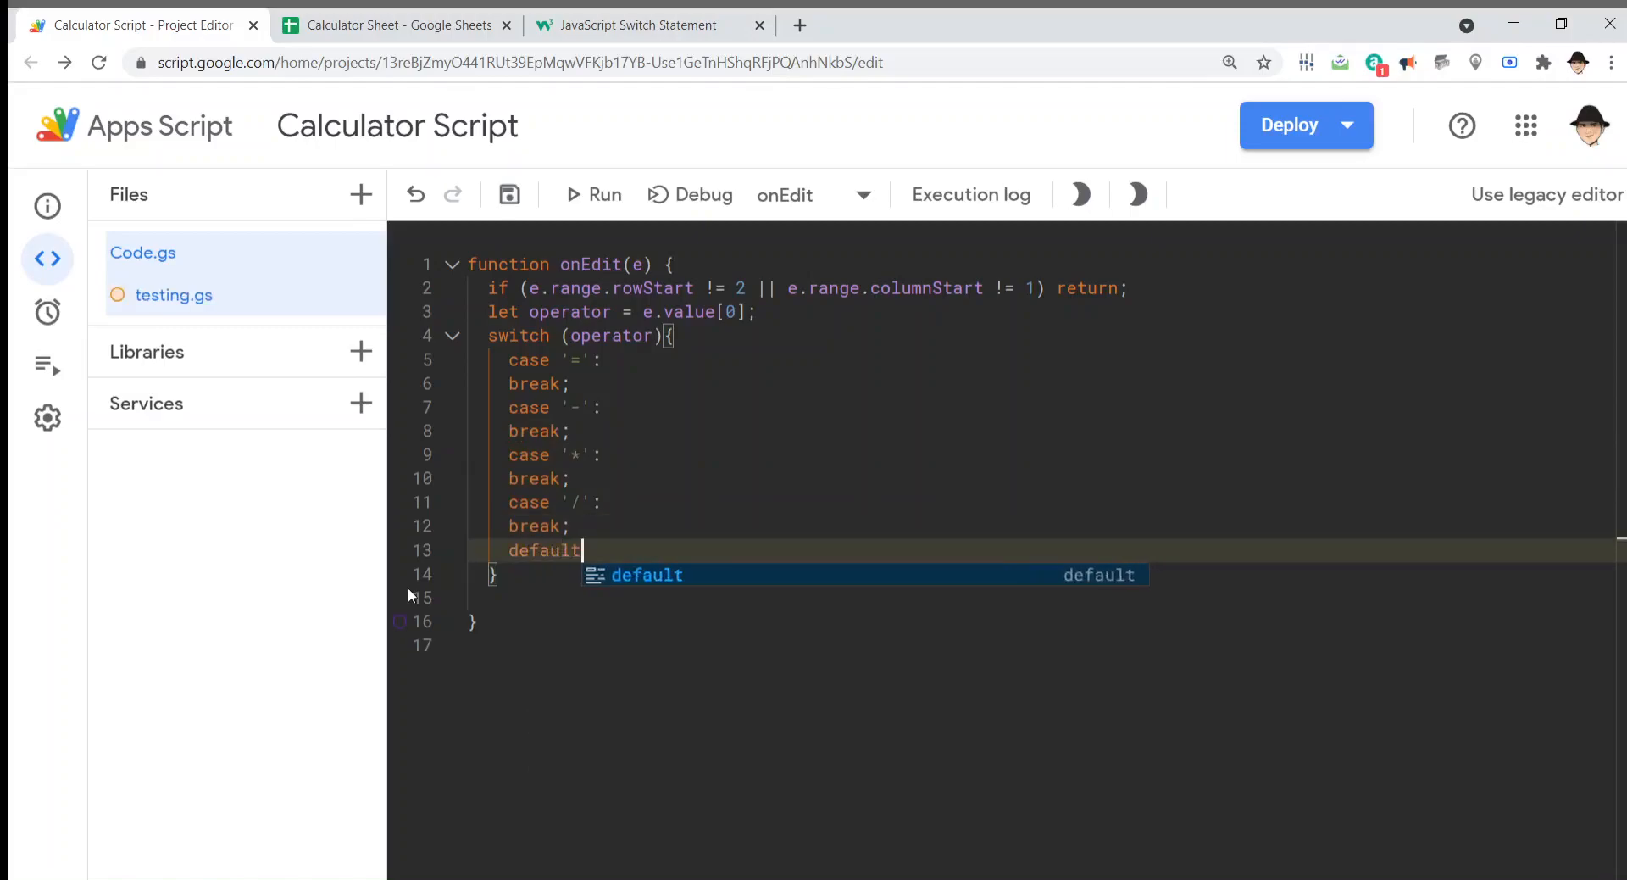
pyautogui.write(':')
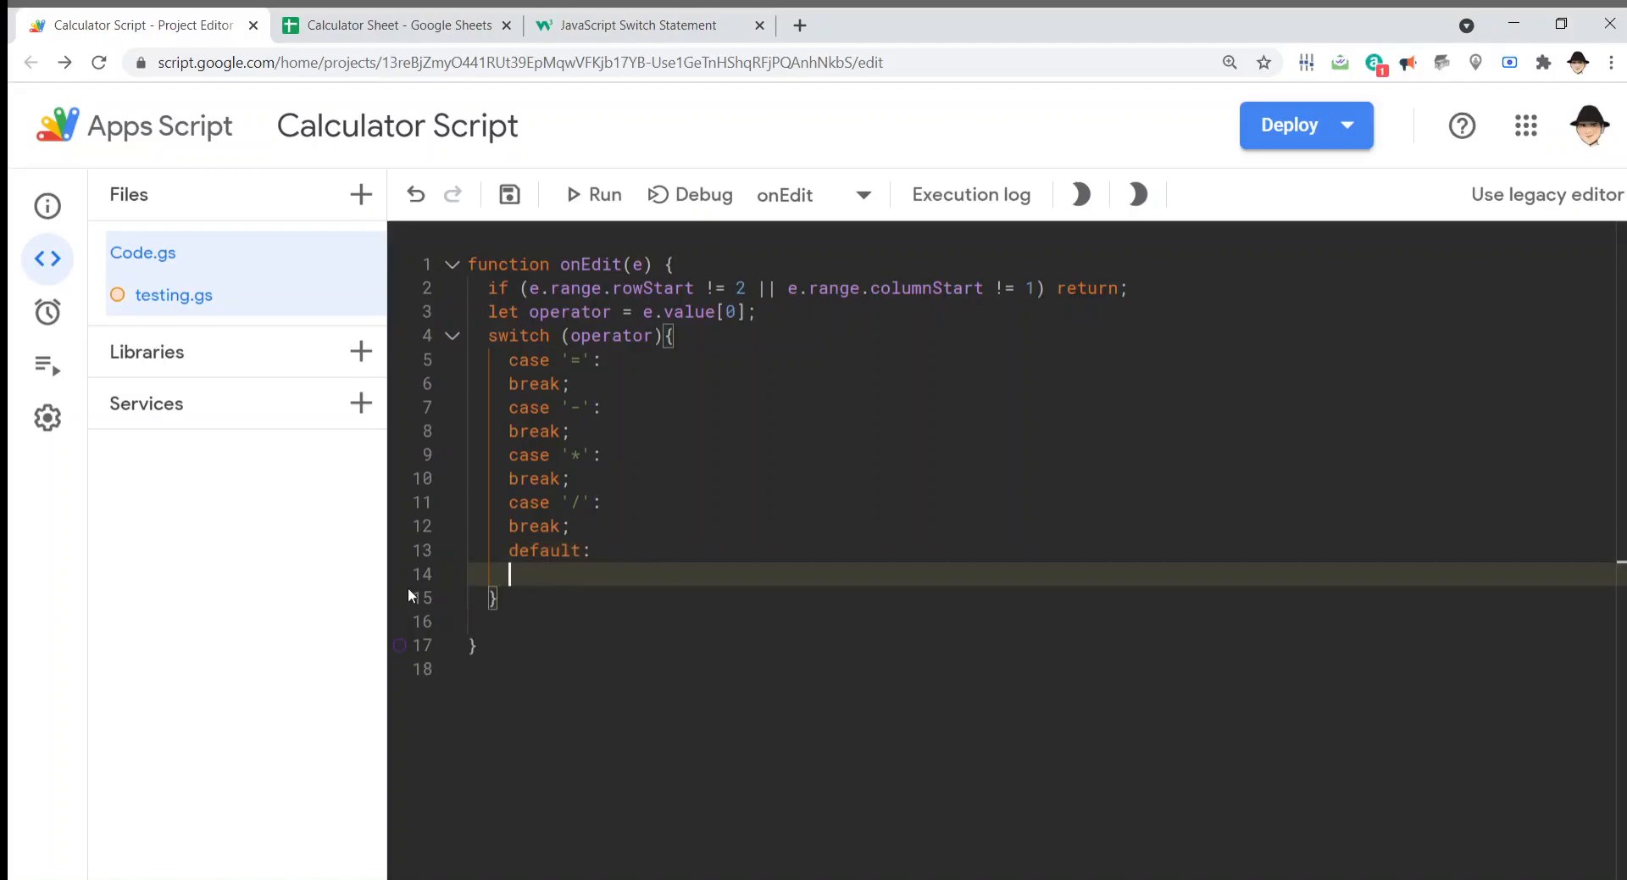
pyautogui.click(638, 25)
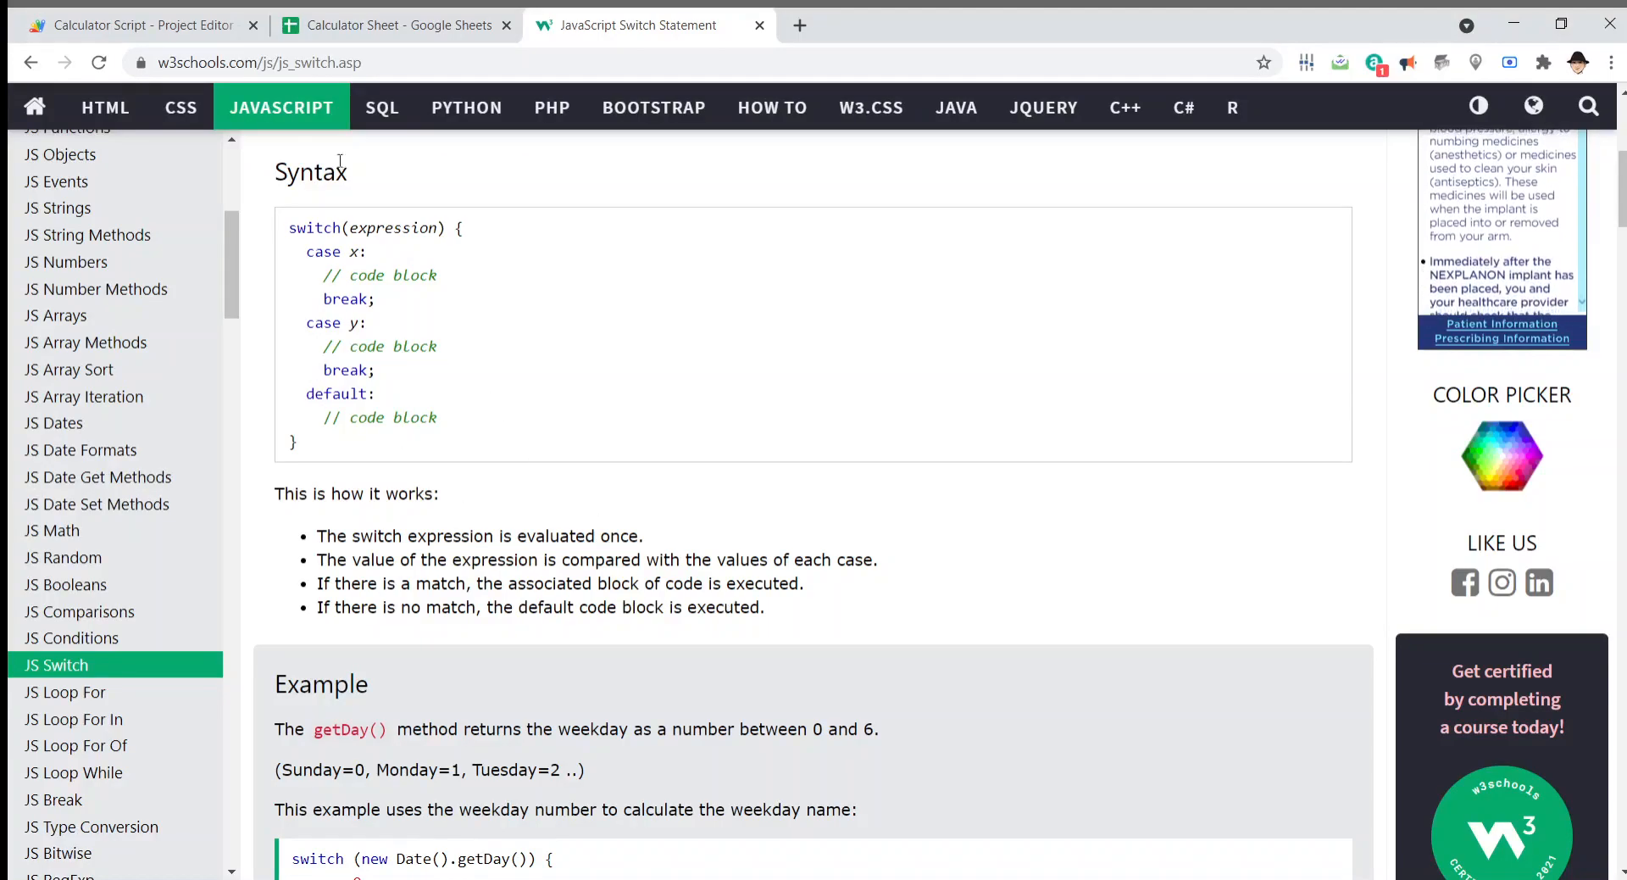
pyautogui.click(135, 24)
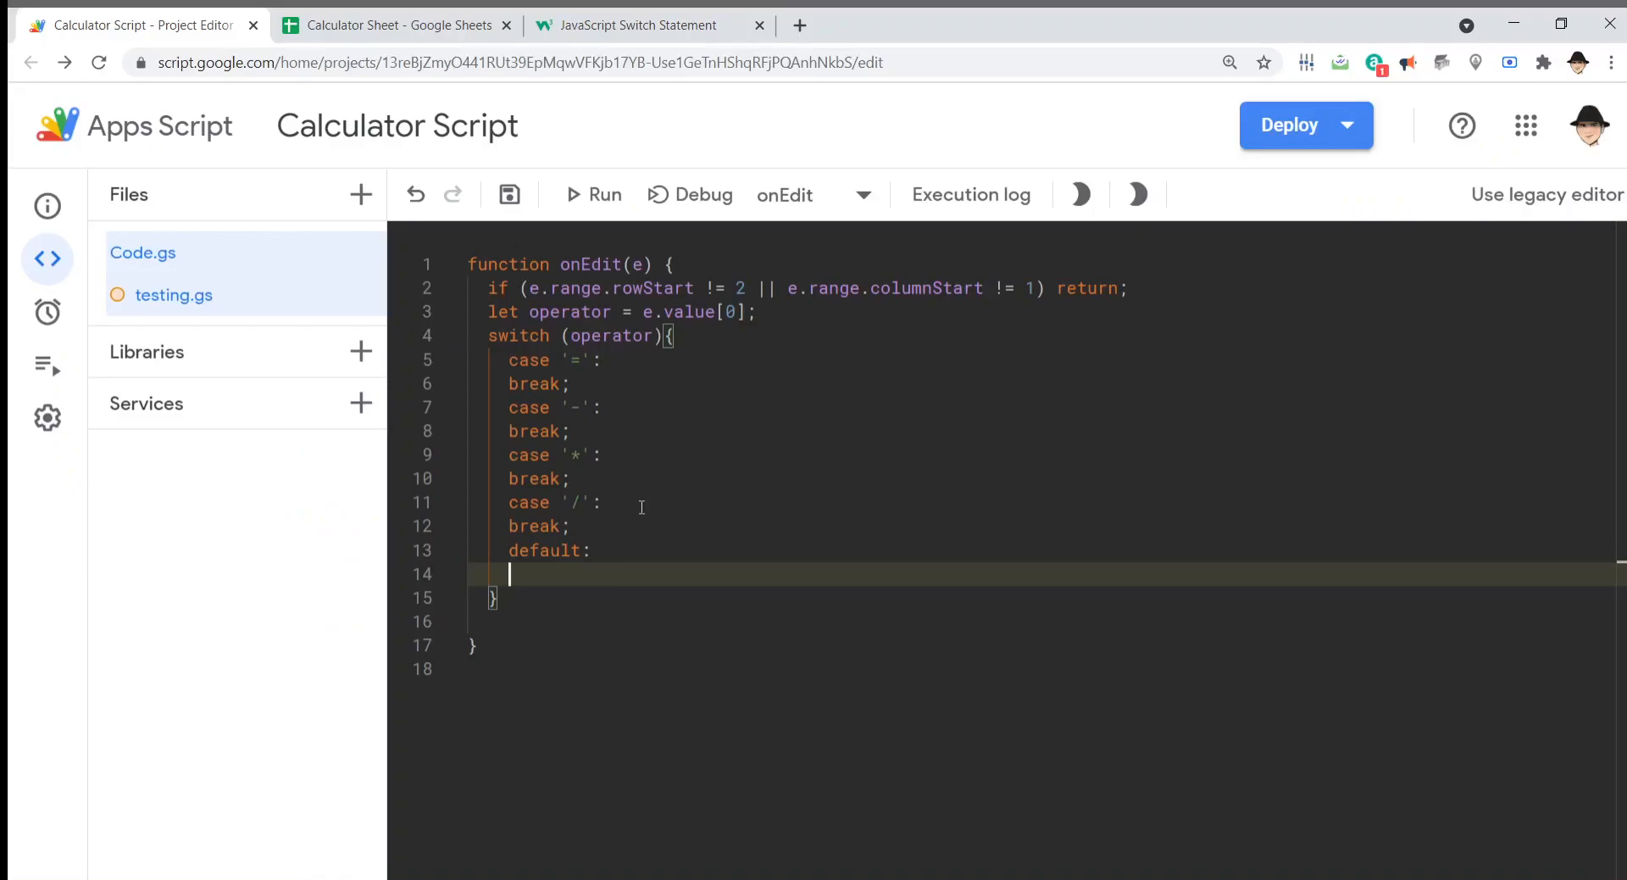
pyautogui.write('e')
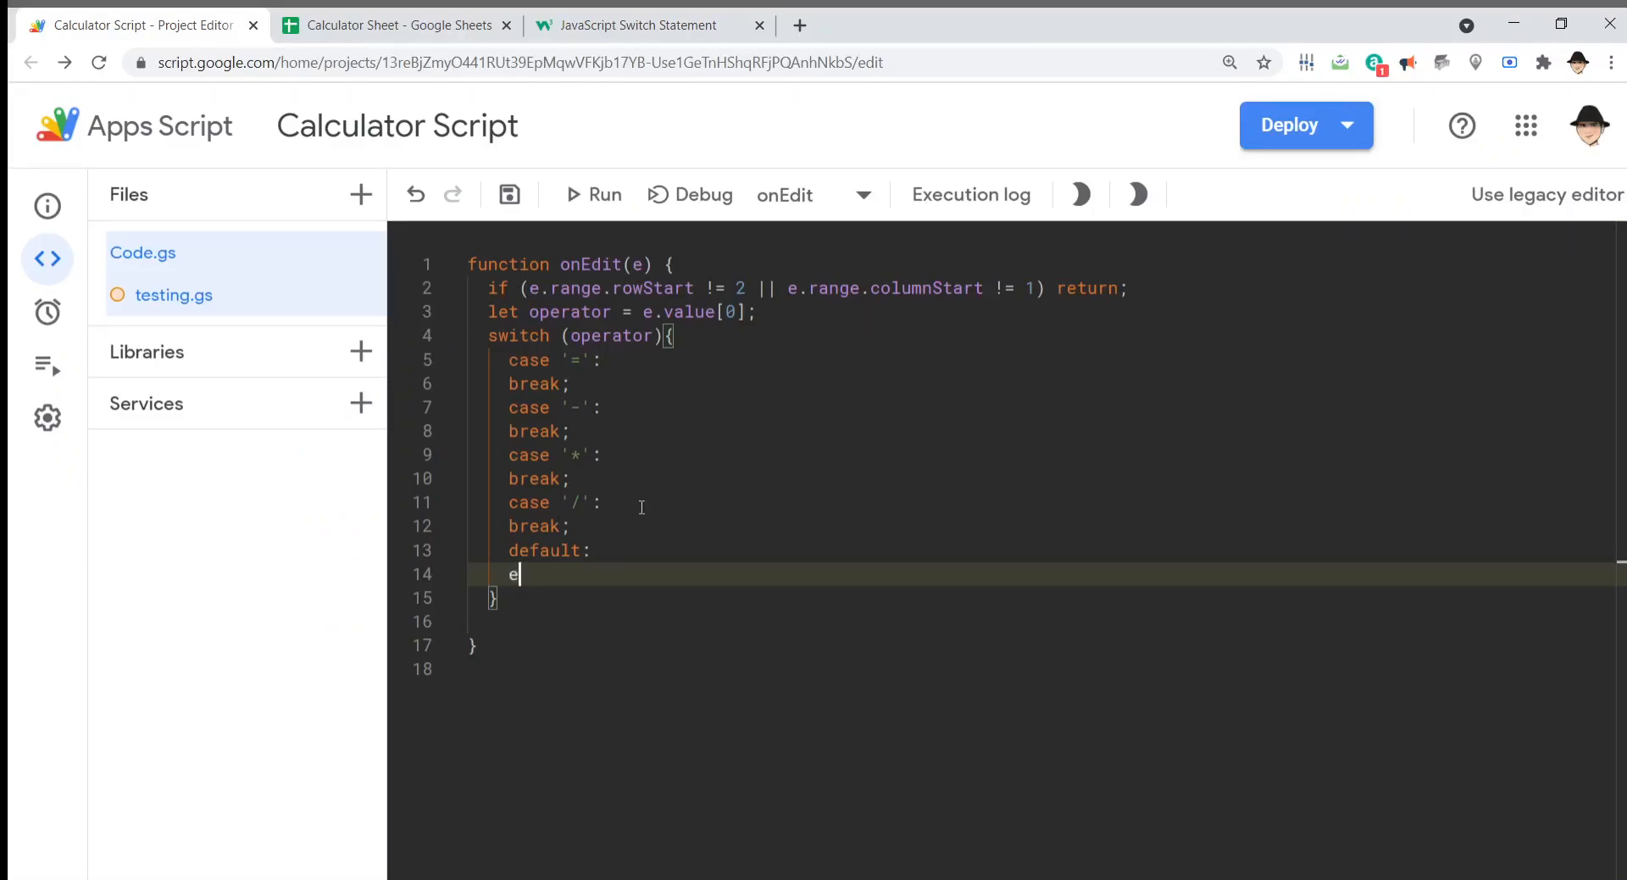
pyautogui.write('.value == e.')
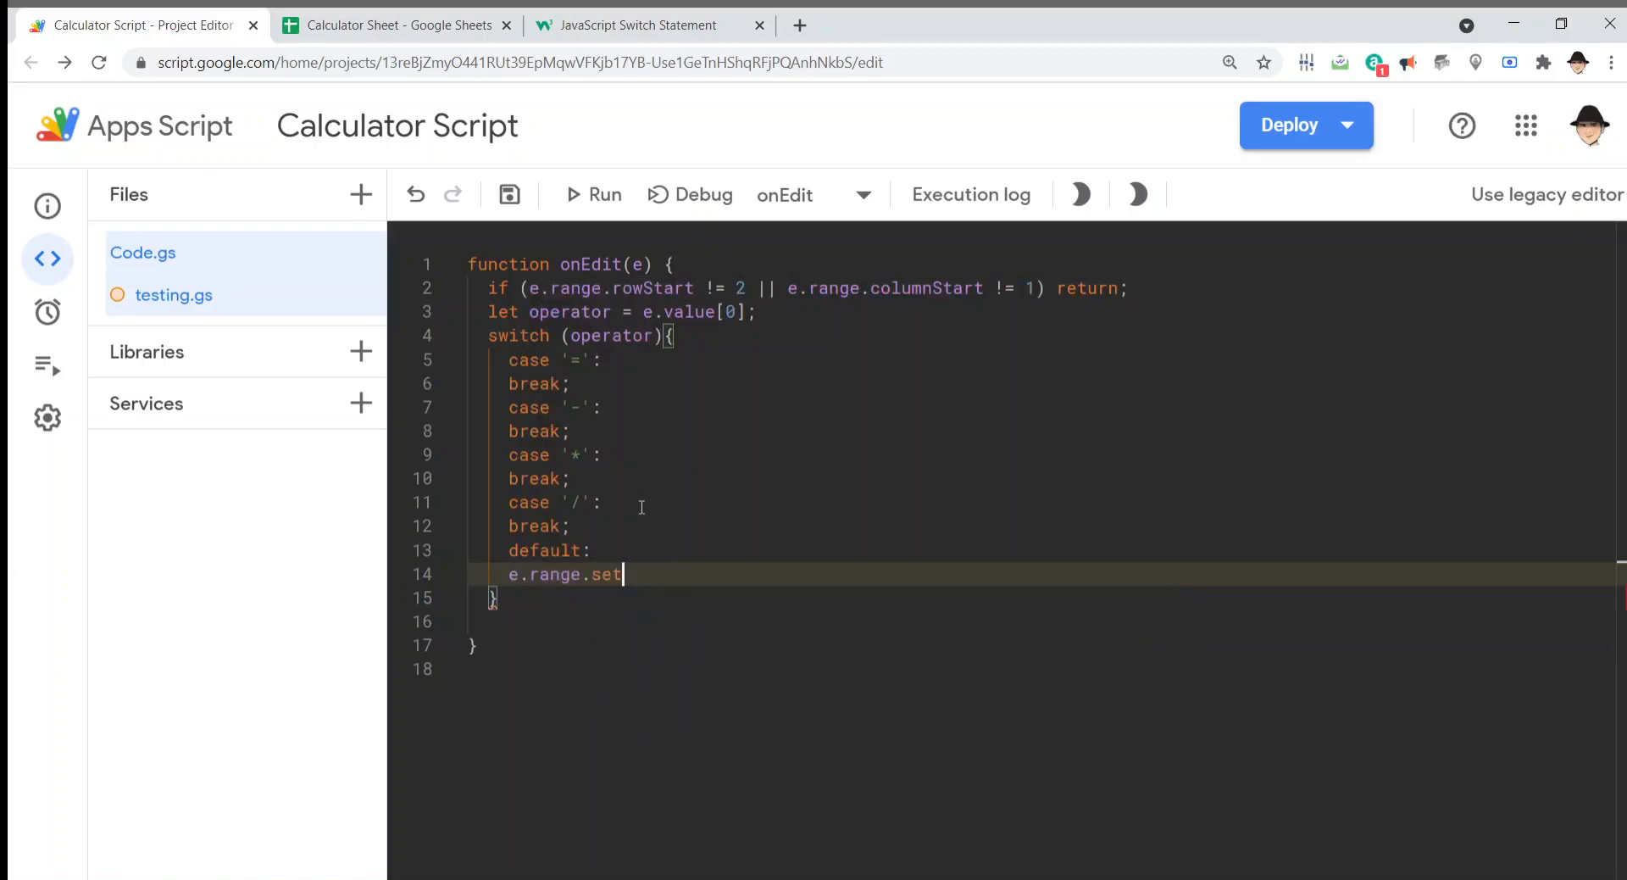
pyautogui.write('Value(e.')
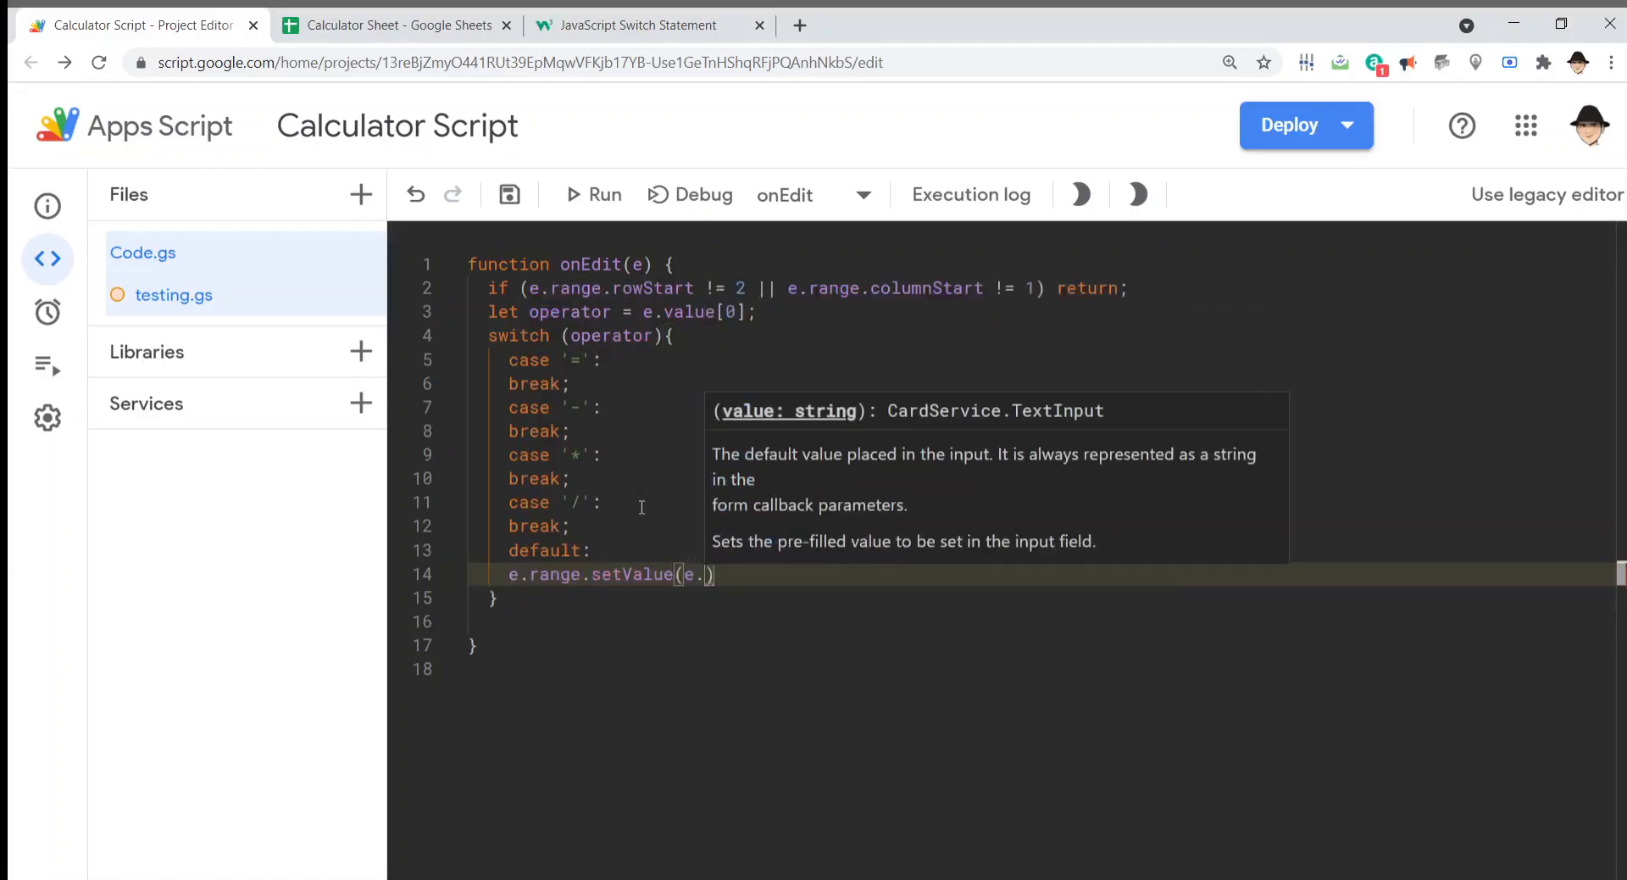
pyautogui.write('oldValue')
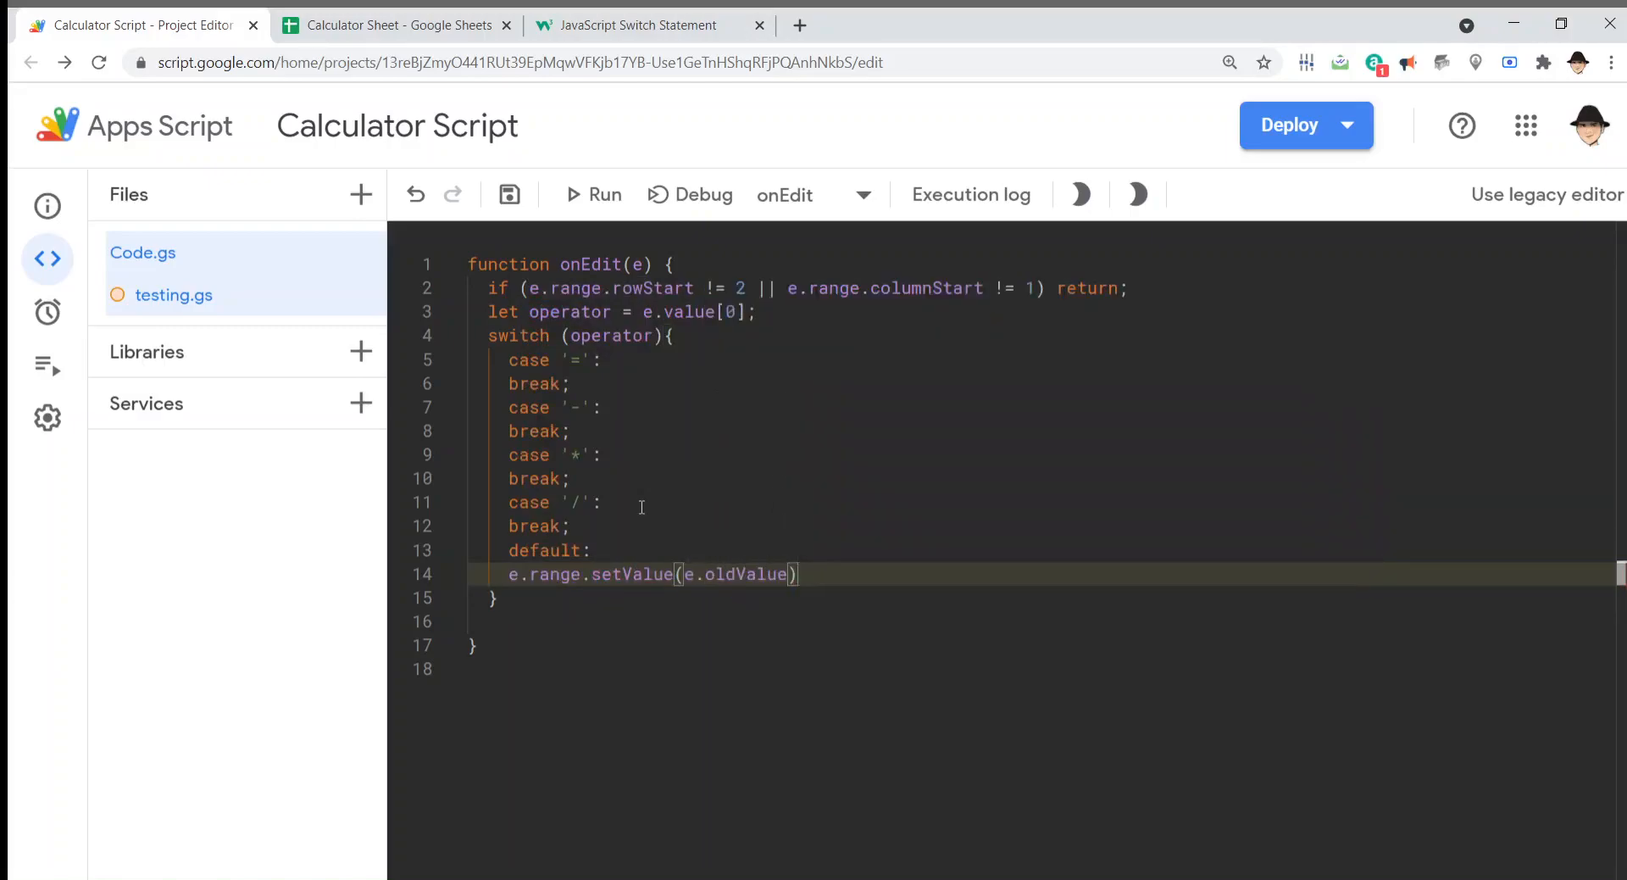
pyautogui.write(';')
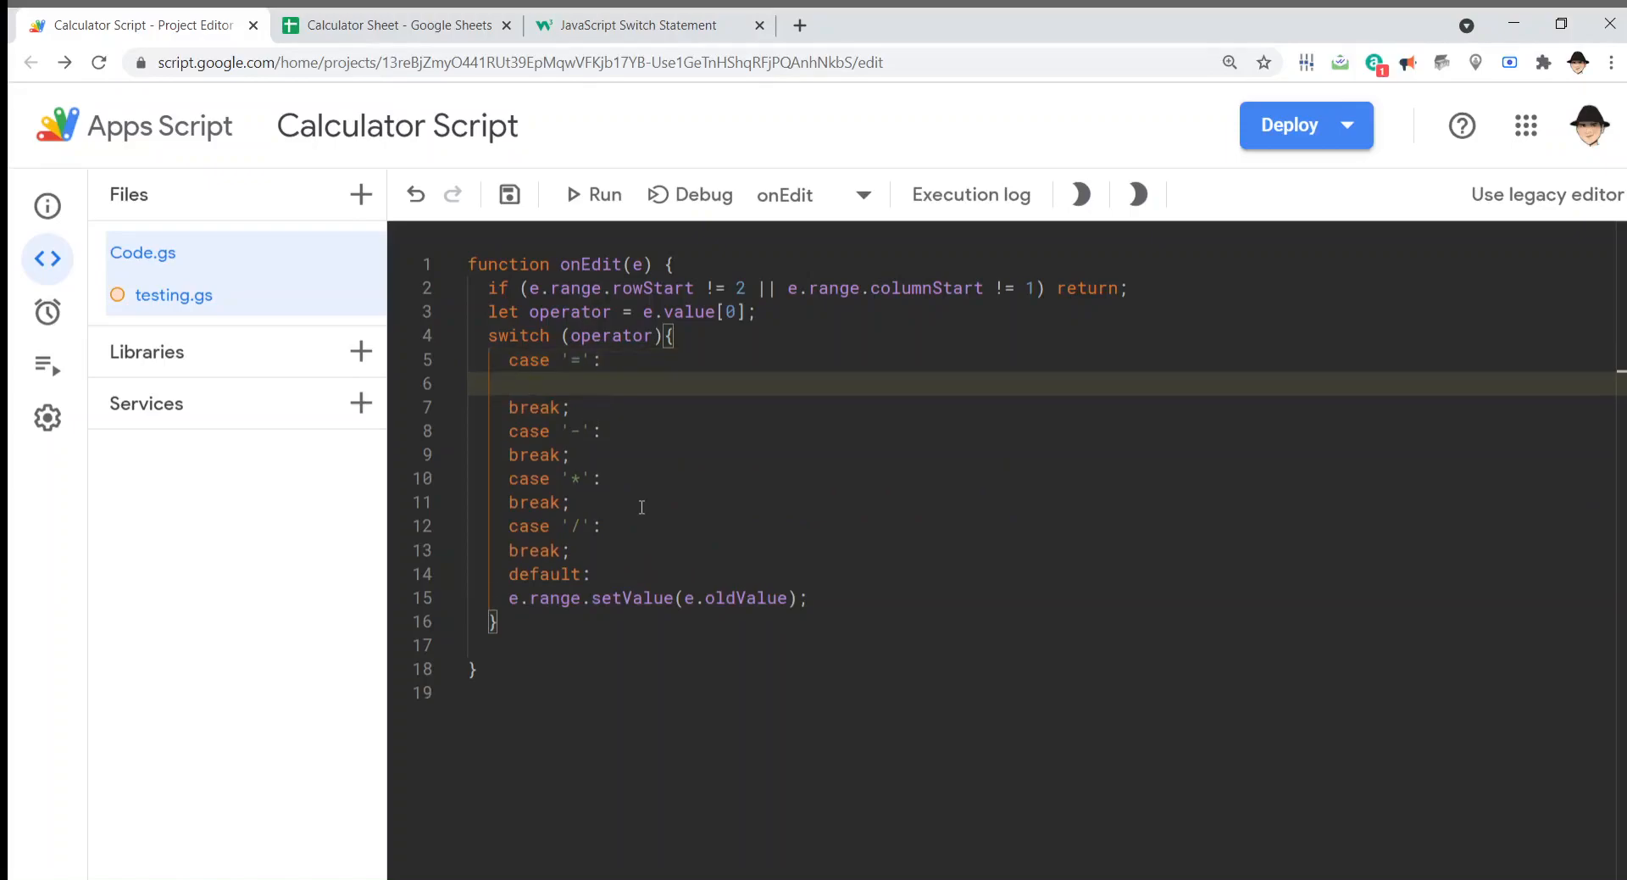
# Step: Add e.range.setValue(e.oldValue+e.value); under the '=' case and save the script
pyautogui.write('e.range.setValue(e.oldValue')
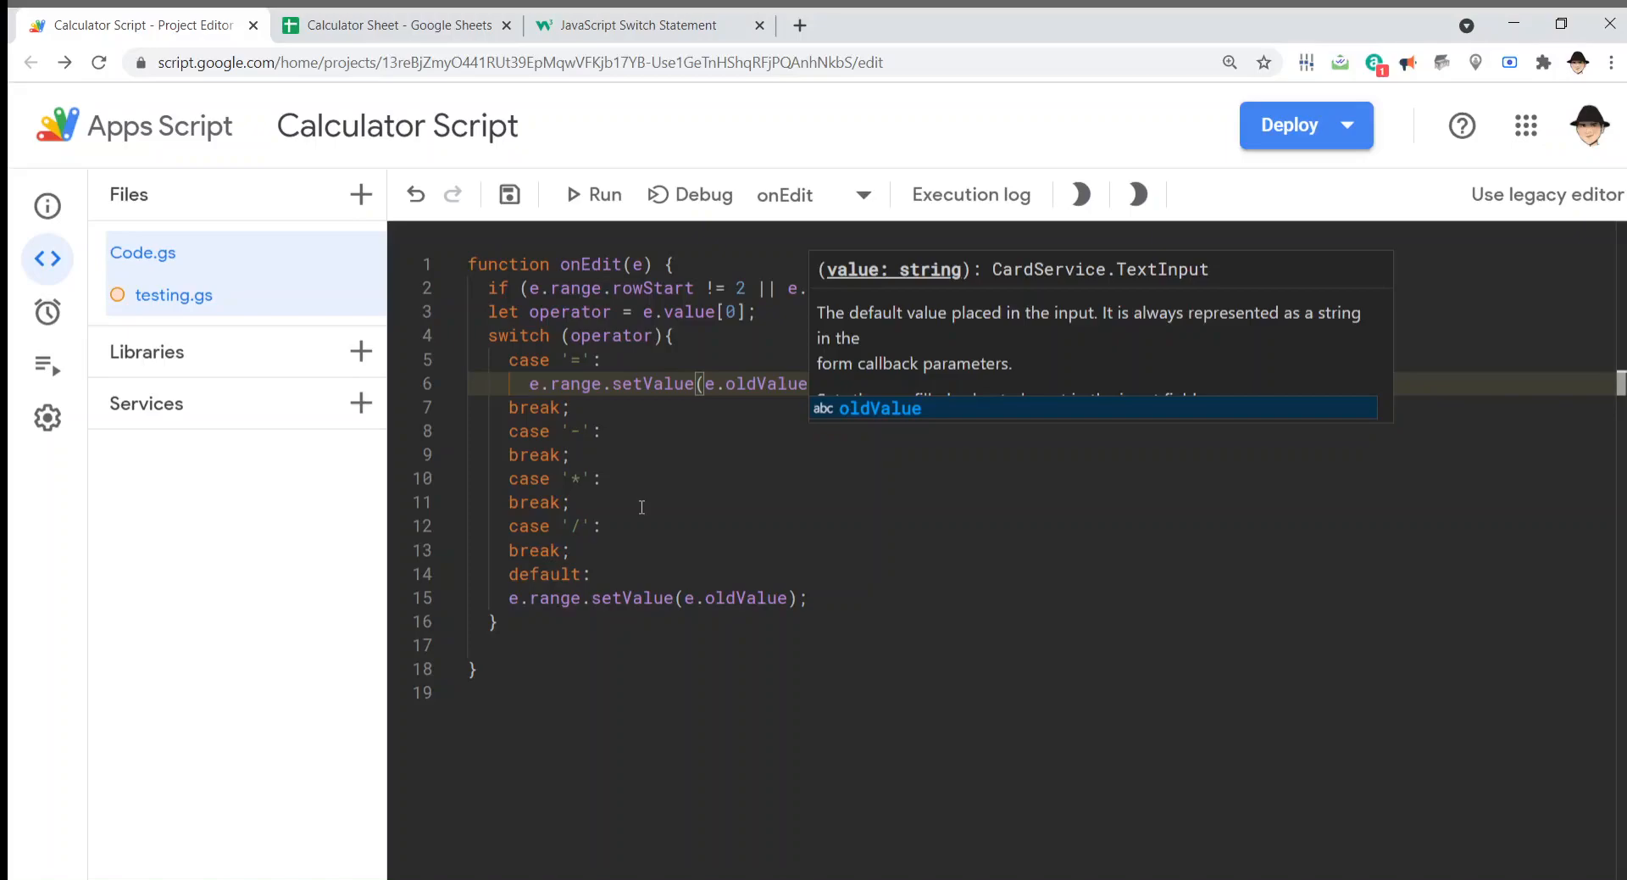
pyautogui.write('+')
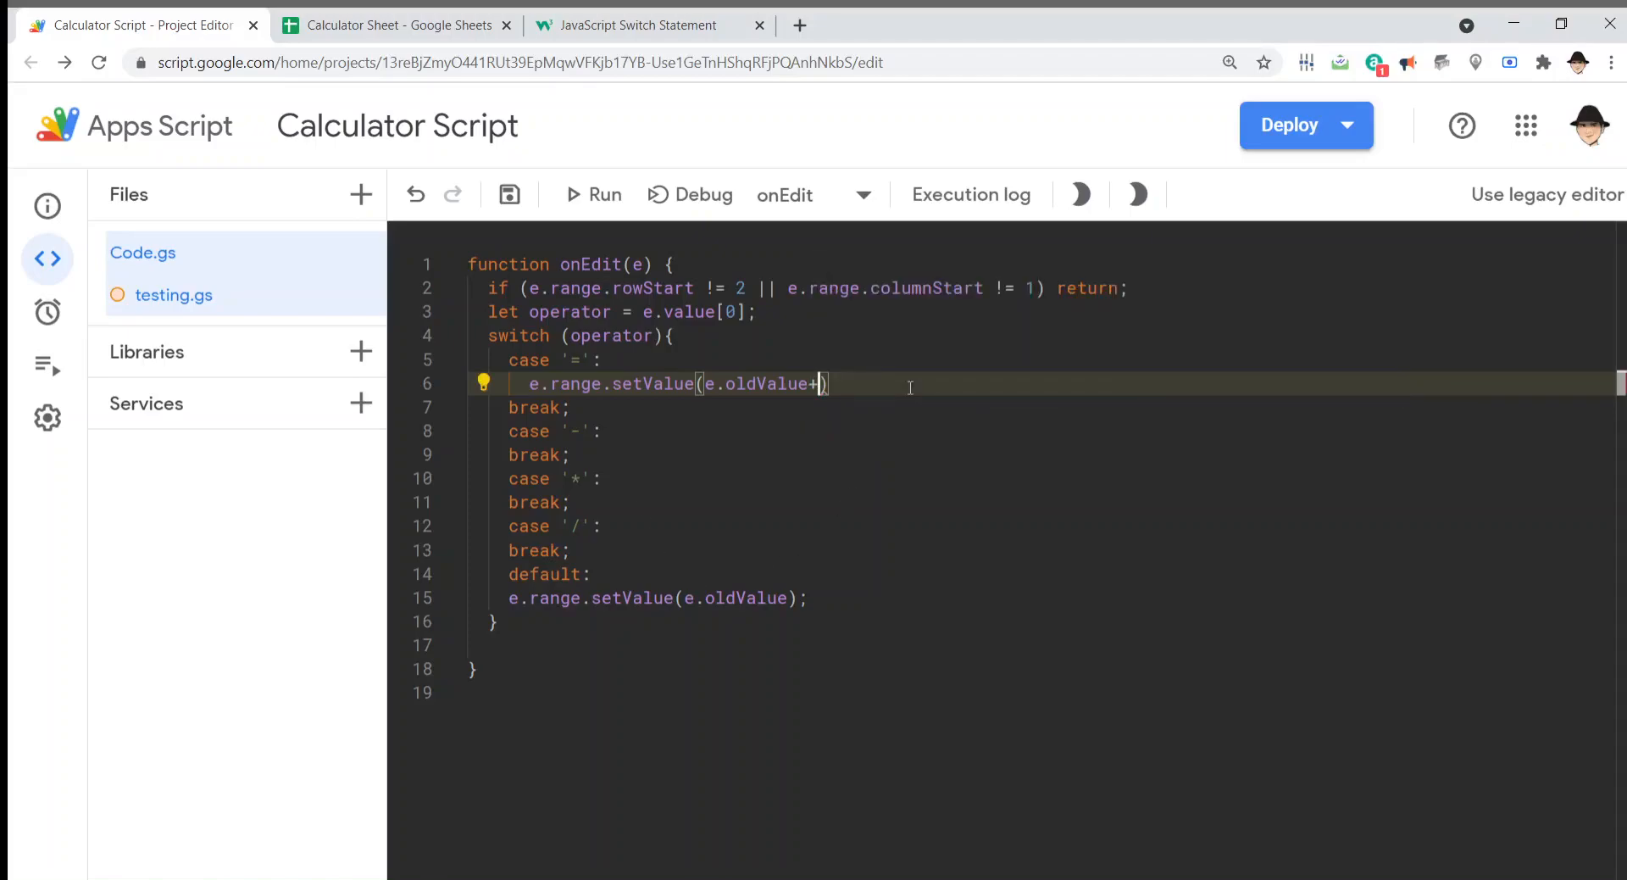
pyautogui.write('.')
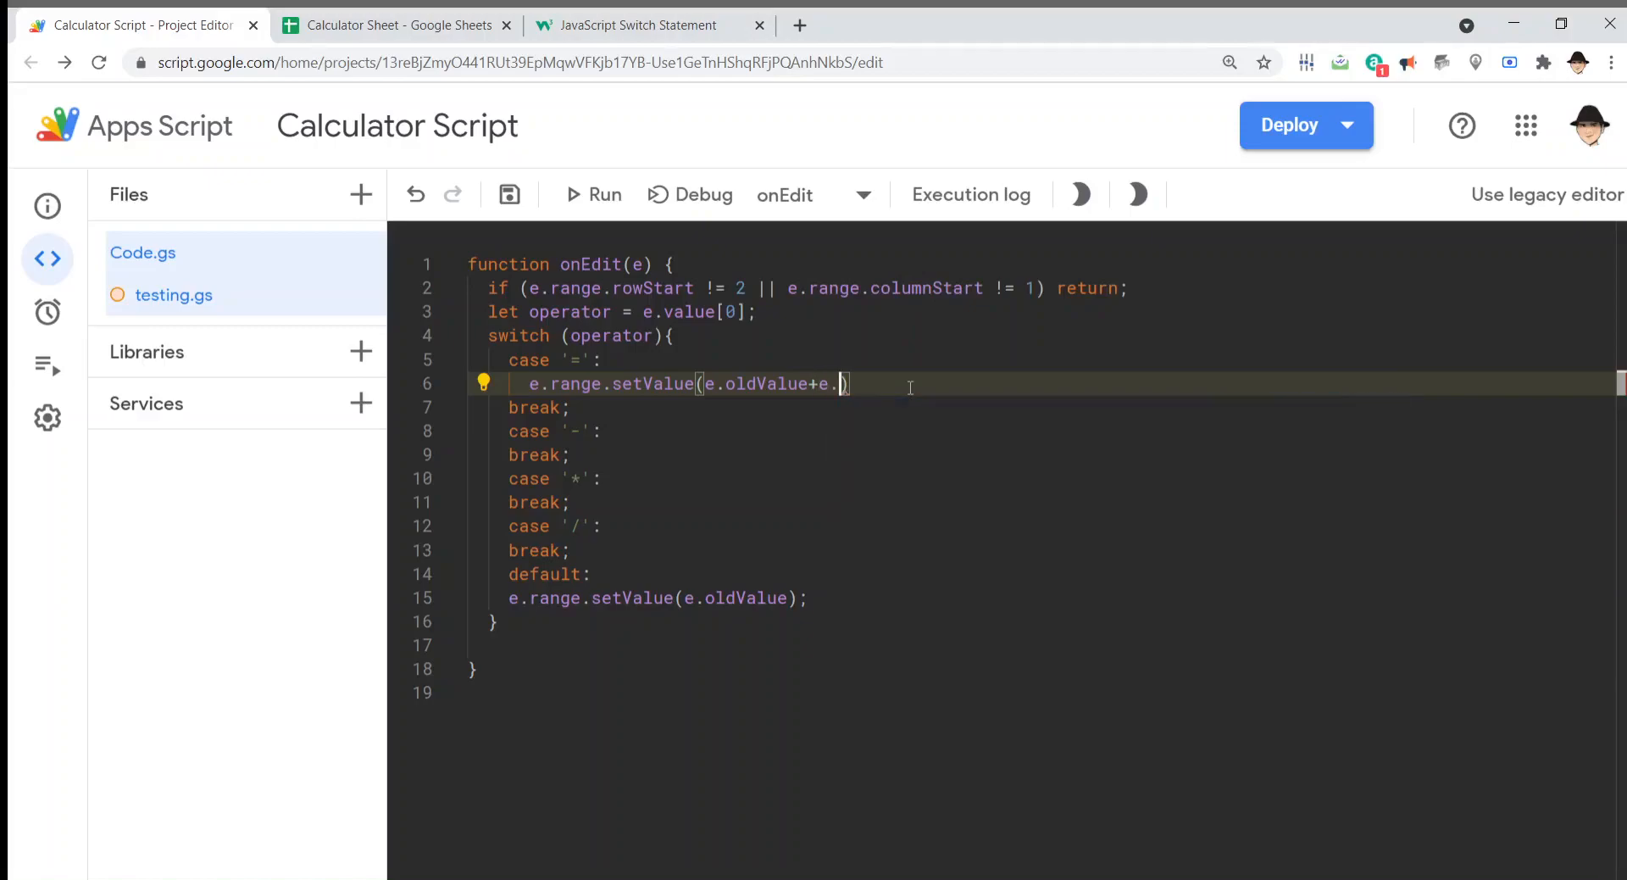
pyautogui.write('value);')
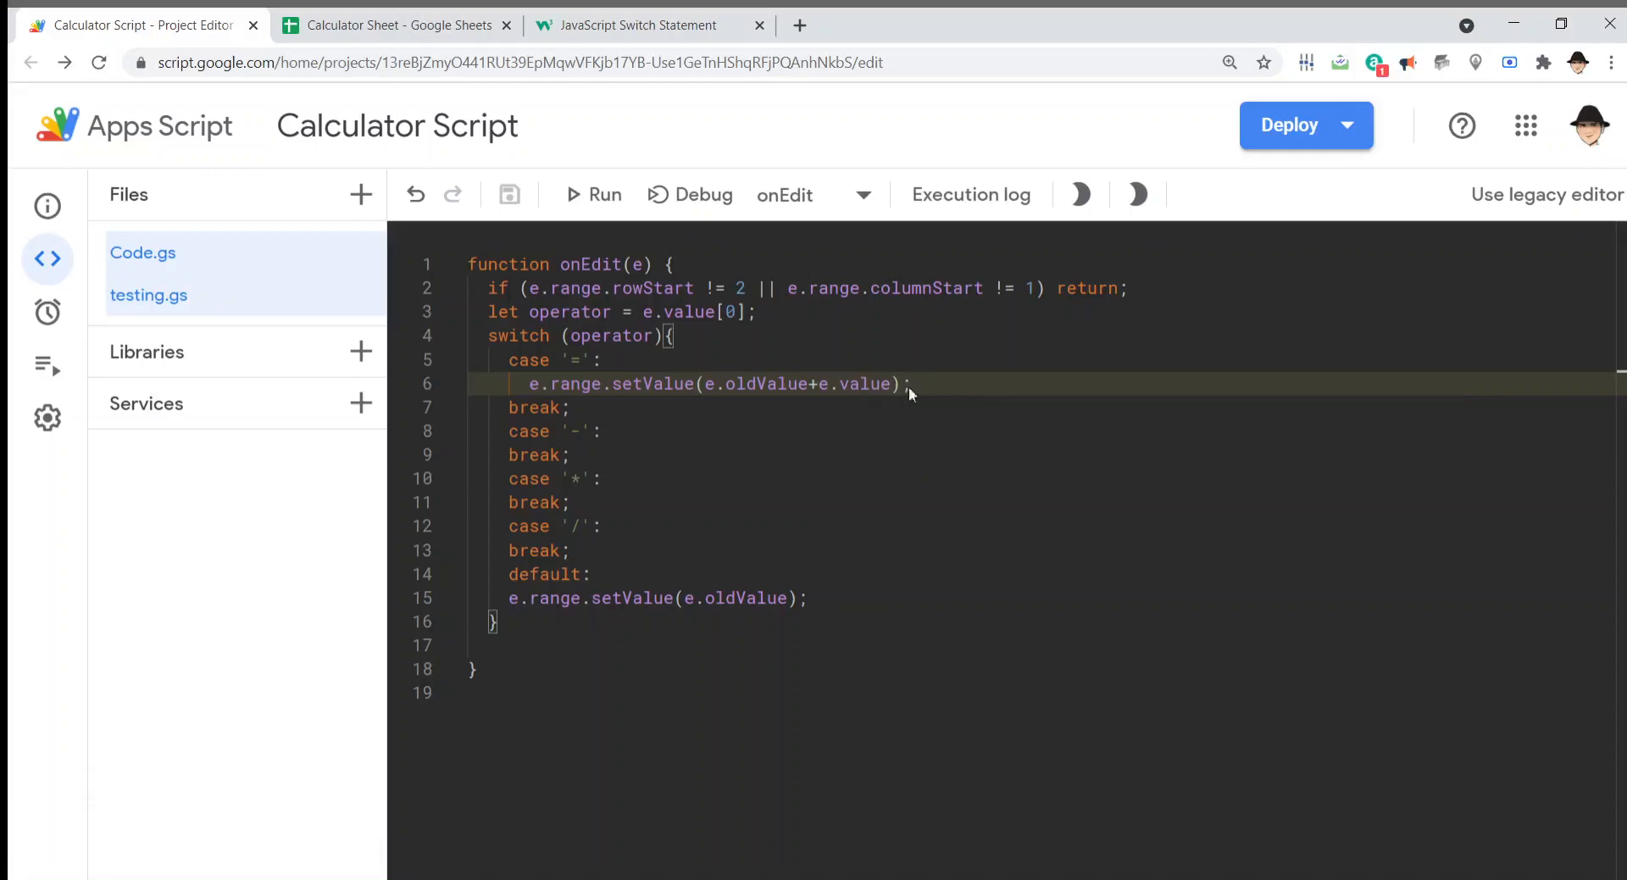
# Step: Enter +20 in A2 on the Calculator Sheet, which produces joined text '50.0=20'
pyautogui.click(397, 25)
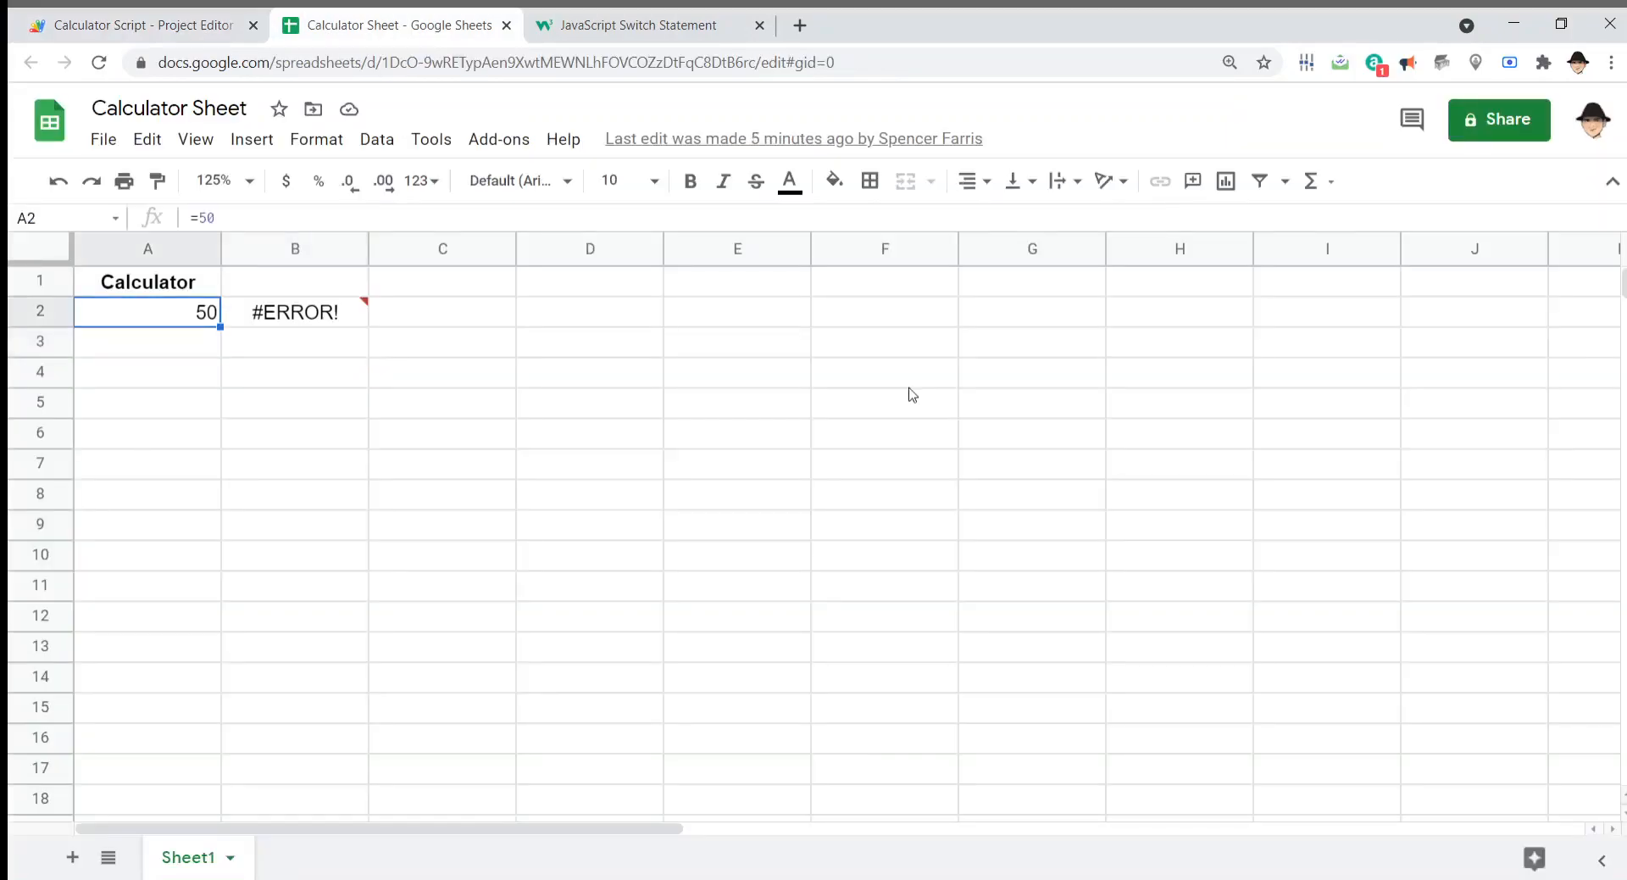
pyautogui.click(147, 341)
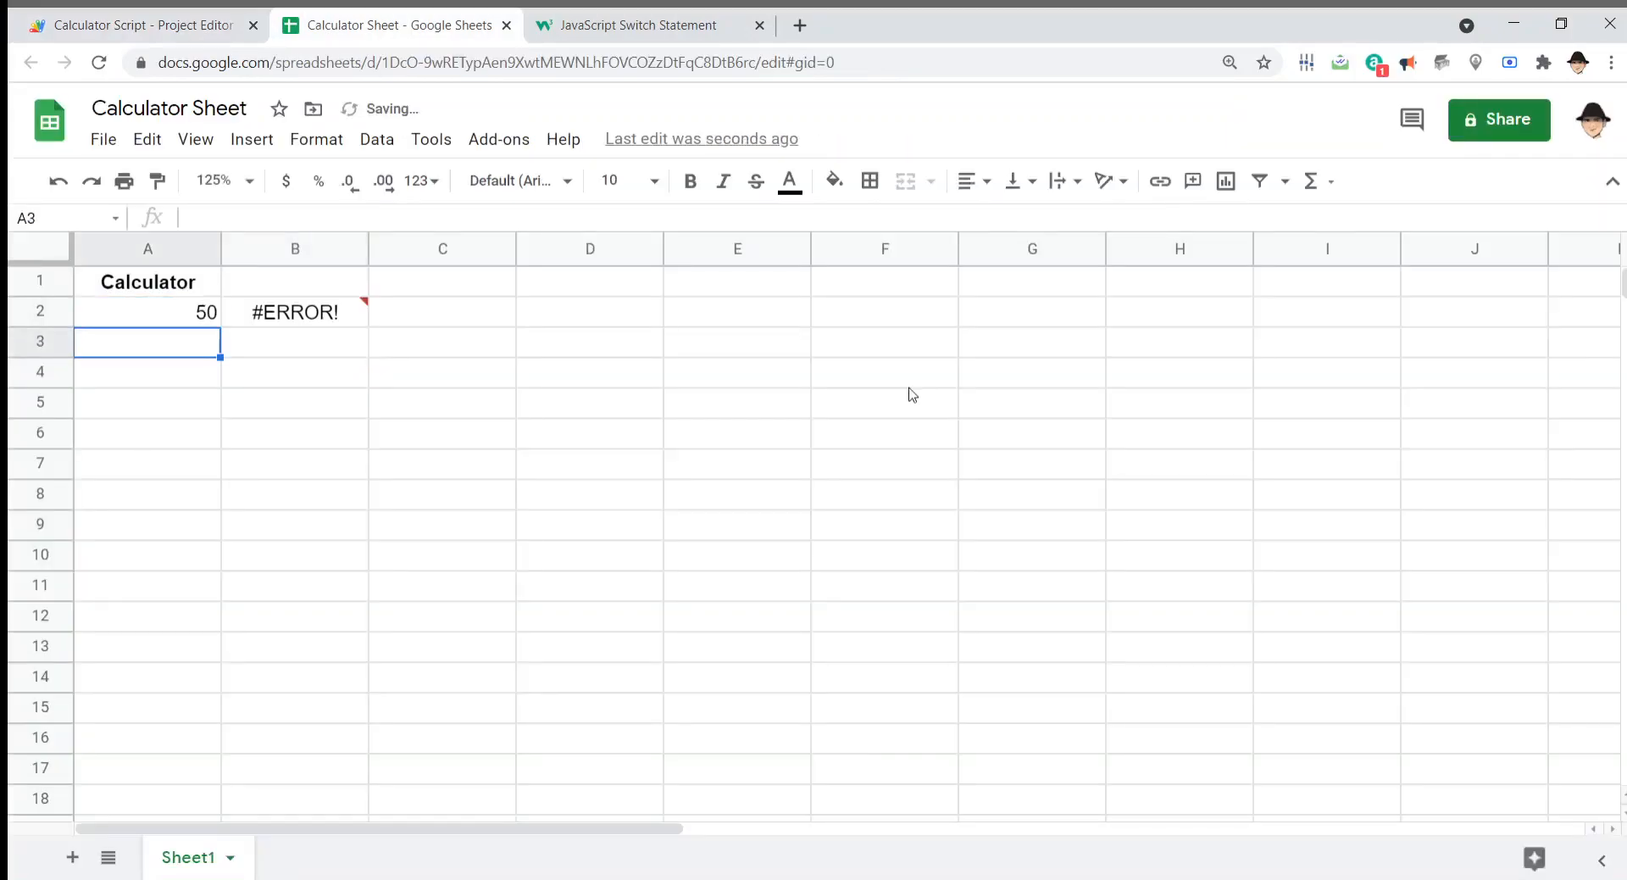
pyautogui.click(148, 311)
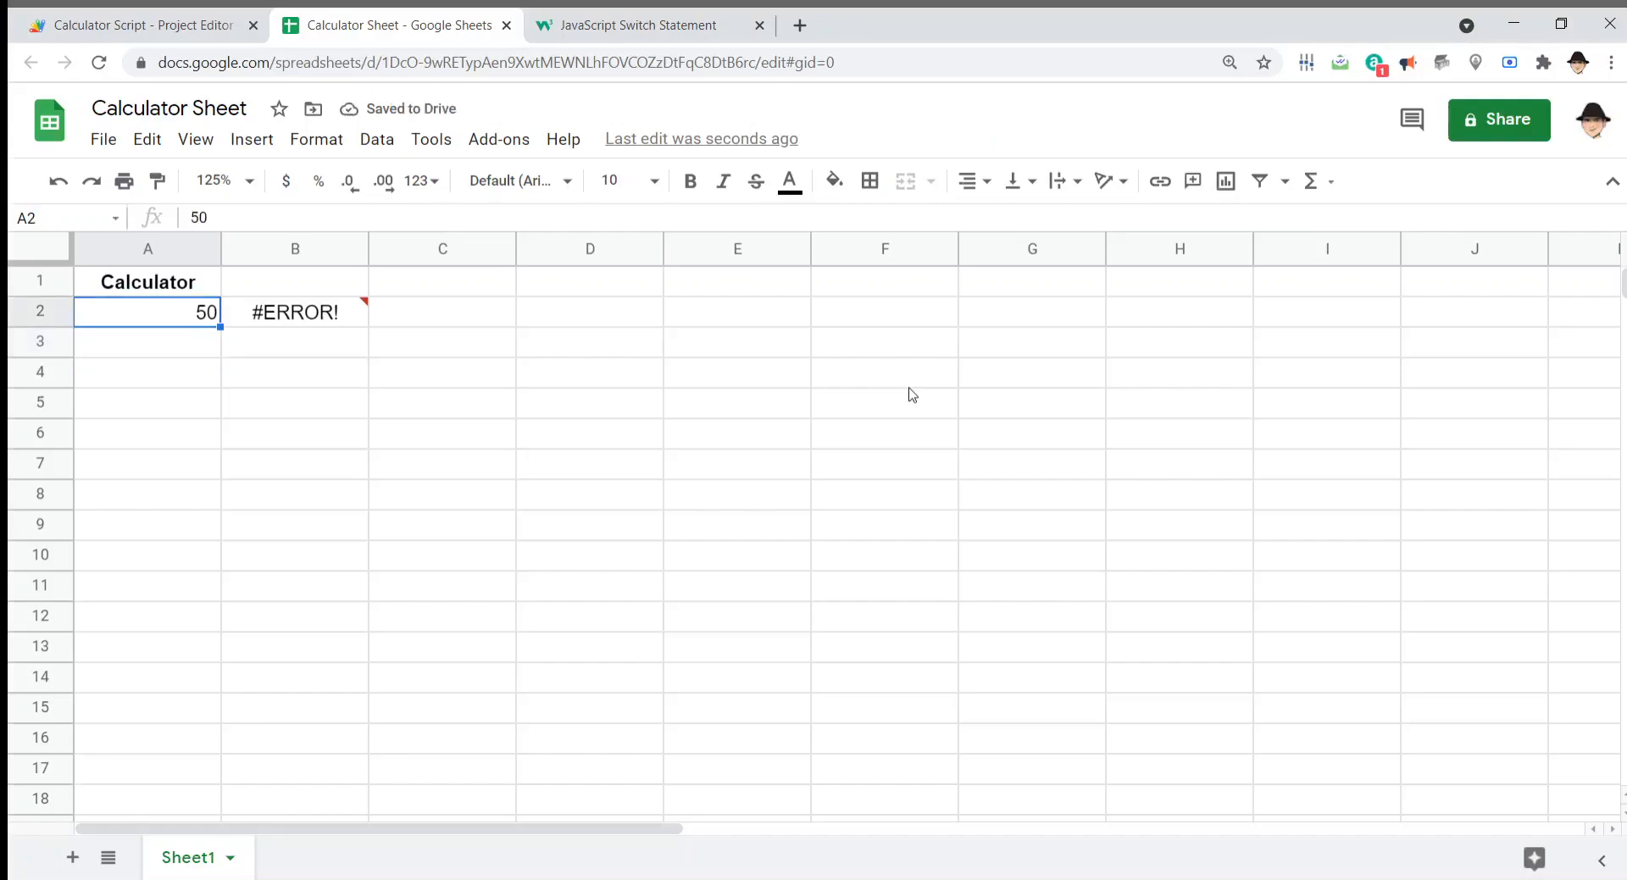
pyautogui.write('+20')
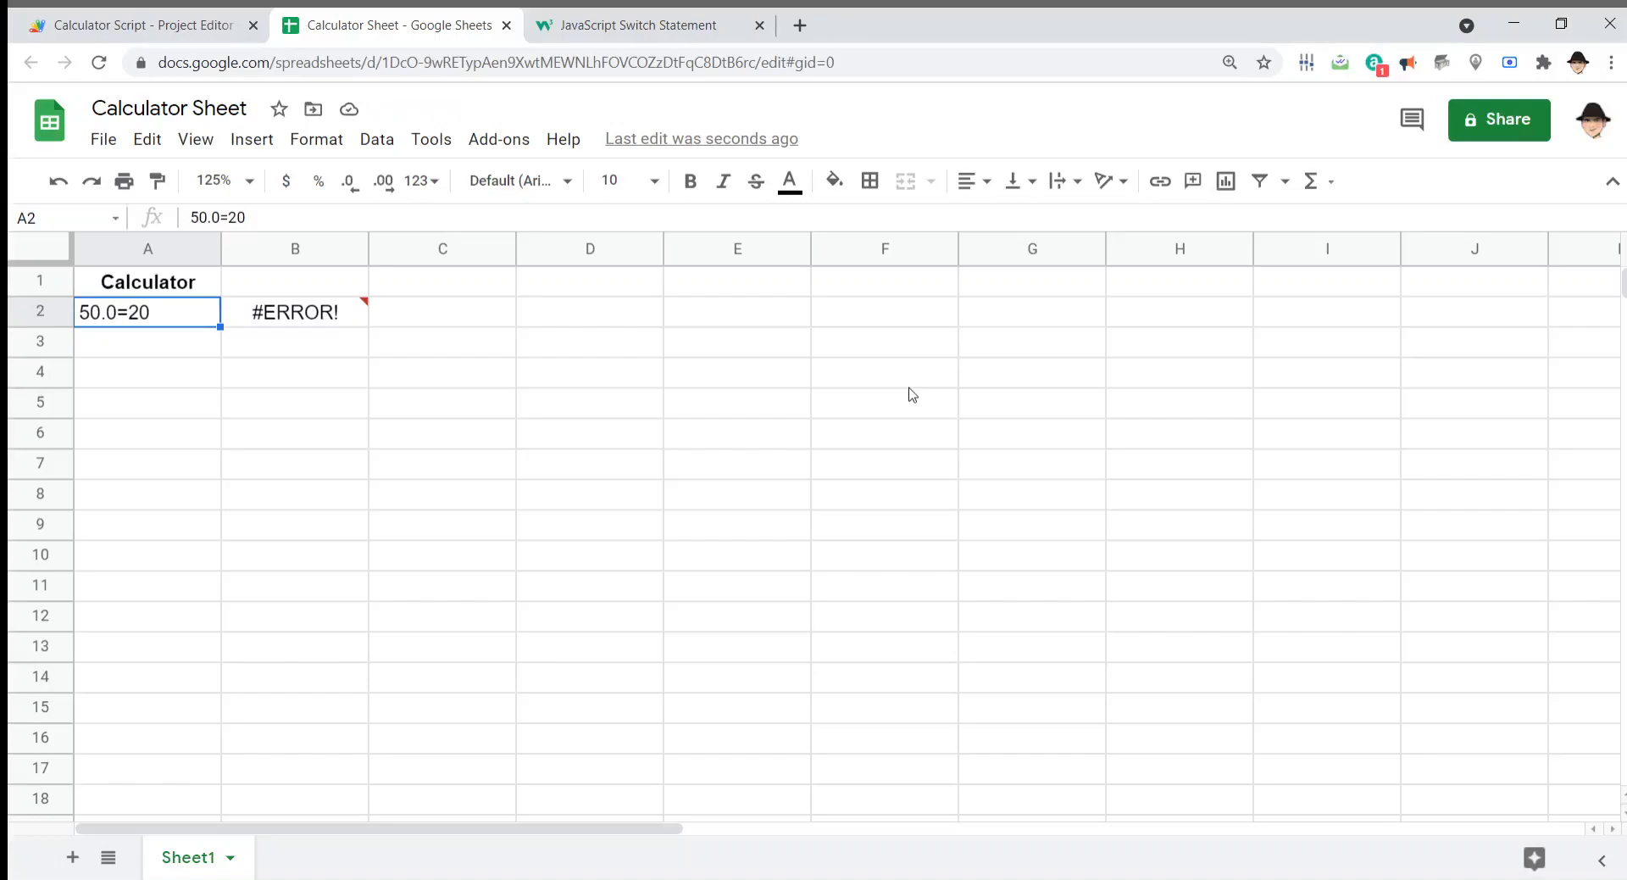
pyautogui.click(139, 24)
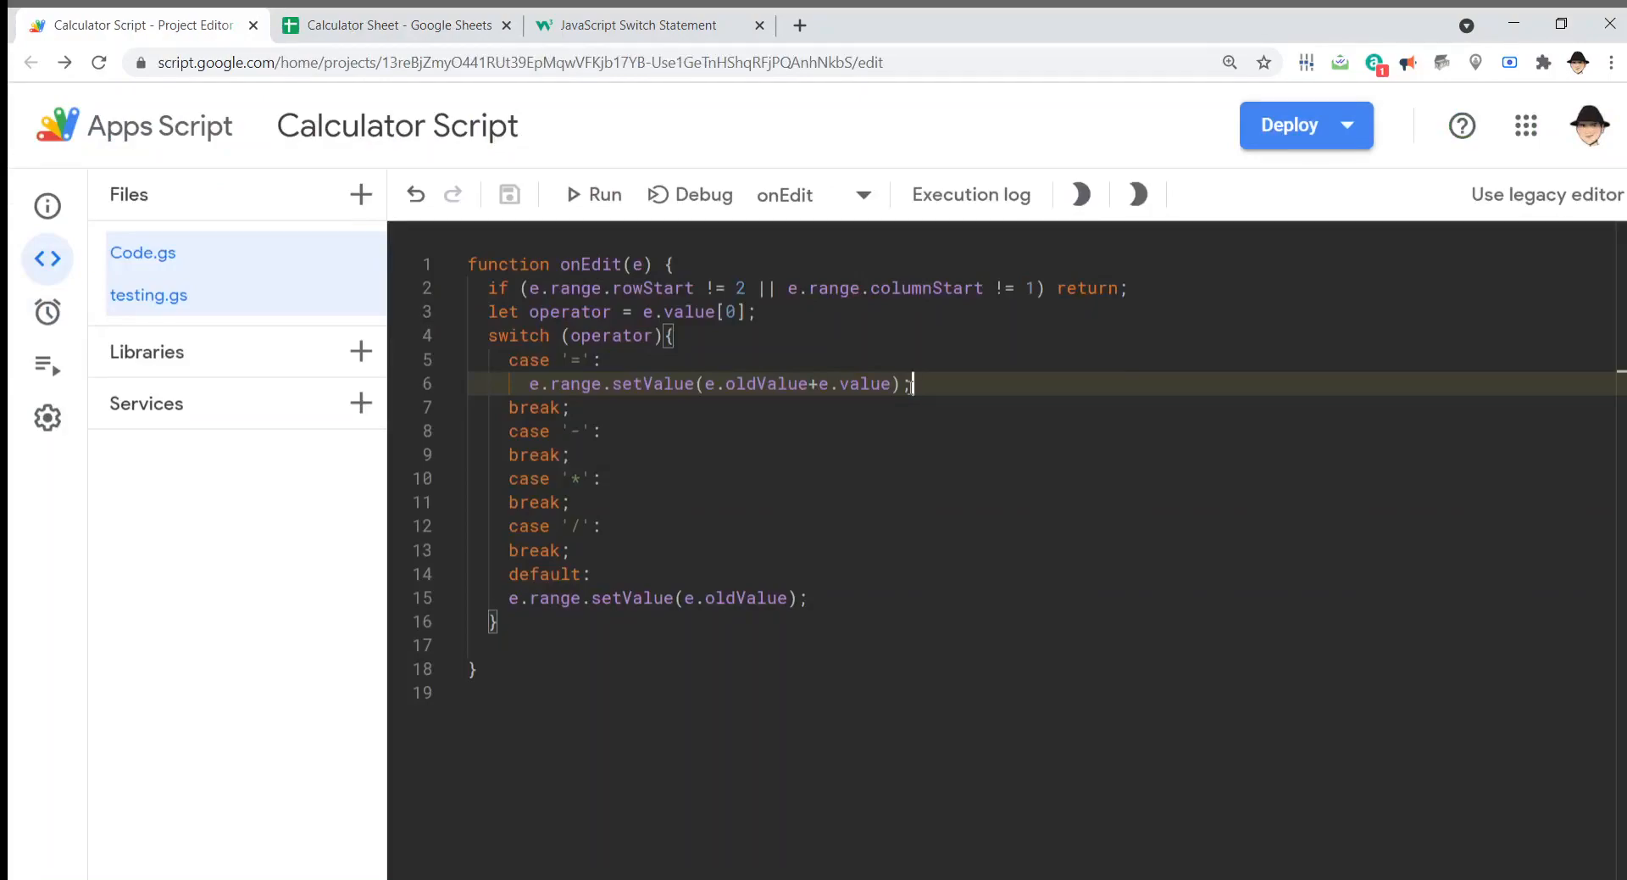
pyautogui.click(394, 25)
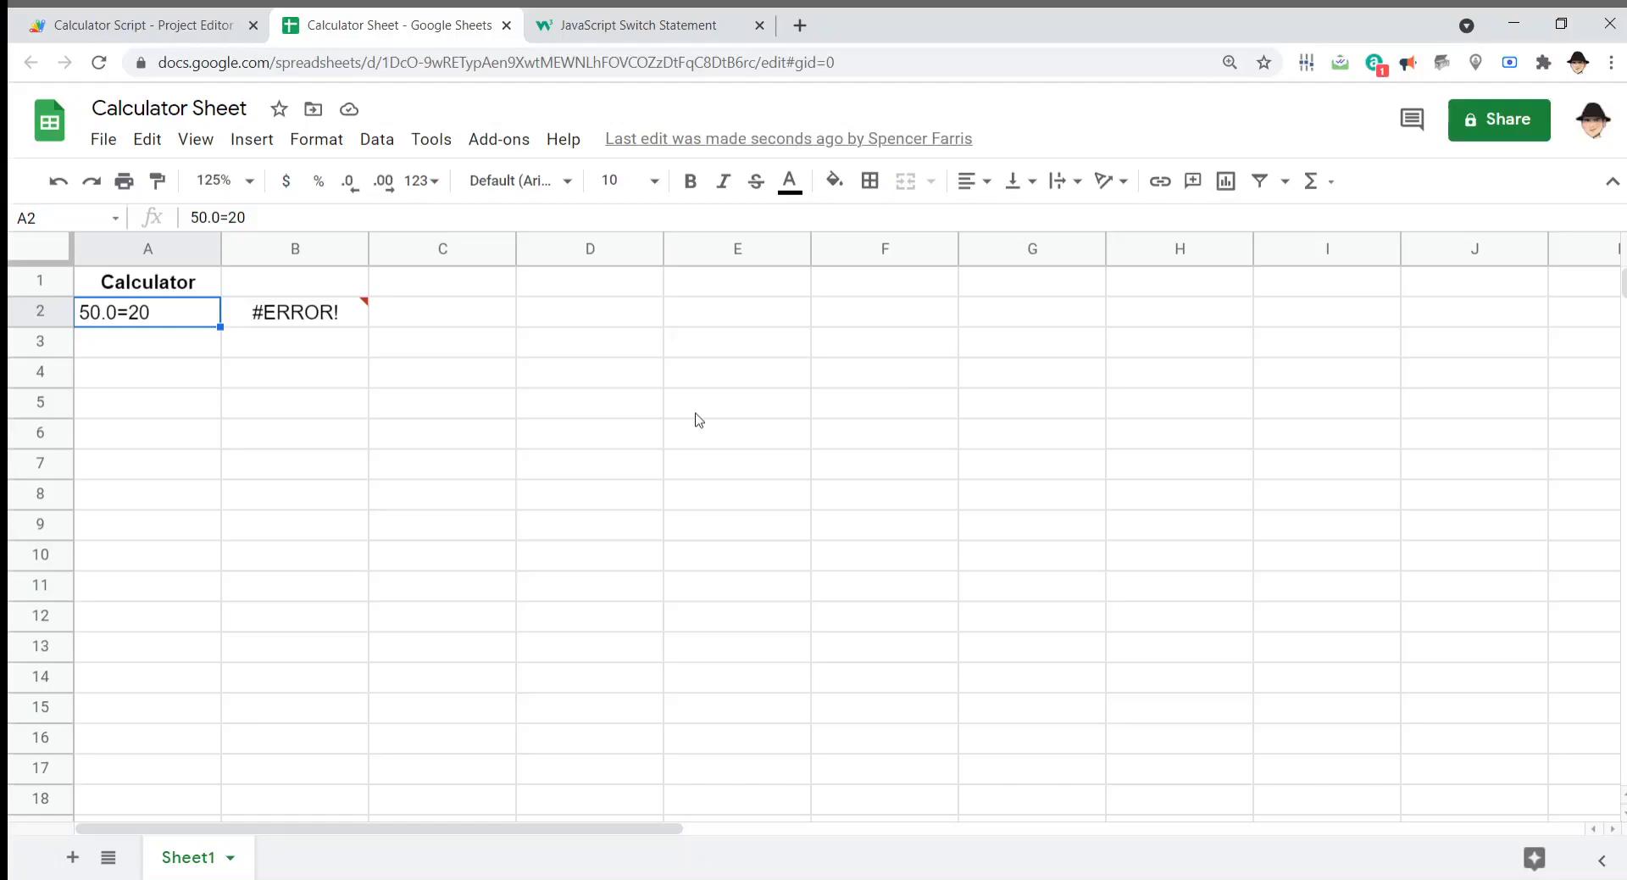
# Step: Append .slice(1) to e.value in the '=' case on line 6 and save
pyautogui.click(139, 25)
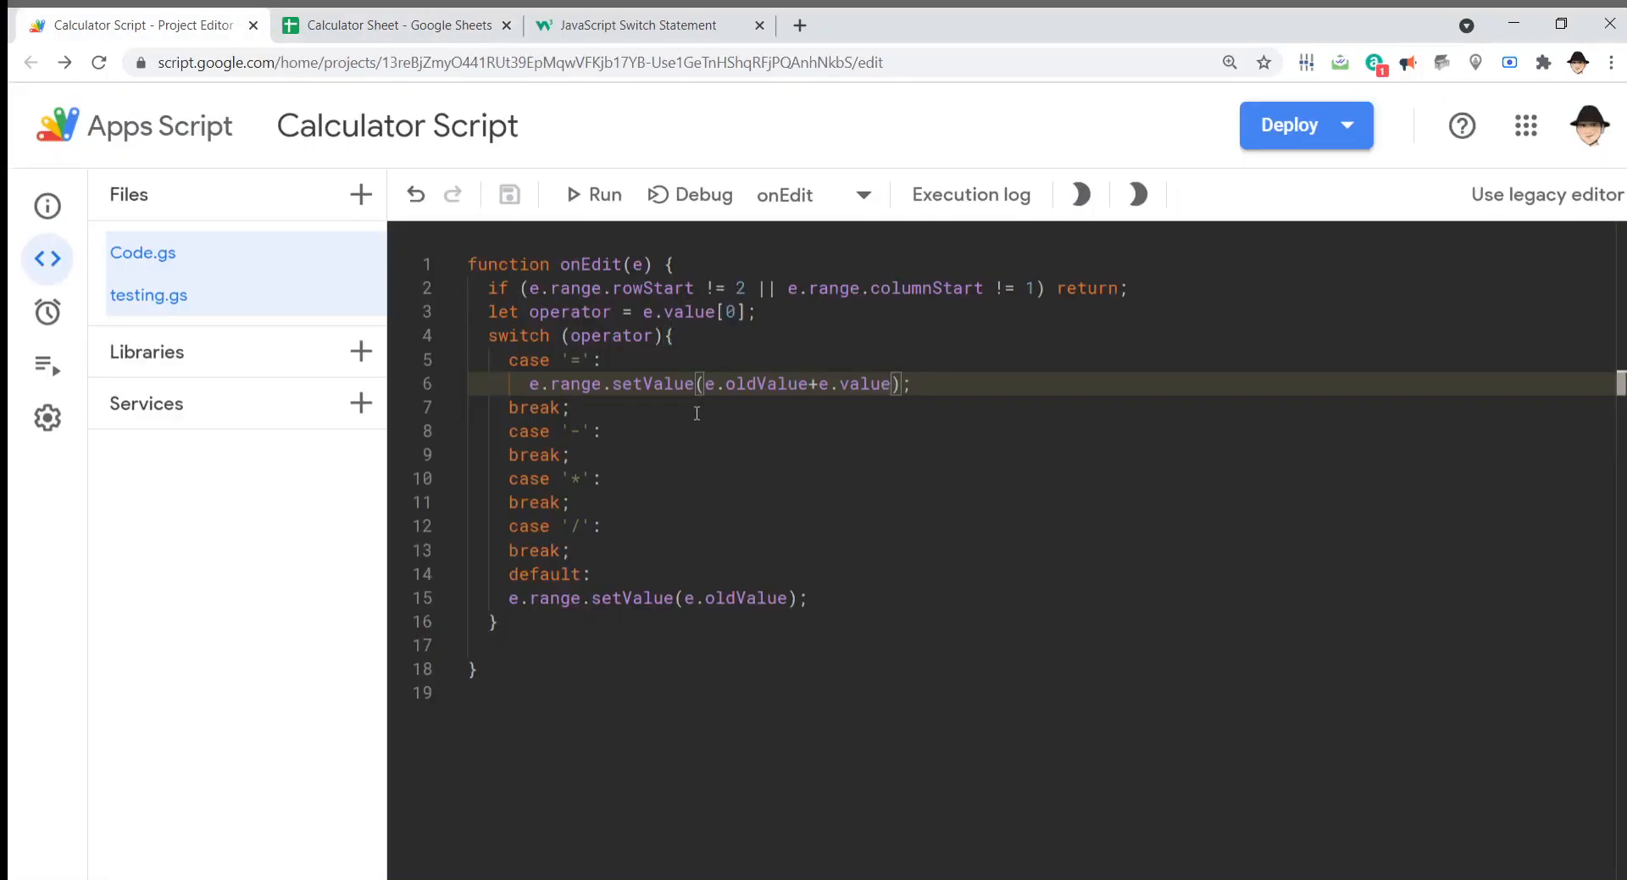
pyautogui.write('.slice(')
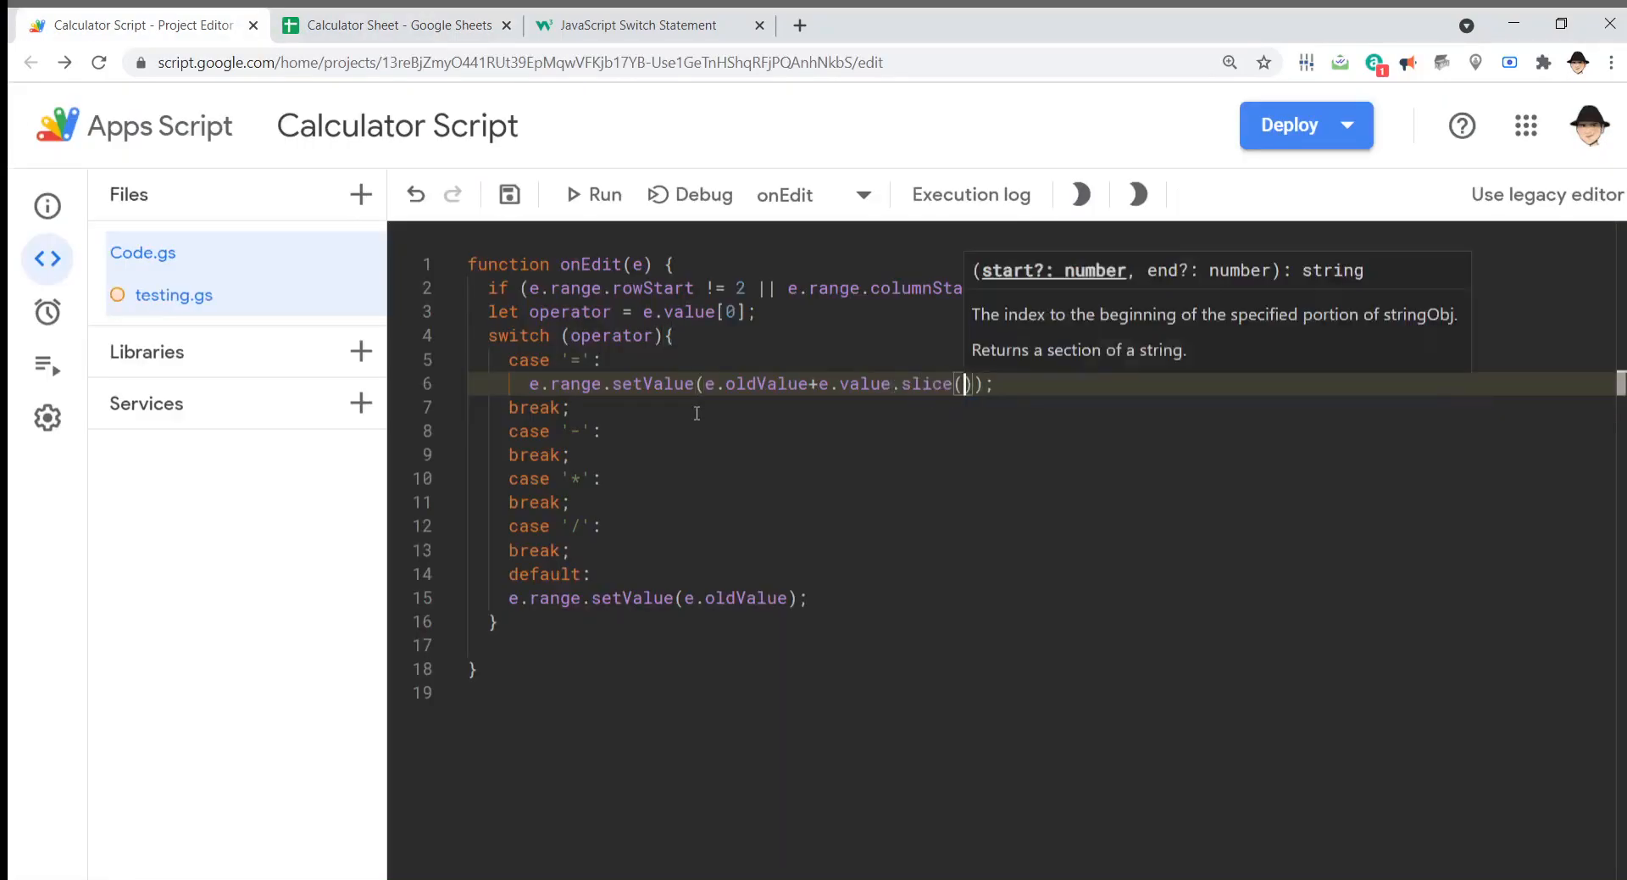
pyautogui.write('1')
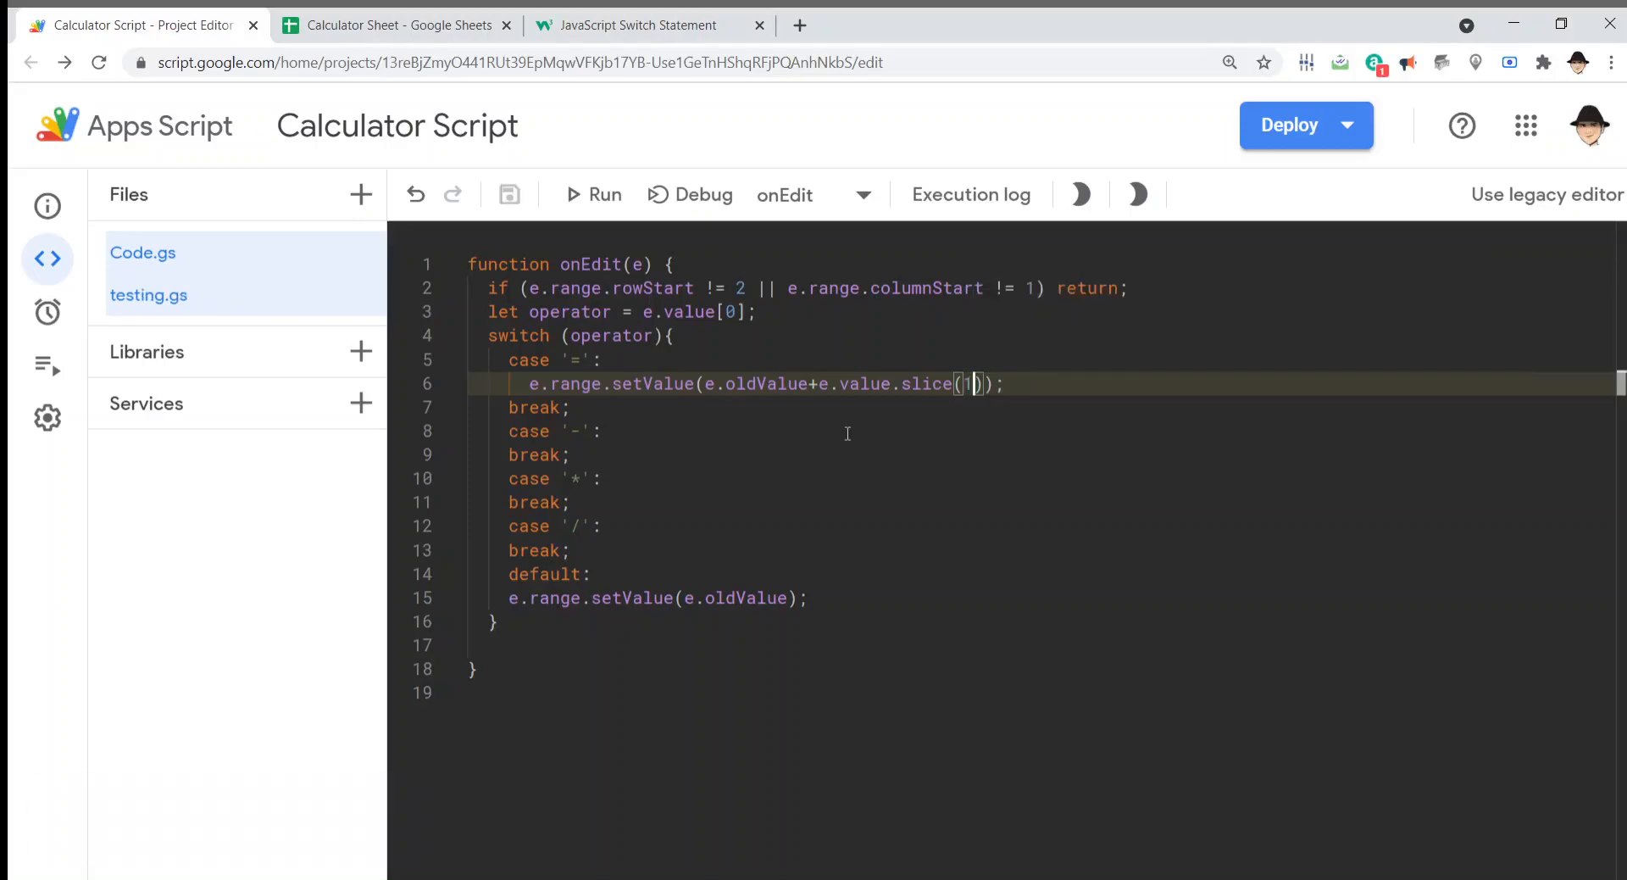
# Step: Undo to restore A2 to 50, then enter +1, which still gives joined text 50.01
pyautogui.click(397, 24)
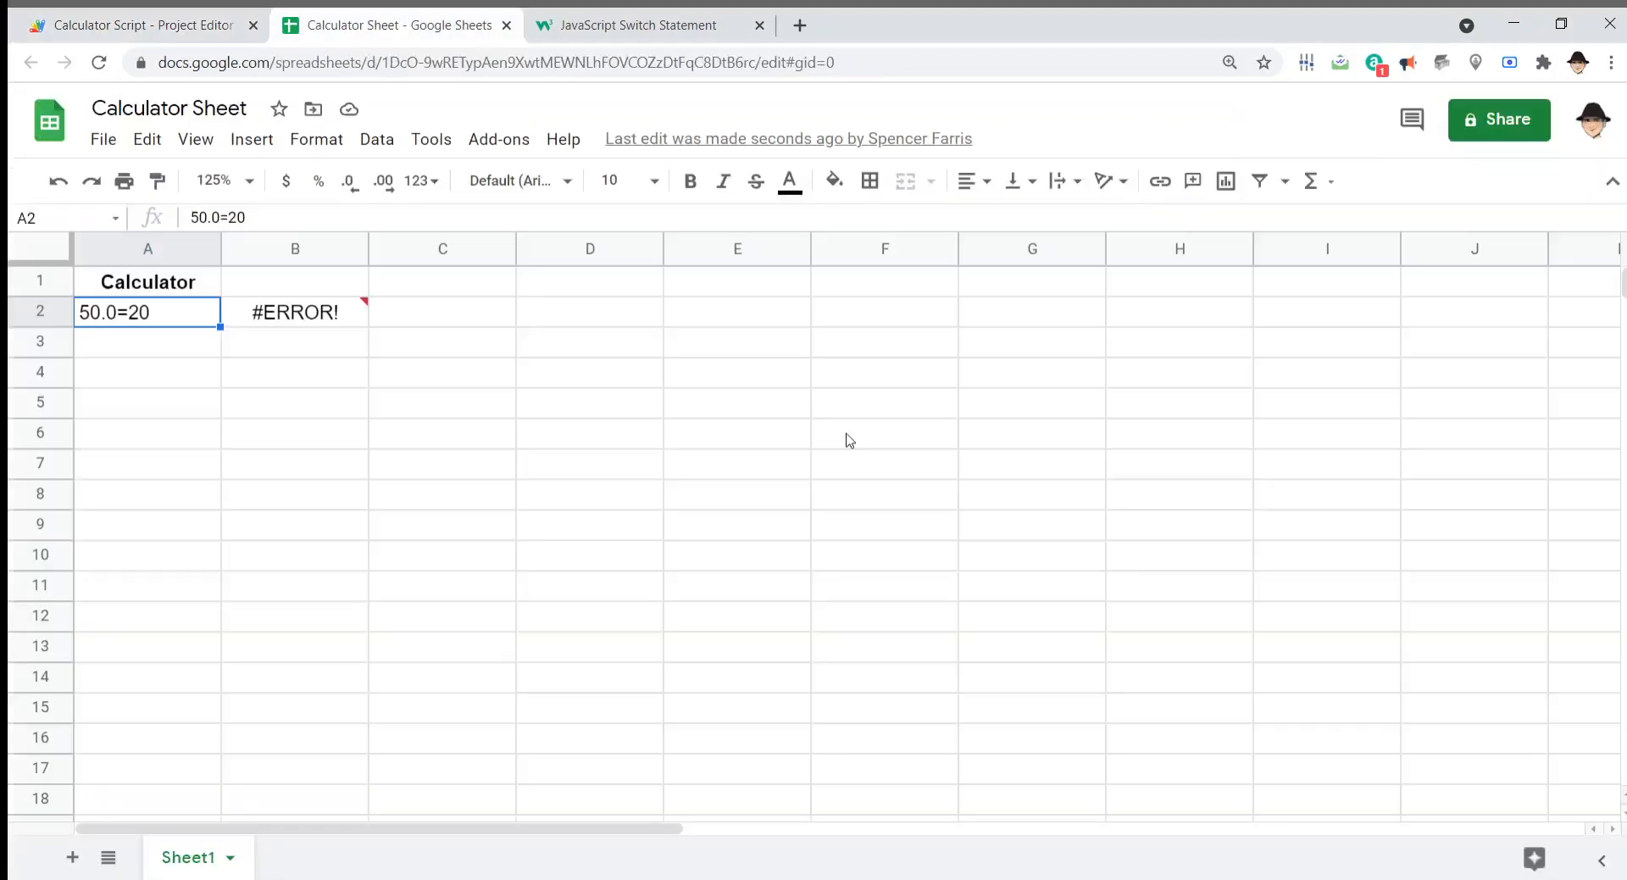
pyautogui.press('enter')
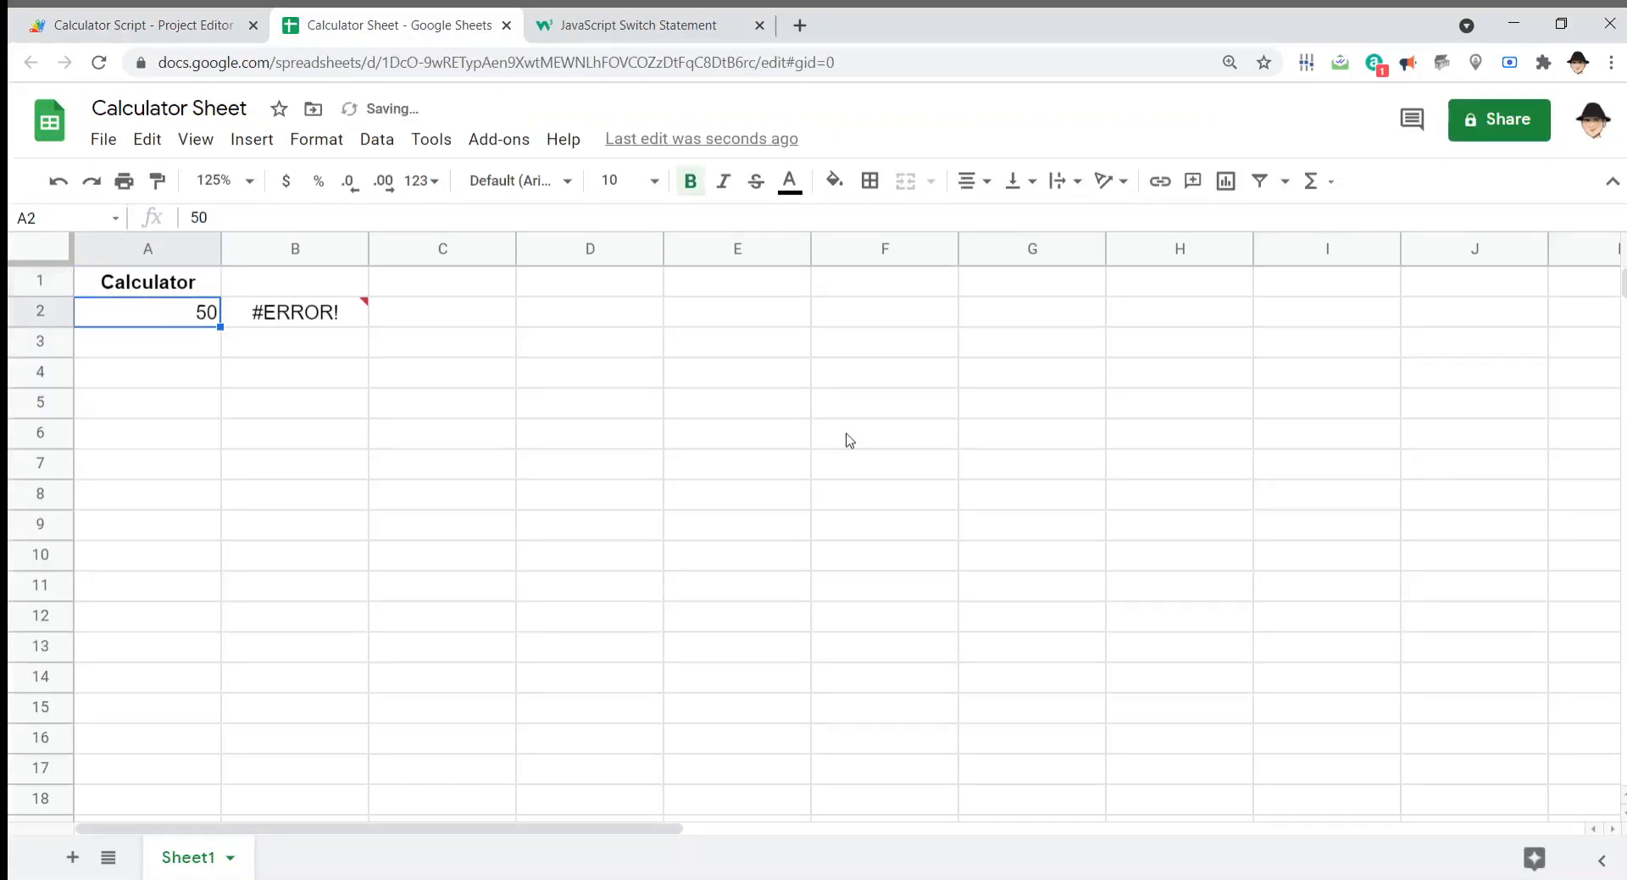
pyautogui.write('+')
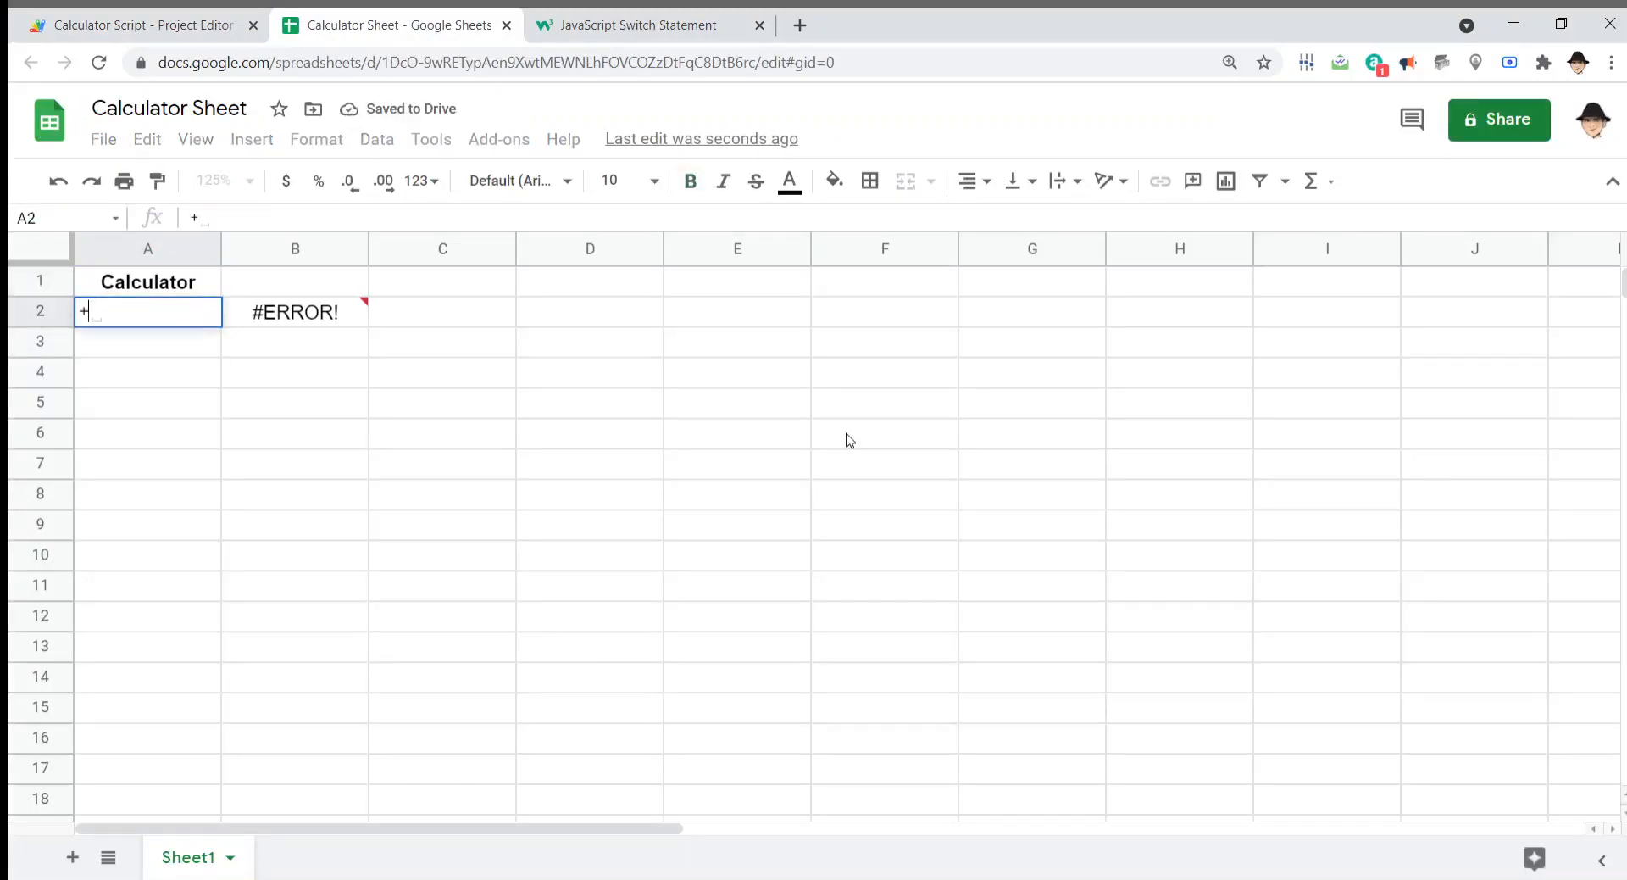
pyautogui.write('50.01')
pyautogui.press('enter')
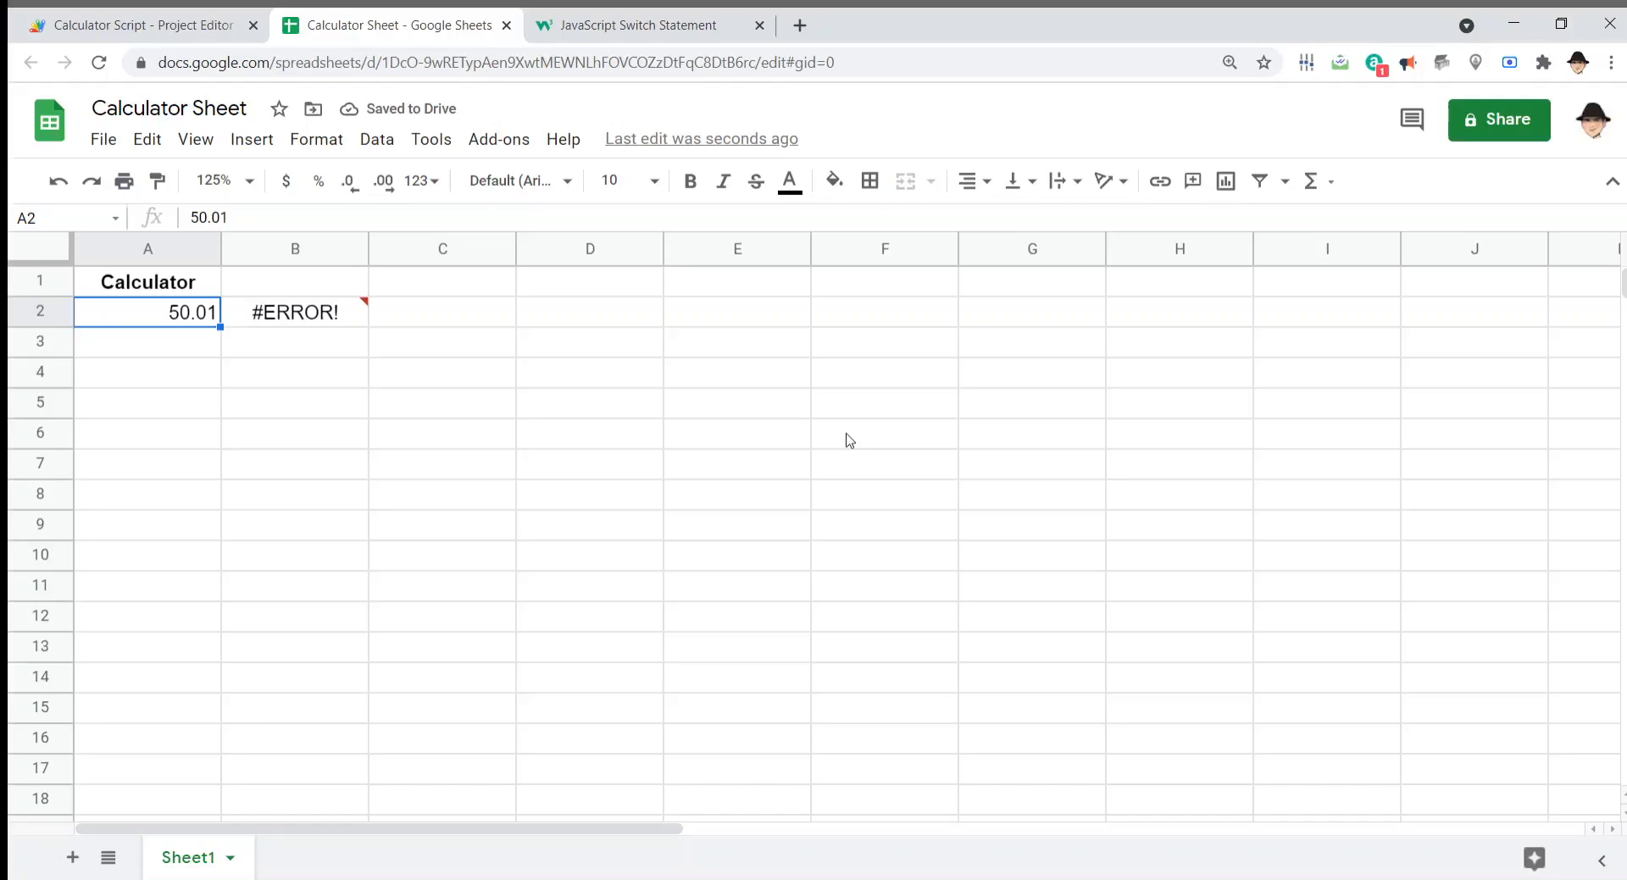
pyautogui.click(140, 24)
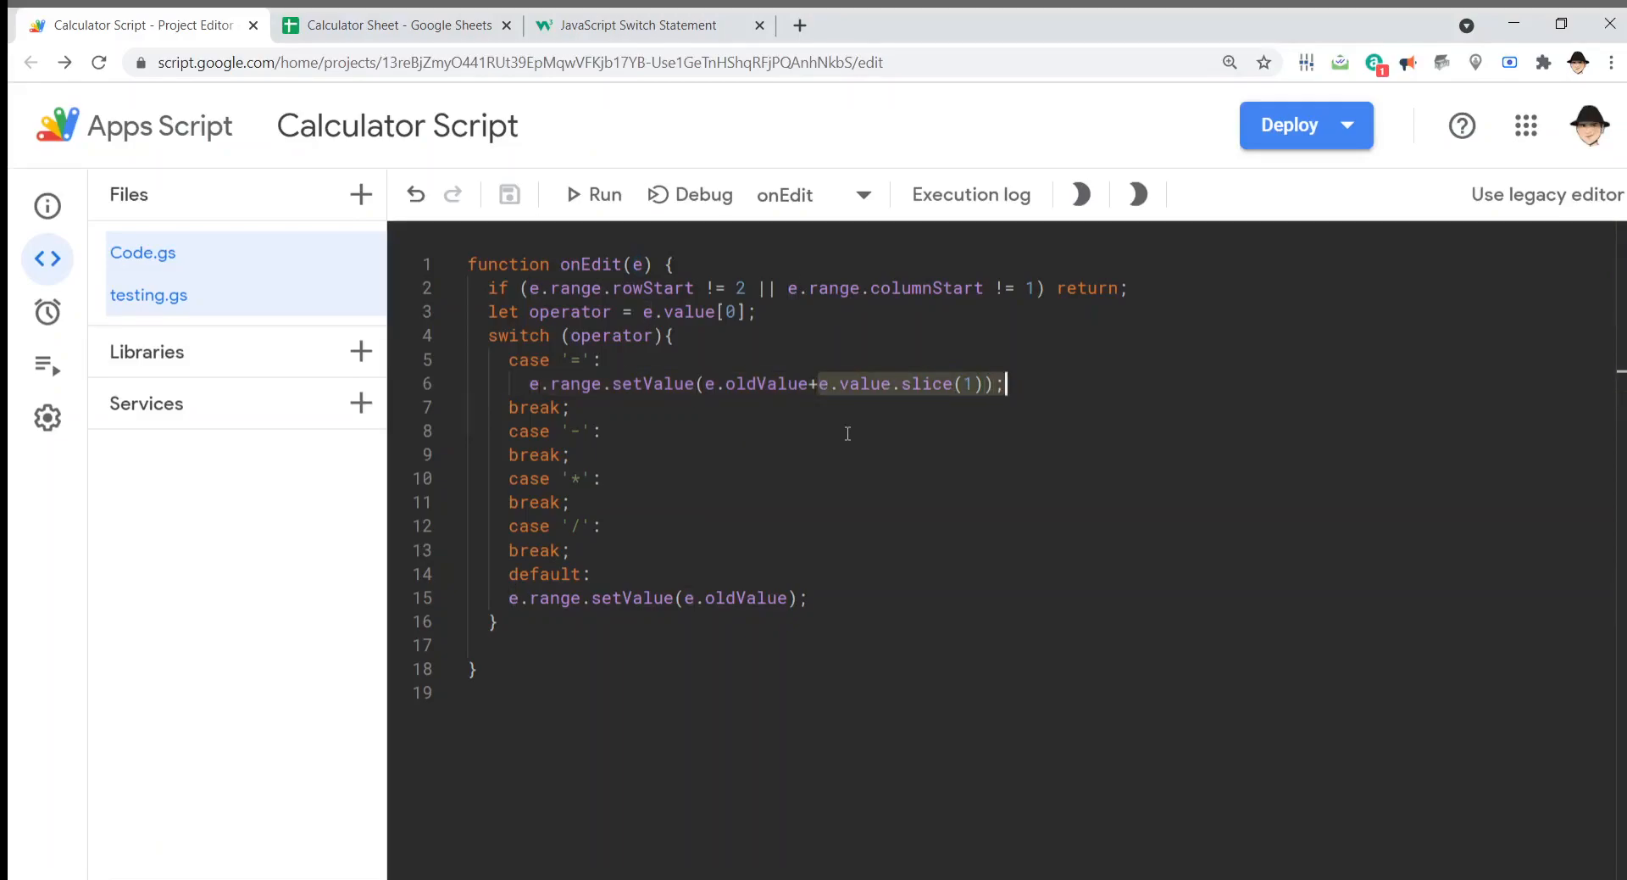
# Step: Prefix e.oldValue and e.value.slice(1) with 1* on line 6 to force numeric addition
pyautogui.click(818, 384)
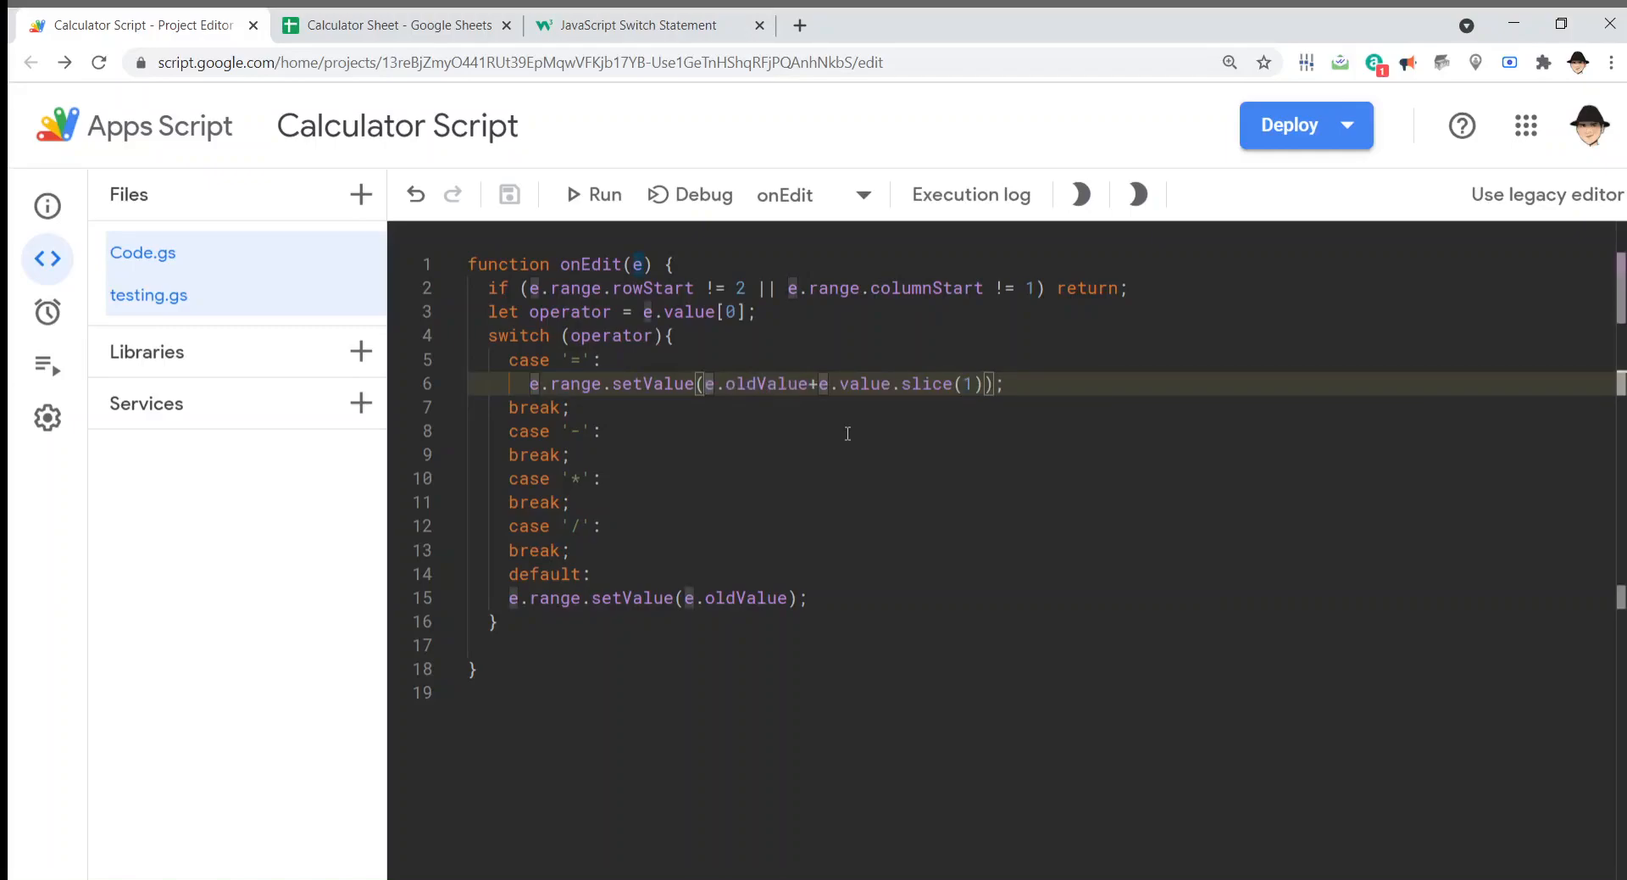
pyautogui.write('1*')
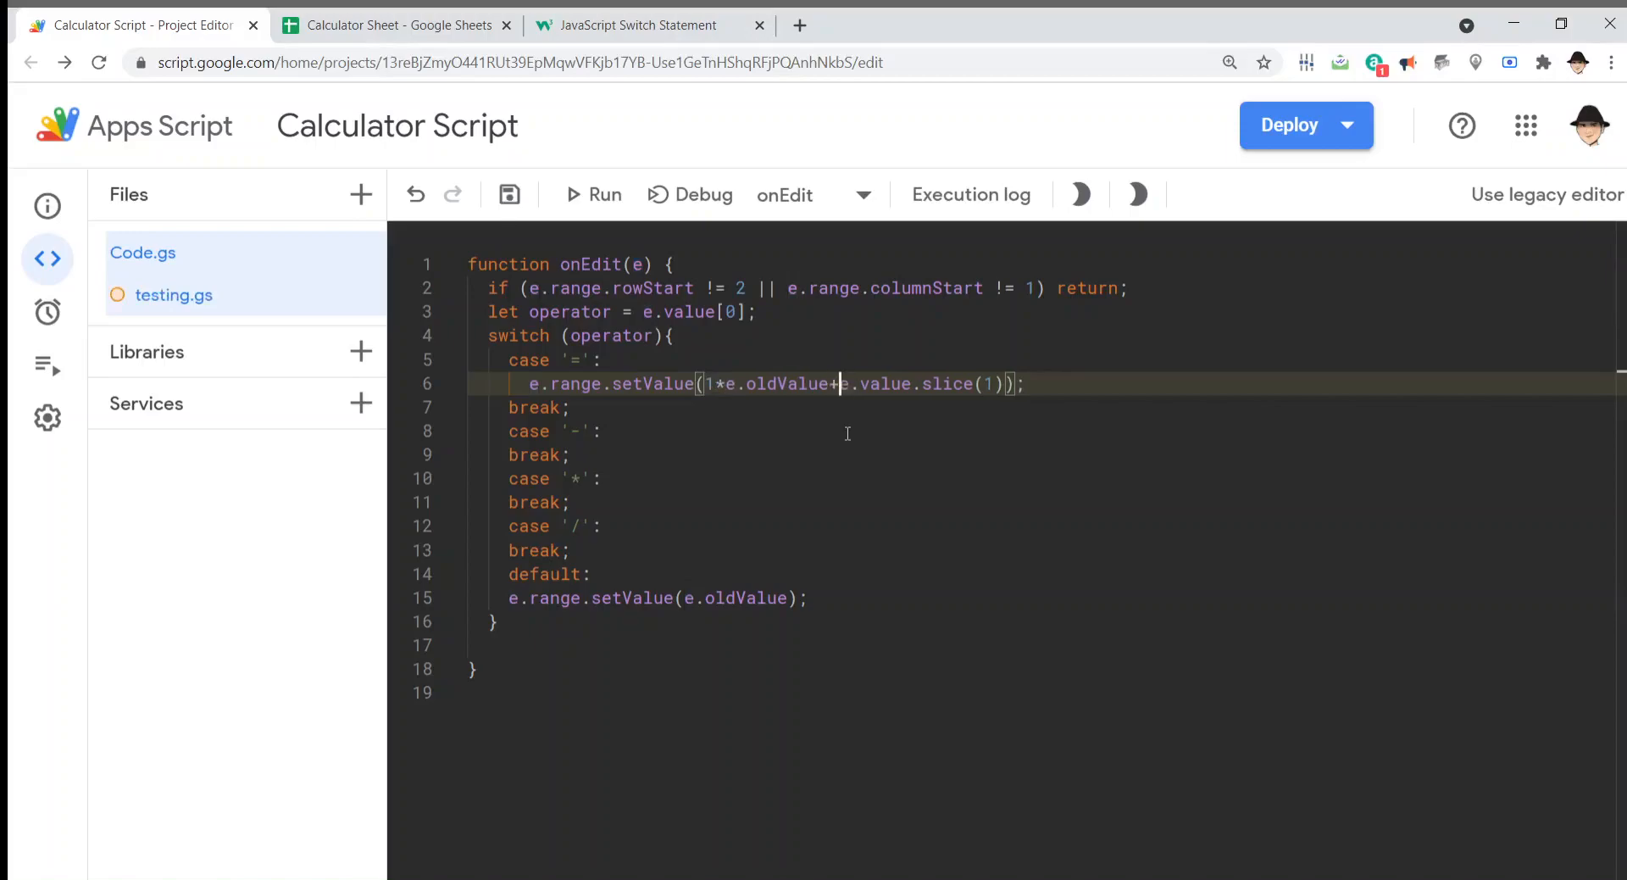
pyautogui.write('1*')
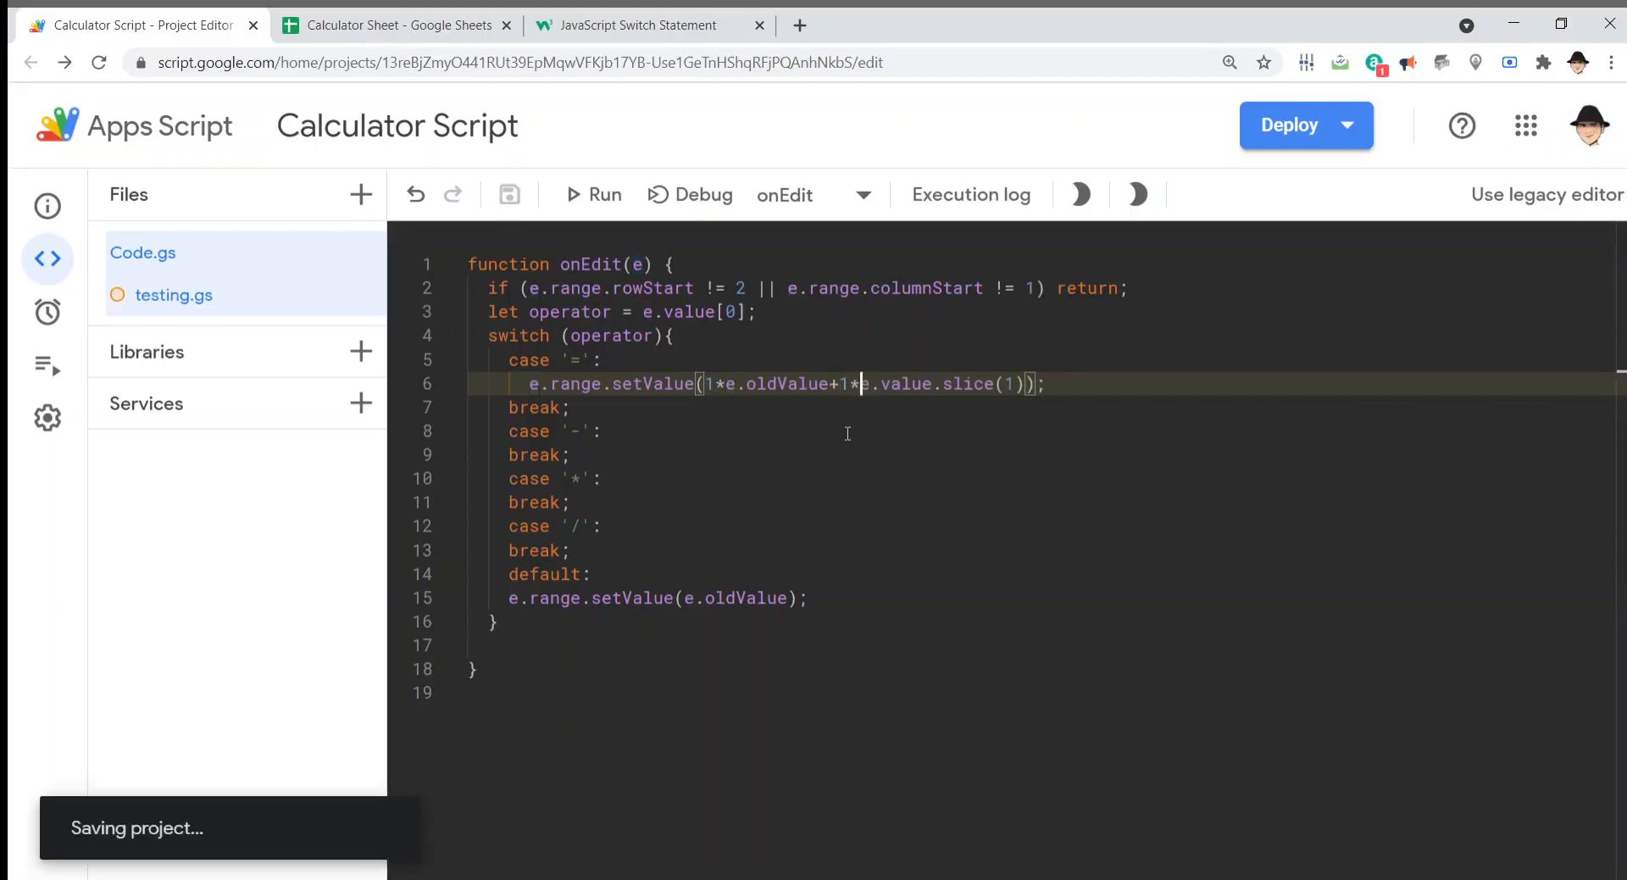
pyautogui.click(394, 25)
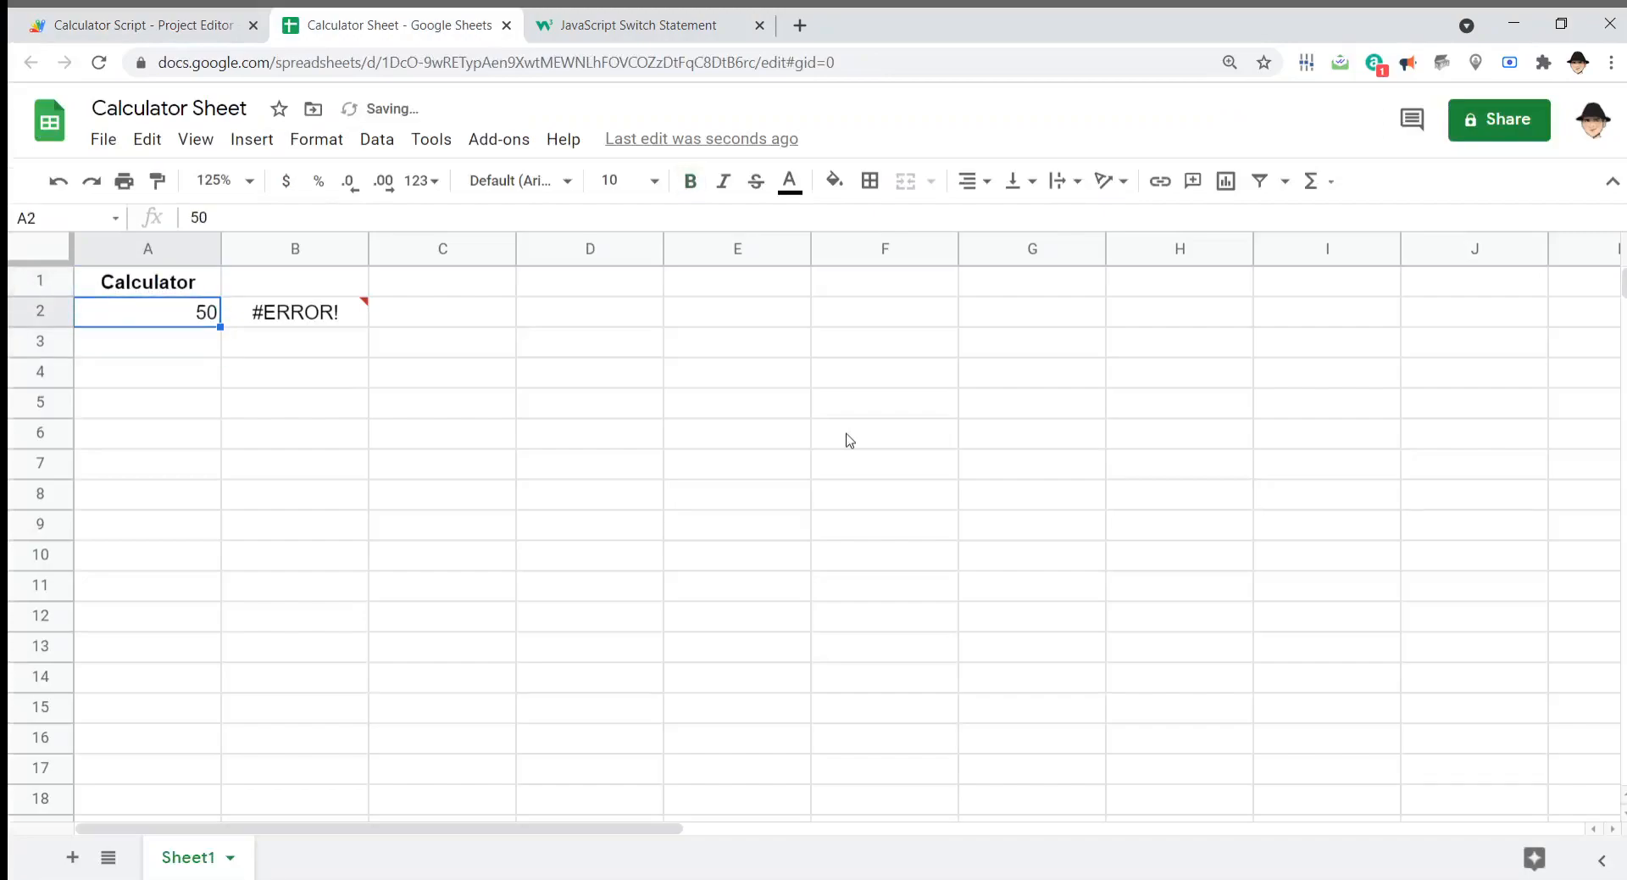
# Step: Enter +60 in A2, turning 50 into 110
pyautogui.write('+60')
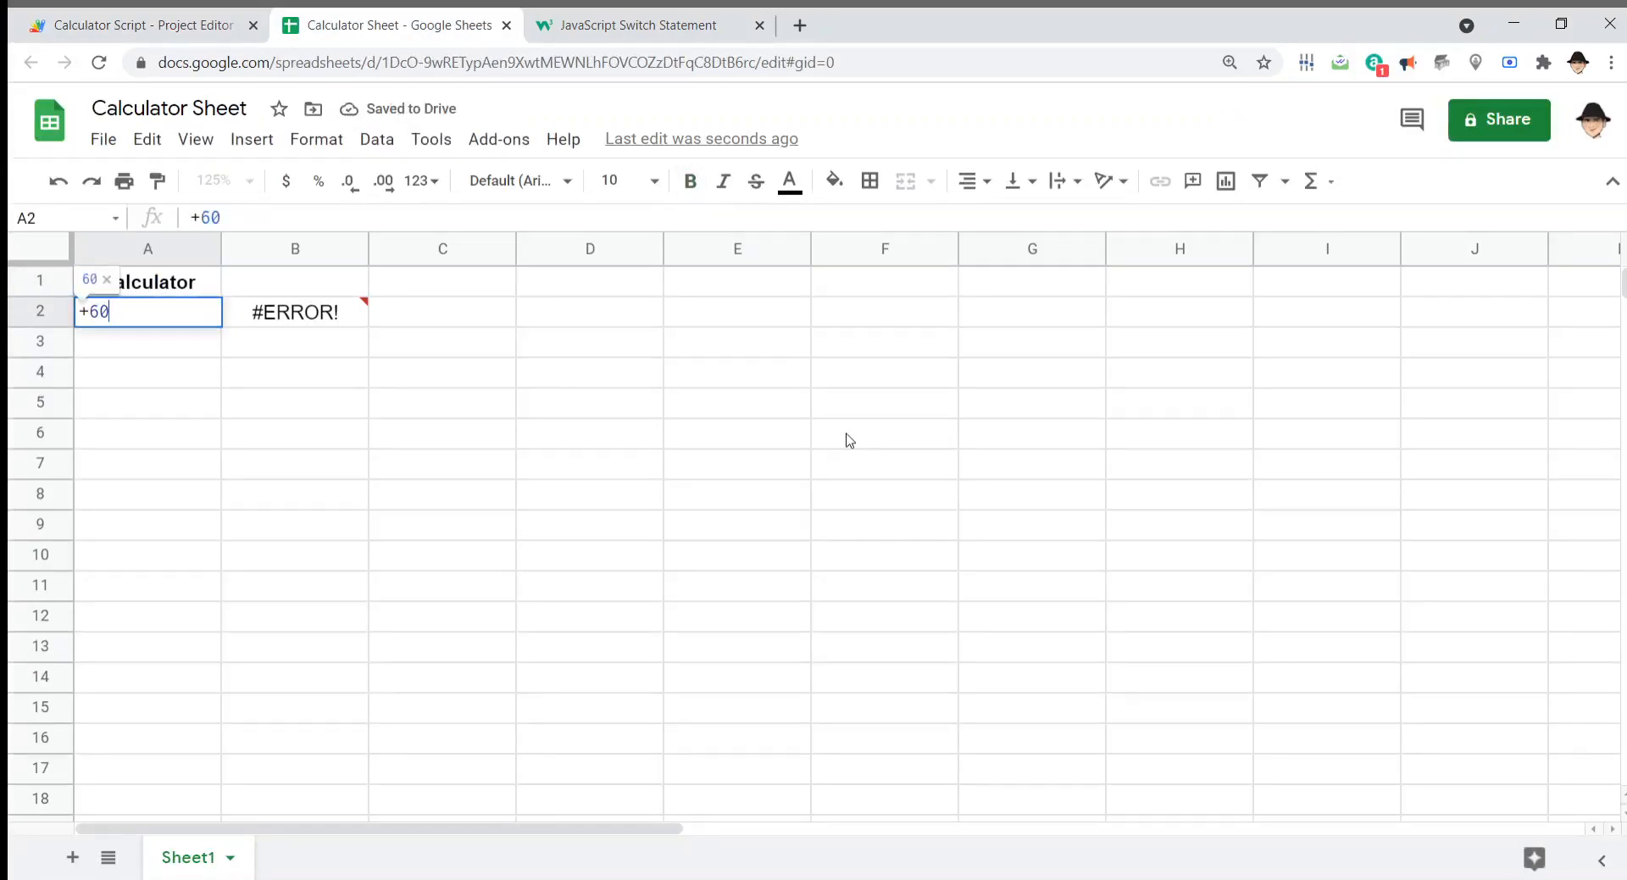
pyautogui.press('Enter')
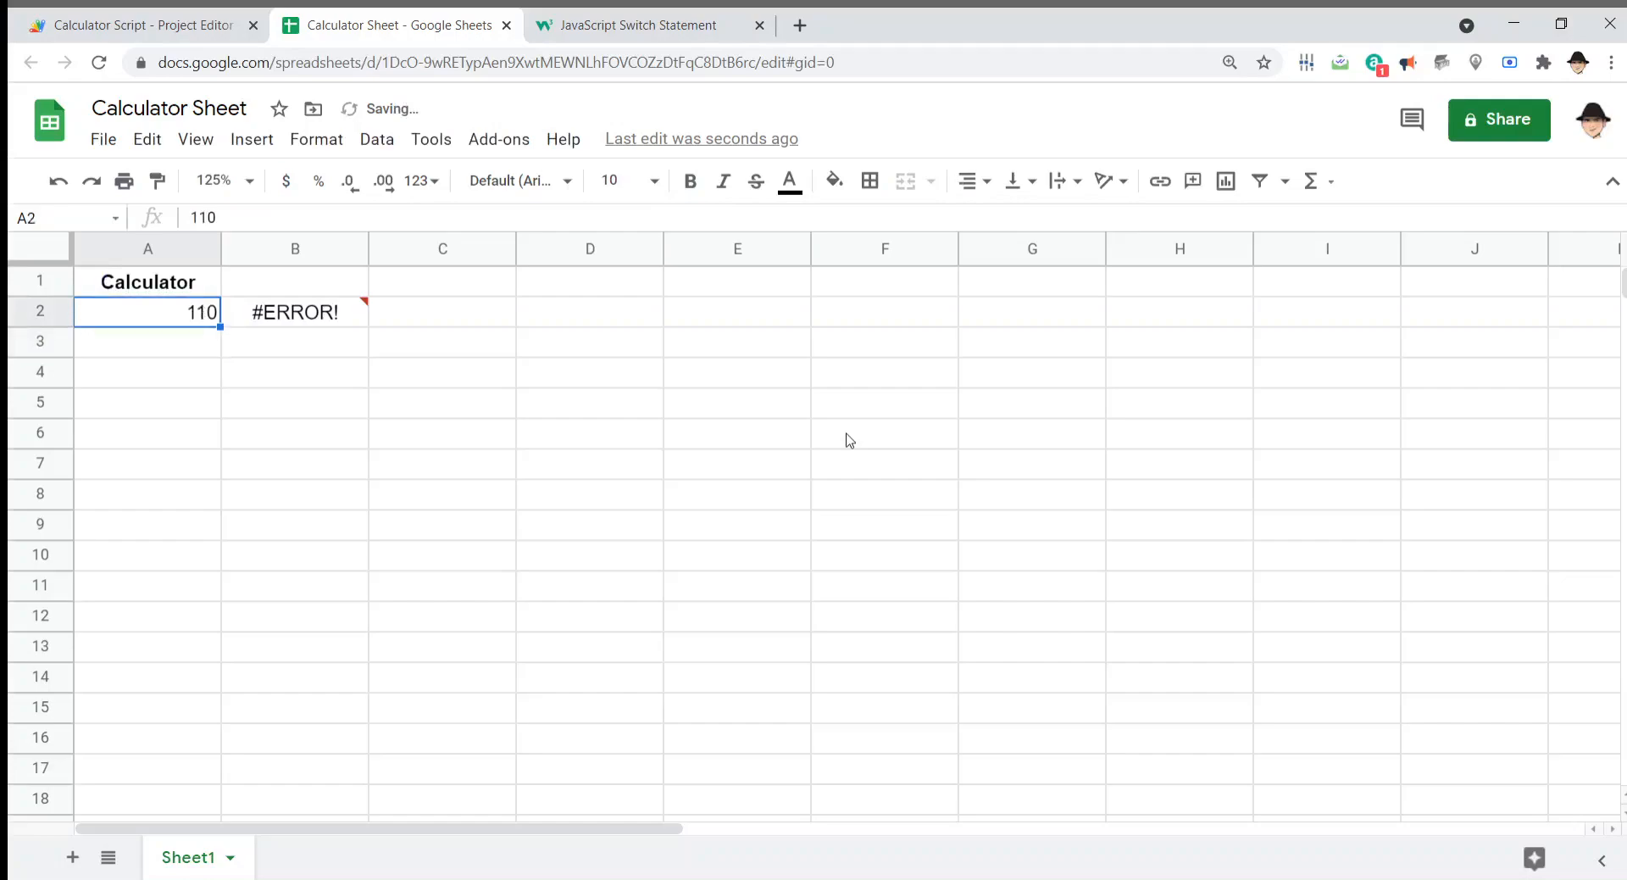
pyautogui.click(139, 25)
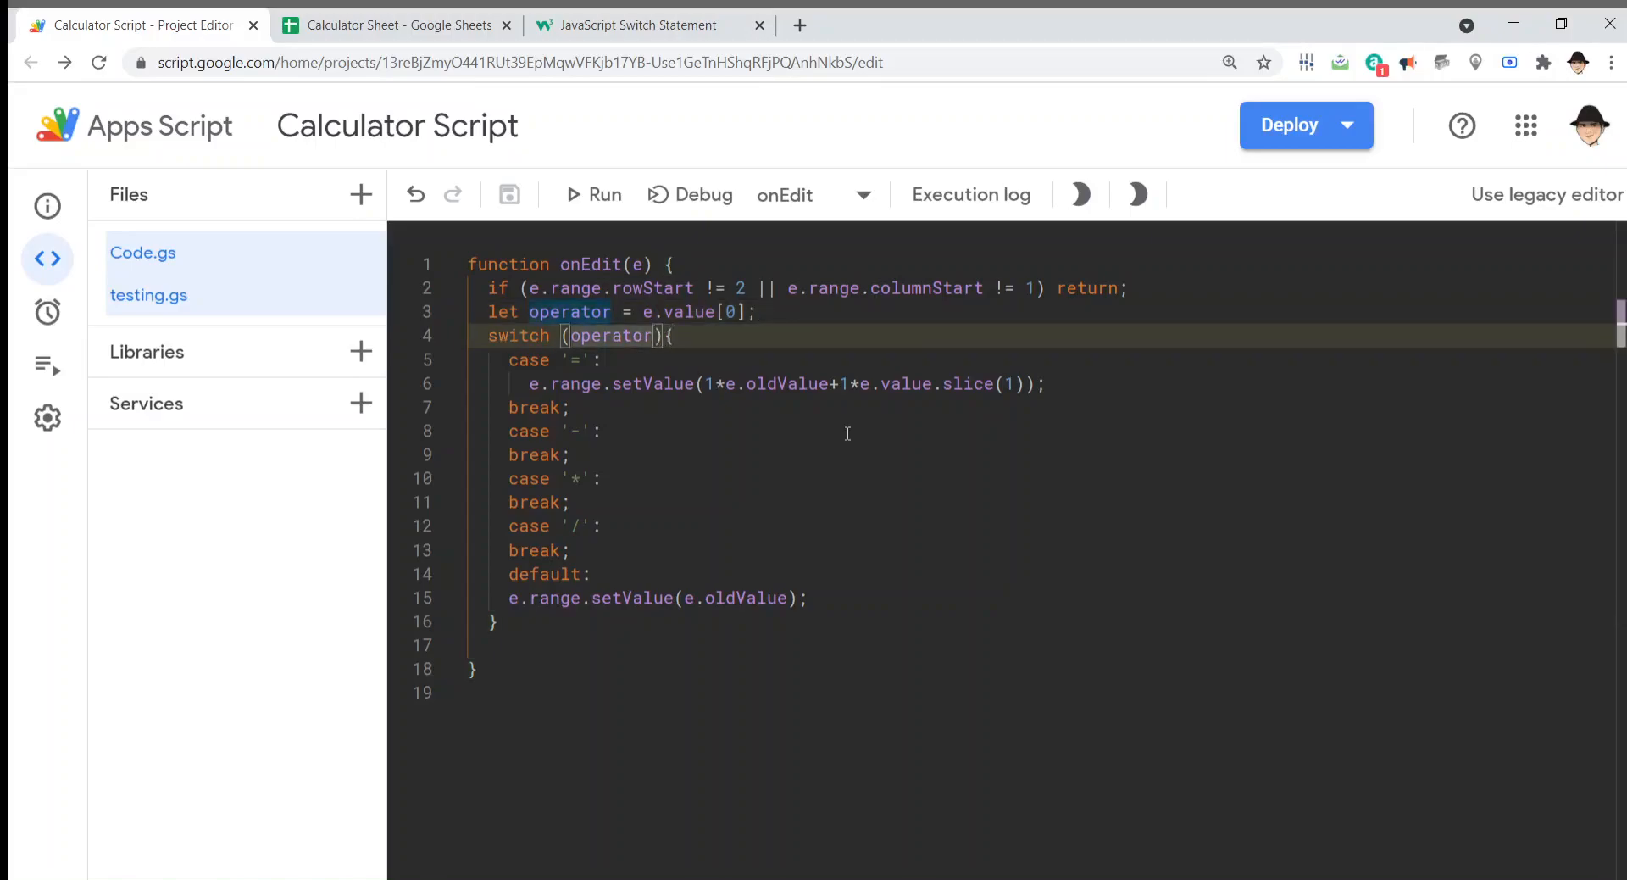
# Step: Review the 1*e.oldValue+1*e.value.slice(1) calculation on line 6, leaving the code unchanged
pyautogui.click(600, 361)
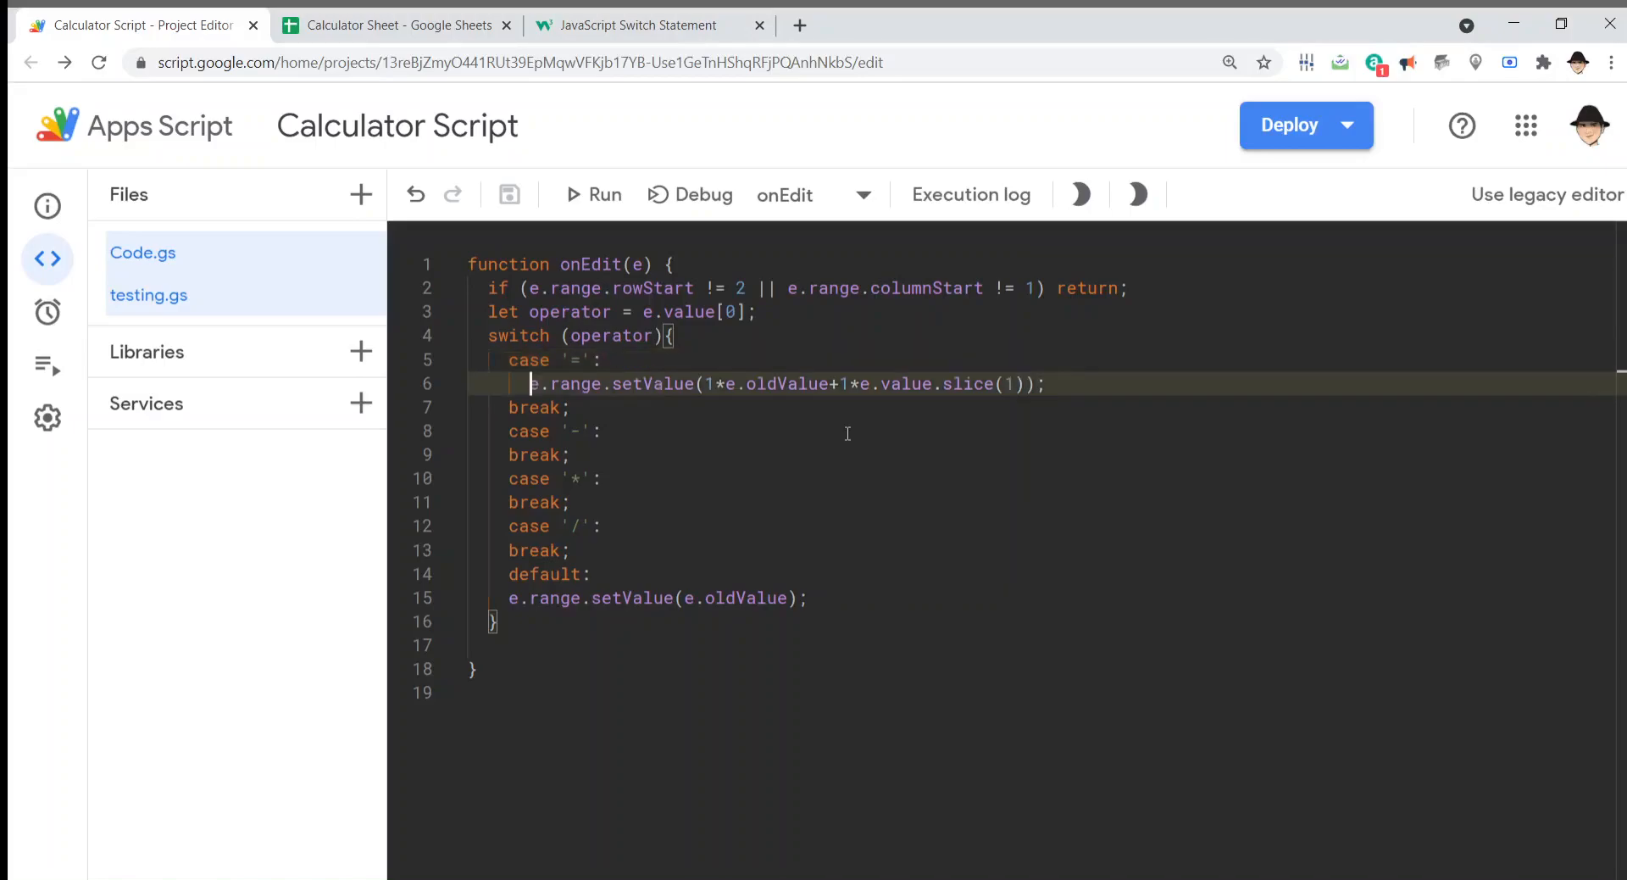
pyautogui.doubleClick(656, 383)
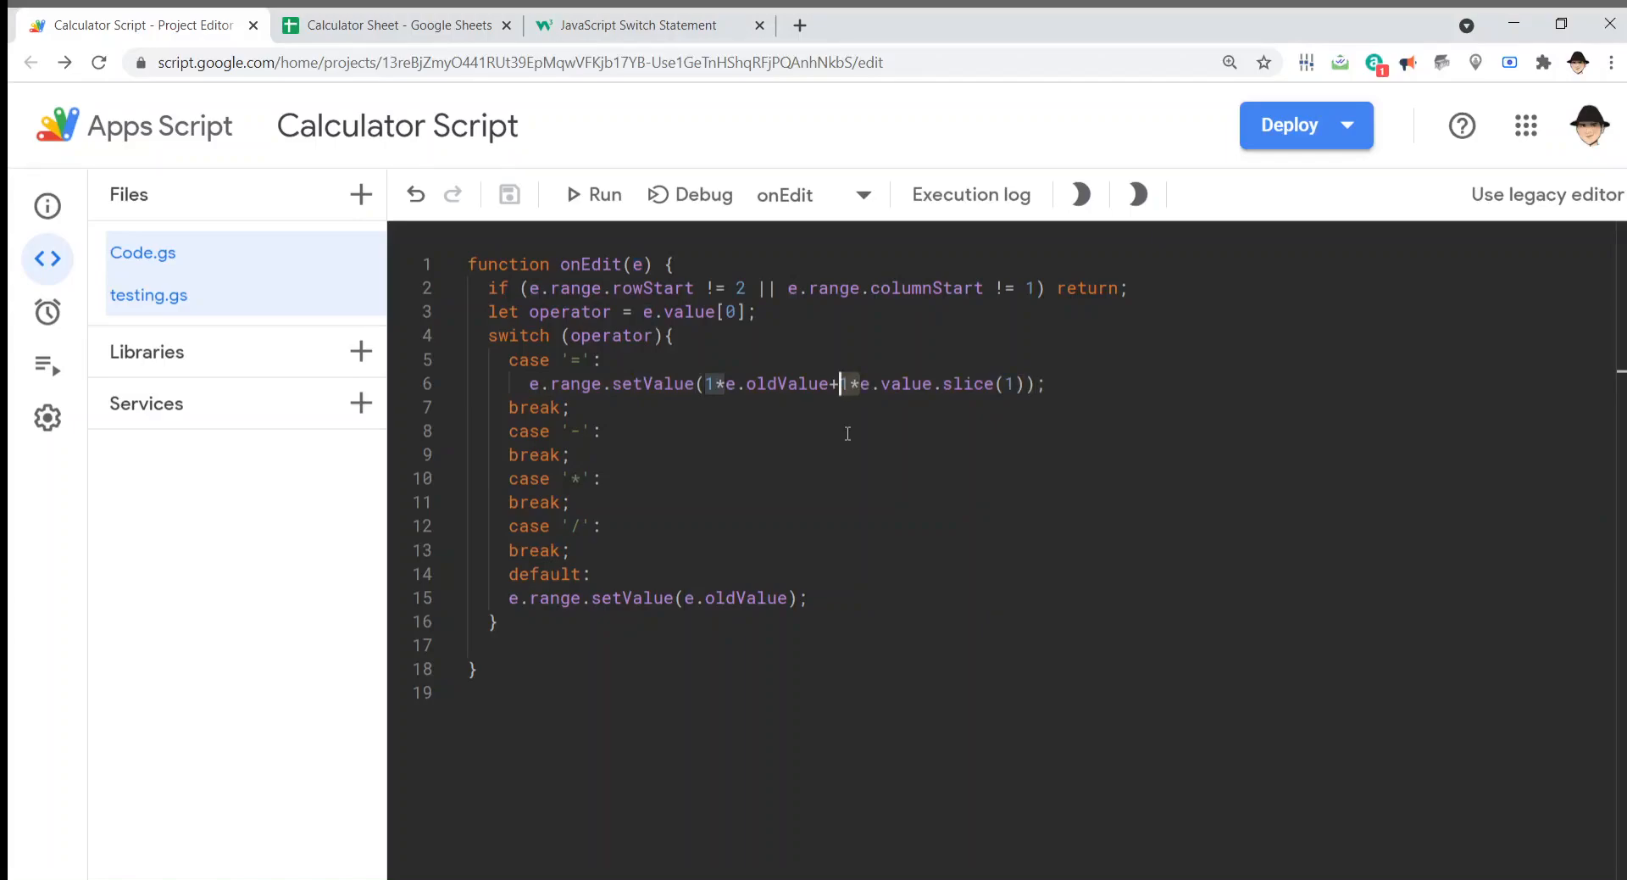
pyautogui.click(394, 25)
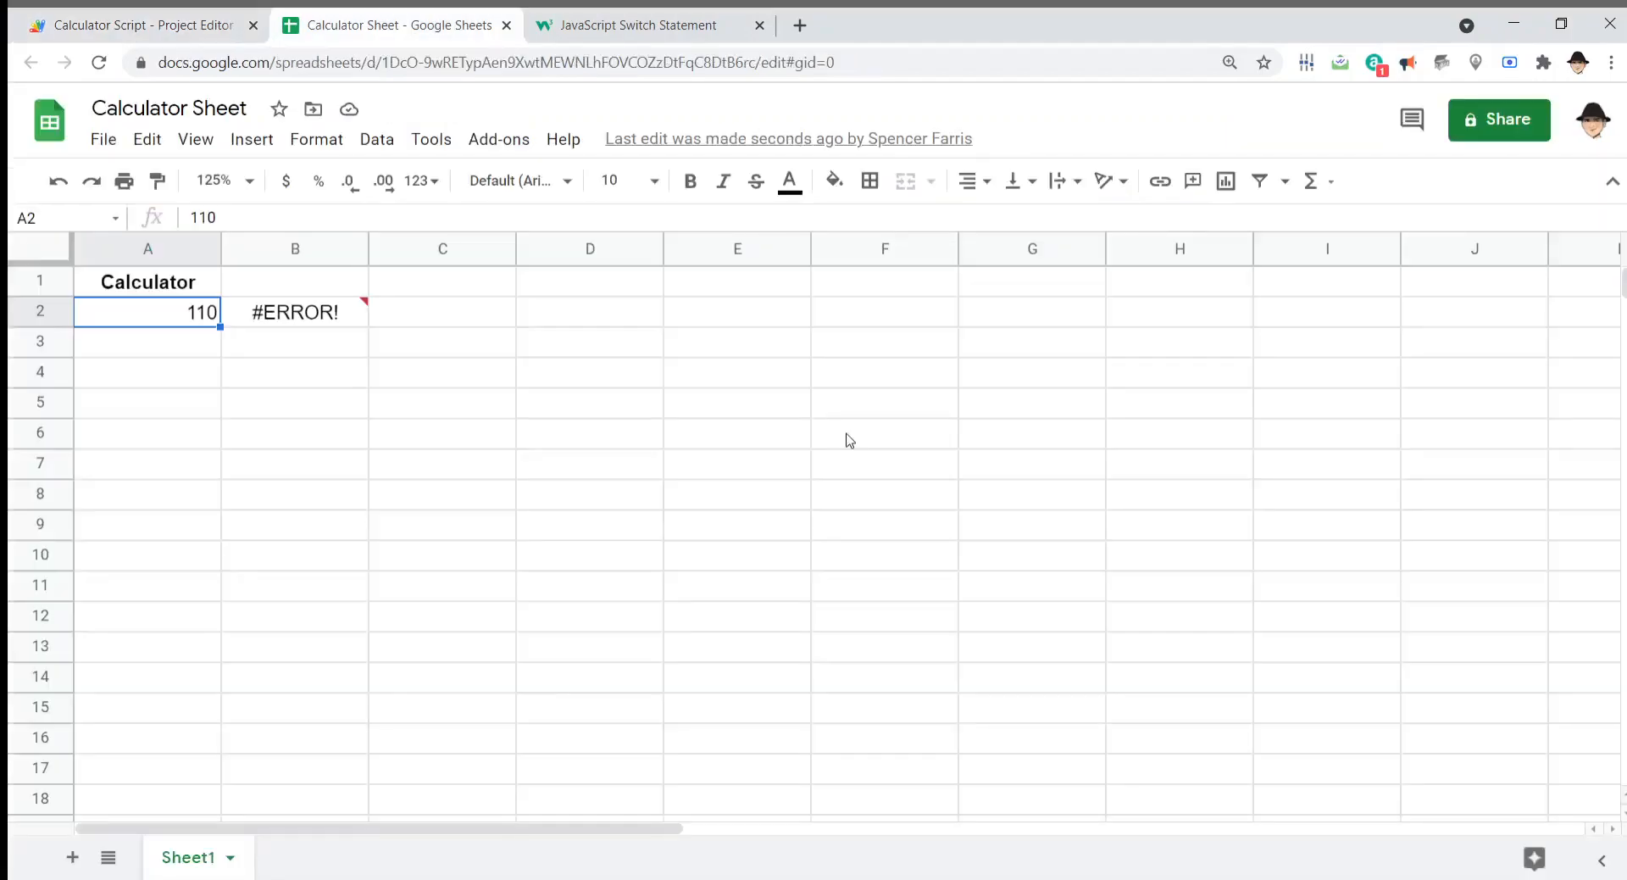
# Step: Enter +5.5 in A2, turning 110 into 115.5
pyautogui.write('+')
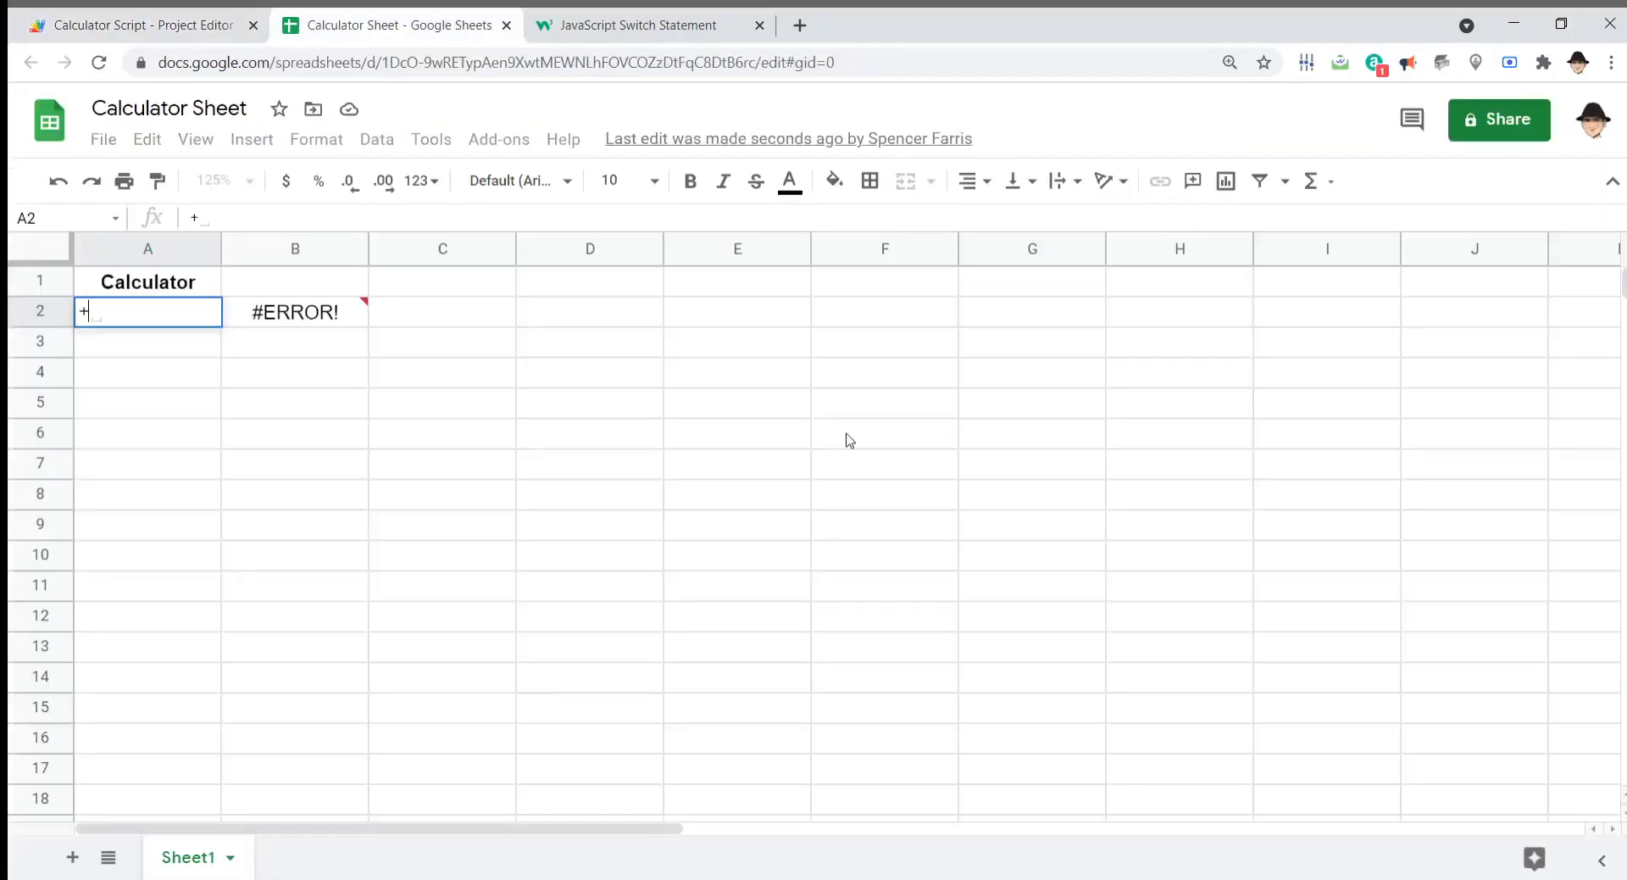
pyautogui.write('115.5')
pyautogui.press('Enter')
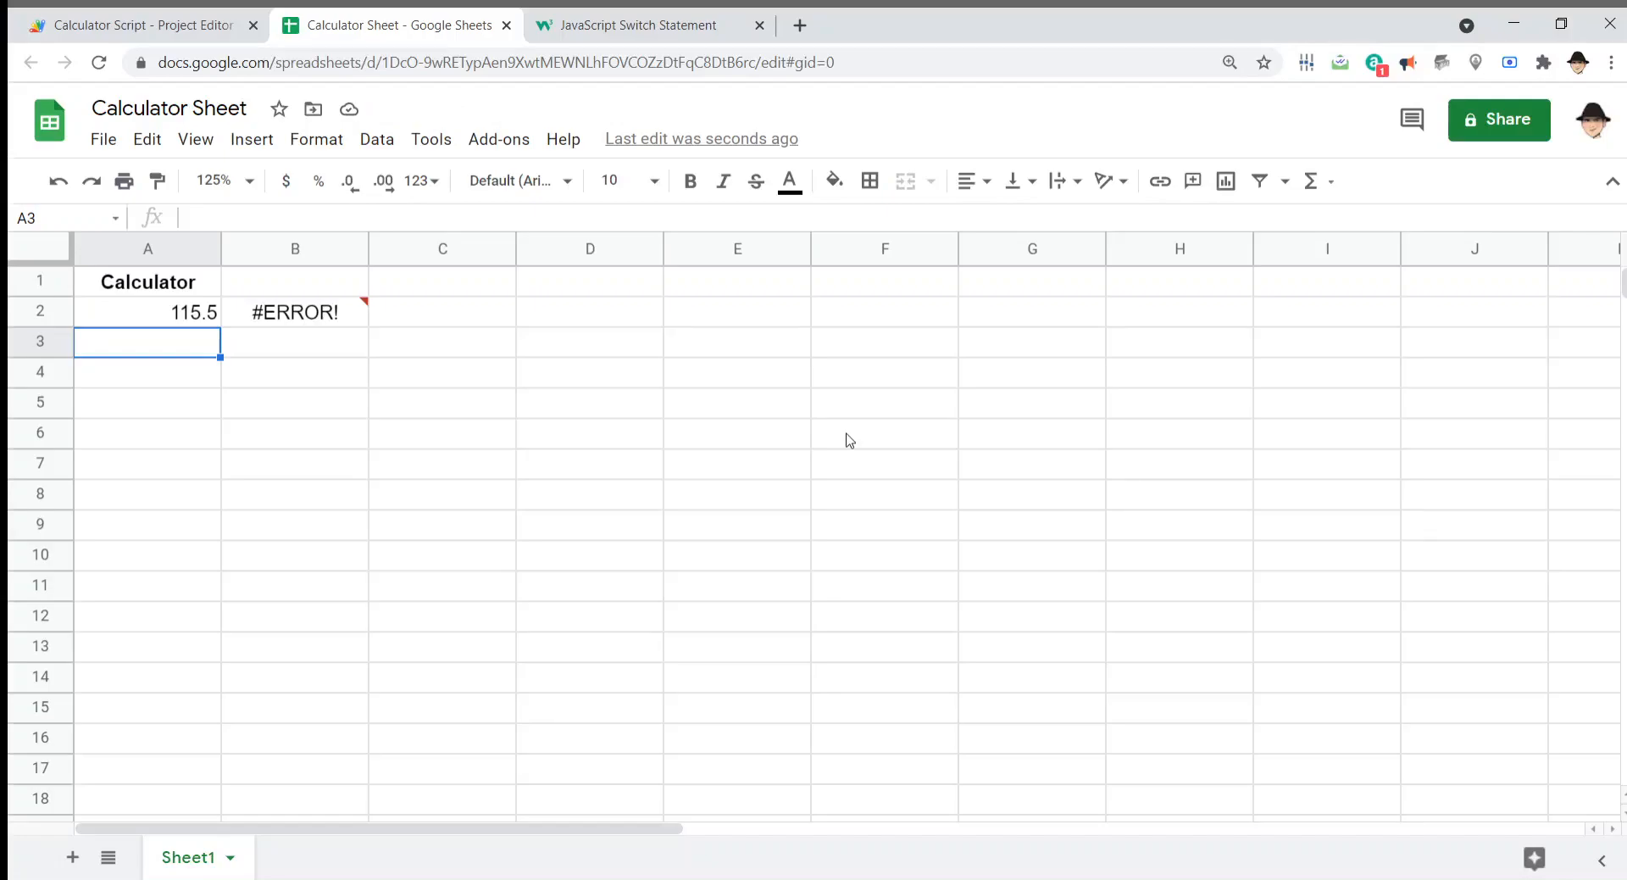
pyautogui.click(140, 25)
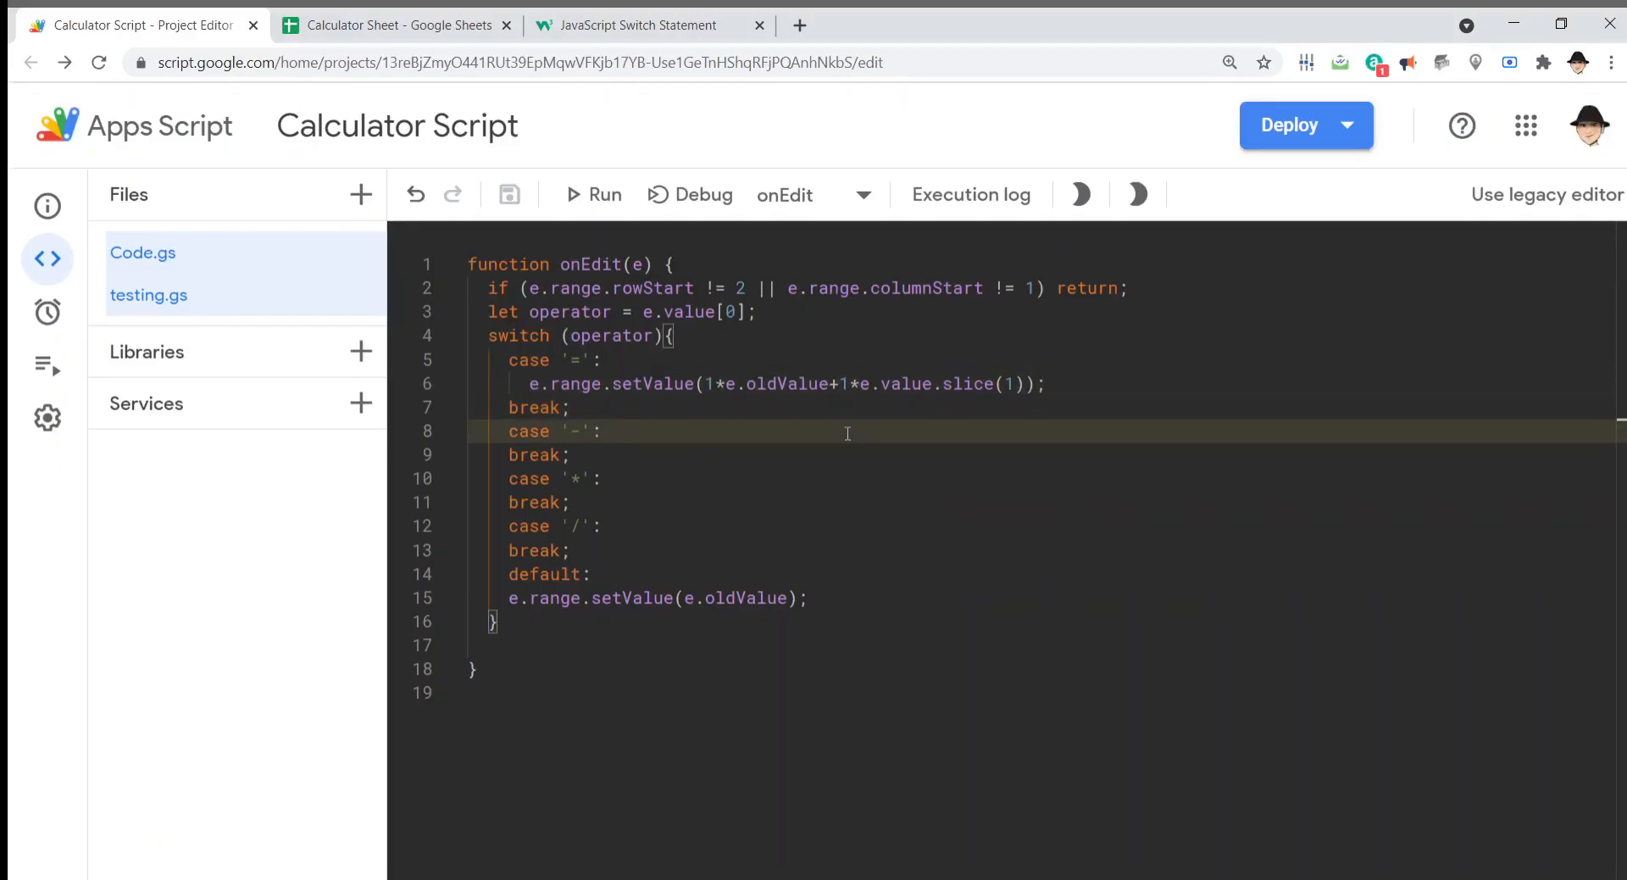
# Step: Fill the '-', '*' and '/' cases with setValue lines using their own operators, and save
pyautogui.write('e.range.setValue(1*e.oldValue+1*e.value.slice(1));')
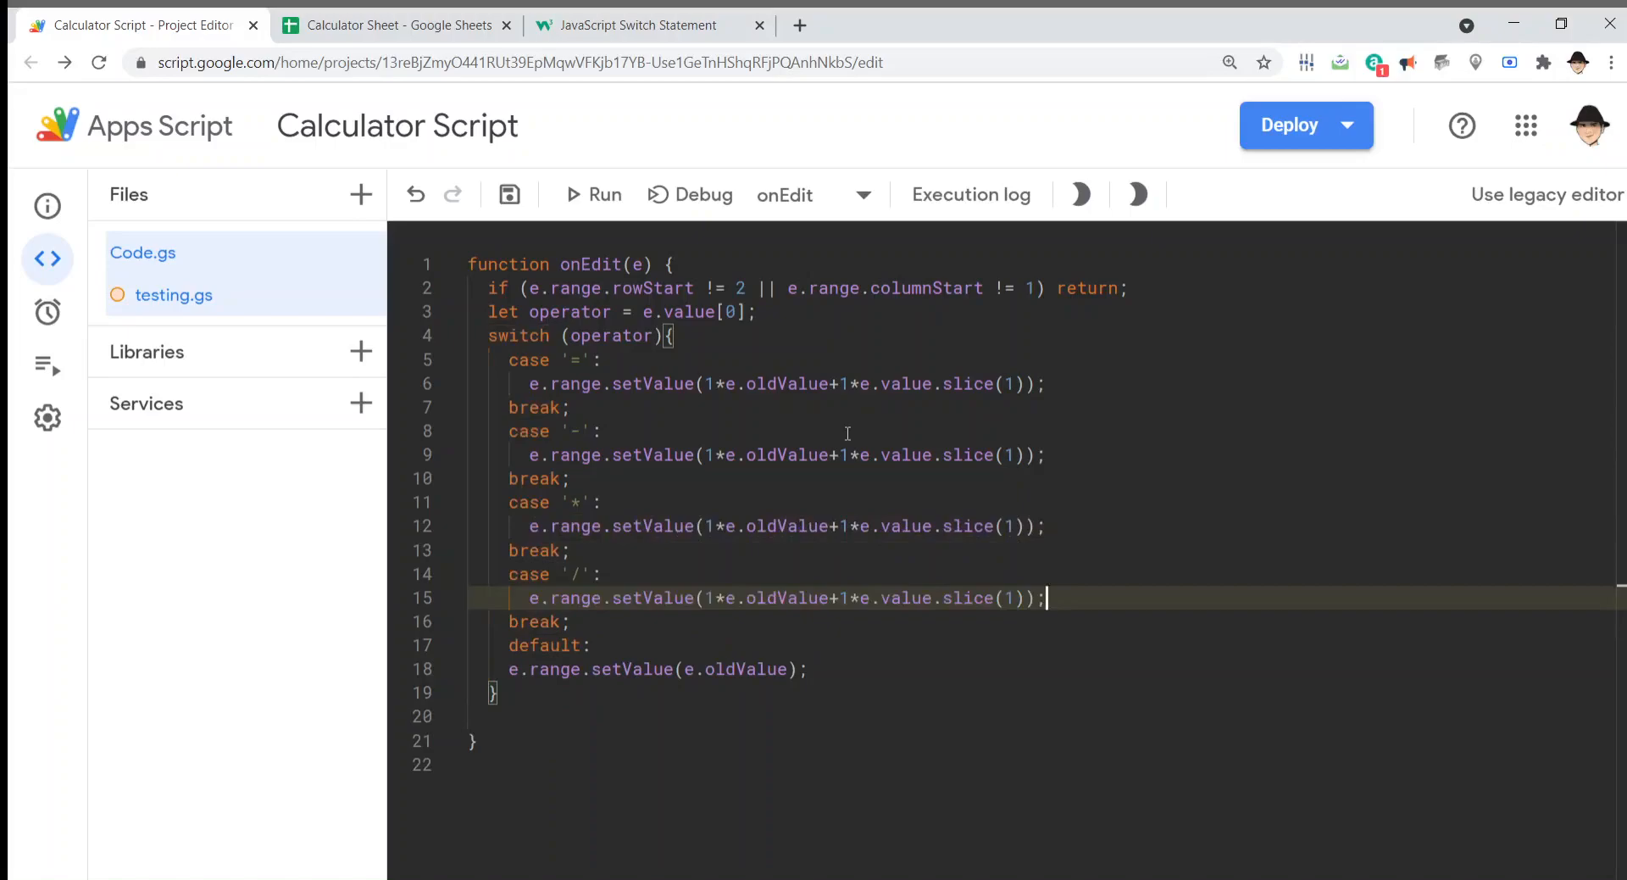
pyautogui.click(934, 454)
pyautogui.write(')')
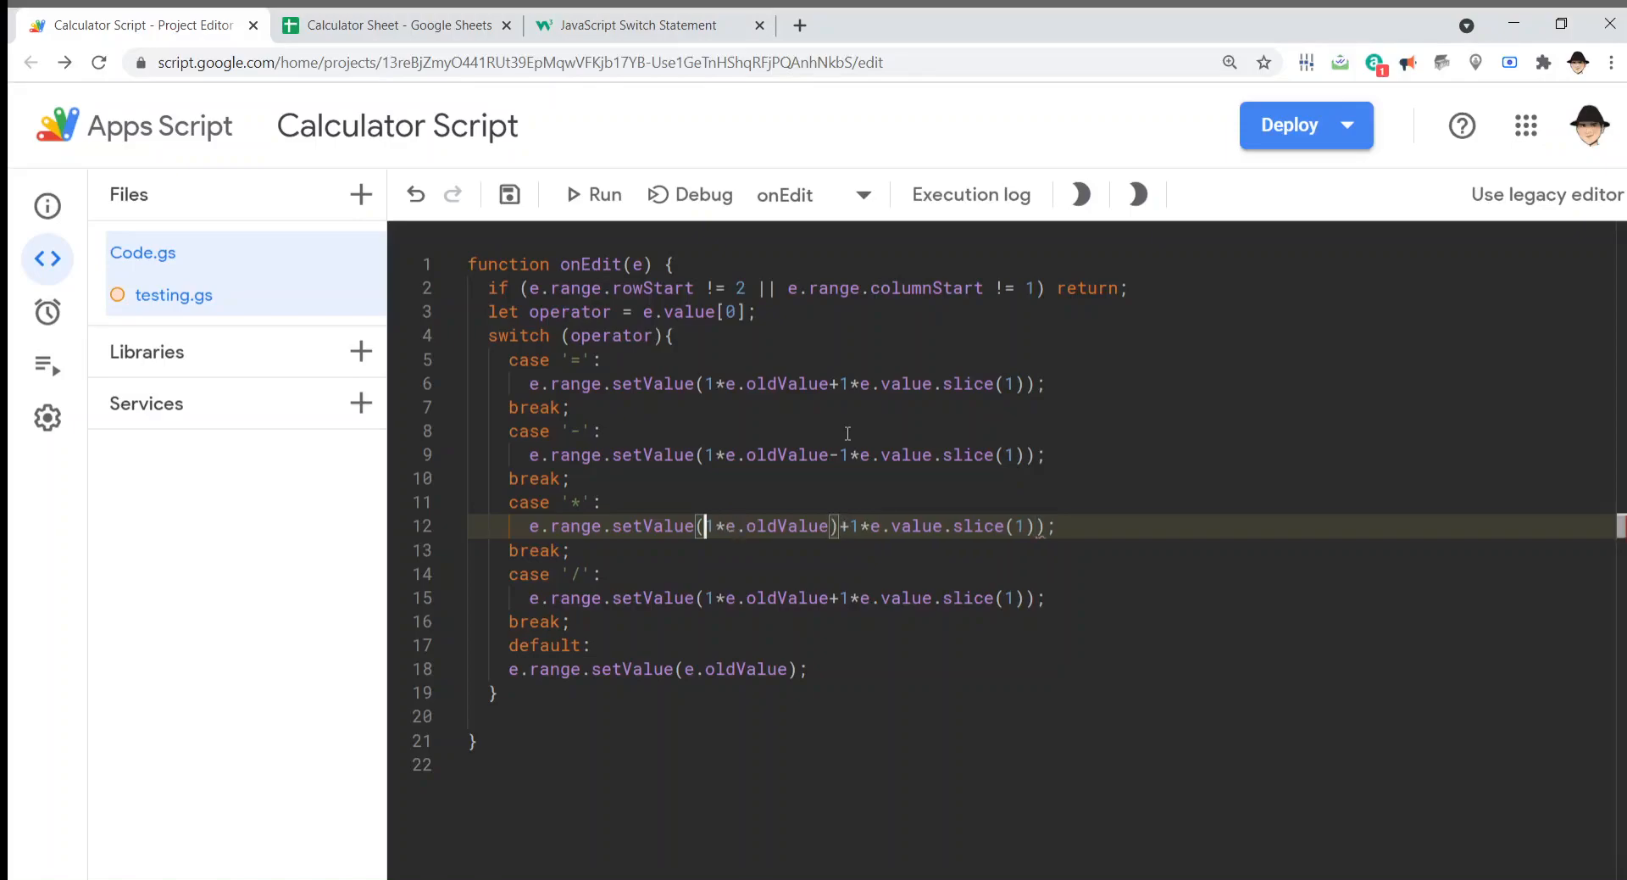
pyautogui.write('()')
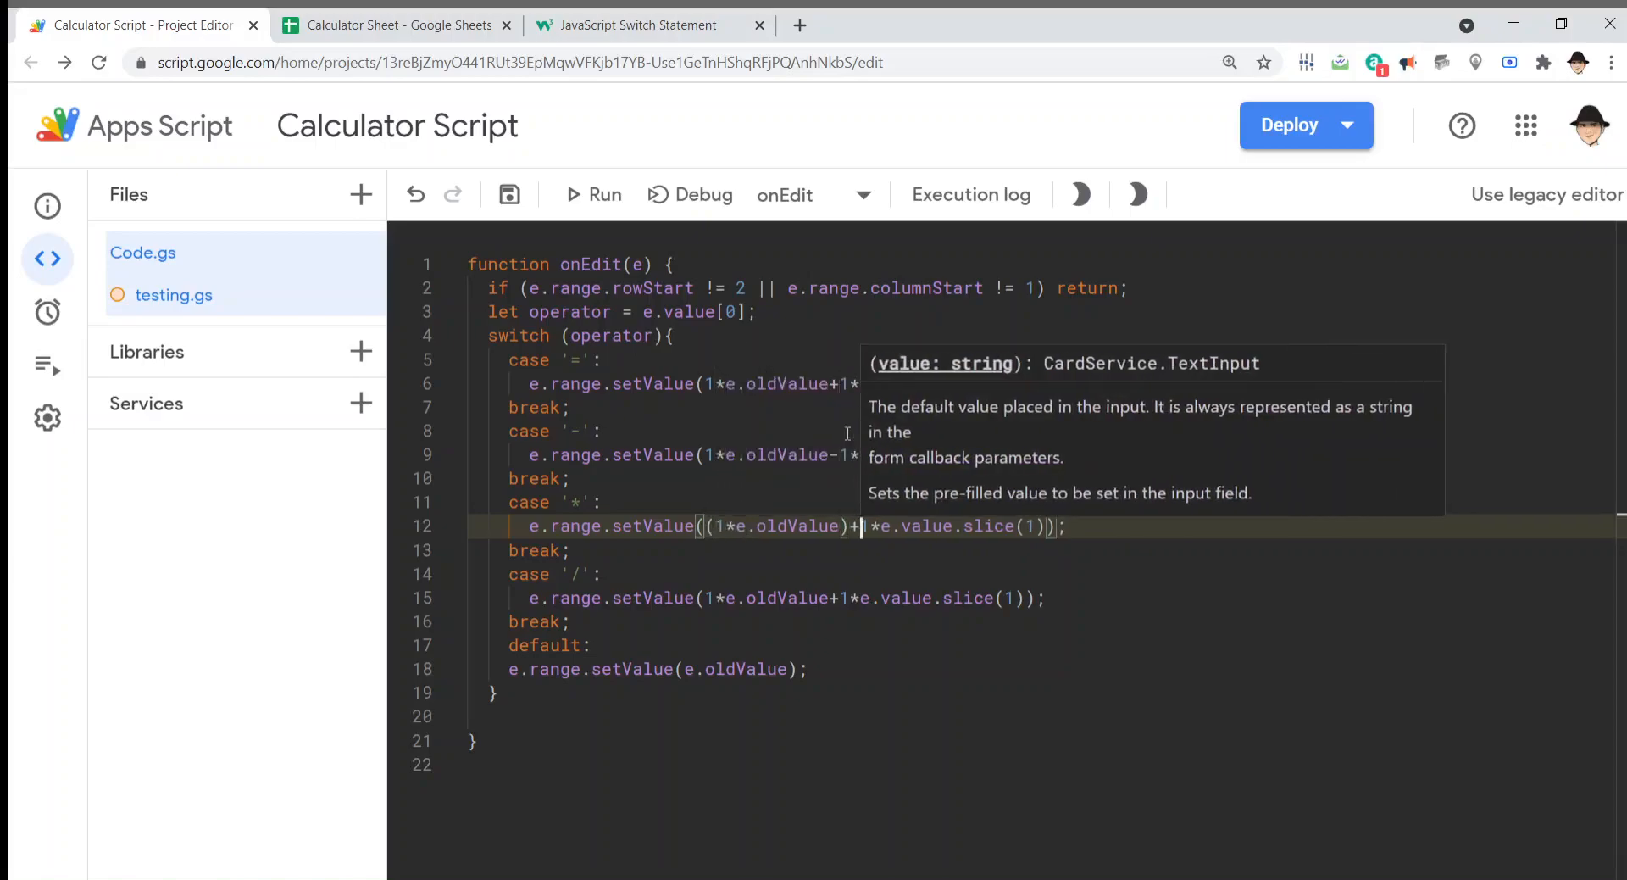
pyautogui.write('1')
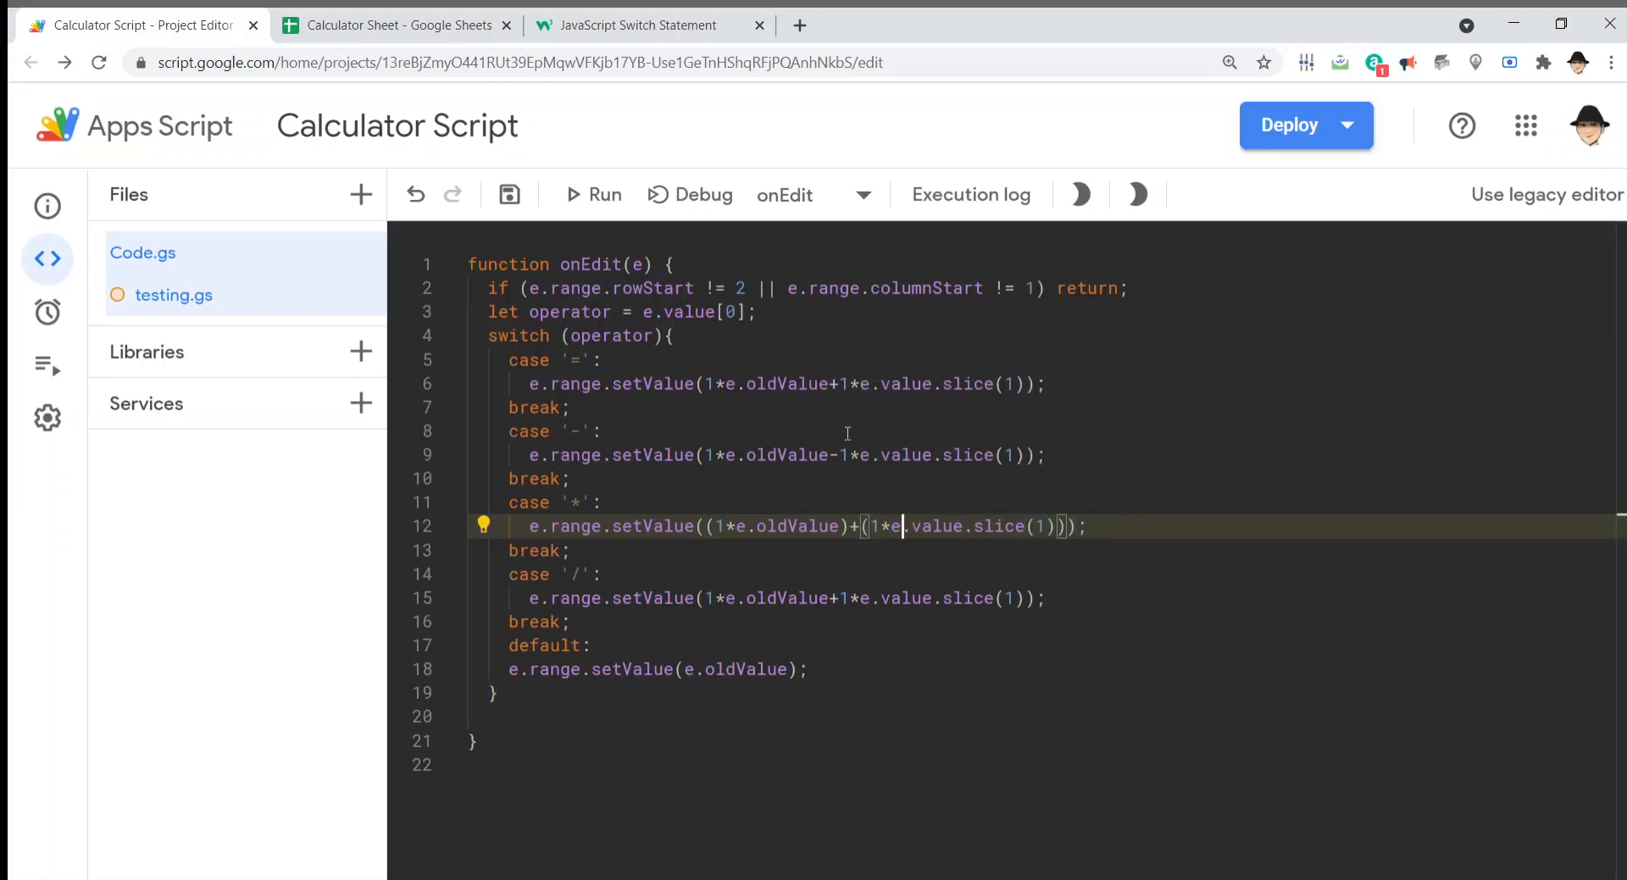
pyautogui.write('*')
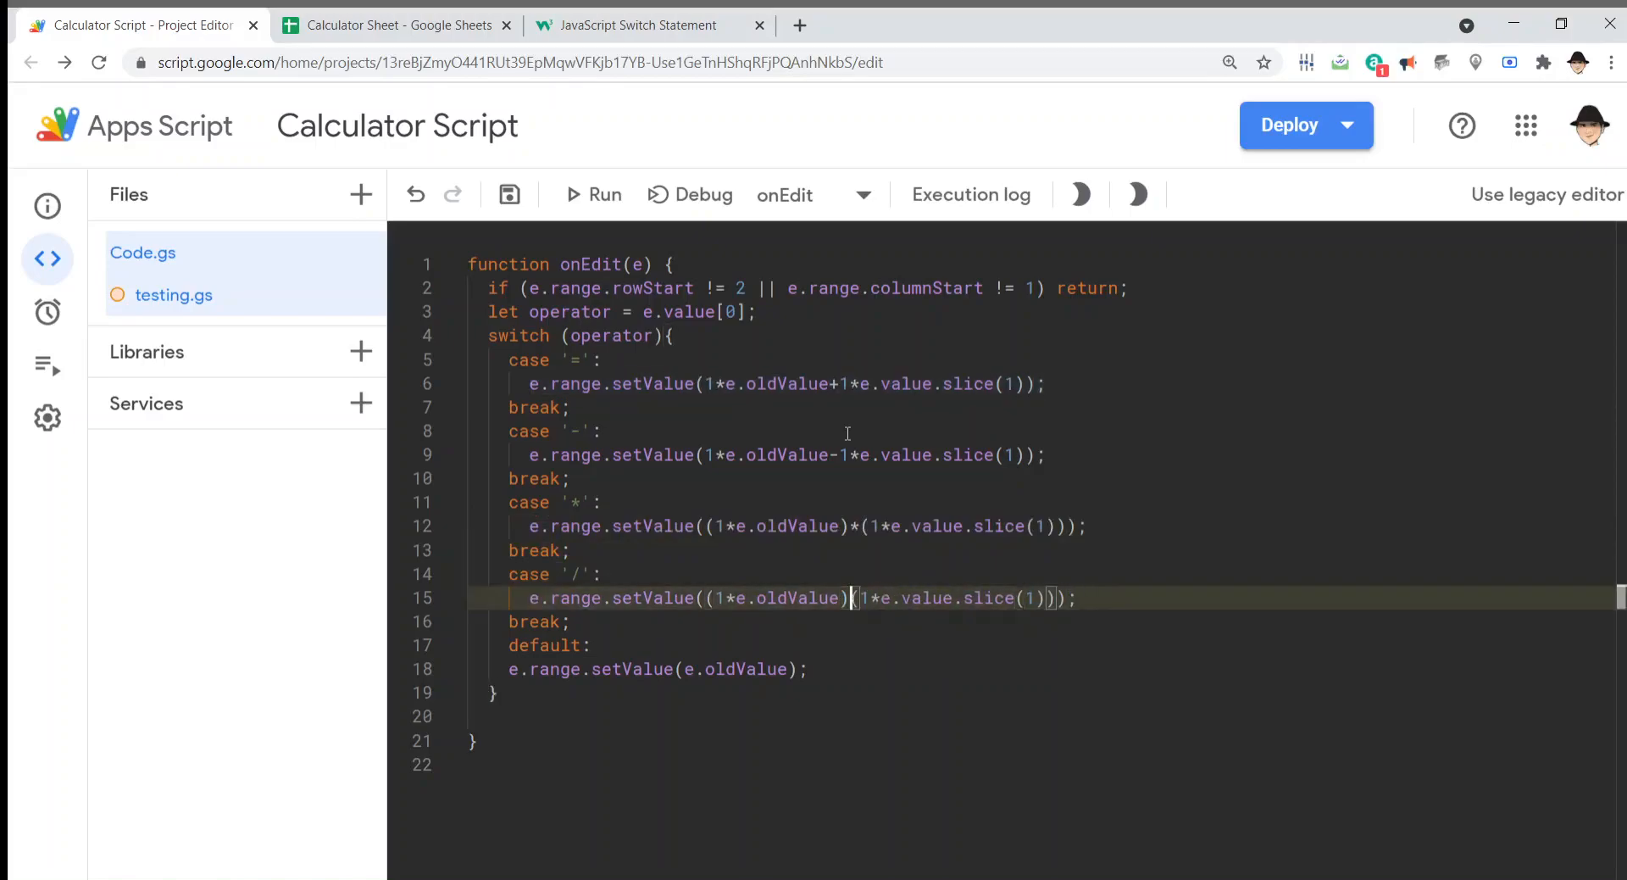
pyautogui.write('/')
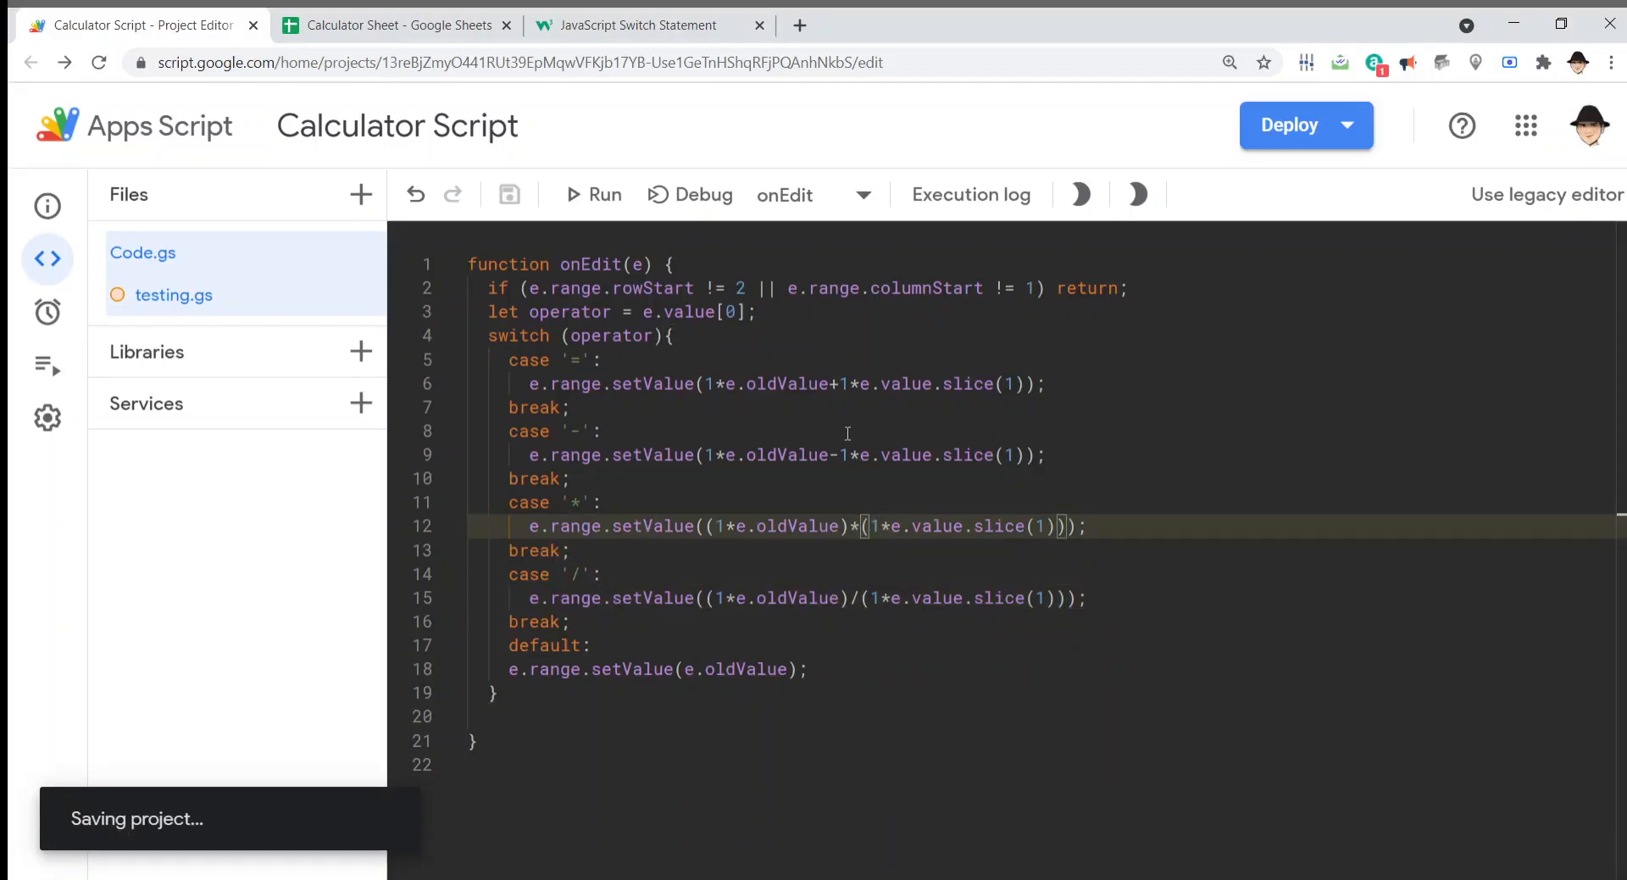
pyautogui.click(394, 24)
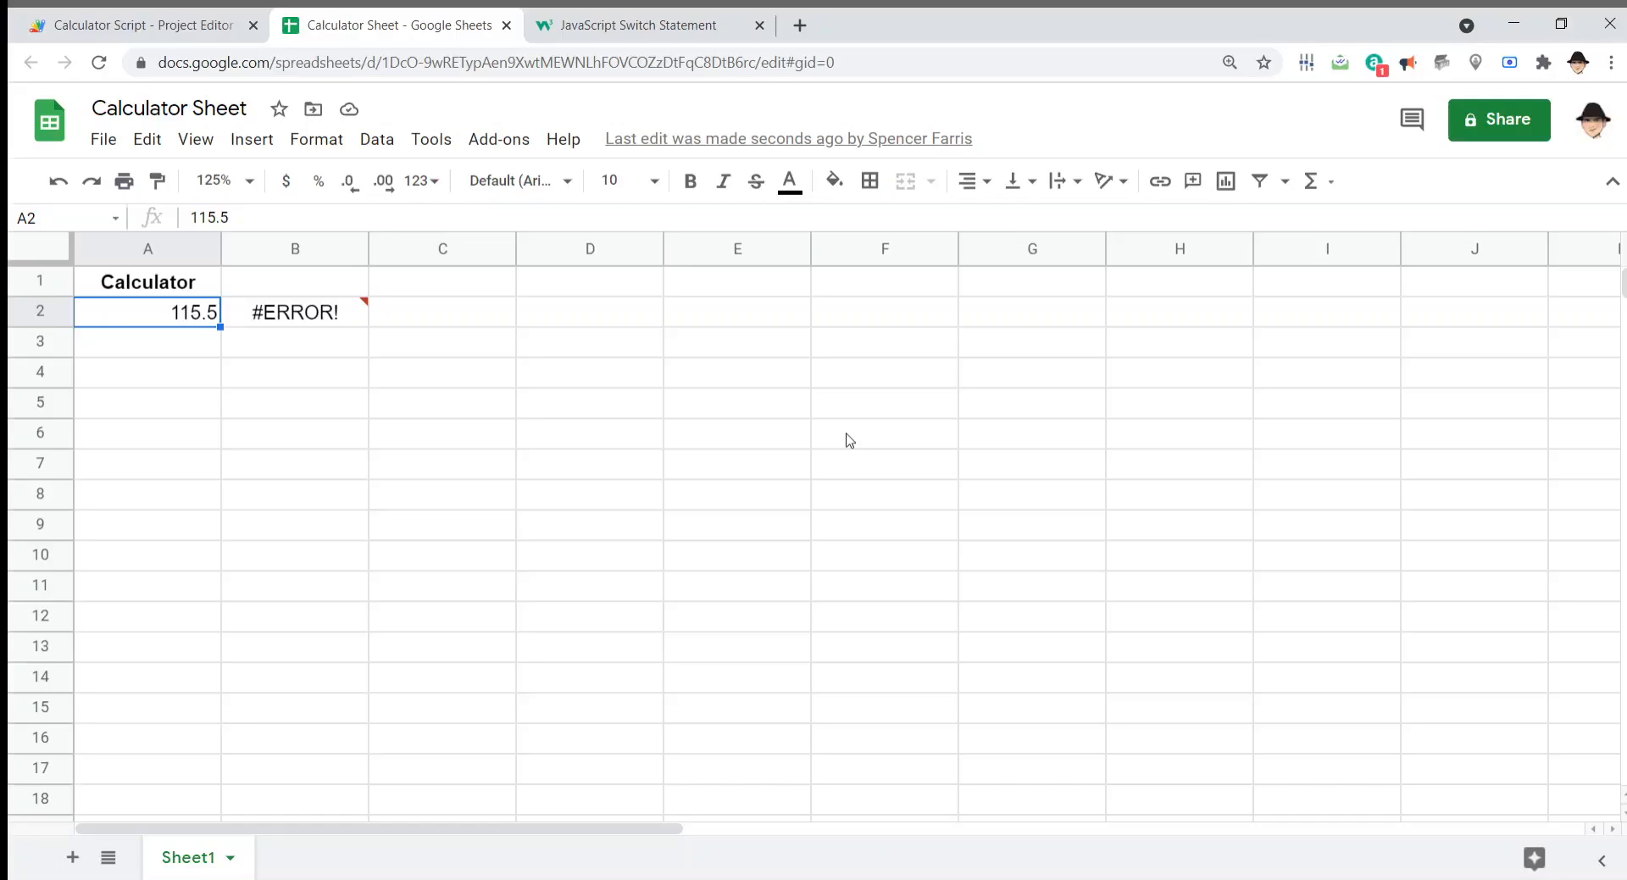
# Step: Enter -15.5 and further operator entries in A2, taking it from 115.5 to 100, 4, then 9
pyautogui.write('-1')
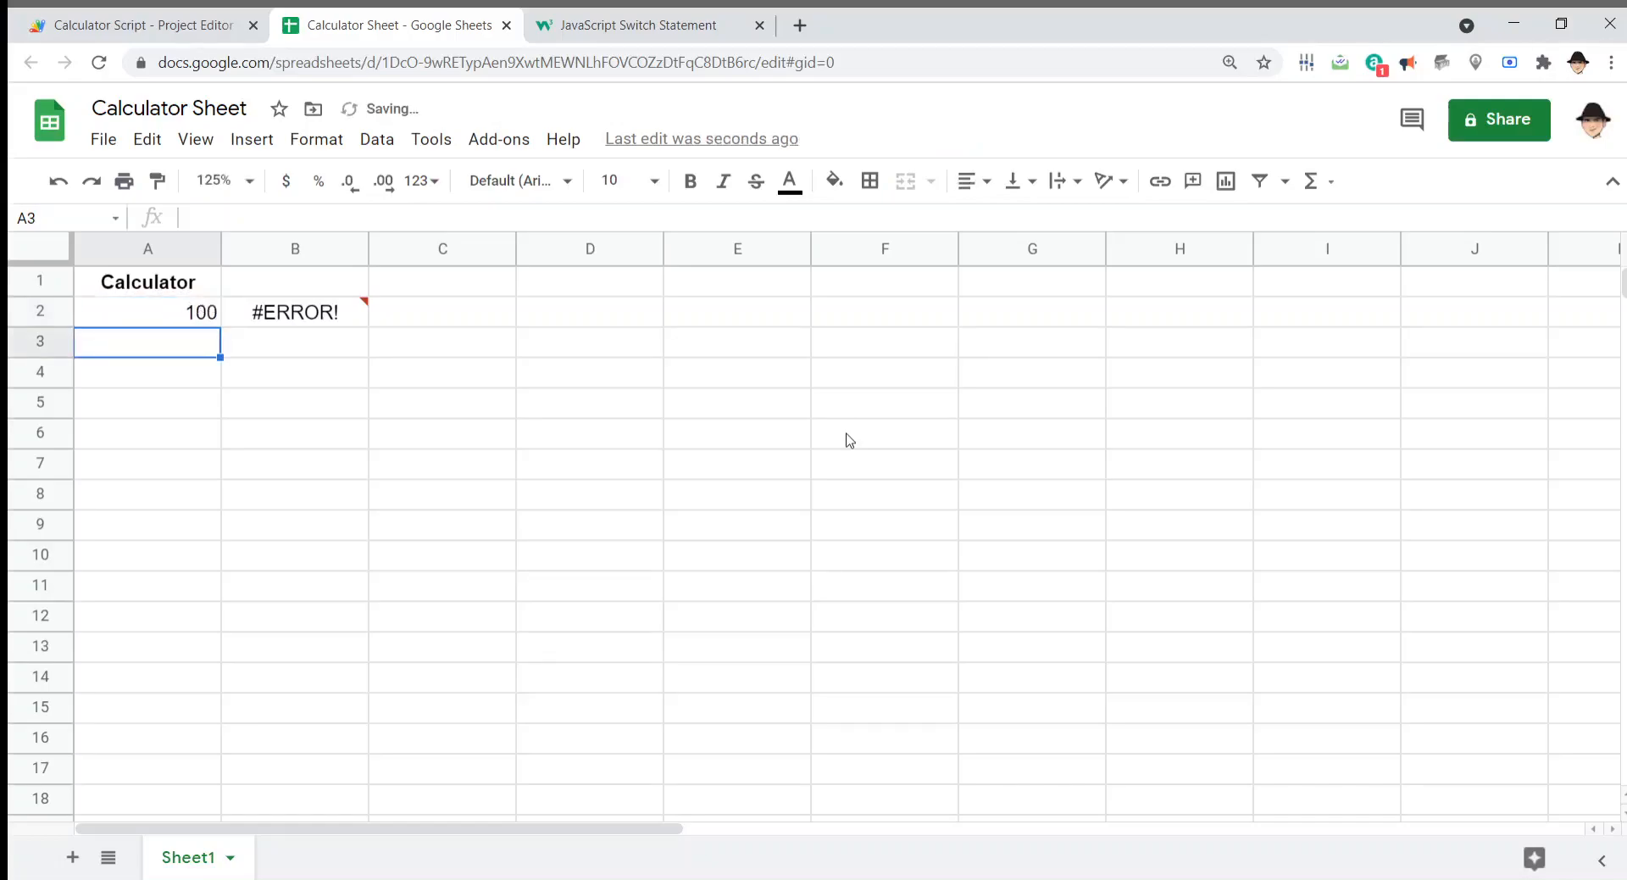
pyautogui.click(148, 311)
pyautogui.write('/50')
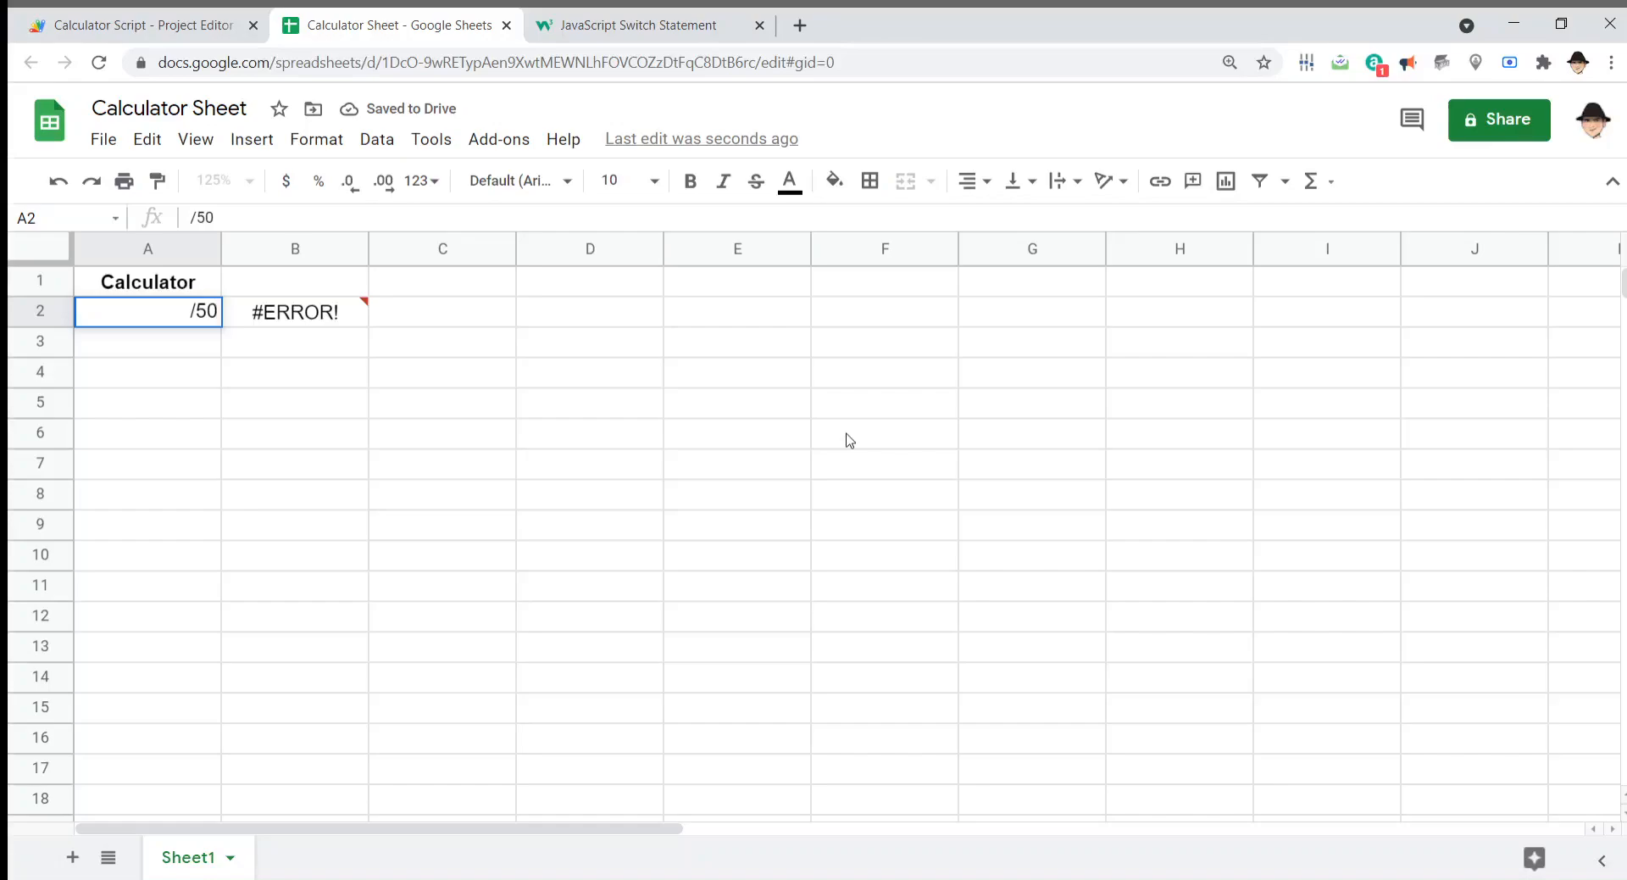
pyautogui.write('4')
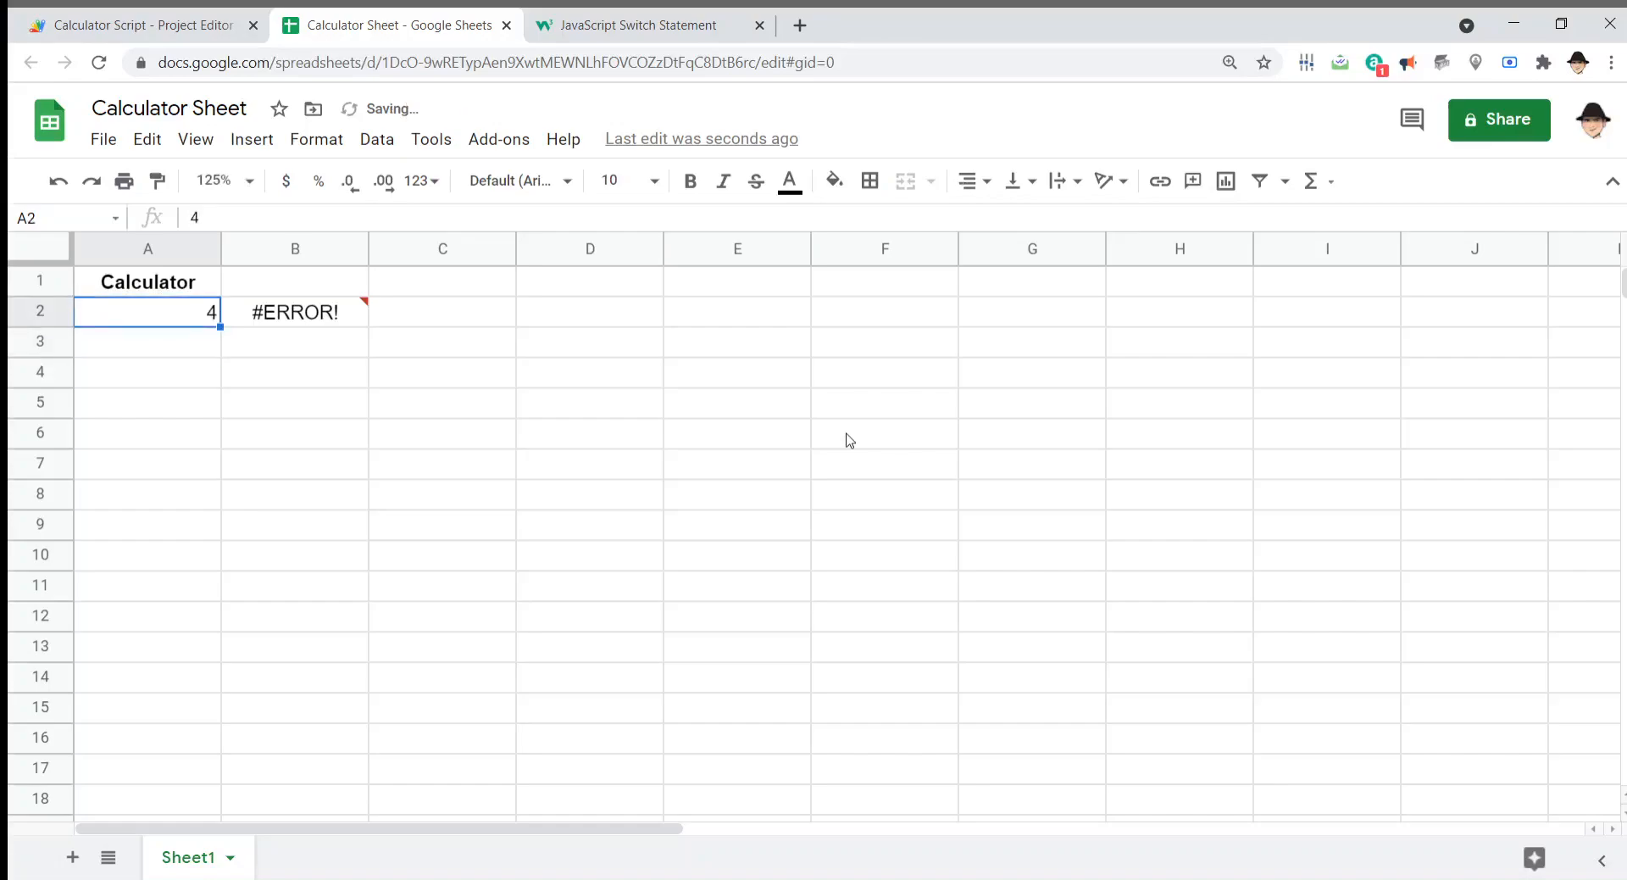
pyautogui.write('9')
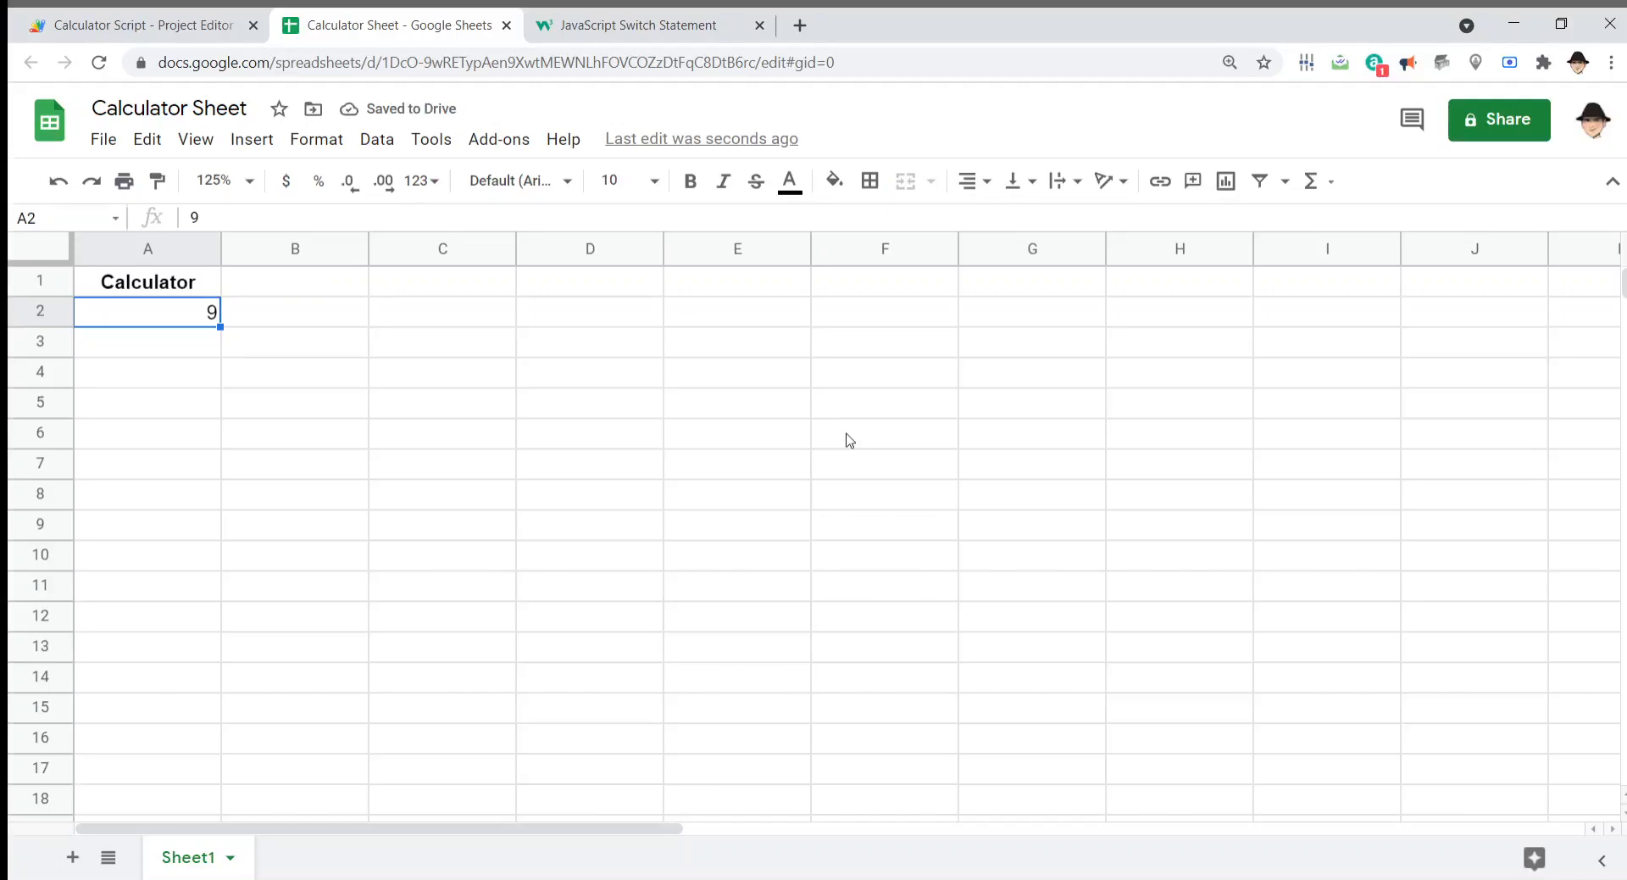
pyautogui.click(139, 24)
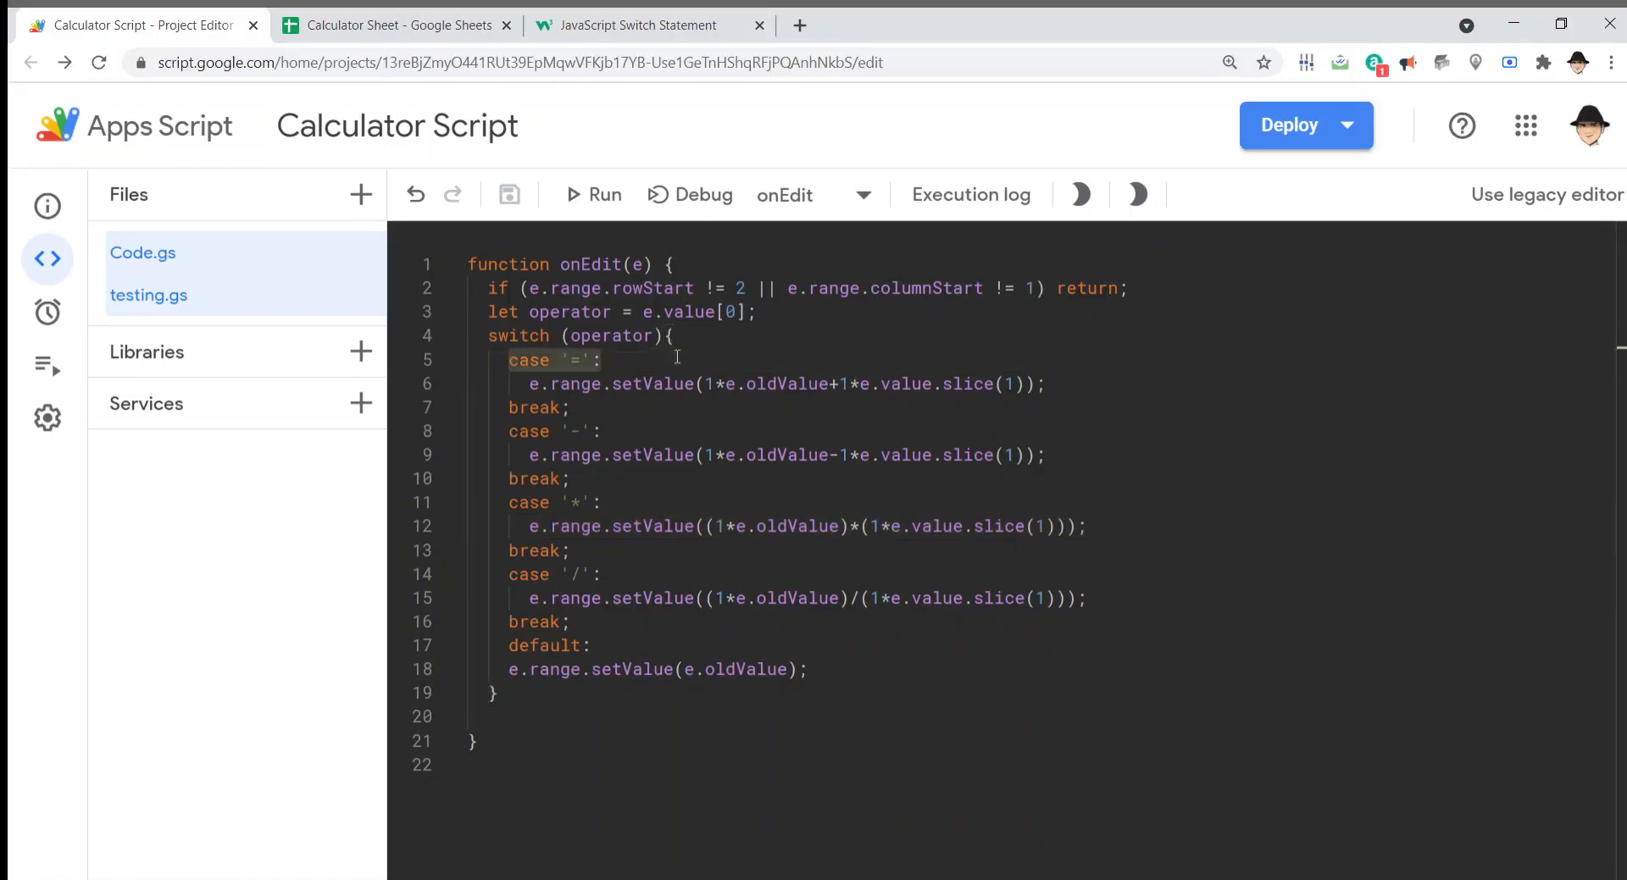
pyautogui.click(602, 384)
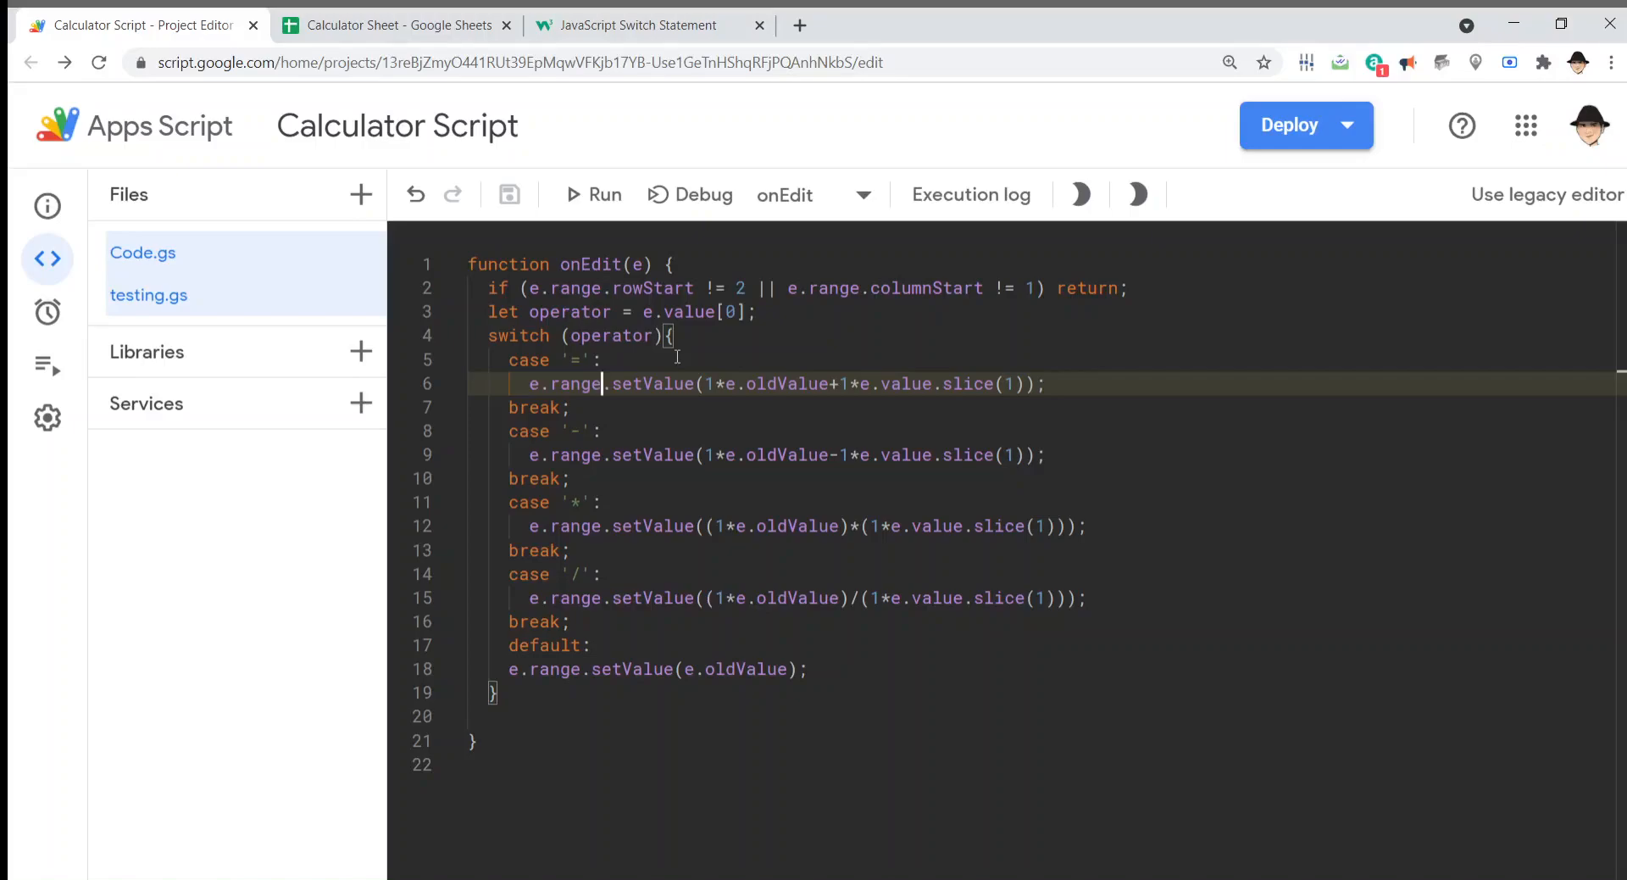
pyautogui.moveTo(839, 411)
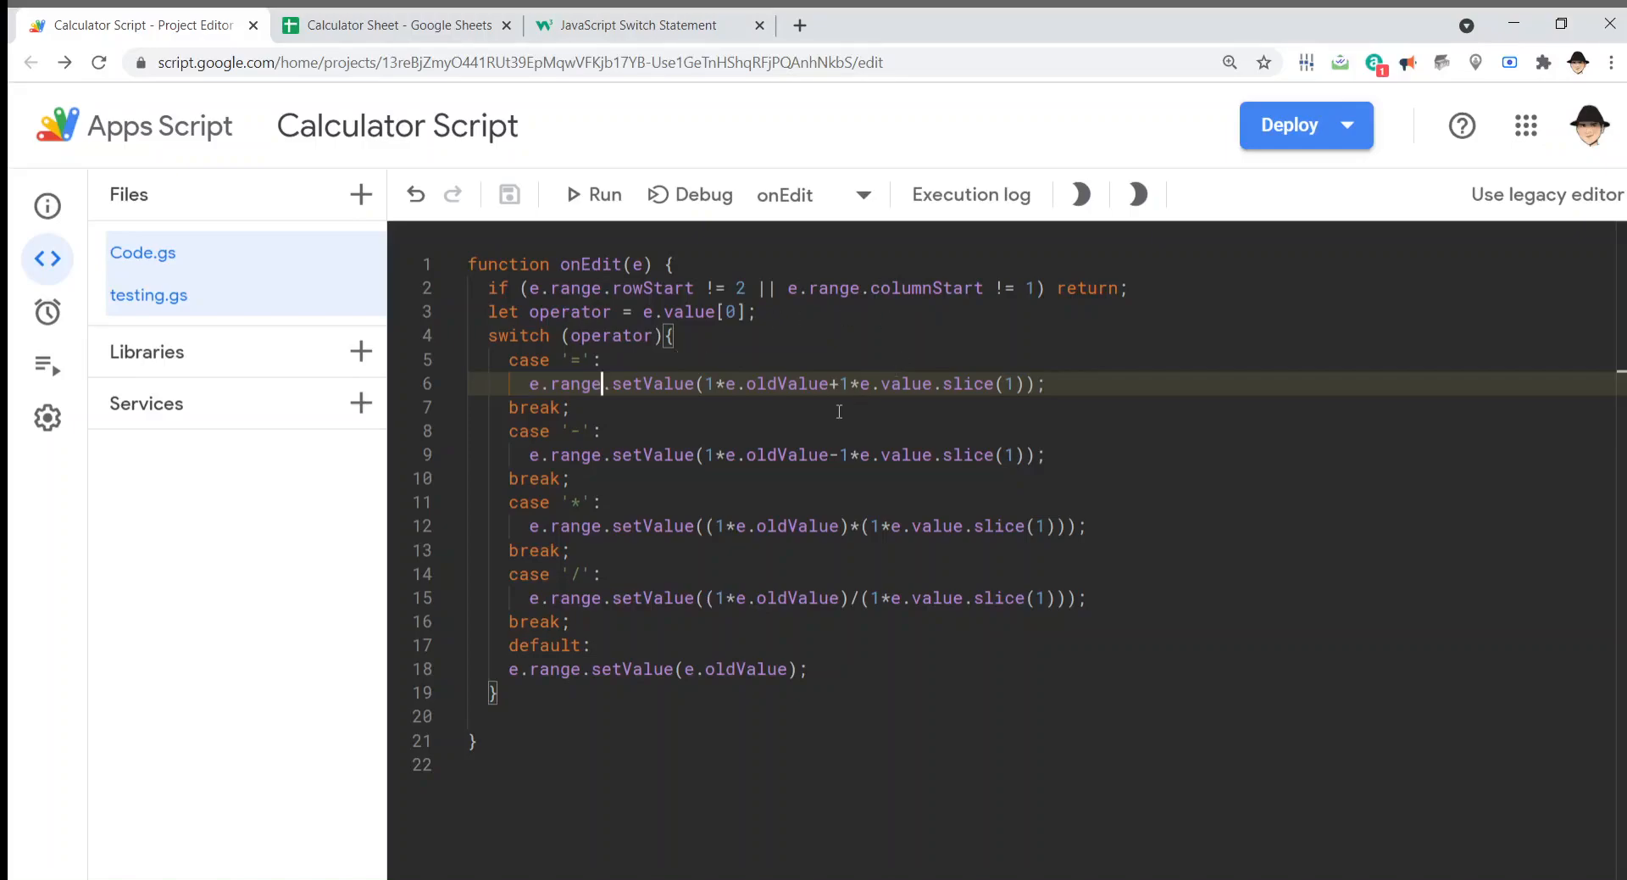